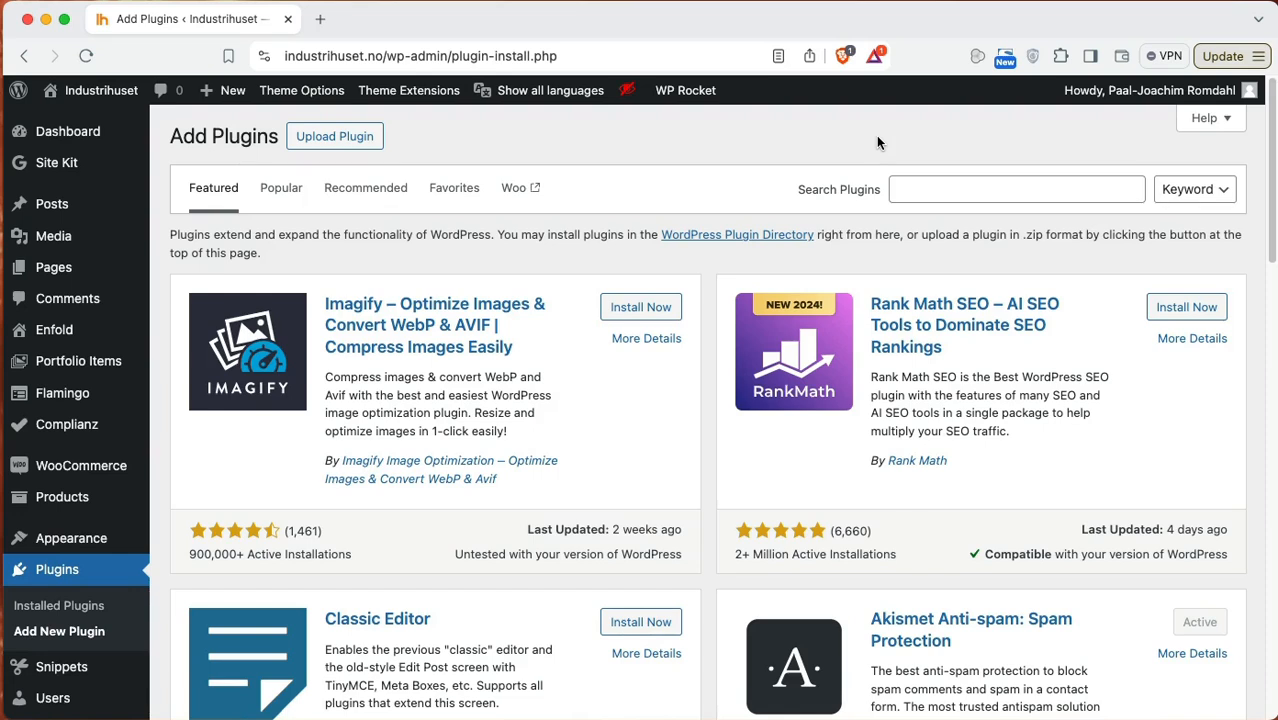
mouse_move(963, 222)
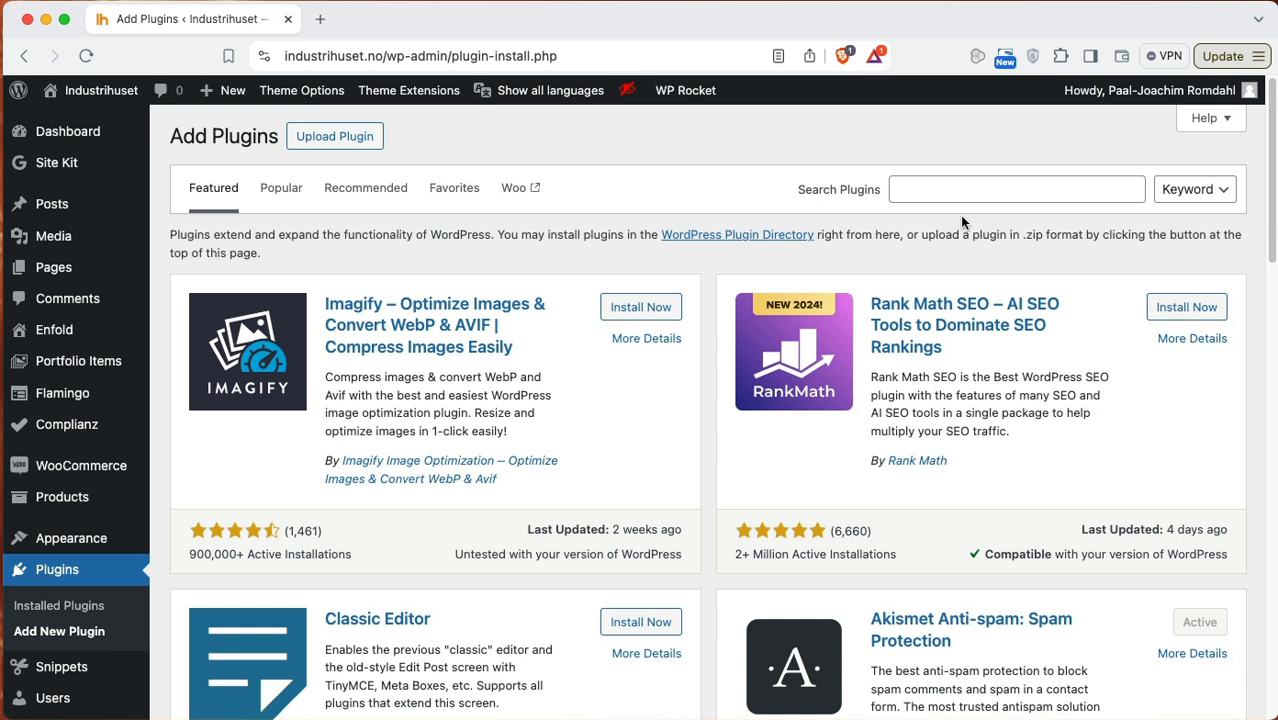
Step: Find the Fluent Forms plugin by searching 'flue', then install and activate it
type("flue")
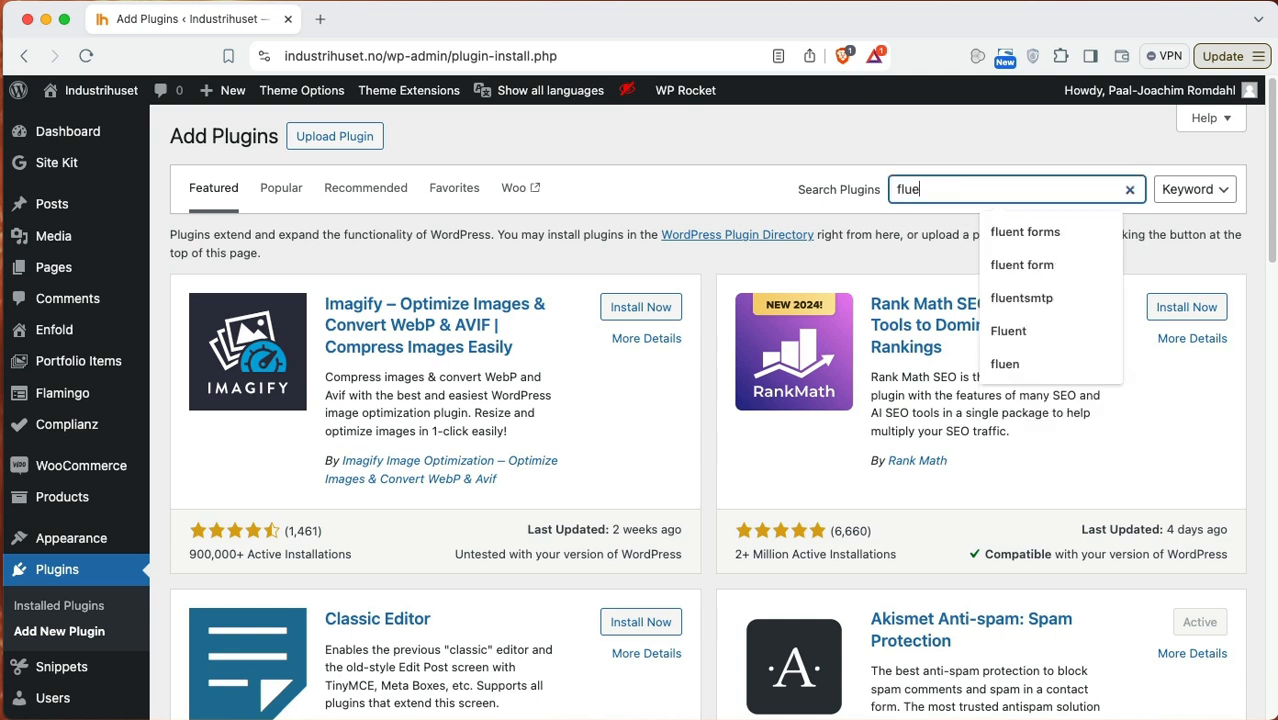
left_click(1025, 231)
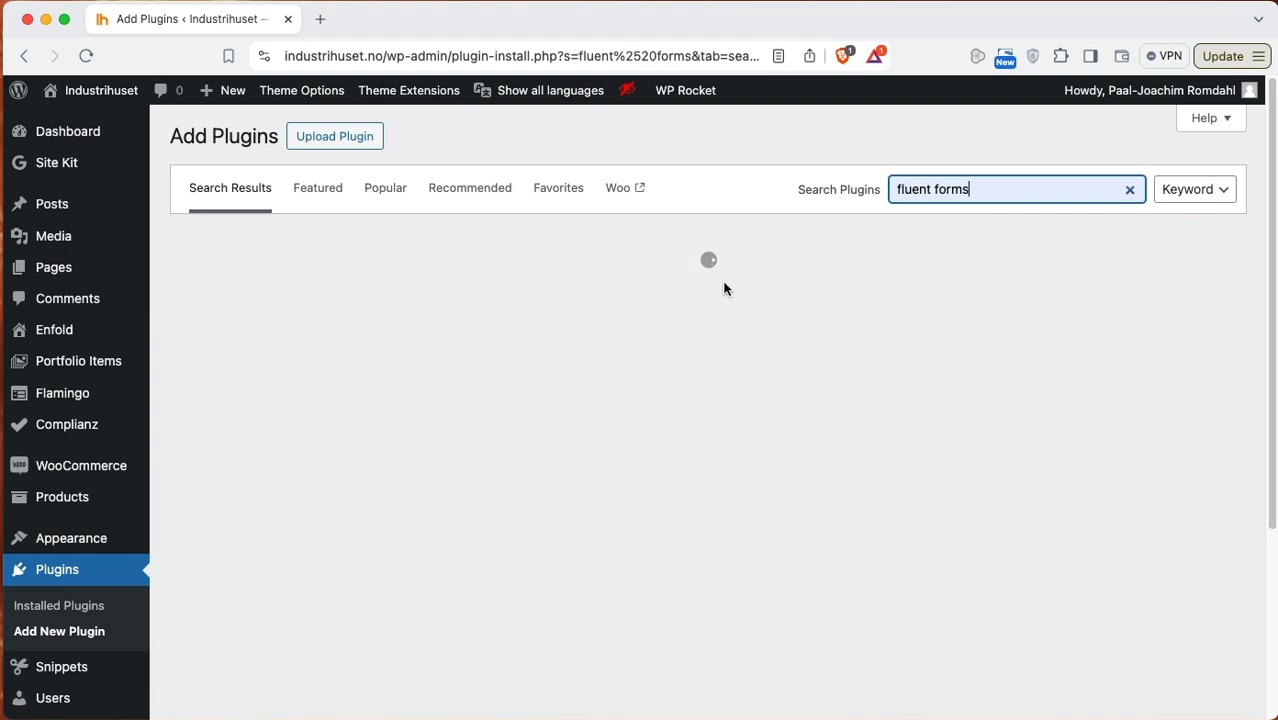
mouse_move(706, 297)
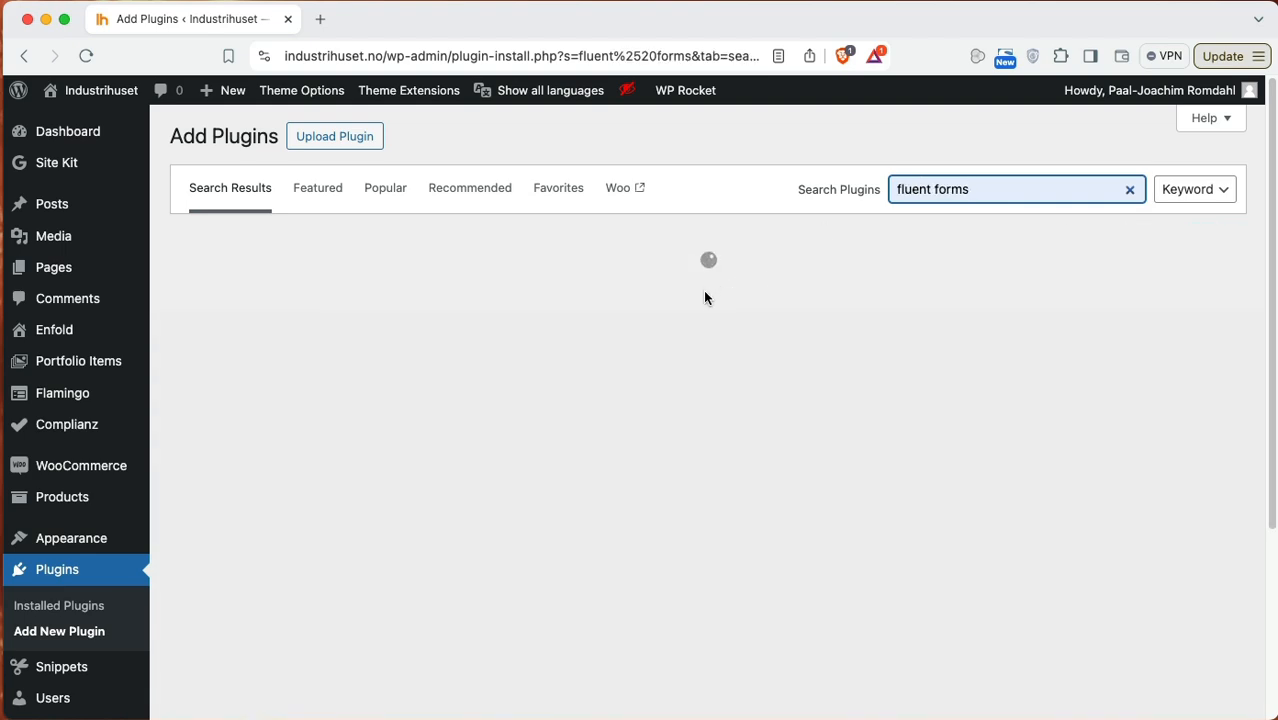
left_click(630, 293)
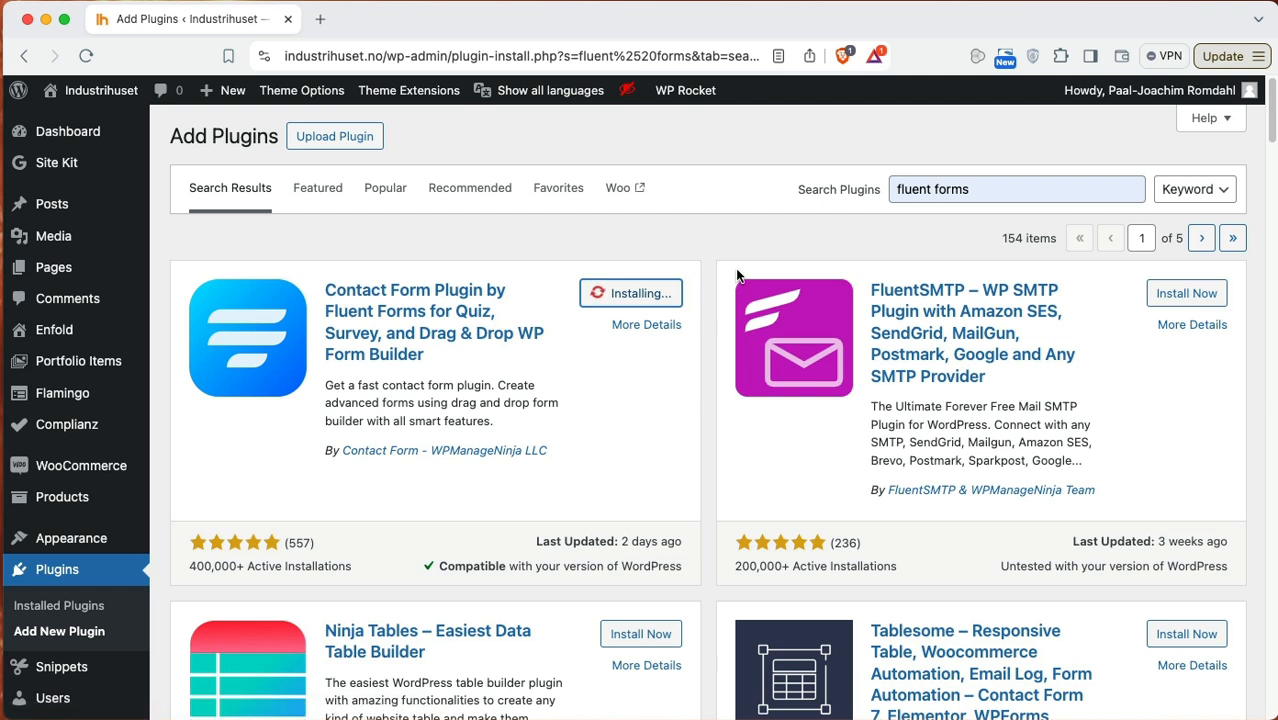
mouse_move(209, 170)
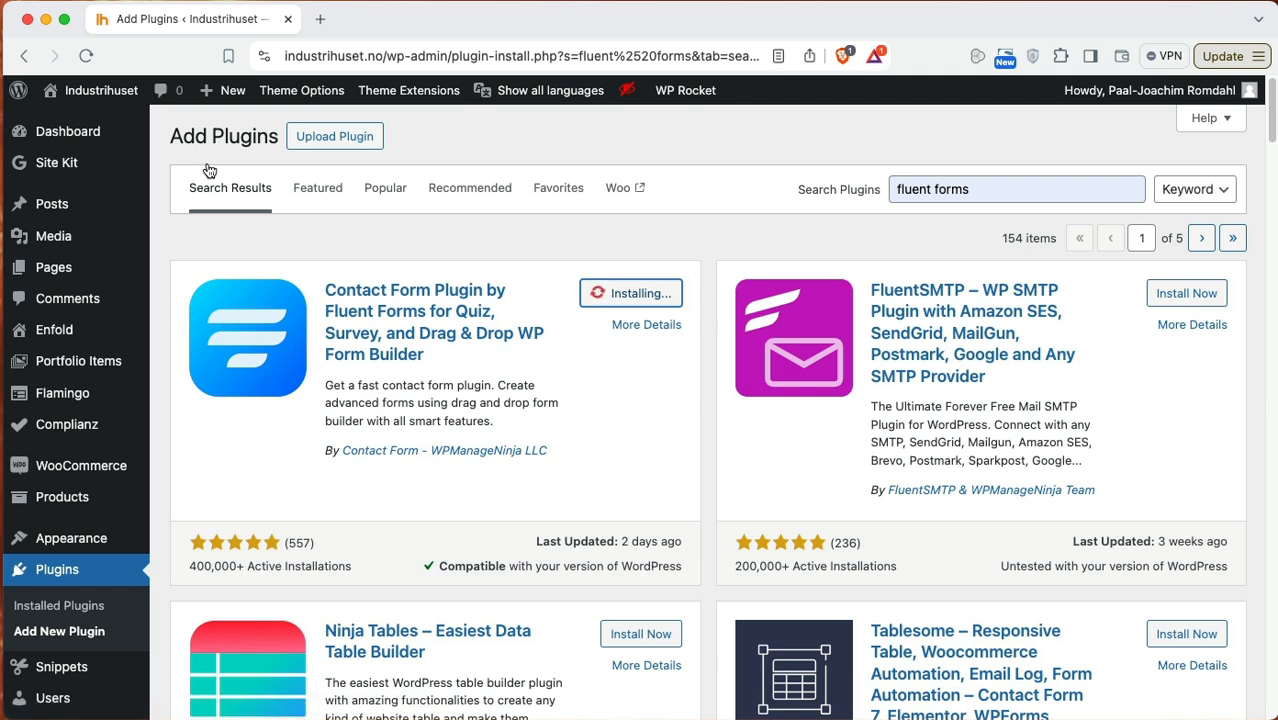
mouse_move(287, 259)
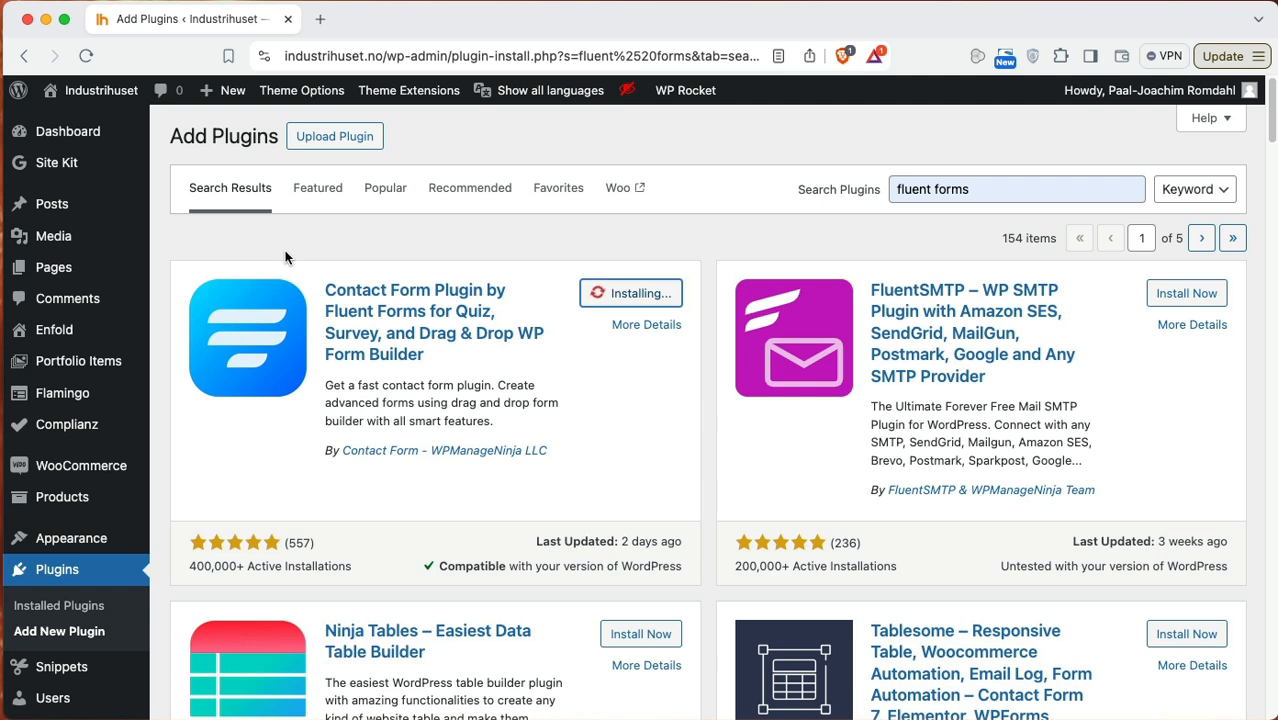
mouse_move(334, 261)
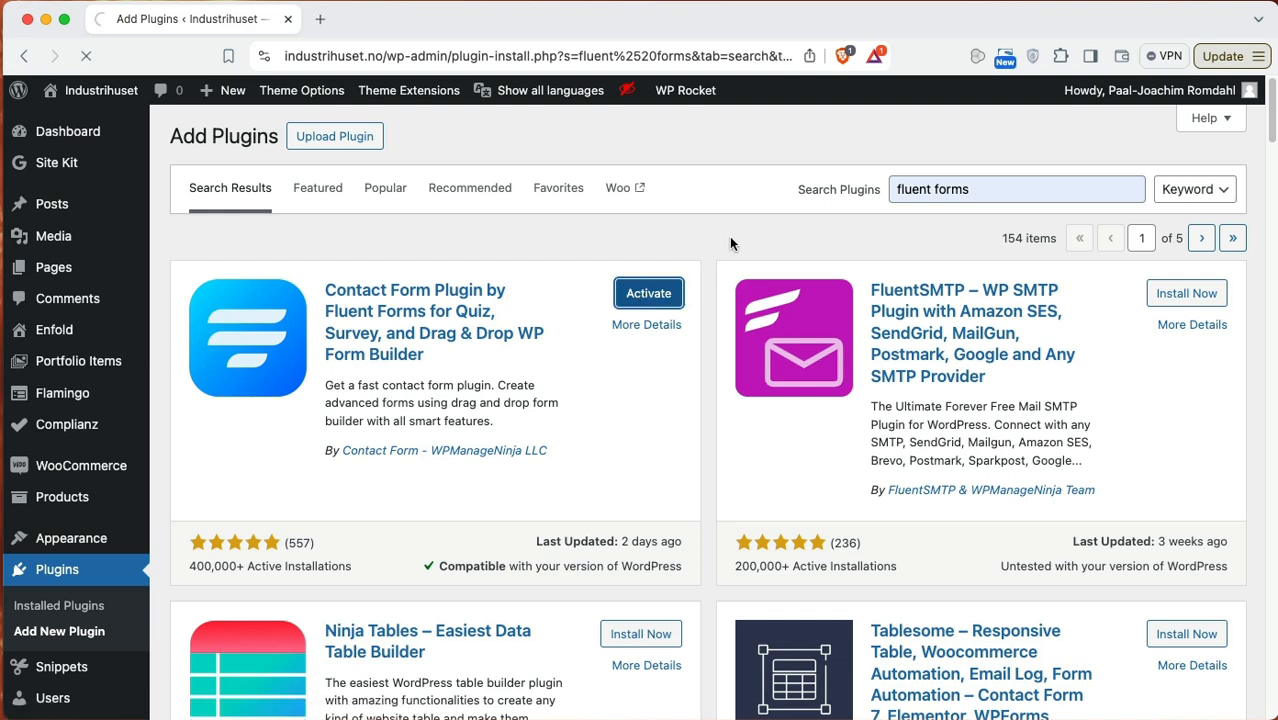
left_click(648, 293)
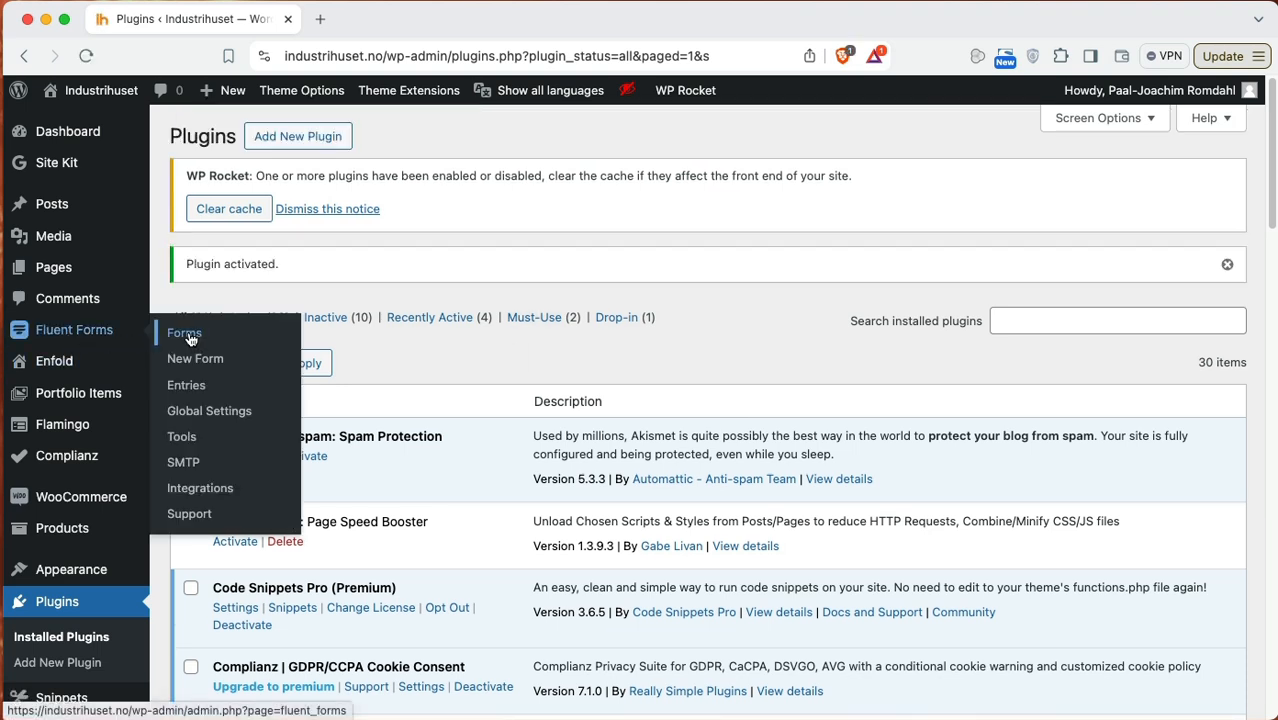
left_click(184, 333)
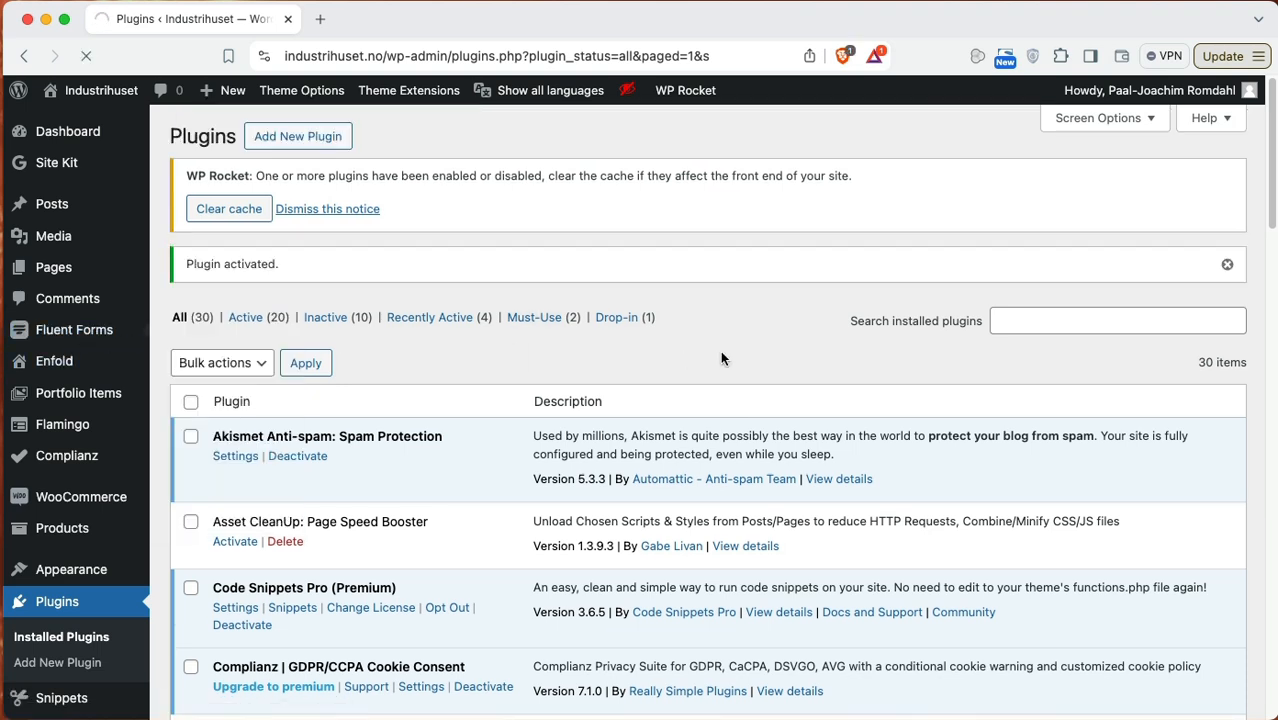
Step: Show the Fluent Forms list with Subscription Form and Contact Form Demo
left_click(74, 329)
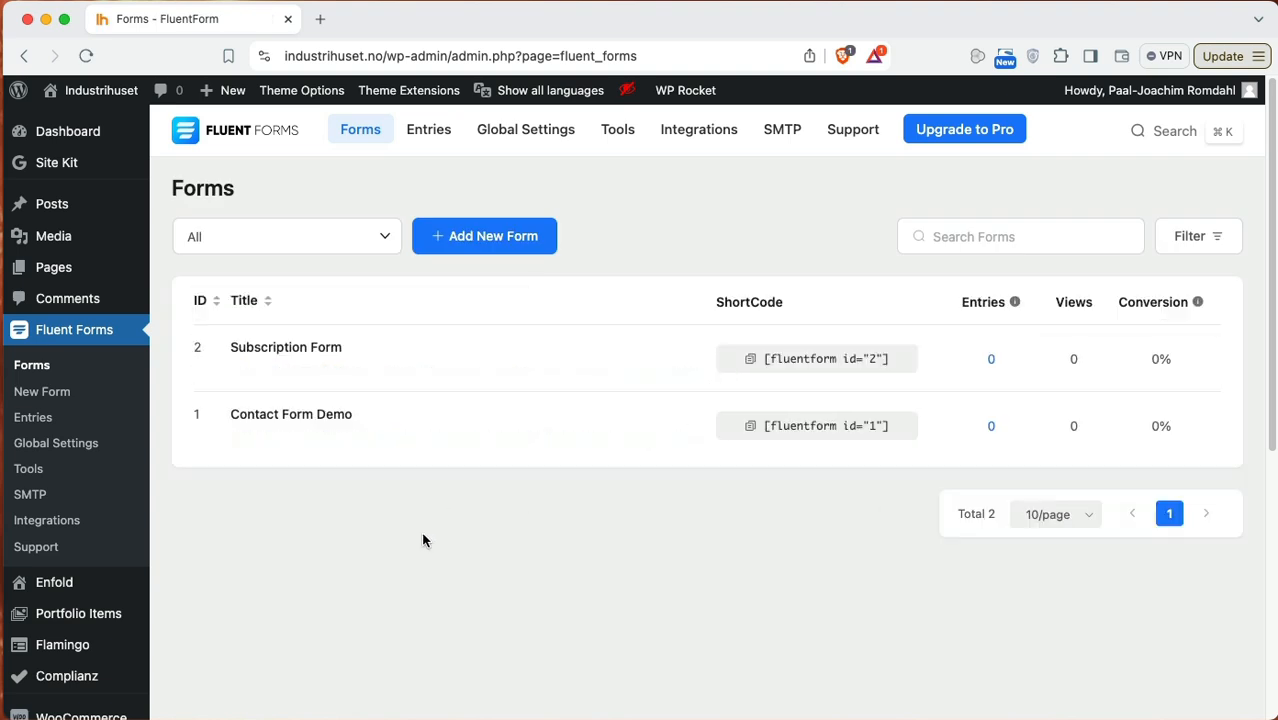
mouse_move(285, 347)
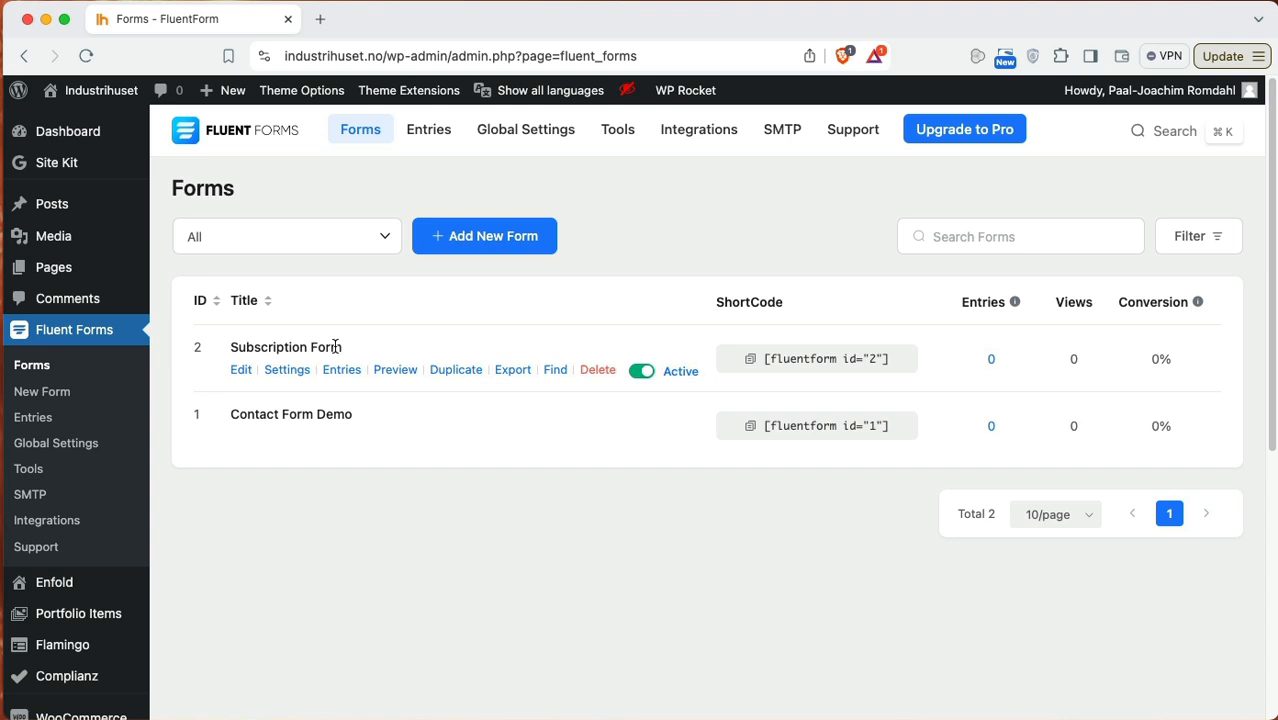
mouse_move(324, 413)
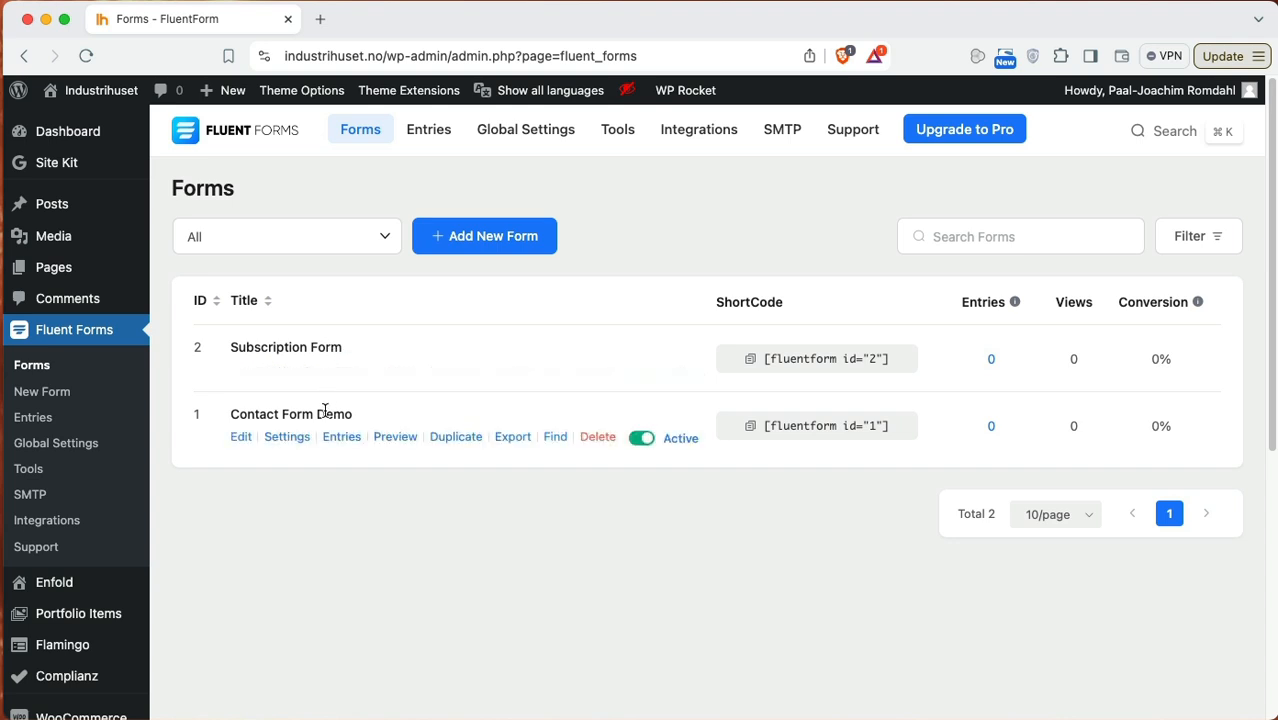
mouse_move(485, 236)
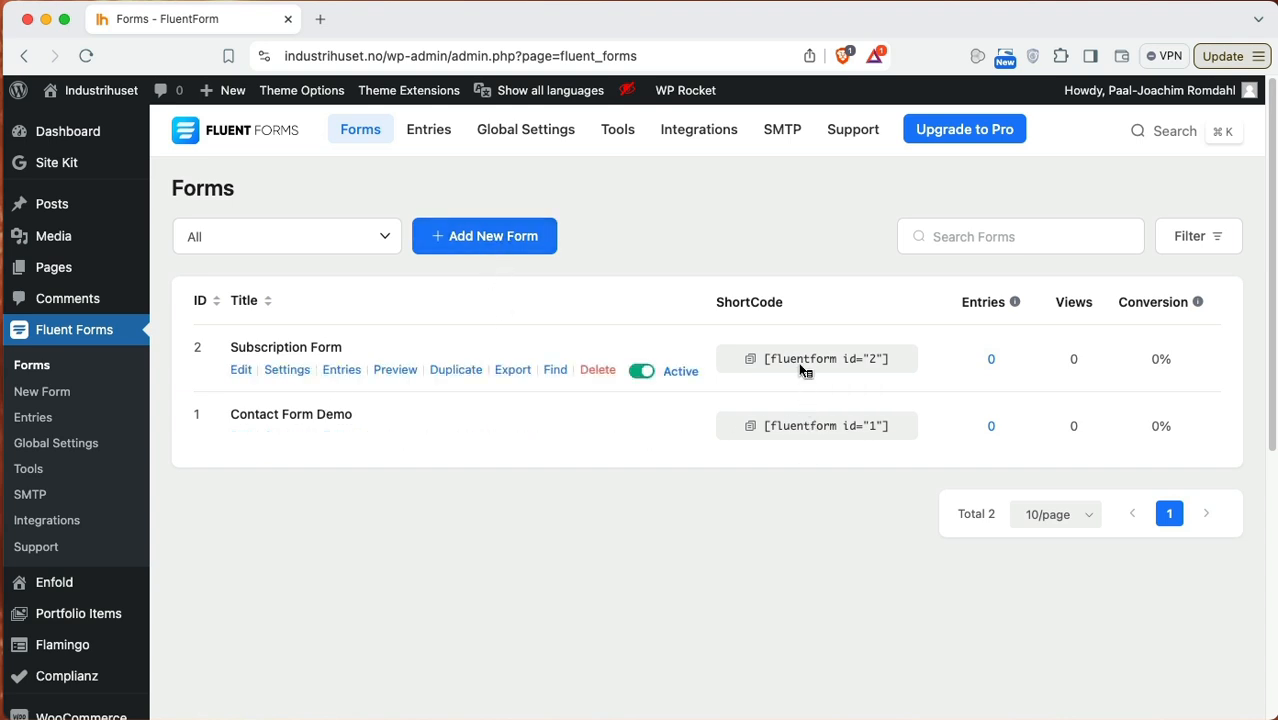
mouse_move(800, 434)
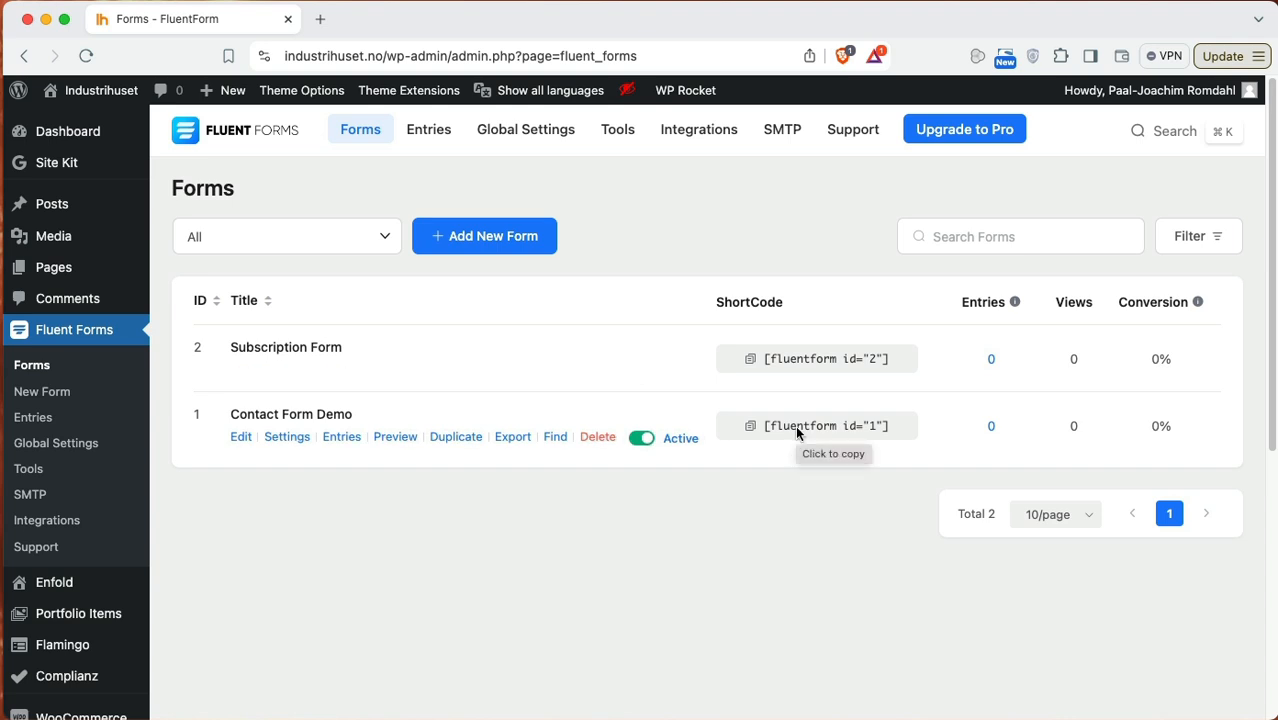
mouse_move(730, 523)
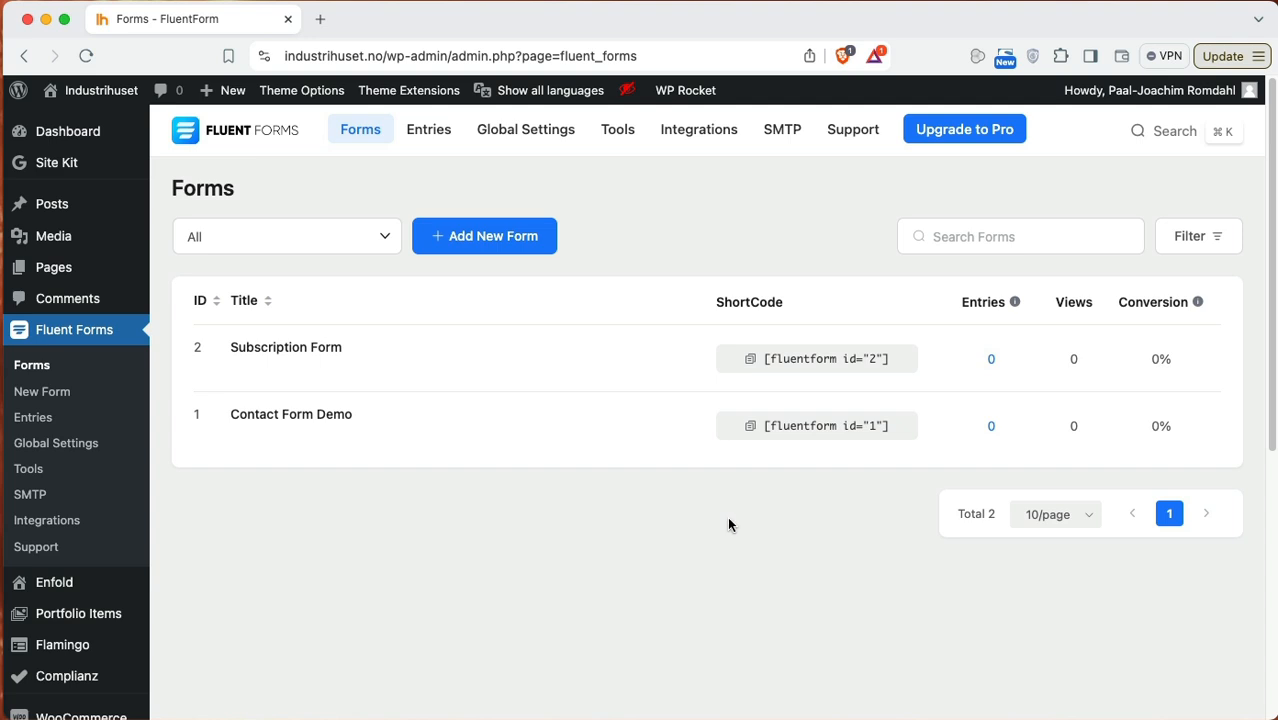
mouse_move(362, 563)
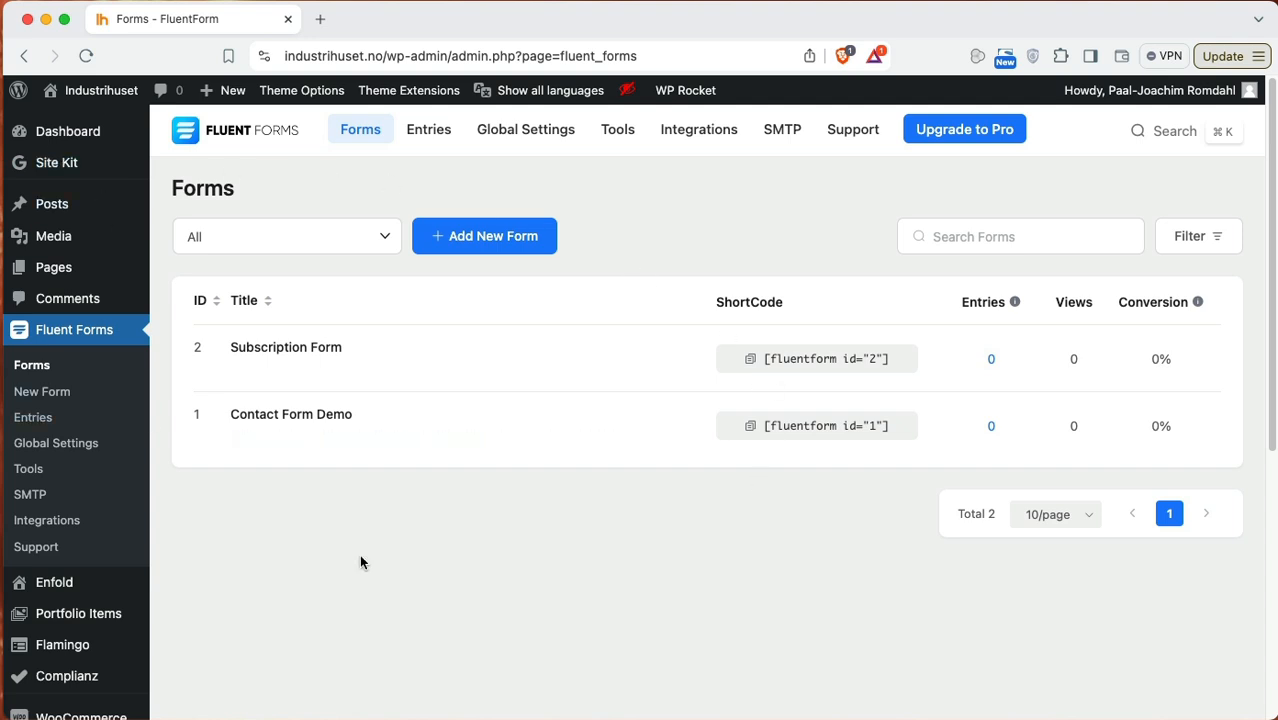
mouse_move(425, 577)
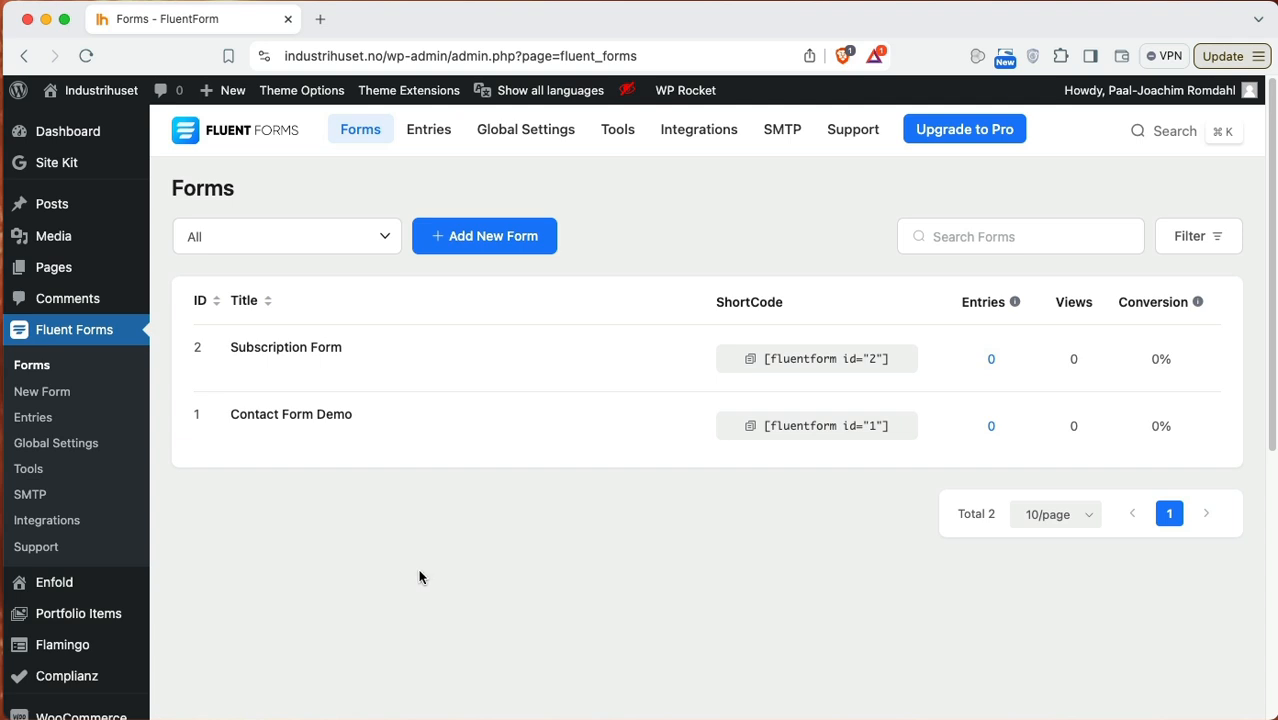
mouse_move(434, 581)
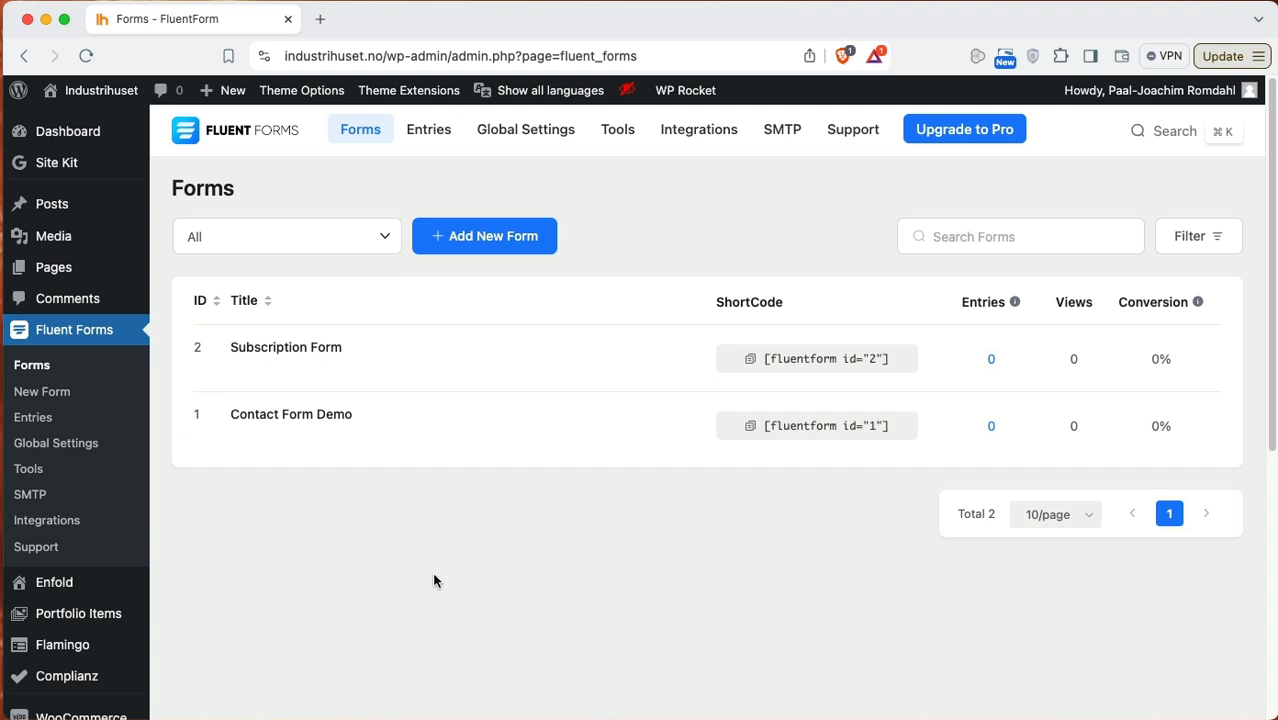
mouse_move(462, 506)
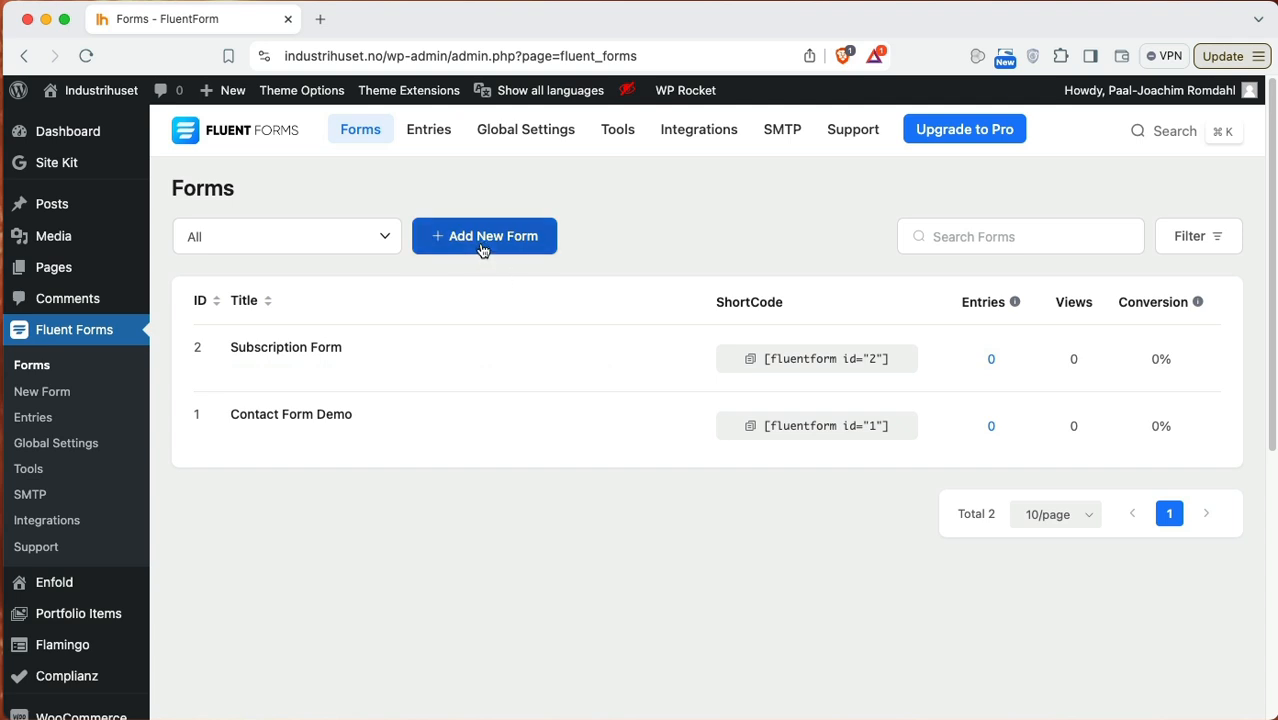
Step: Bring up the Create A New Form dialog from Add New Form
left_click(484, 235)
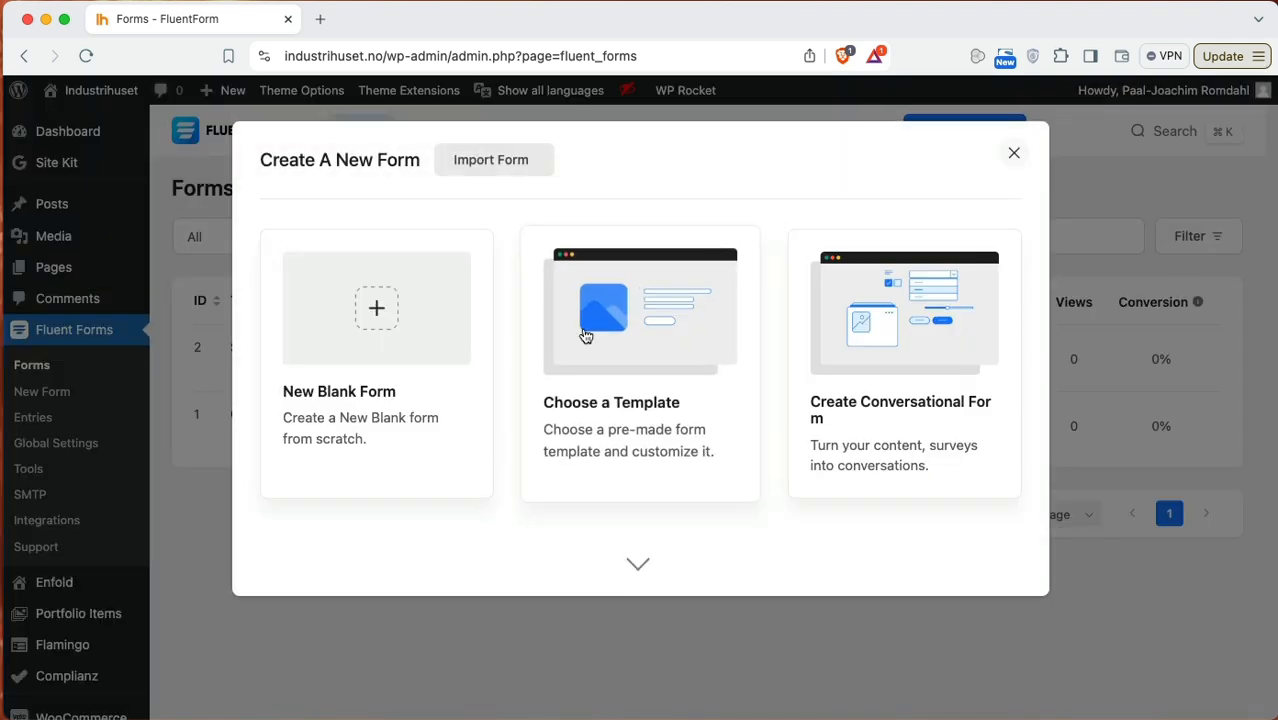
mouse_move(377, 307)
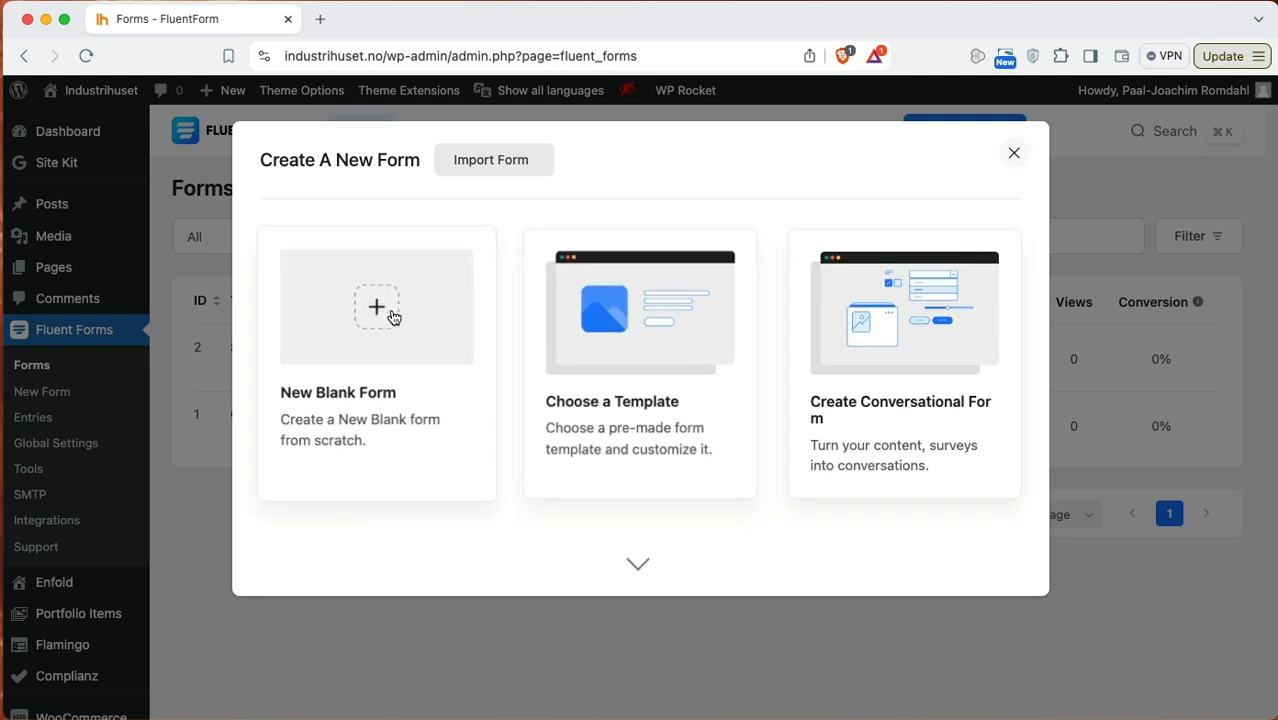
mouse_move(515, 207)
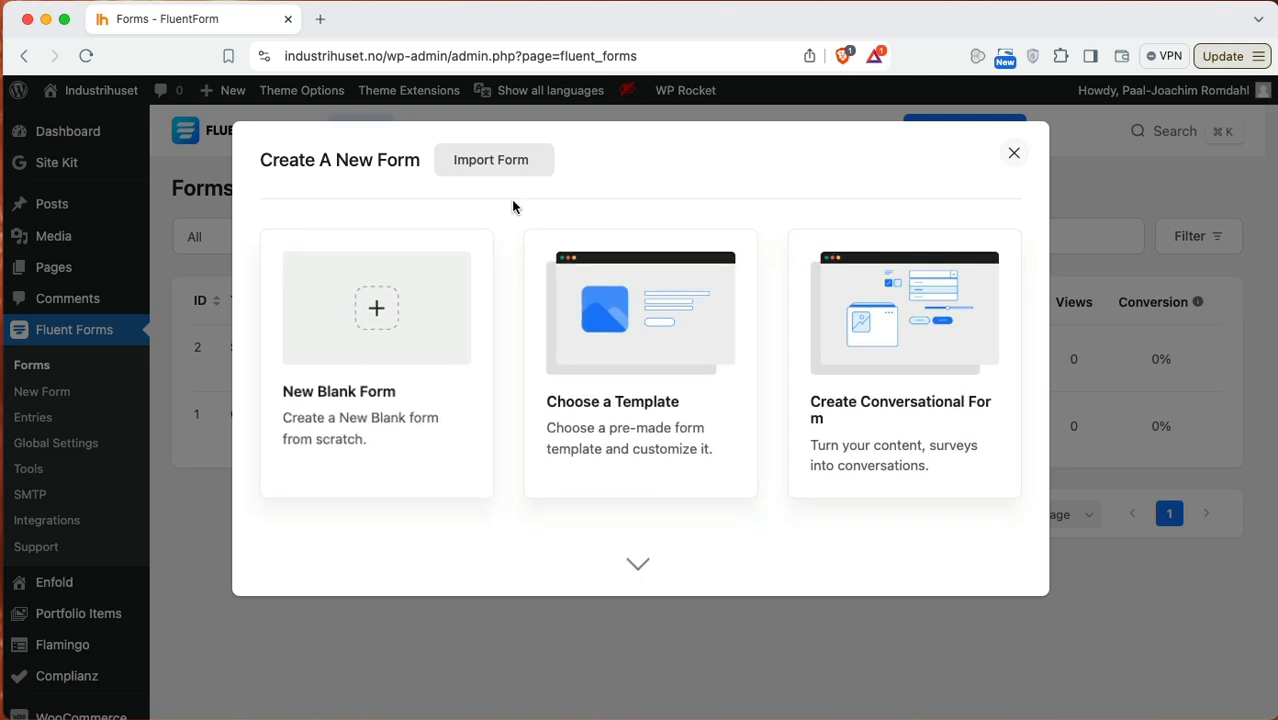
mouse_move(377, 328)
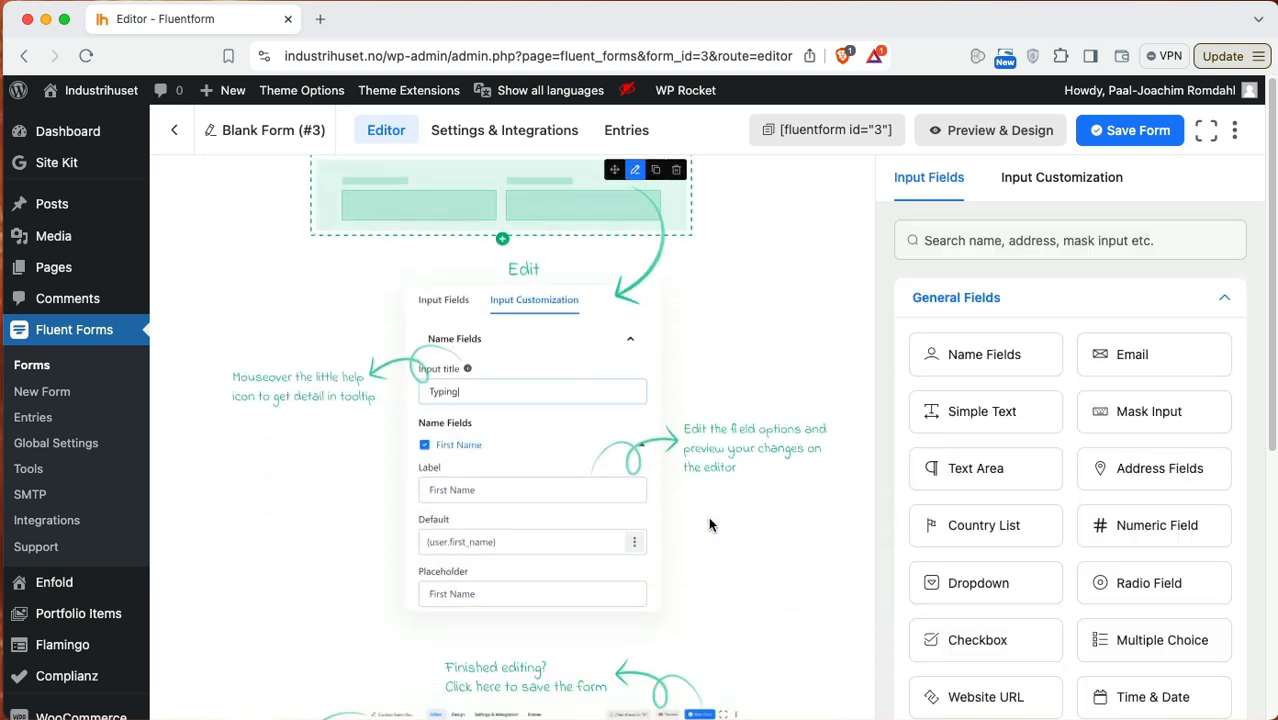
Step: Add a simple text Name field to the empty form and make it required
scroll("down", 3)
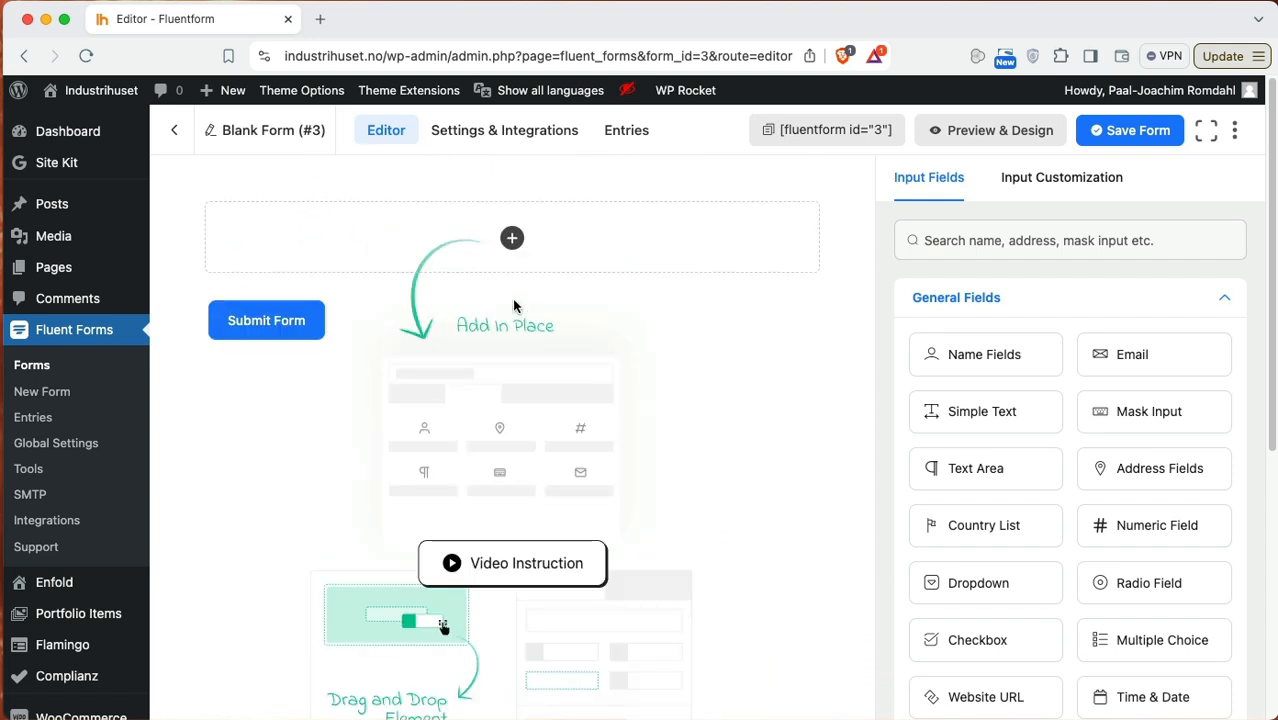
left_click(512, 238)
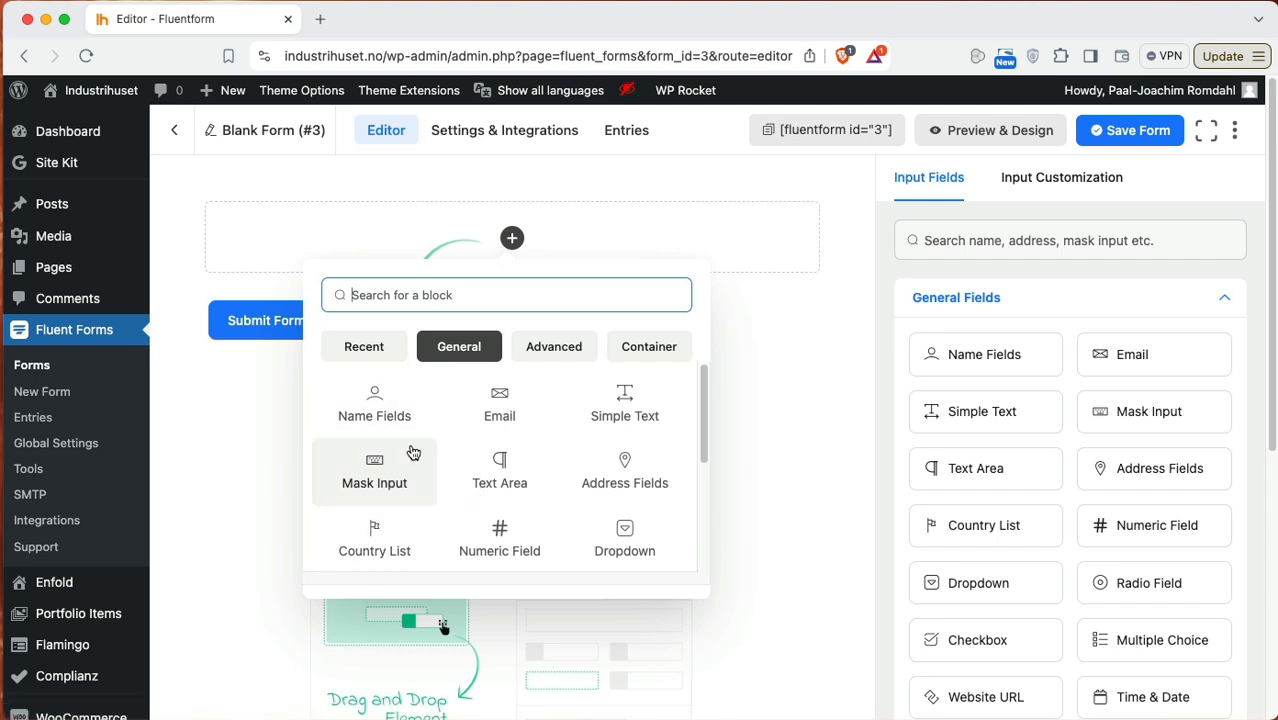
mouse_move(408, 455)
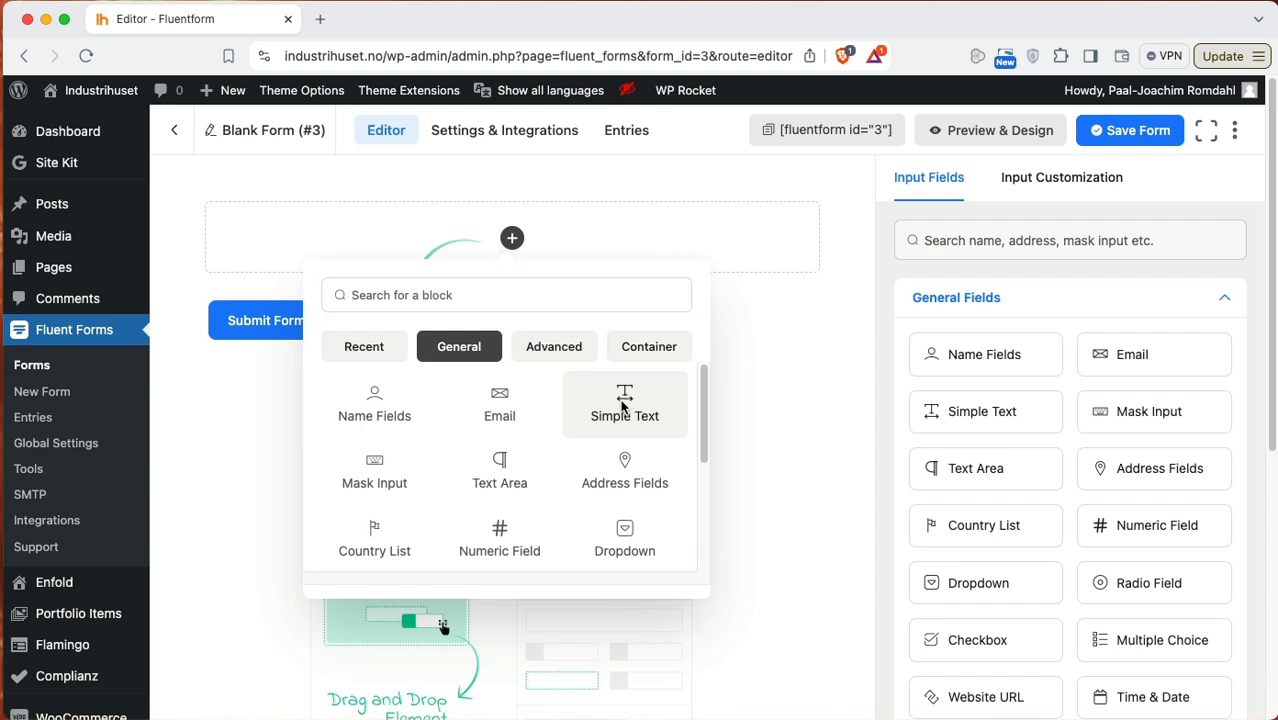
left_click(624, 404)
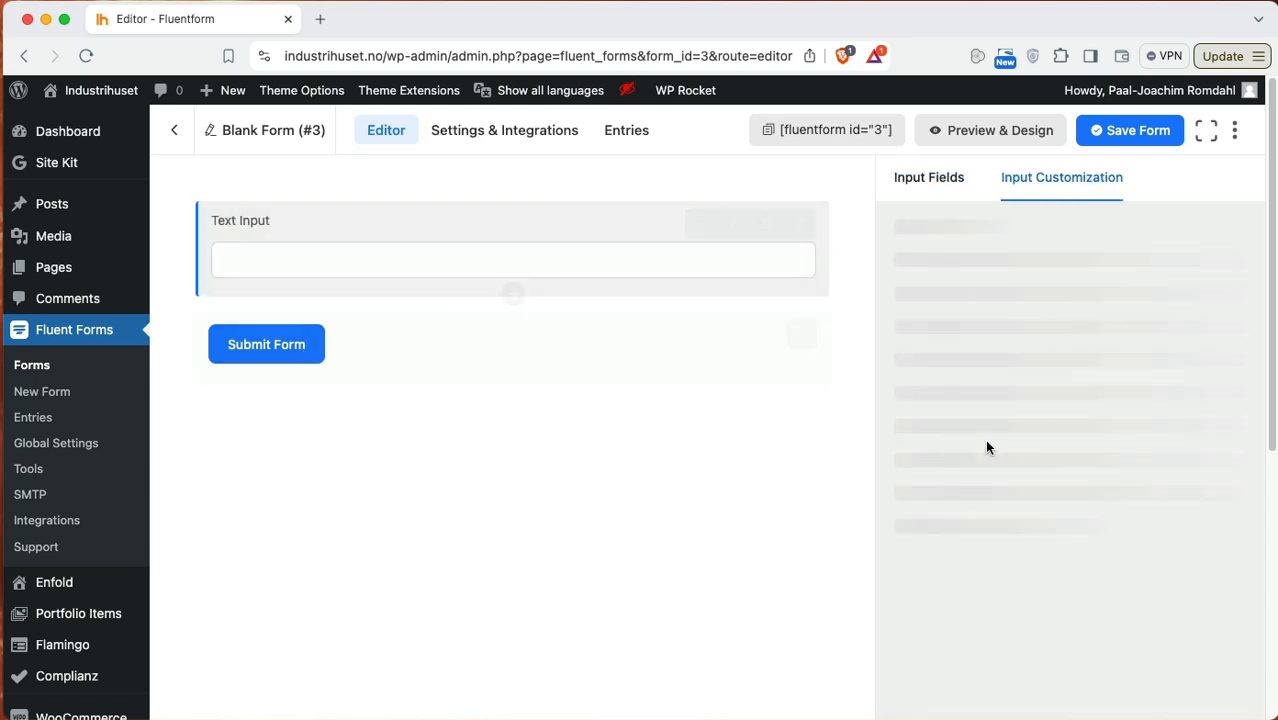
left_click(512, 259)
type("Name")
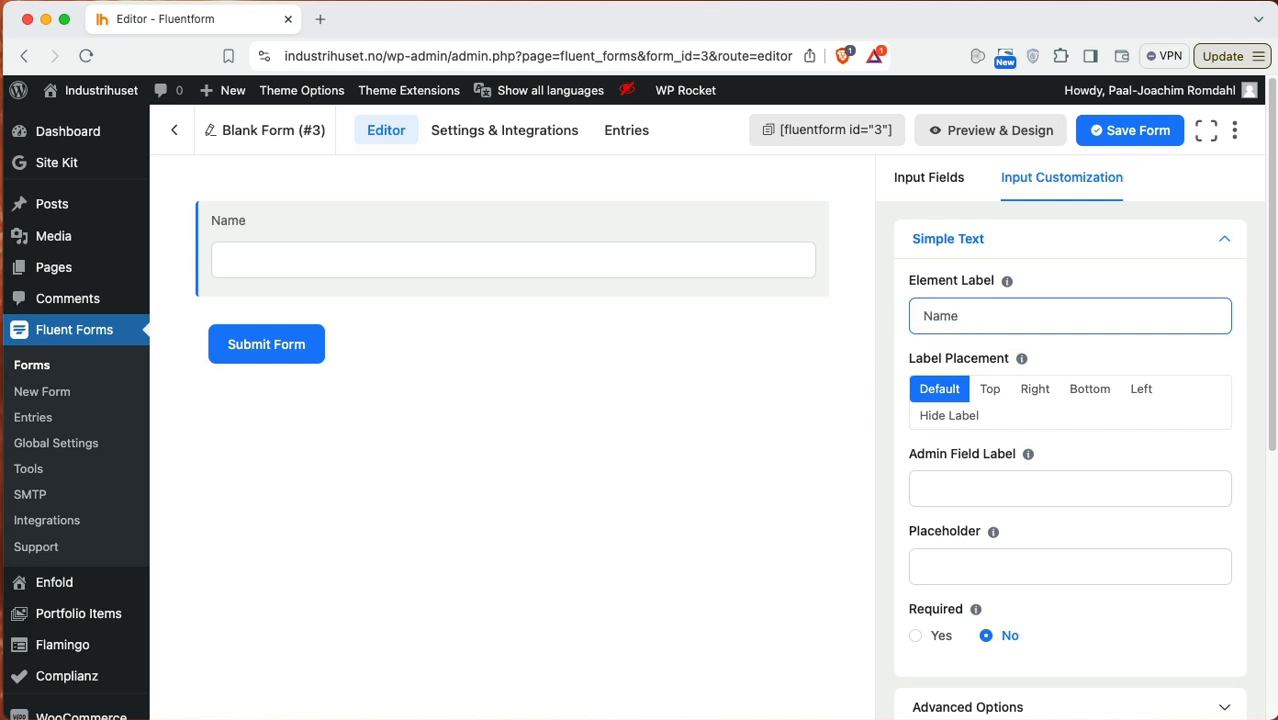
left_click(914, 644)
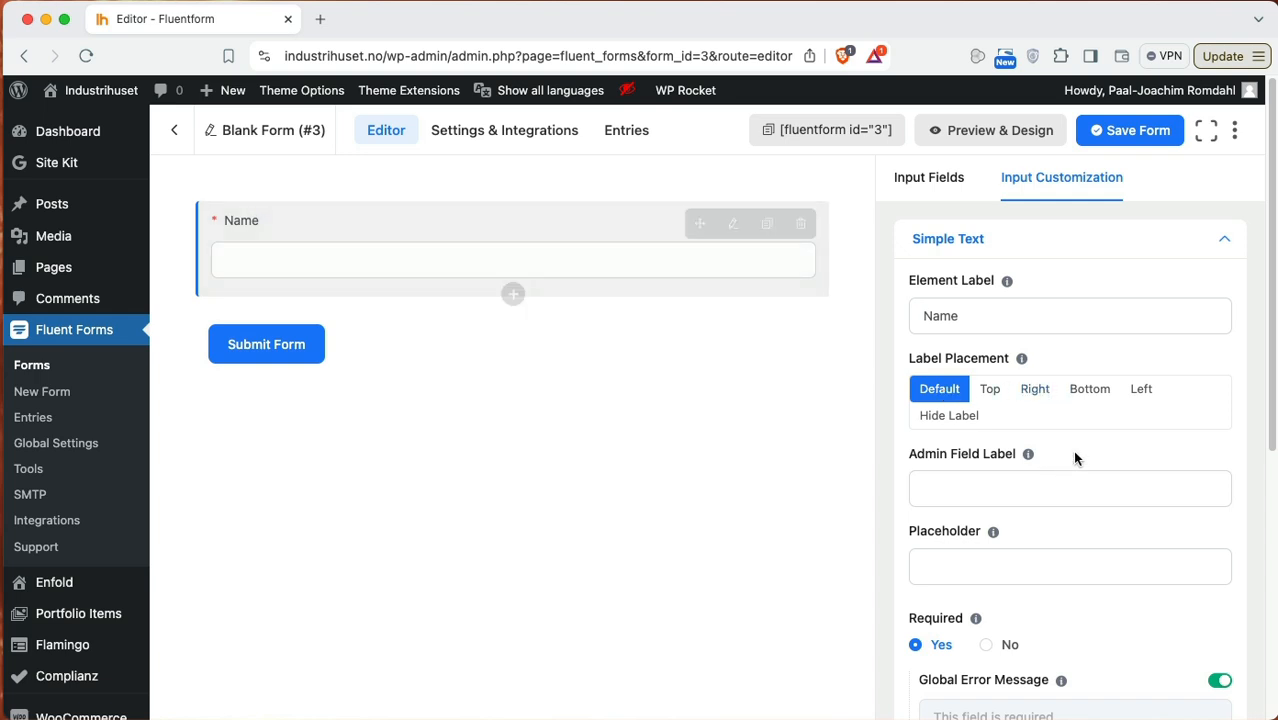
Step: Try Right and Left label placements, return to Default, and review admin label and placeholder
left_click(1035, 388)
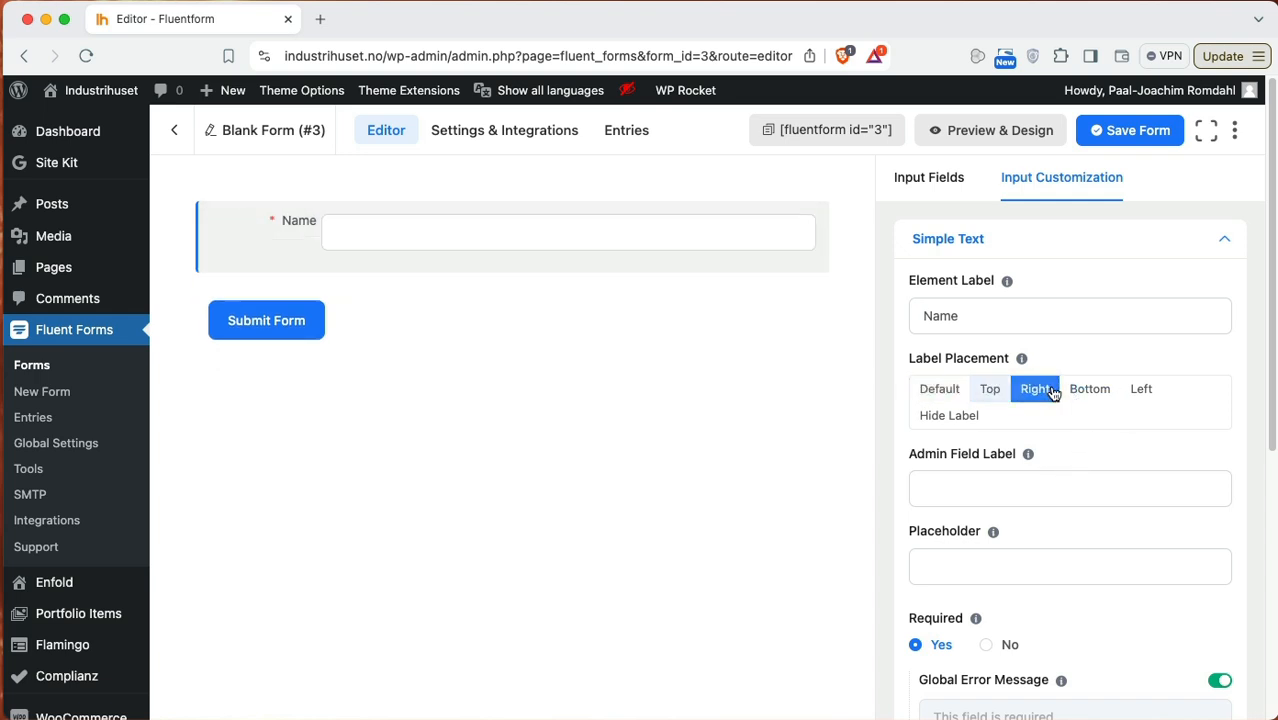
left_click(1141, 389)
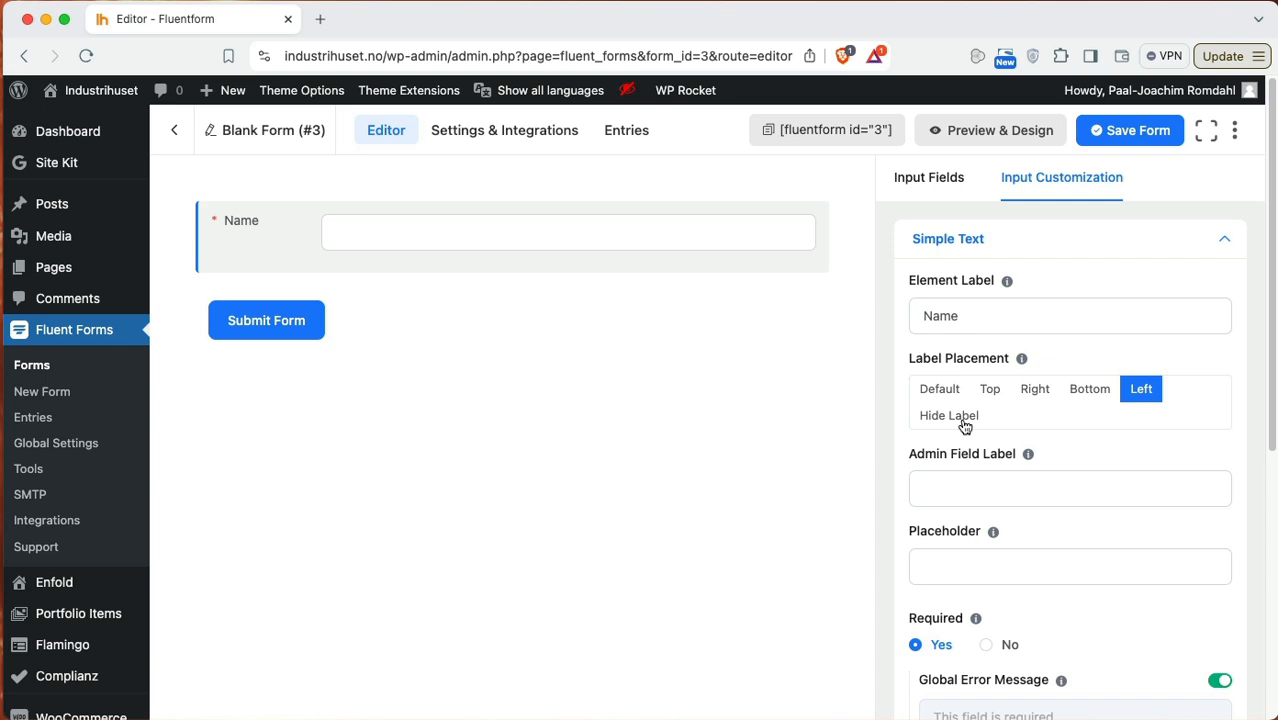
left_click(939, 388)
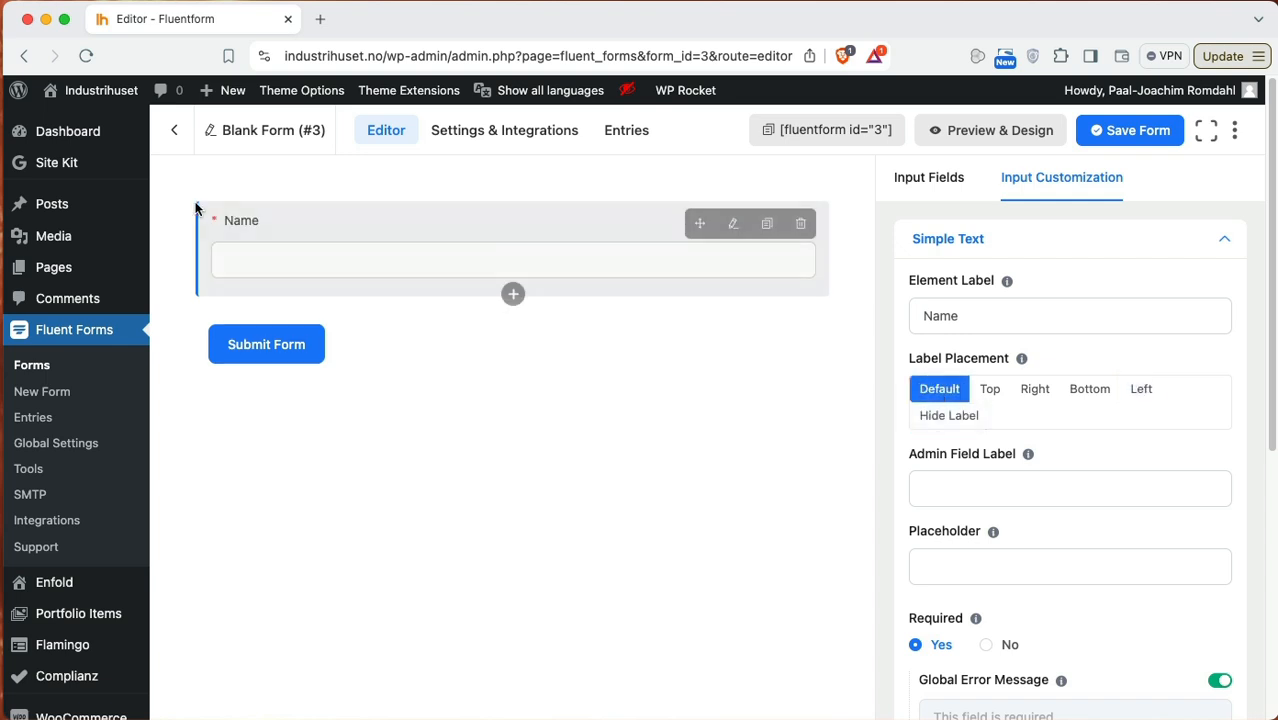
left_click(1069, 488)
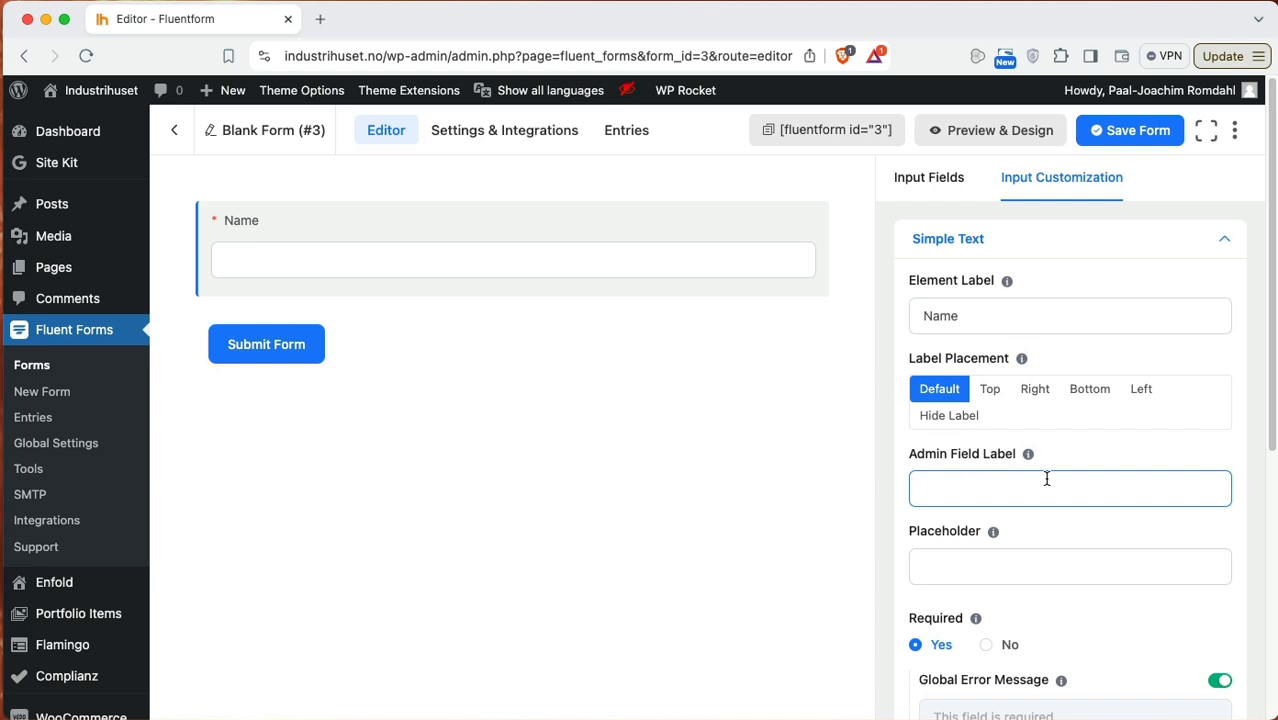
left_click(1069, 566)
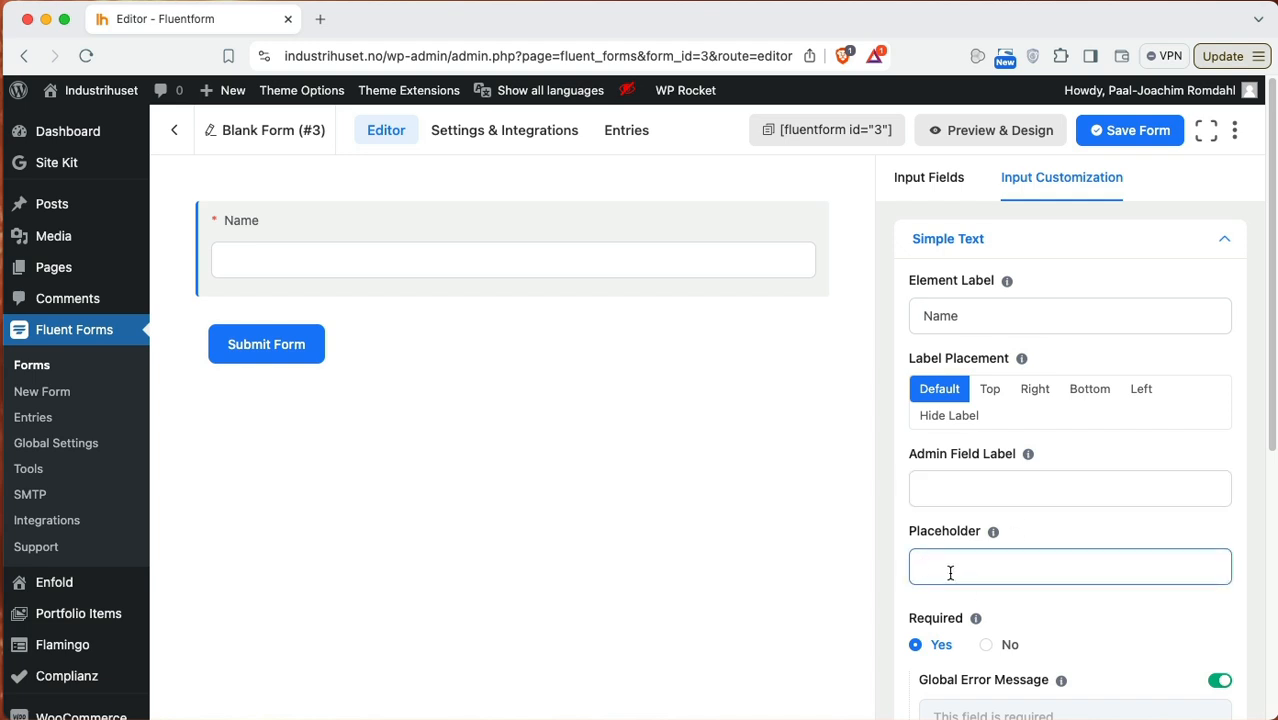
type("placehold")
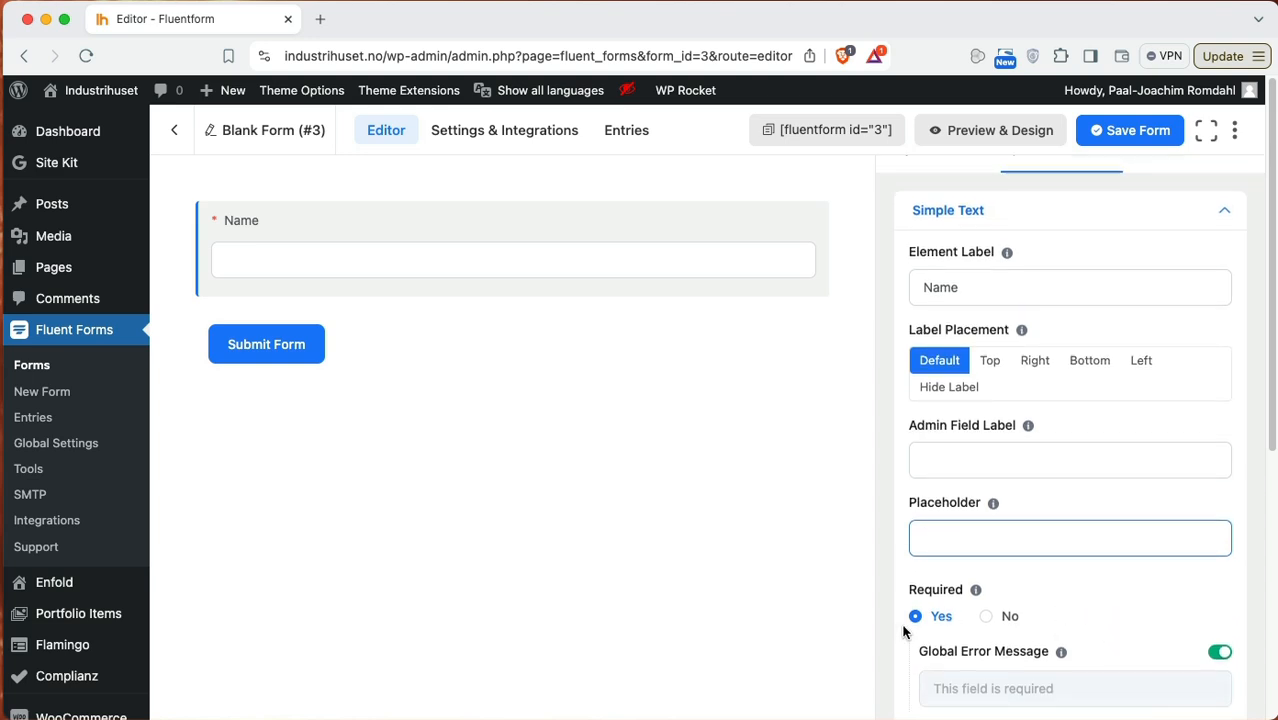
mouse_move(513, 294)
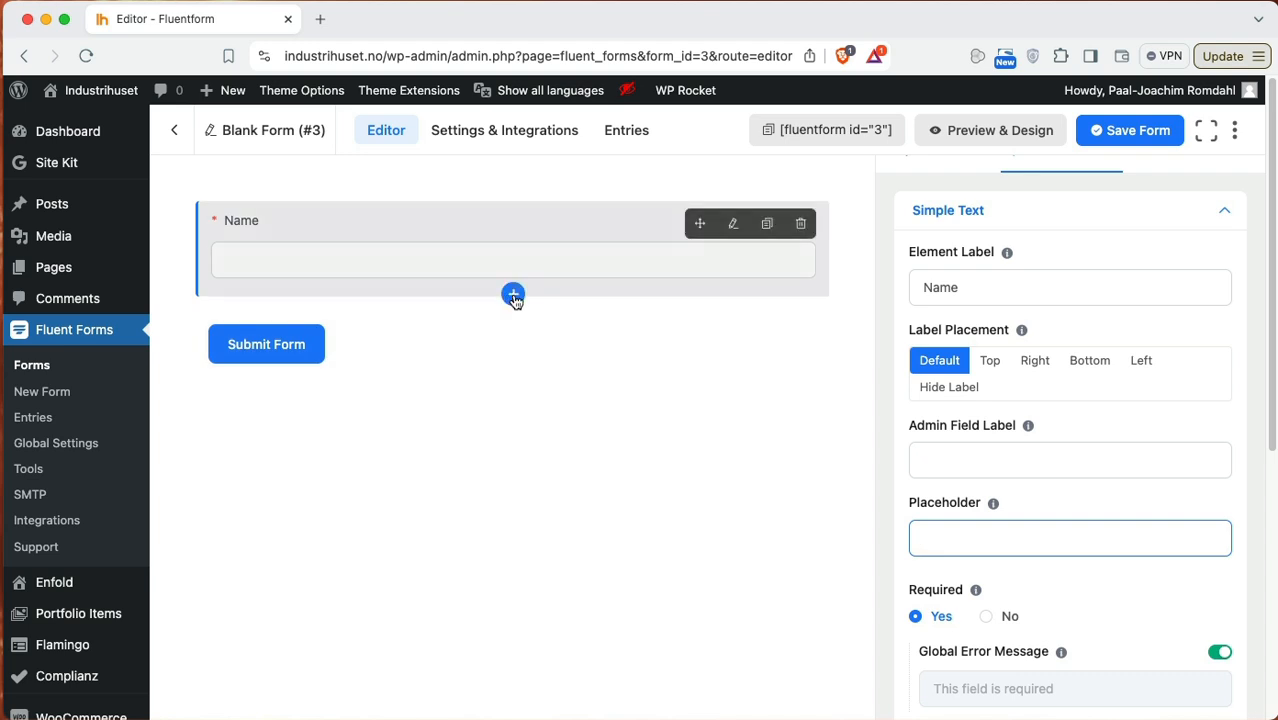
Step: Insert an Email field below Name and mark it required
left_click(513, 294)
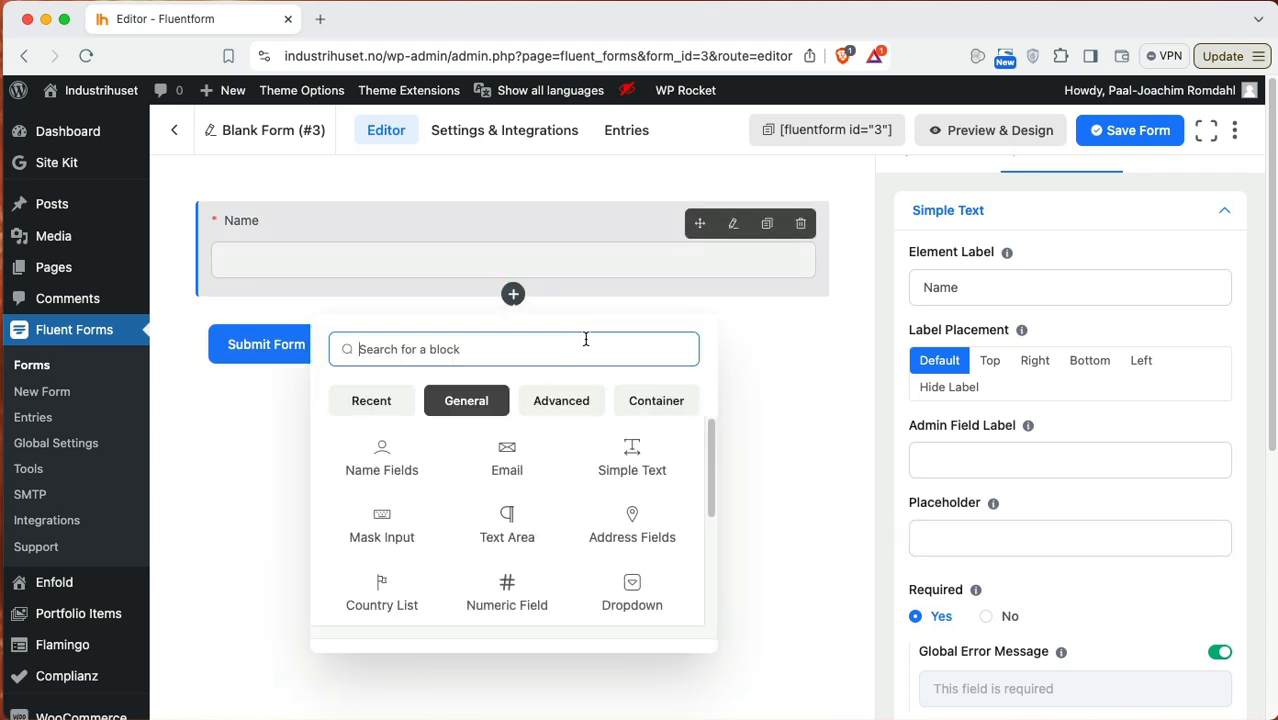
left_click(506, 458)
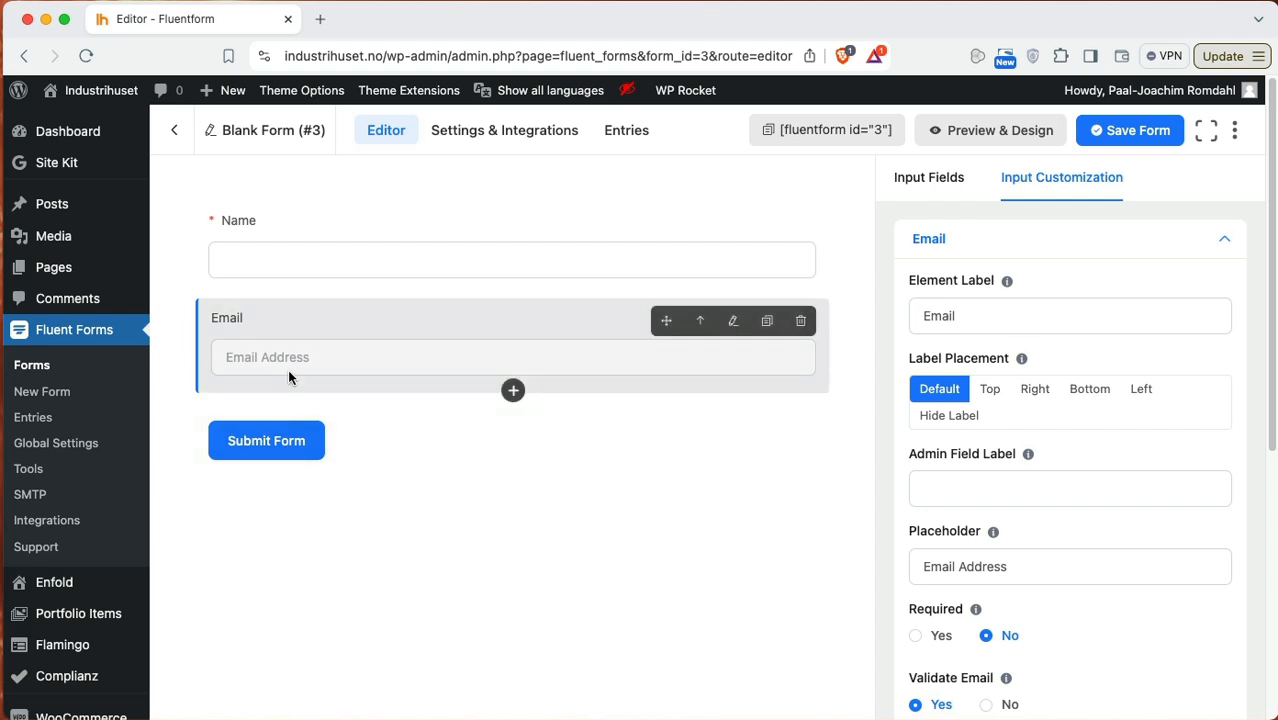
mouse_move(298, 357)
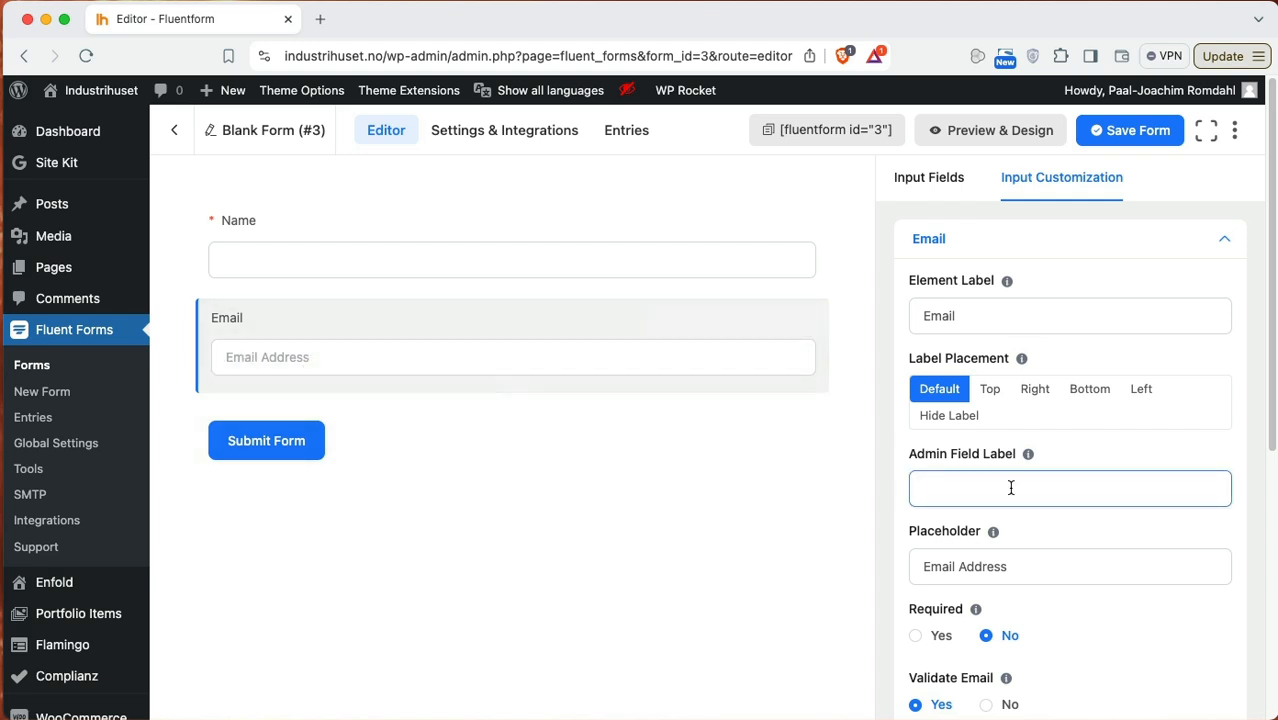
mouse_move(1088, 536)
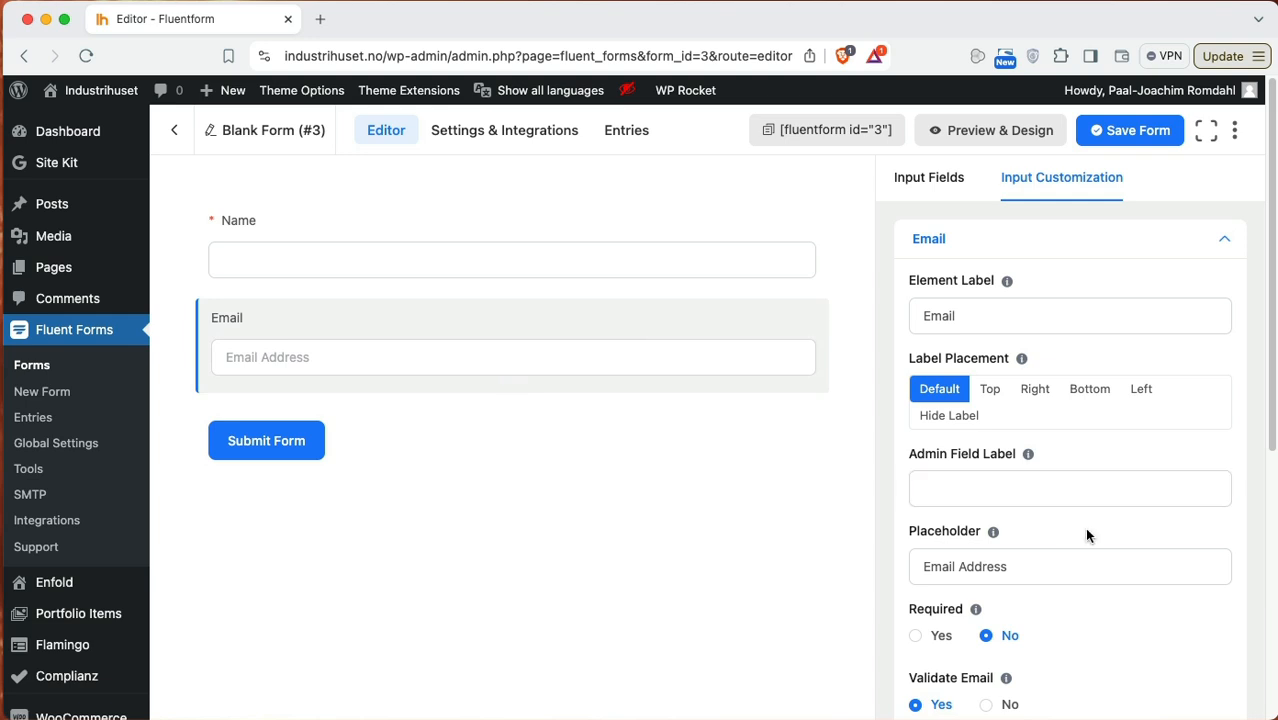
scroll("down", 3)
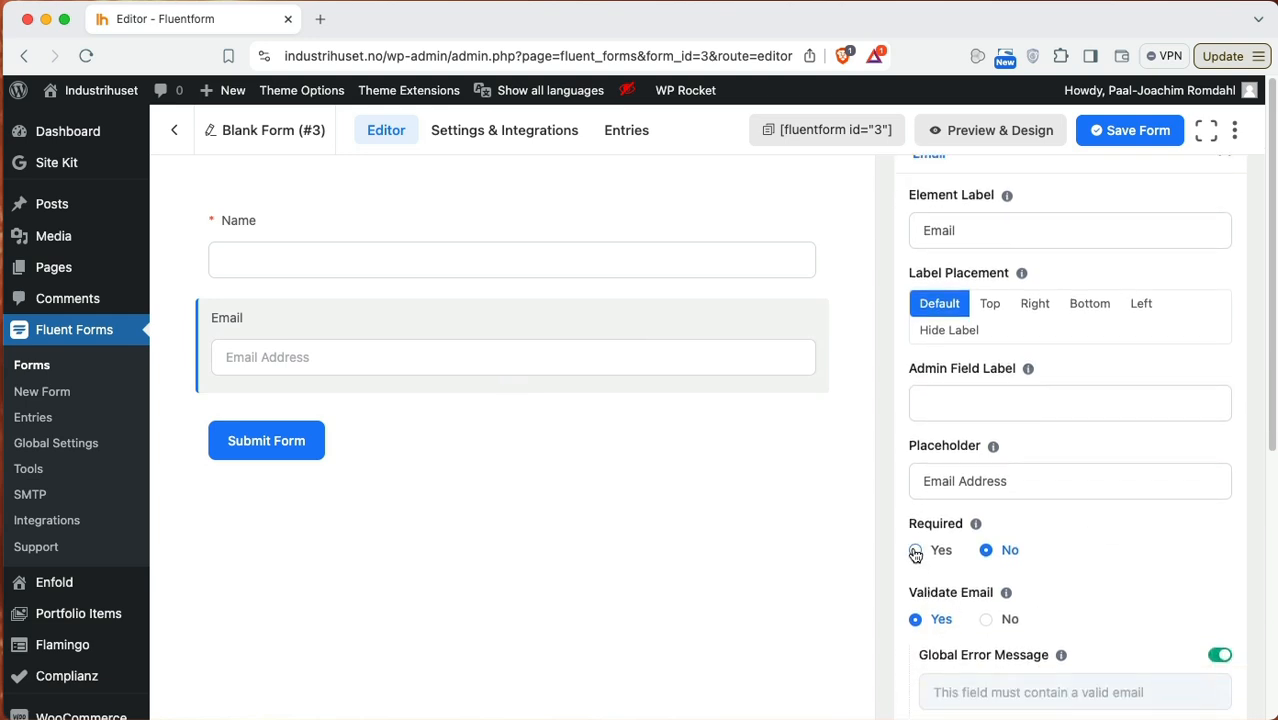
left_click(915, 550)
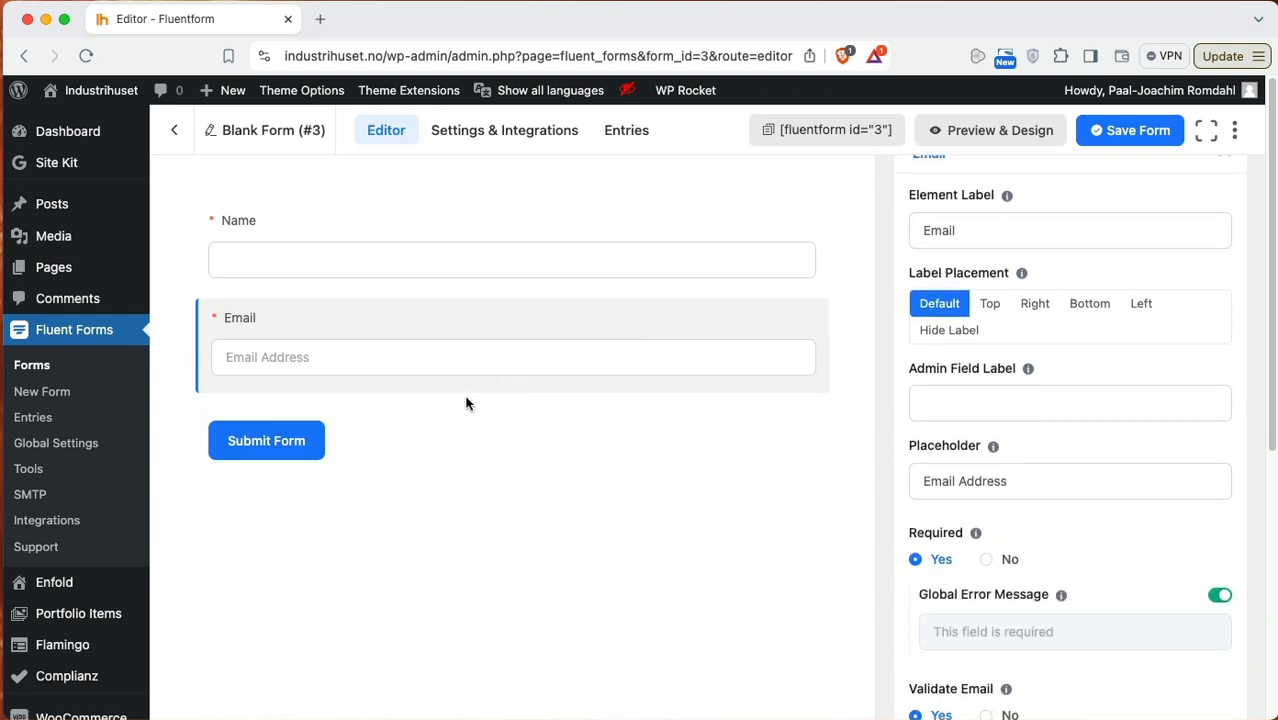
Step: Add a simple text field labelled Subject below Email, set to required
left_click(513, 390)
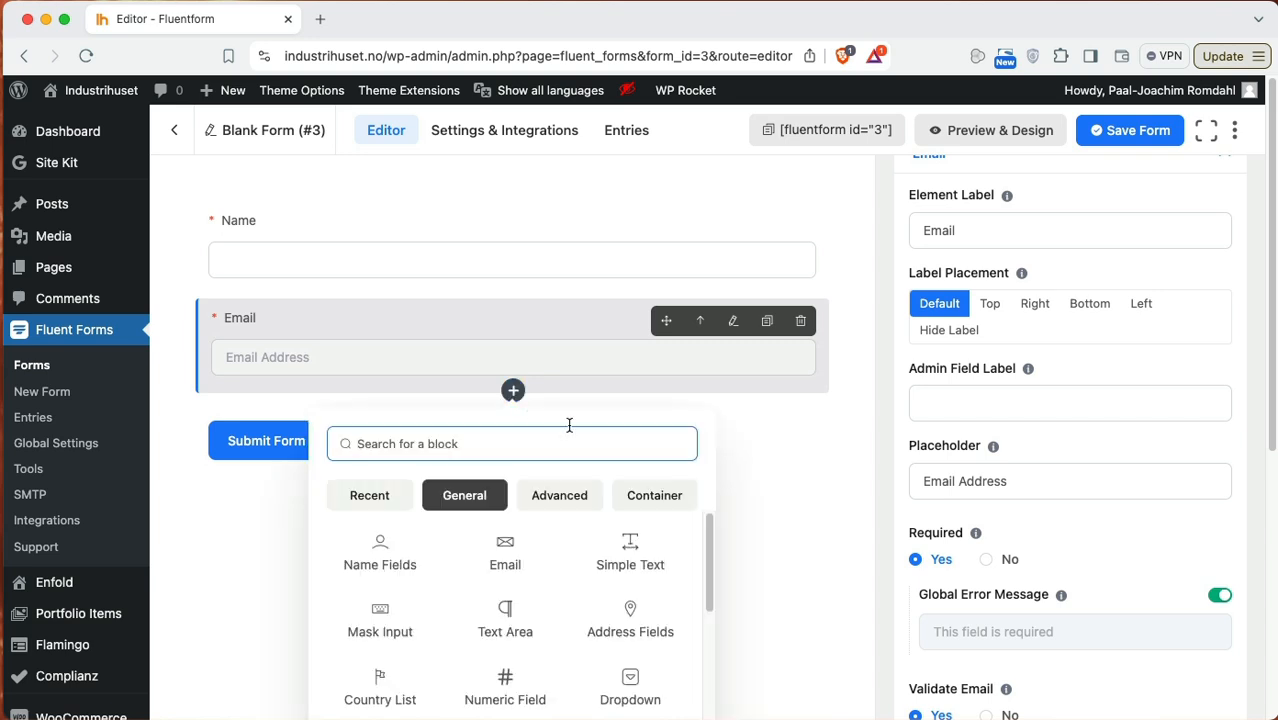
left_click(630, 550)
type("S")
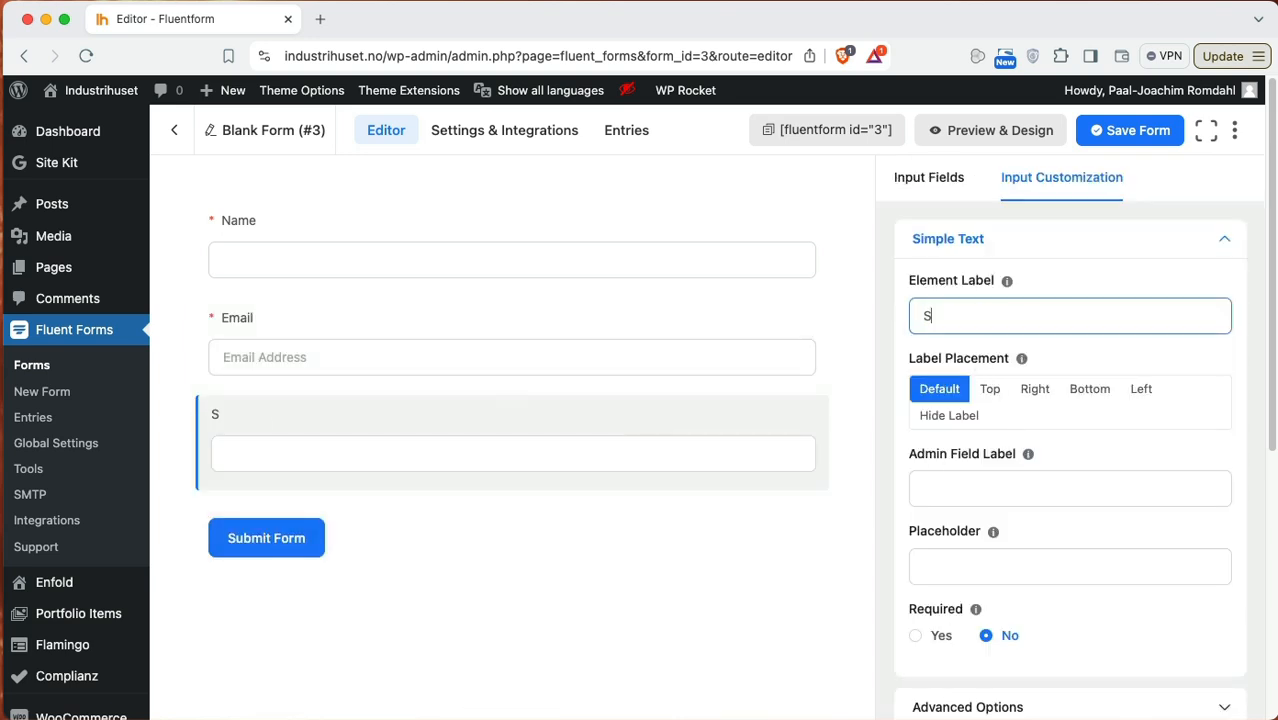
type("ubject")
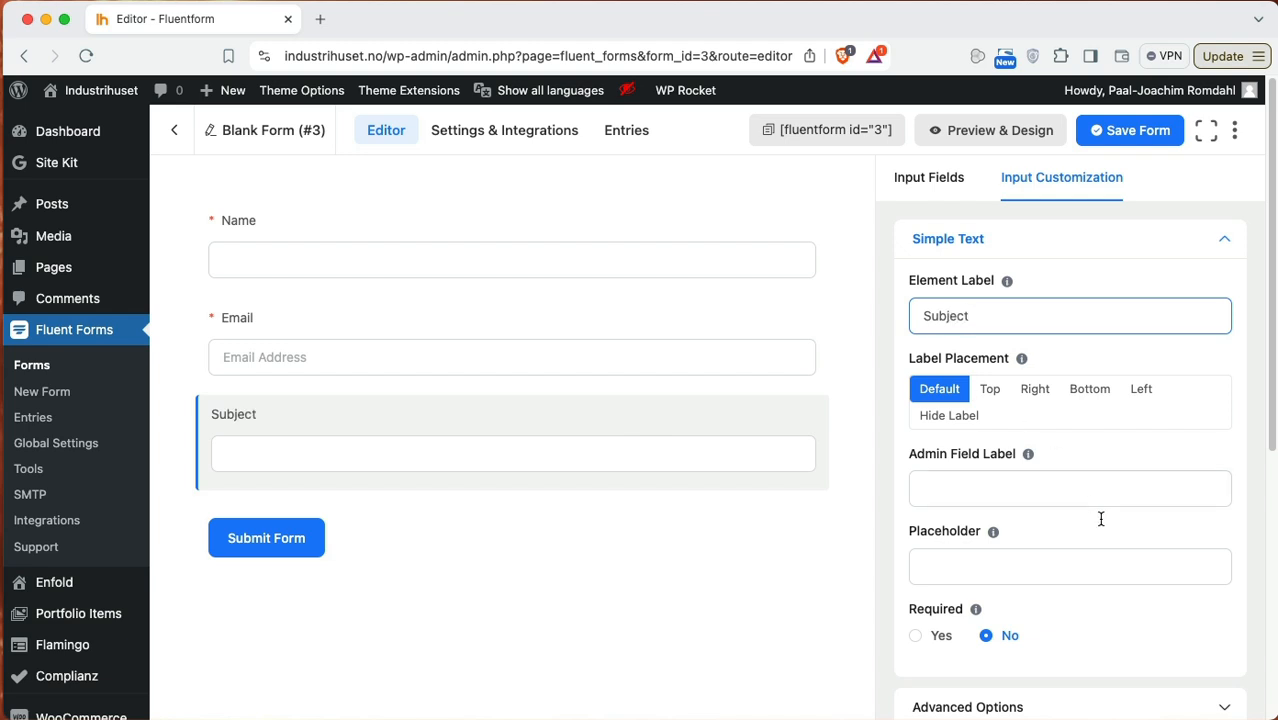
scroll("down", 3)
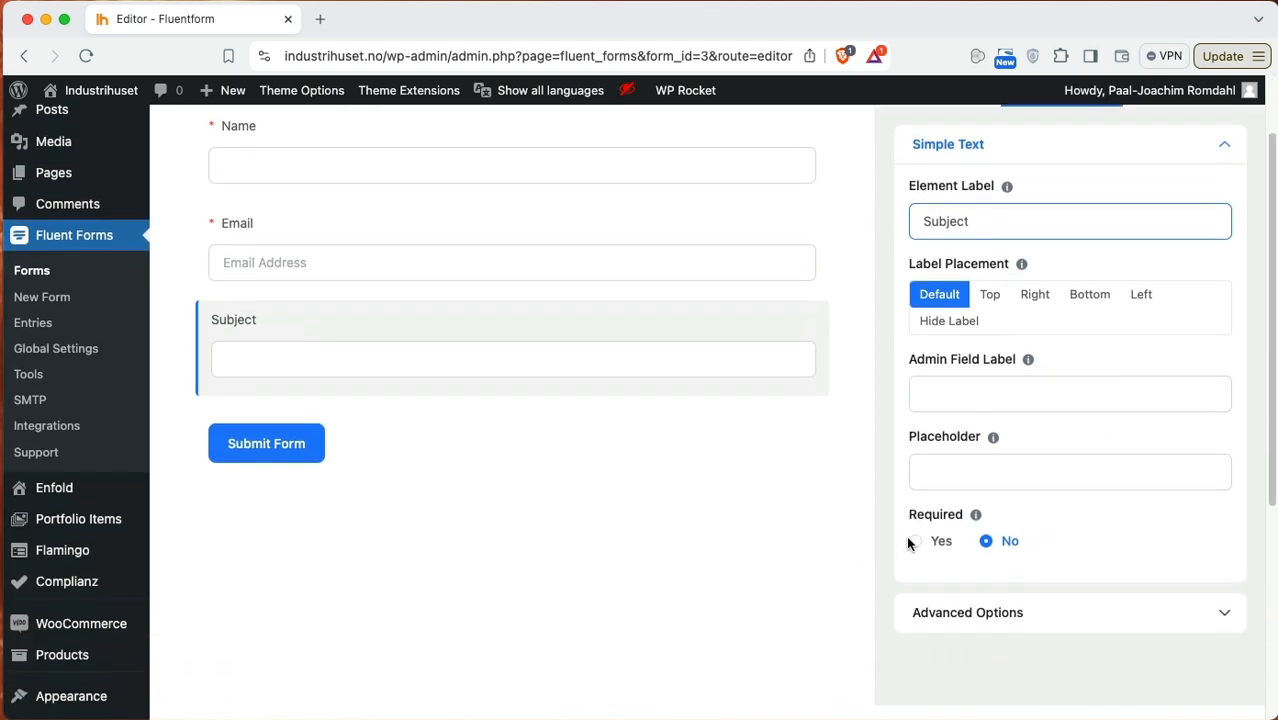
left_click(941, 541)
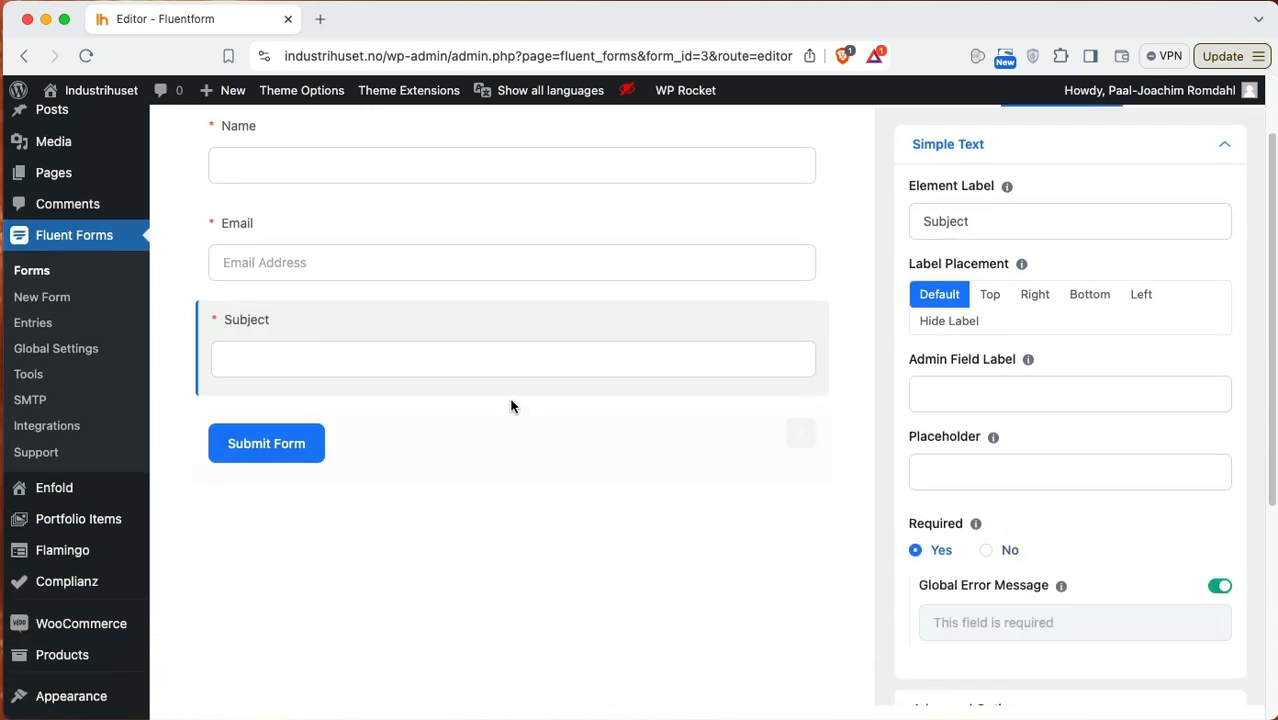
Step: Browse the General, Advanced and Container block tabs below Subject, ending on General
left_click(513, 392)
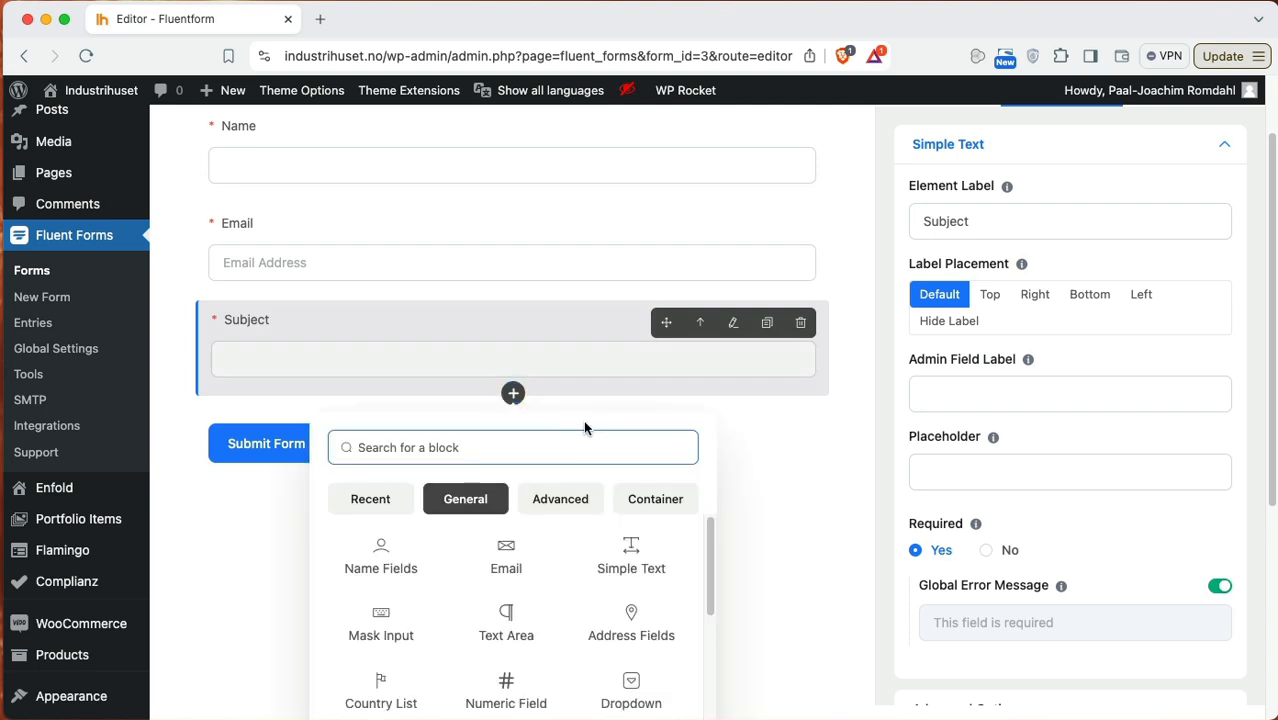
mouse_move(506, 624)
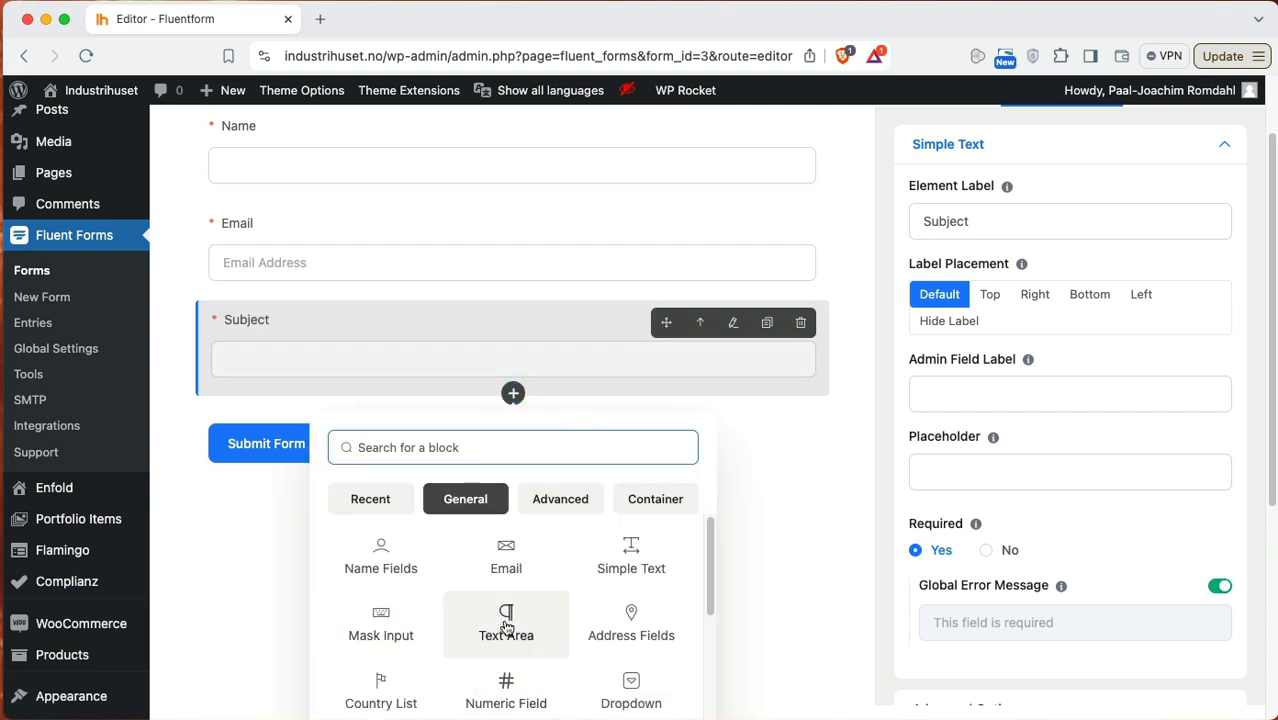
scroll("down", 3)
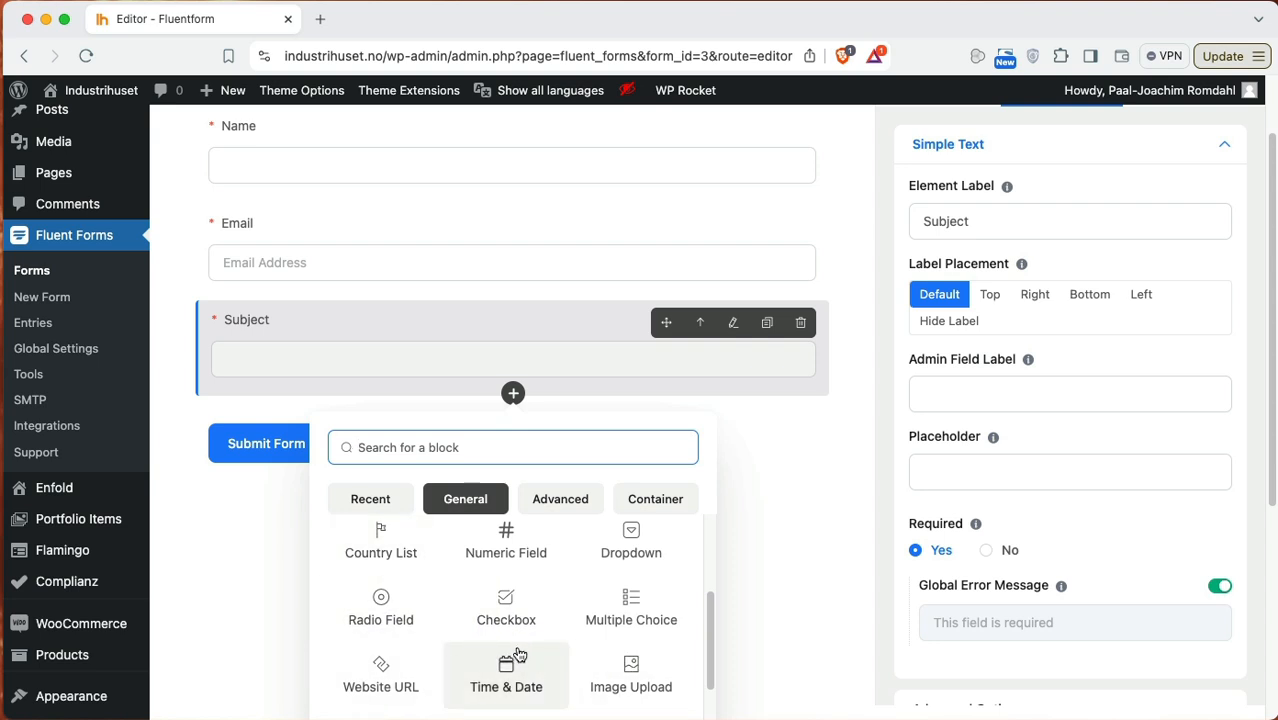
scroll("up", 3)
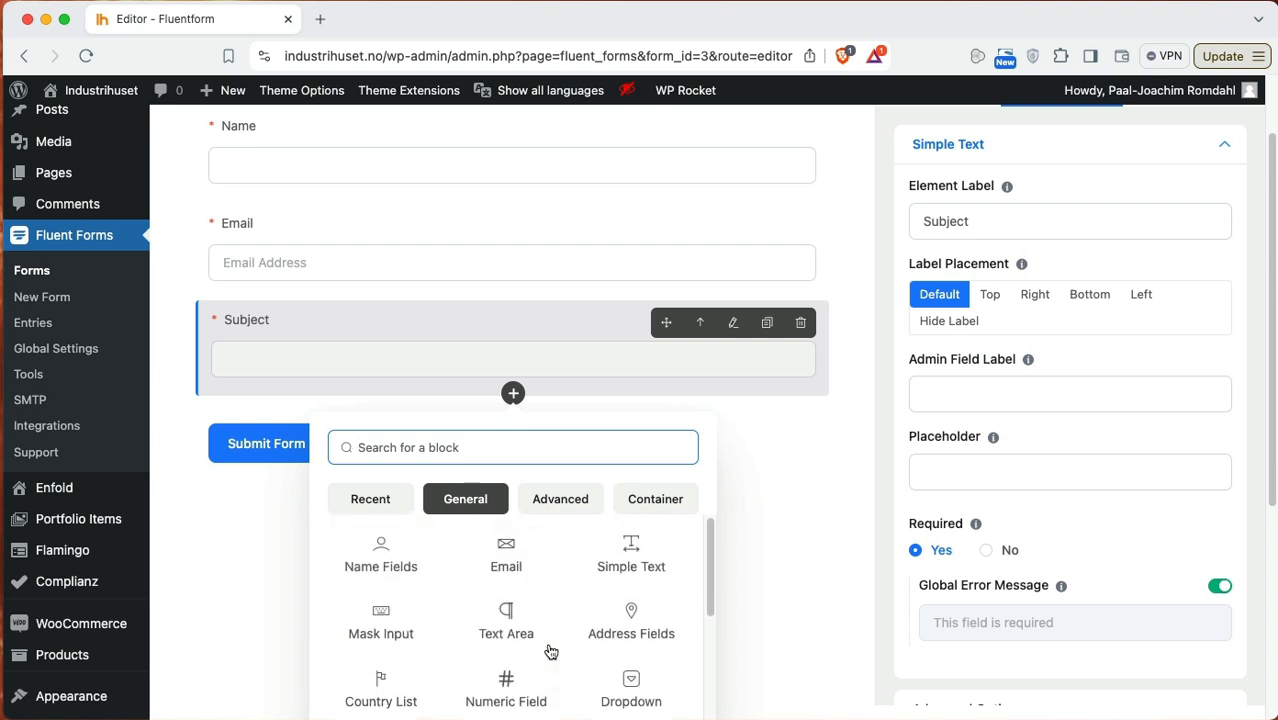
left_click(560, 499)
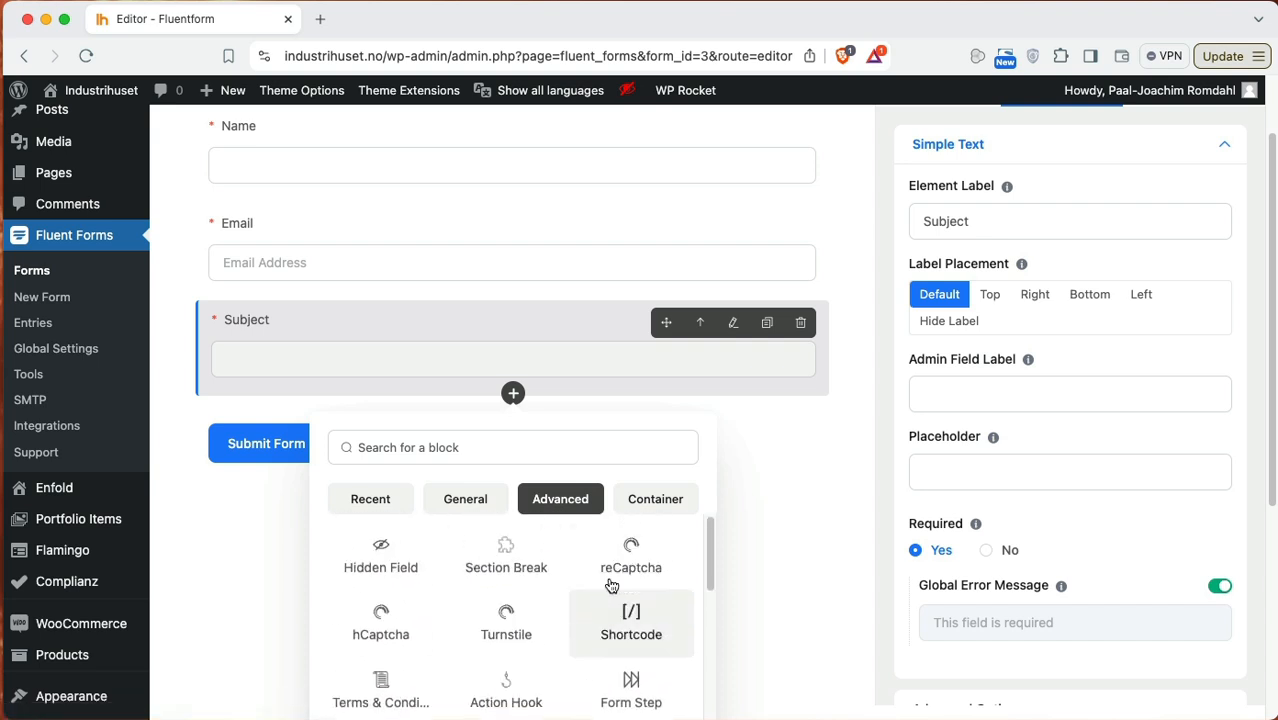
left_click(655, 499)
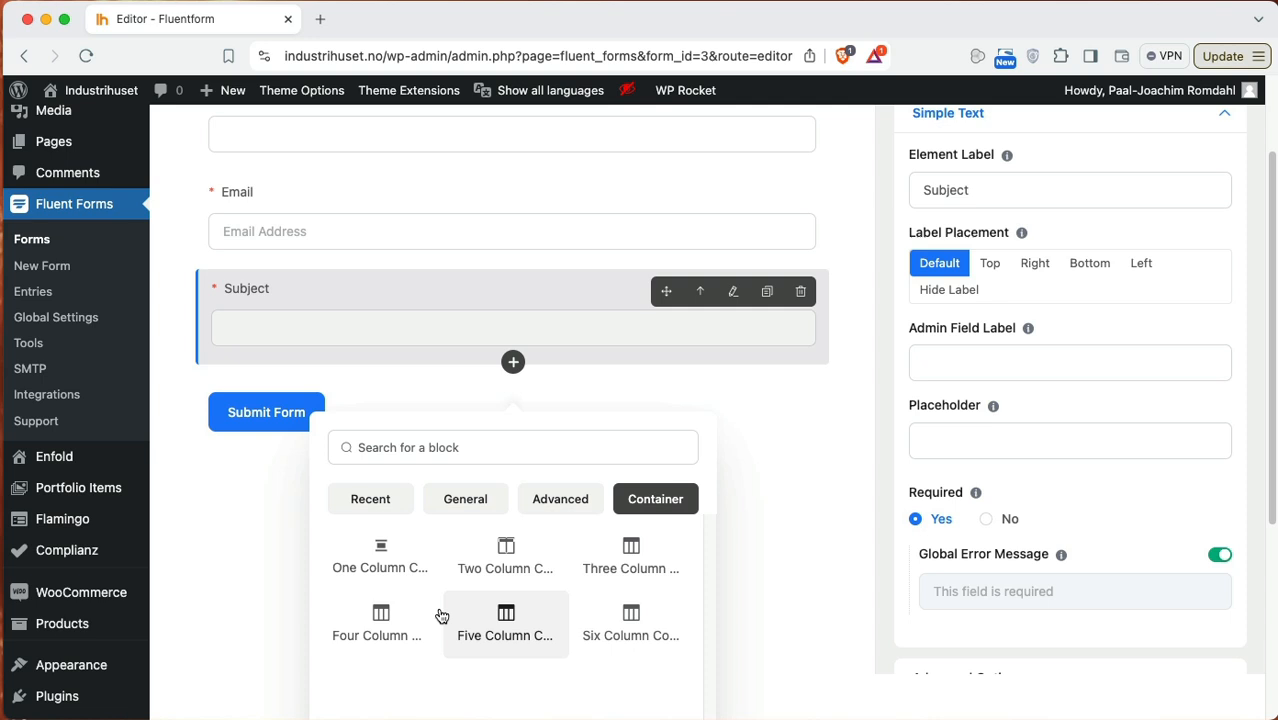
mouse_move(380, 567)
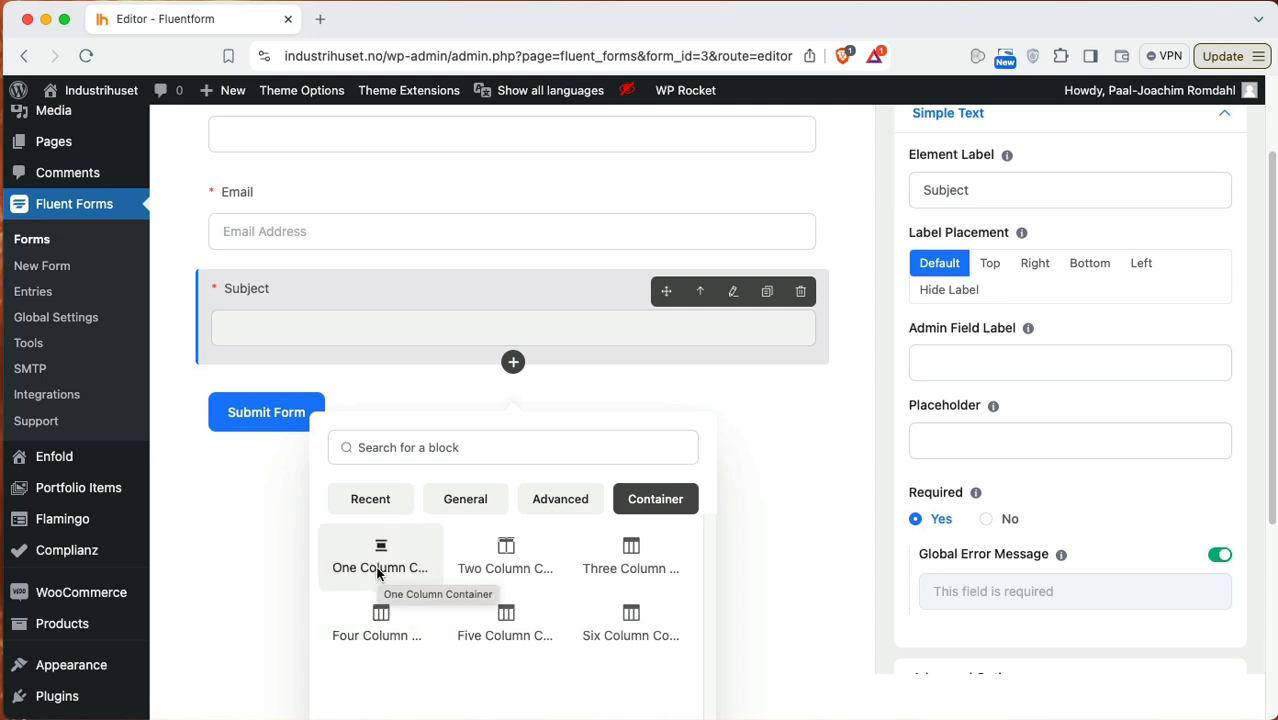
mouse_move(505, 555)
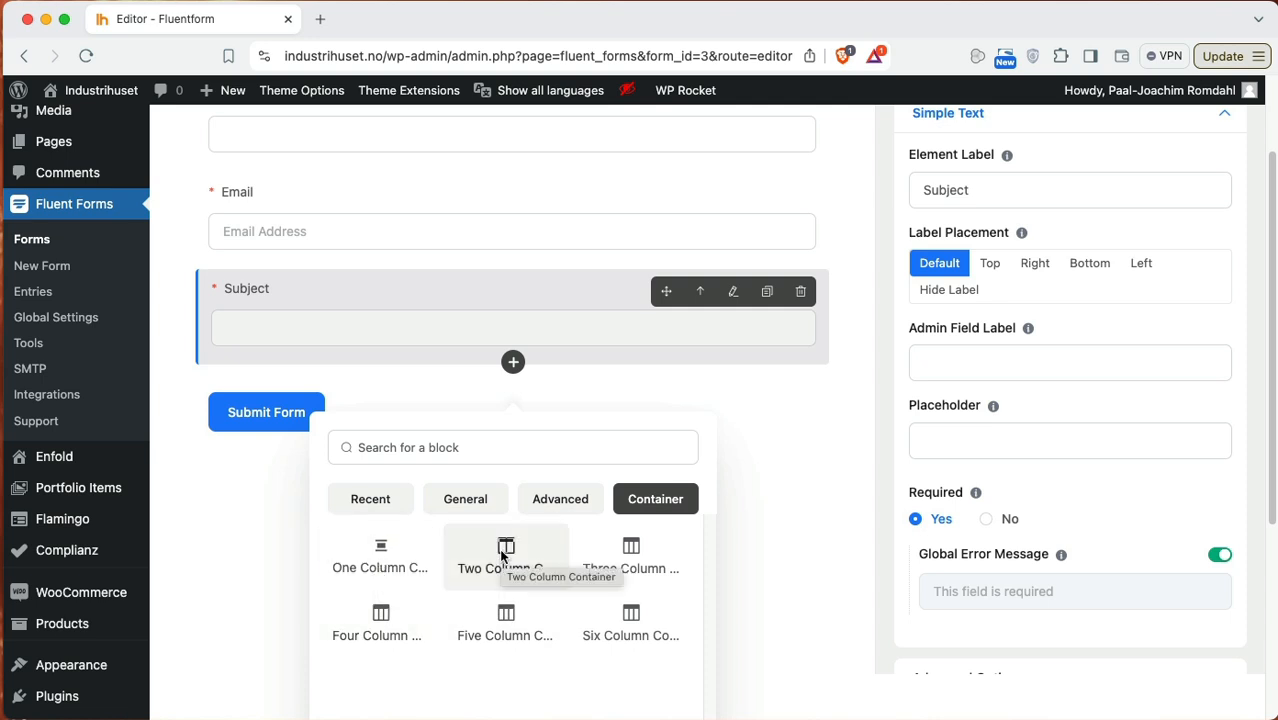
mouse_move(338, 300)
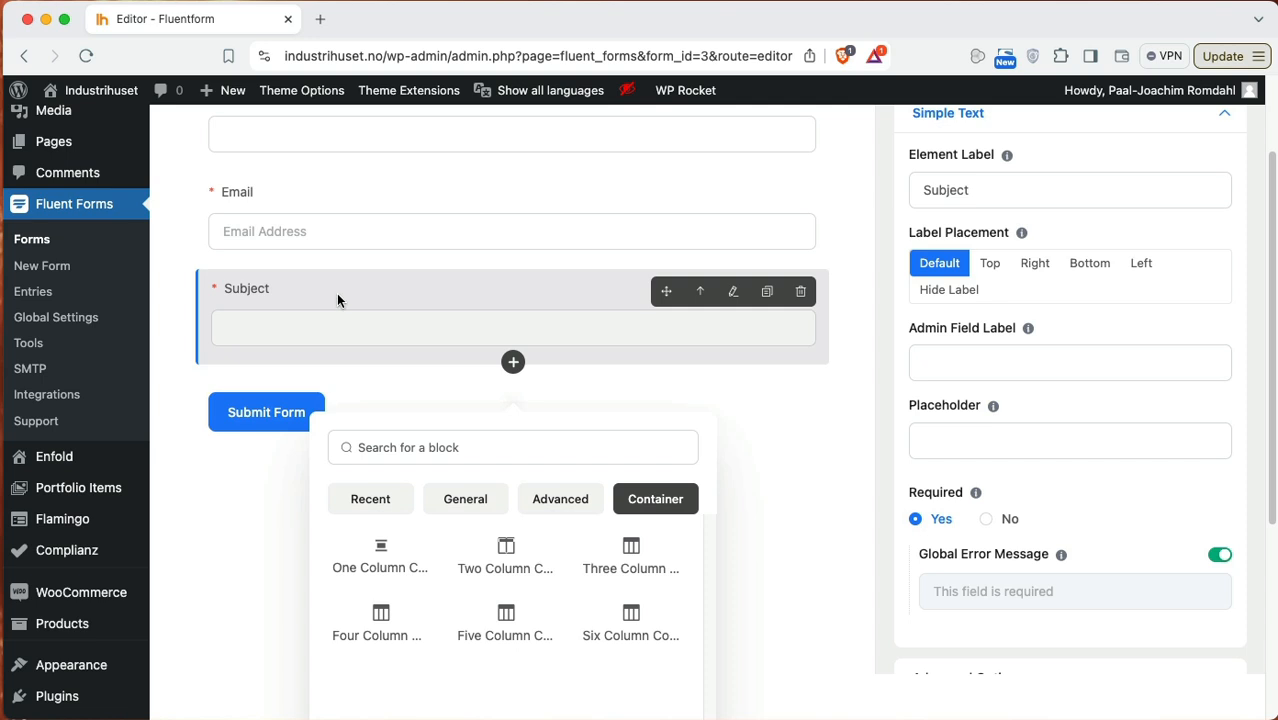
mouse_move(476, 425)
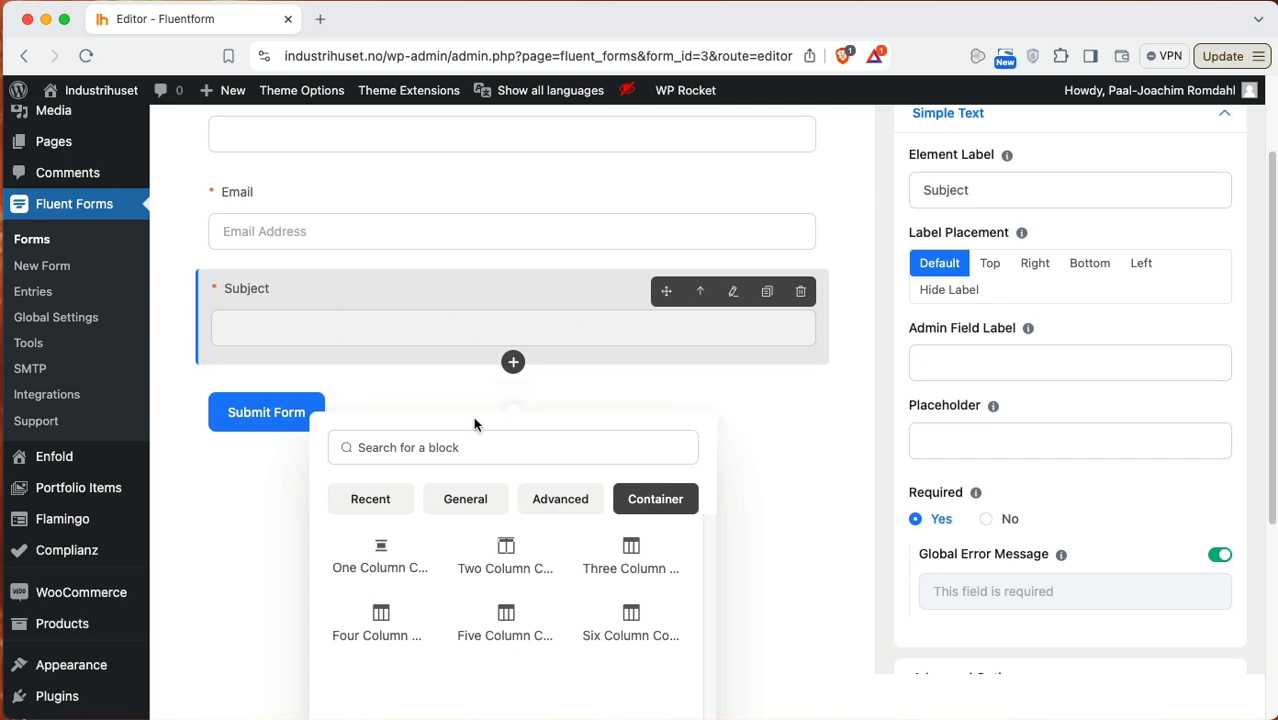
mouse_move(631, 623)
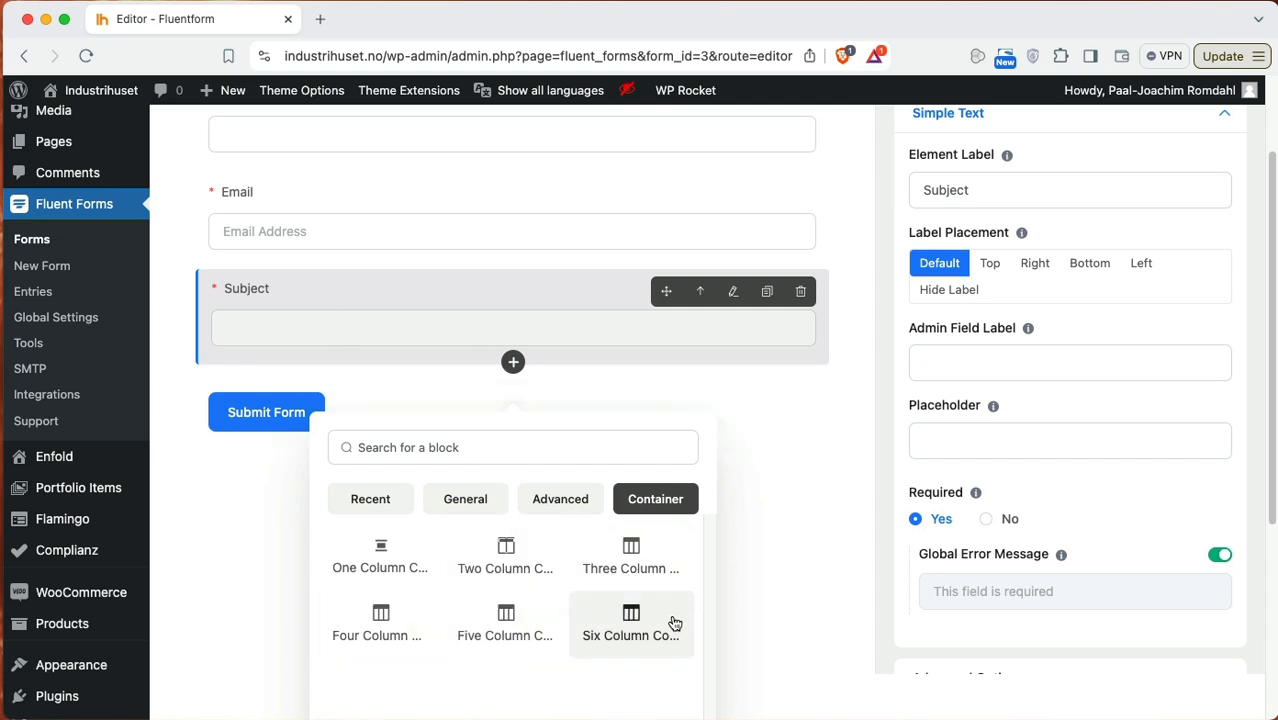
left_click(465, 499)
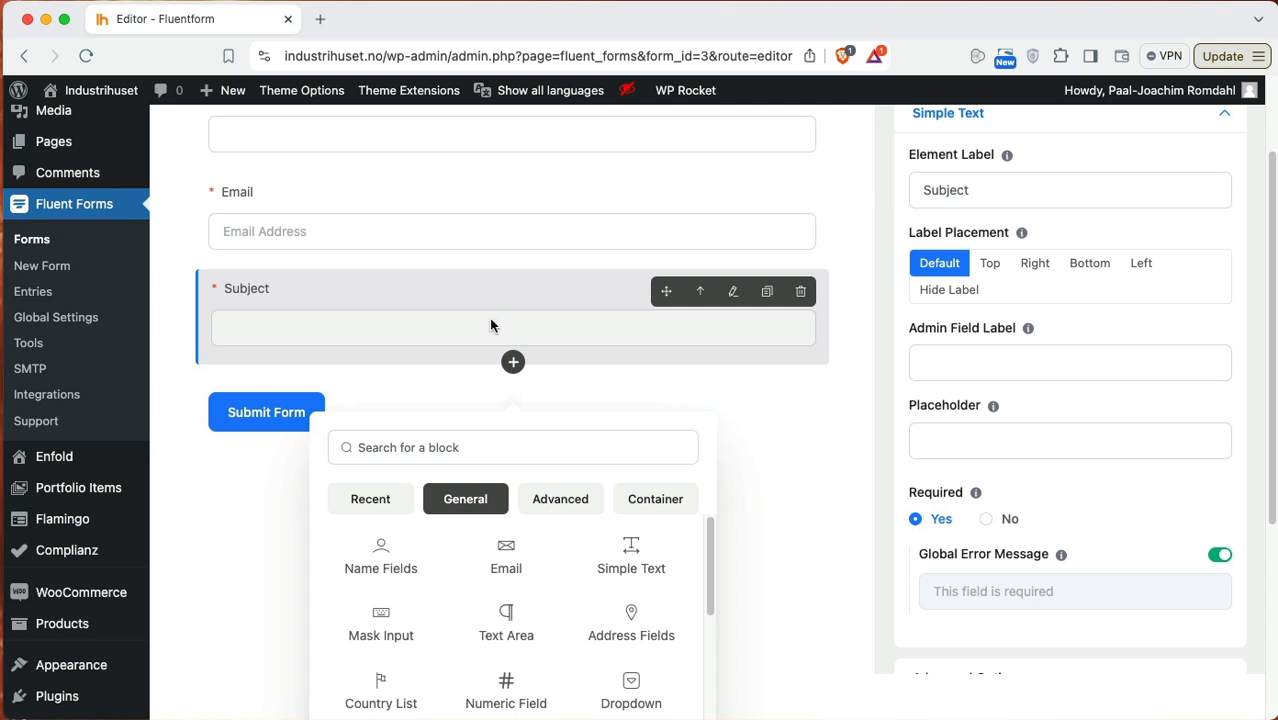
Step: Add a required text area labelled Message below Subject, keeping Rows at 3
left_click(506, 623)
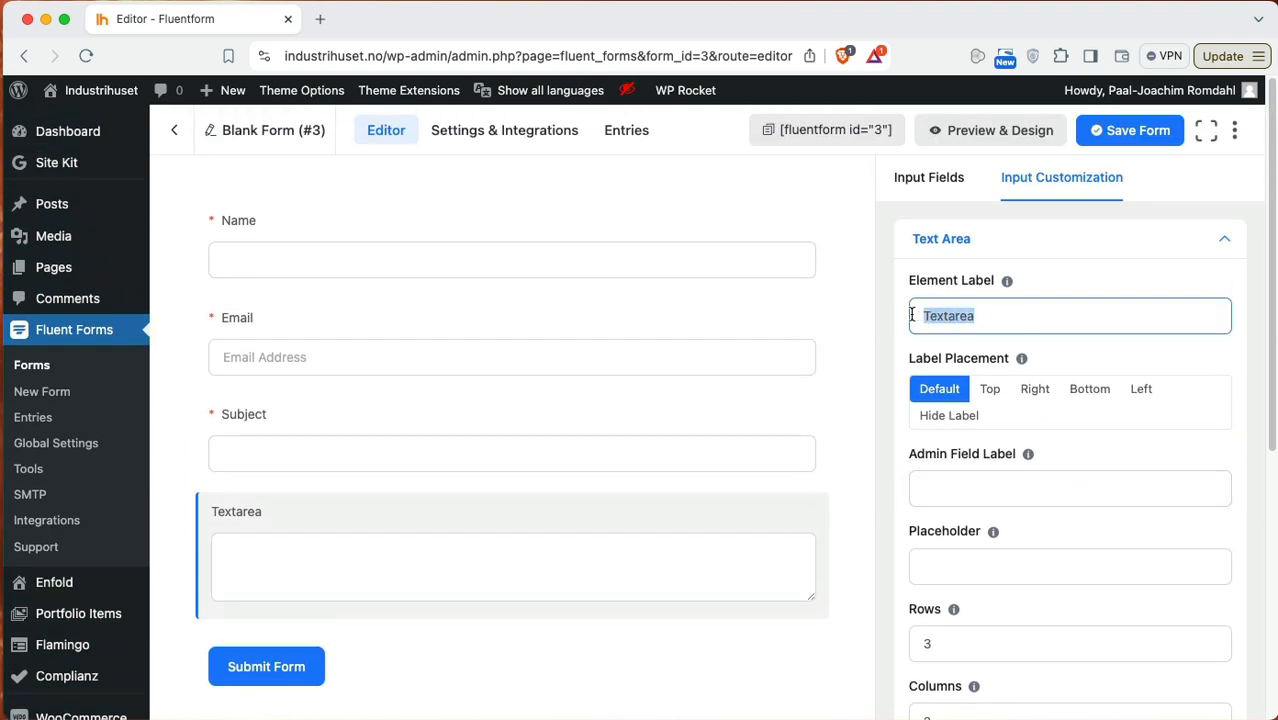
type("Message")
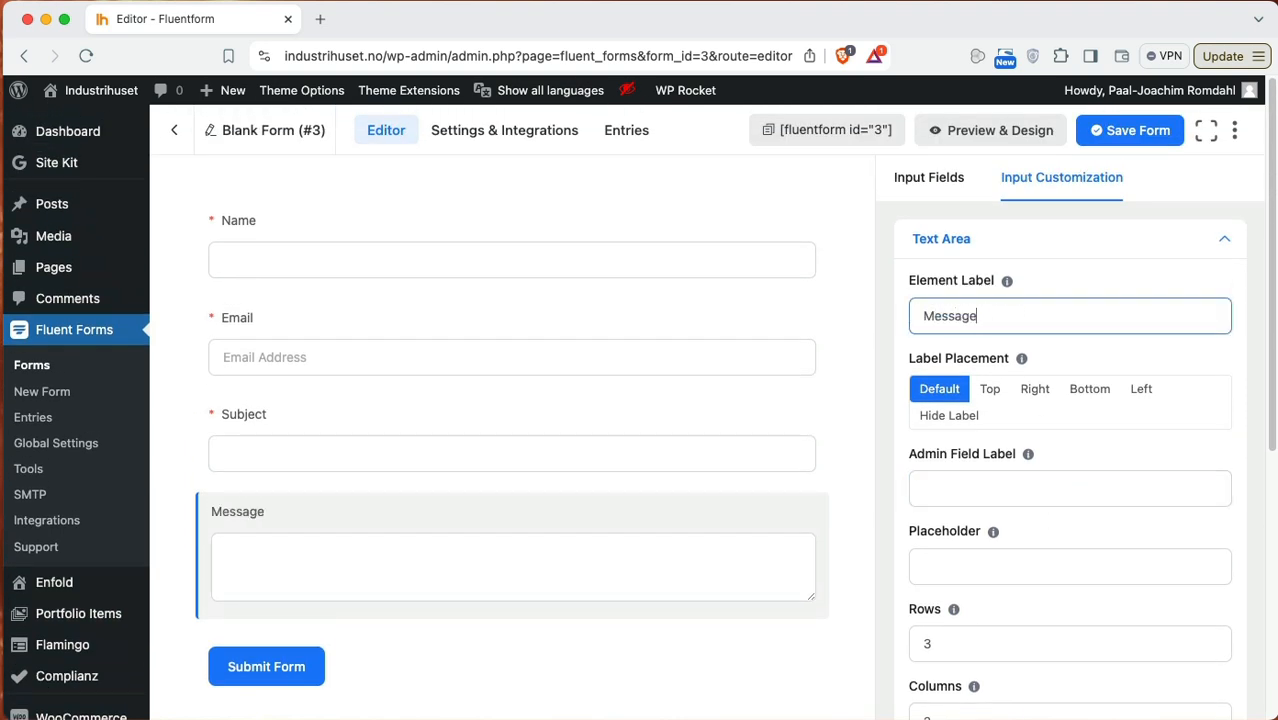
scroll("down", 3)
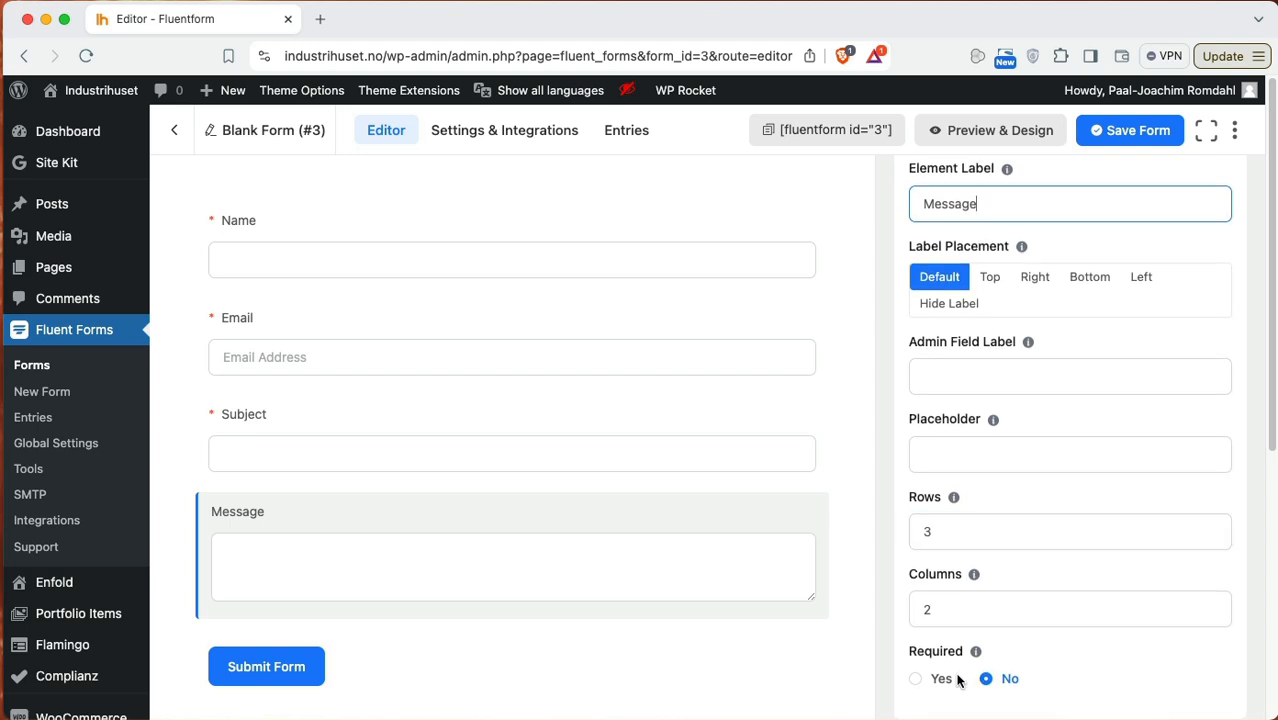
left_click(915, 678)
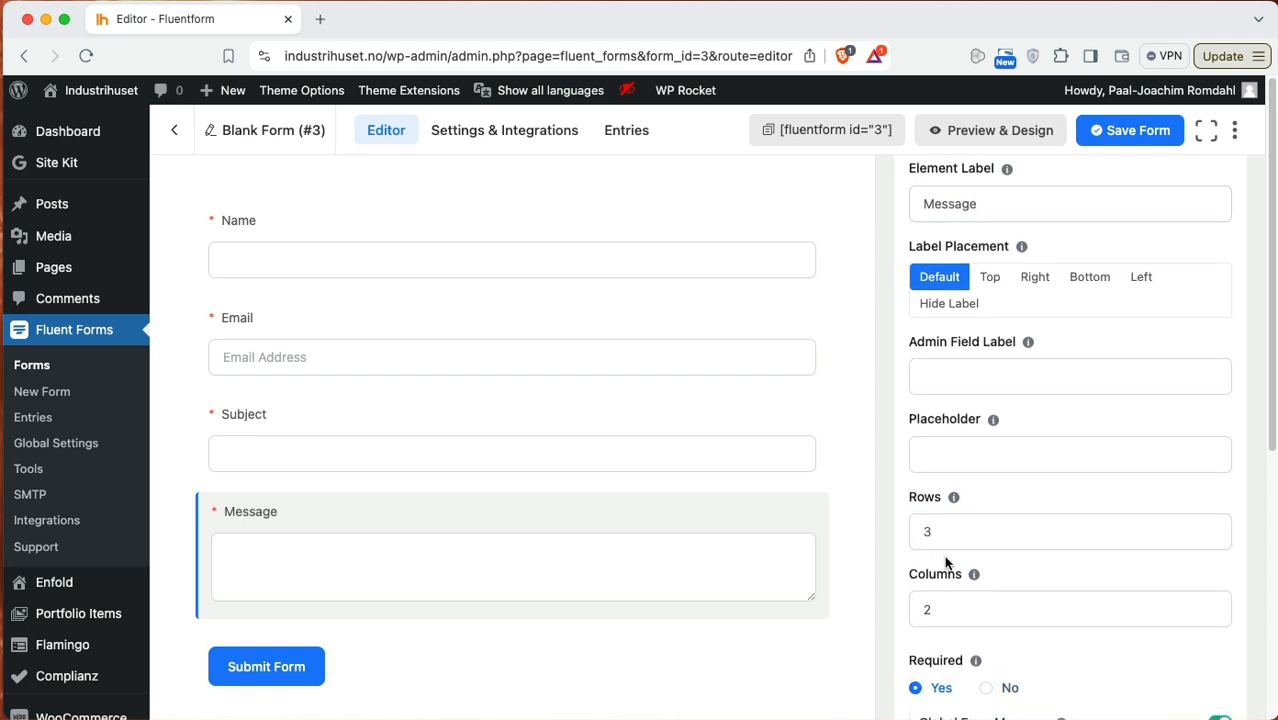
mouse_move(953, 497)
type("10")
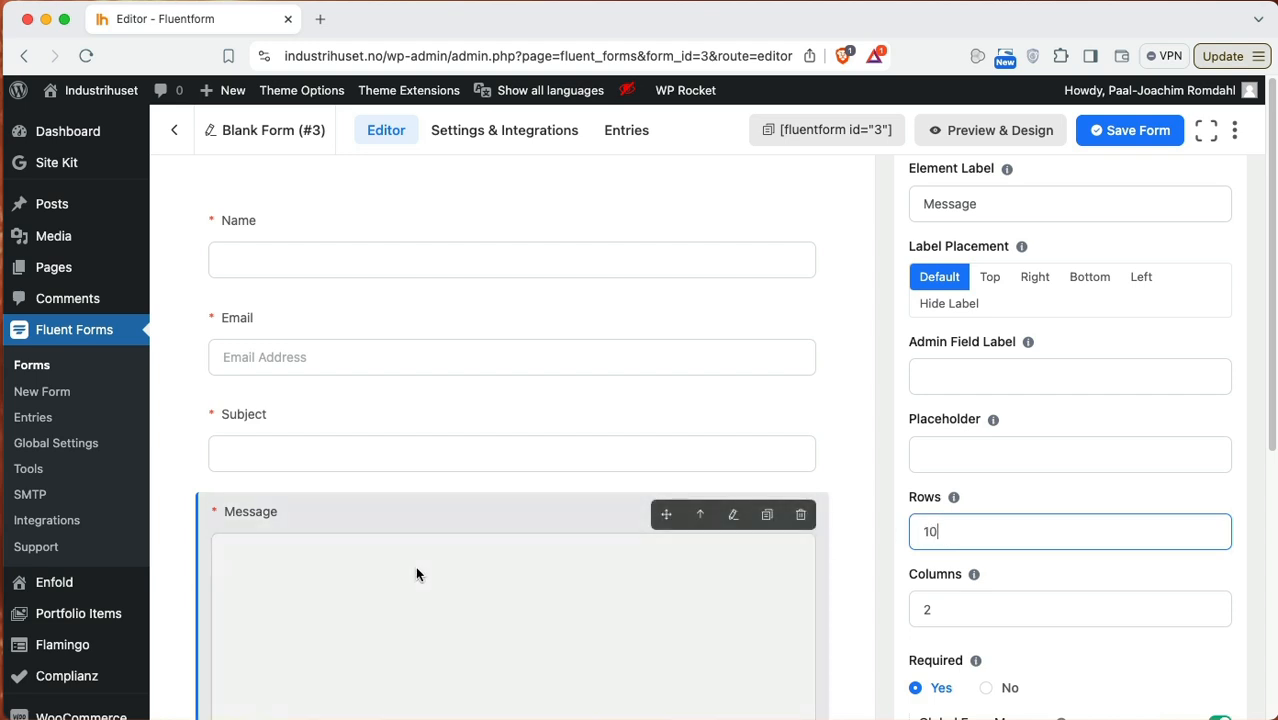
left_click(1070, 531)
type("3")
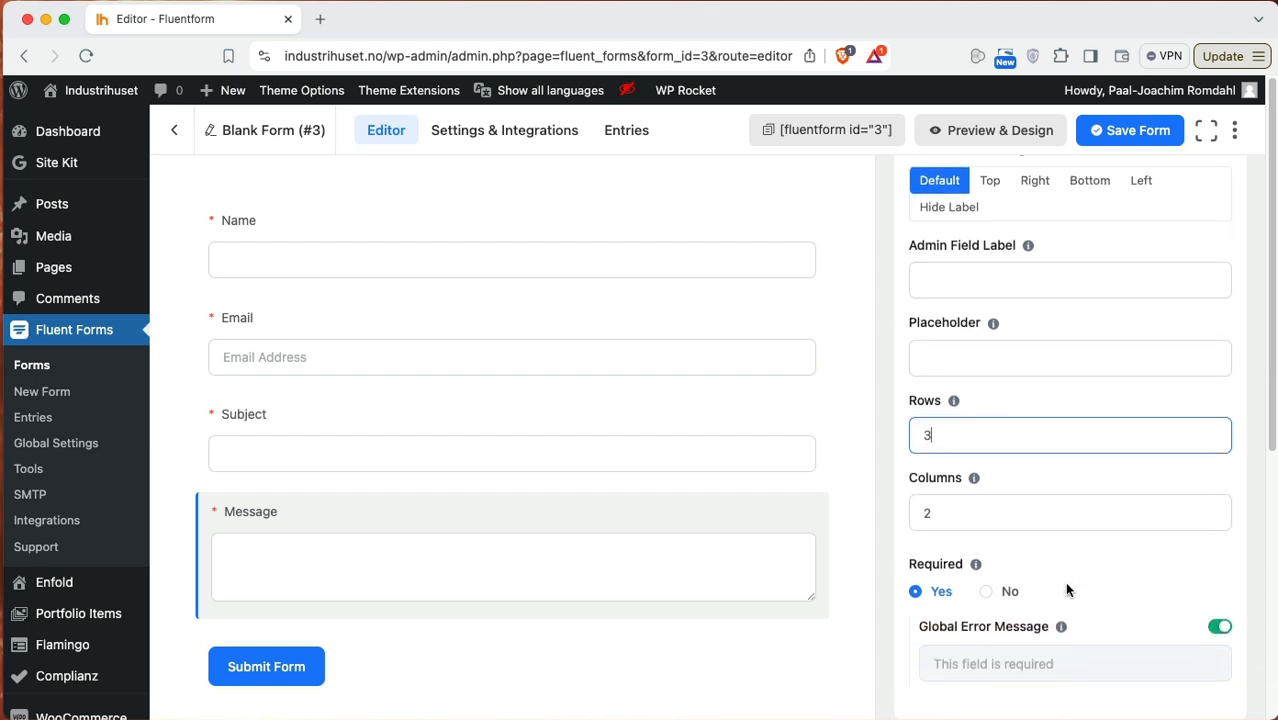
left_click(1070, 512)
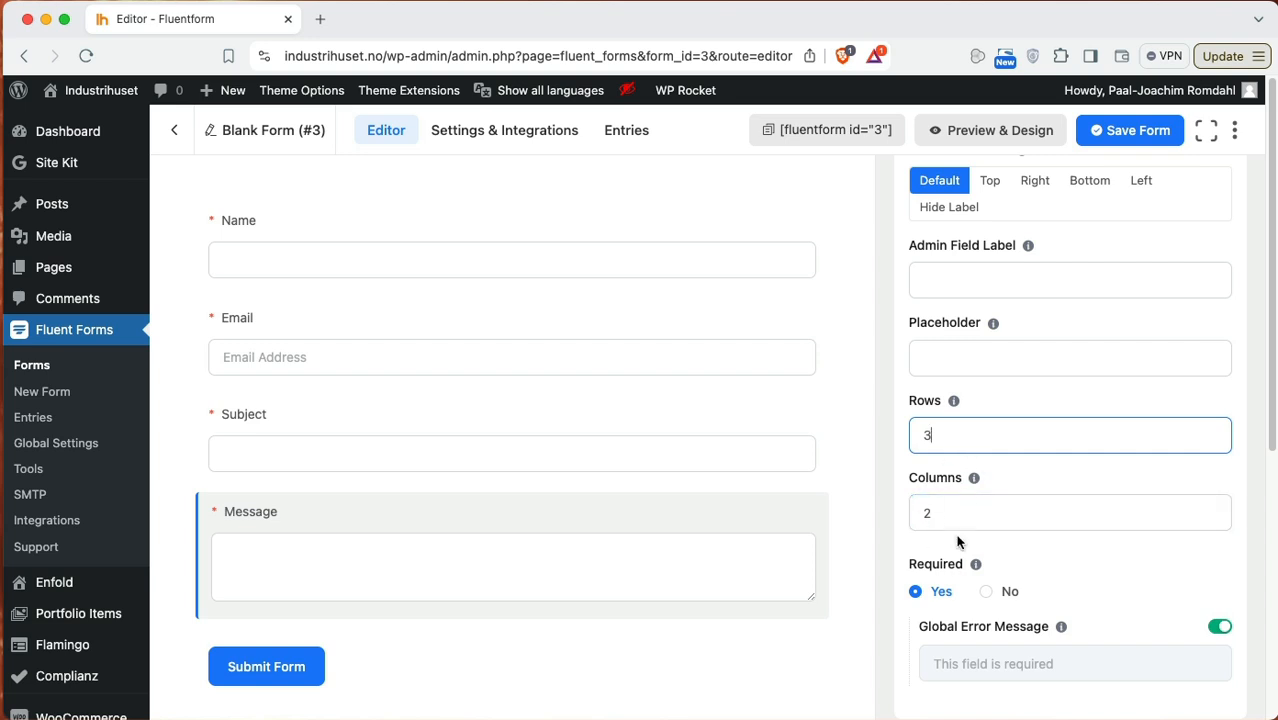
mouse_move(562, 660)
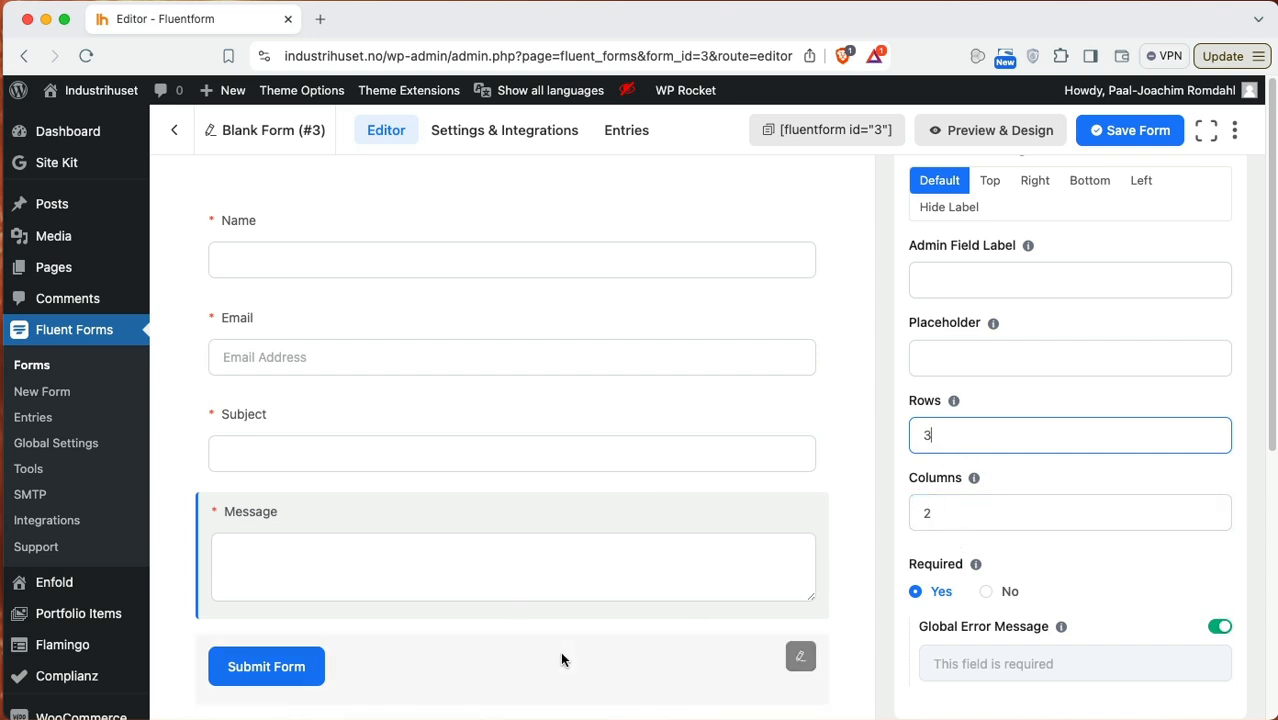
mouse_move(603, 662)
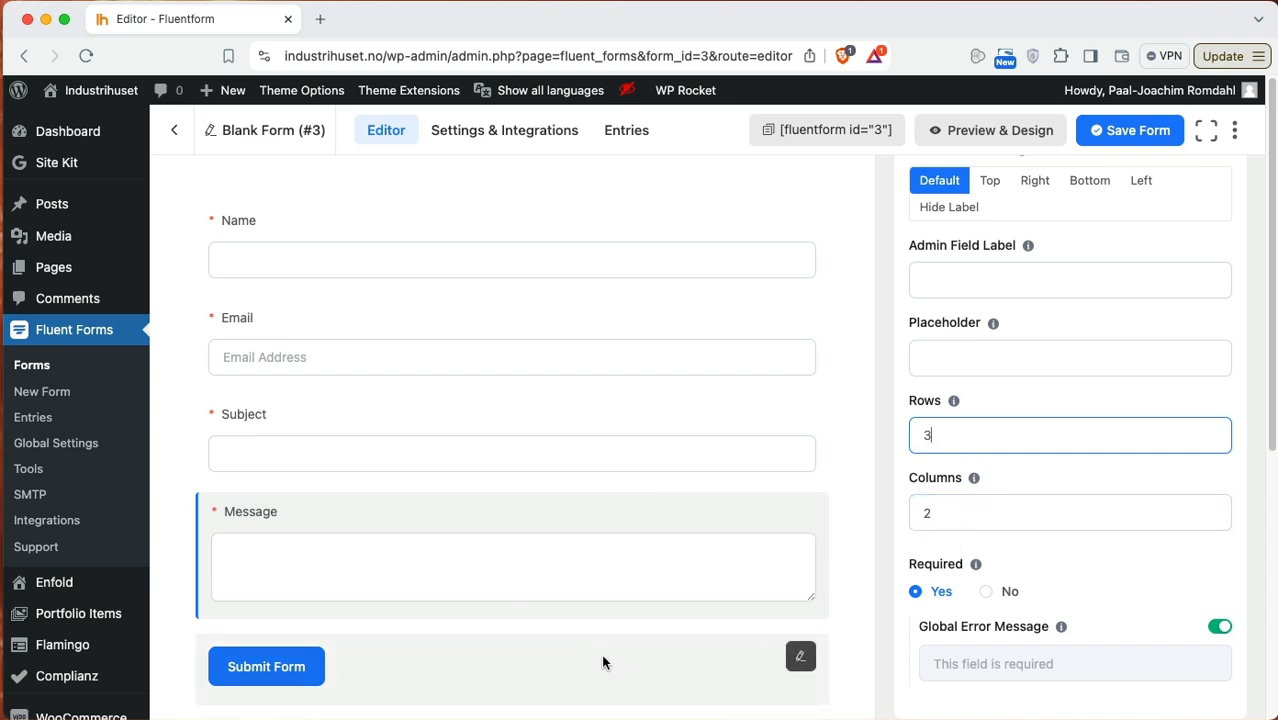
Step: Try submit button style, small size and right alignment, returning size to medium
left_click(266, 666)
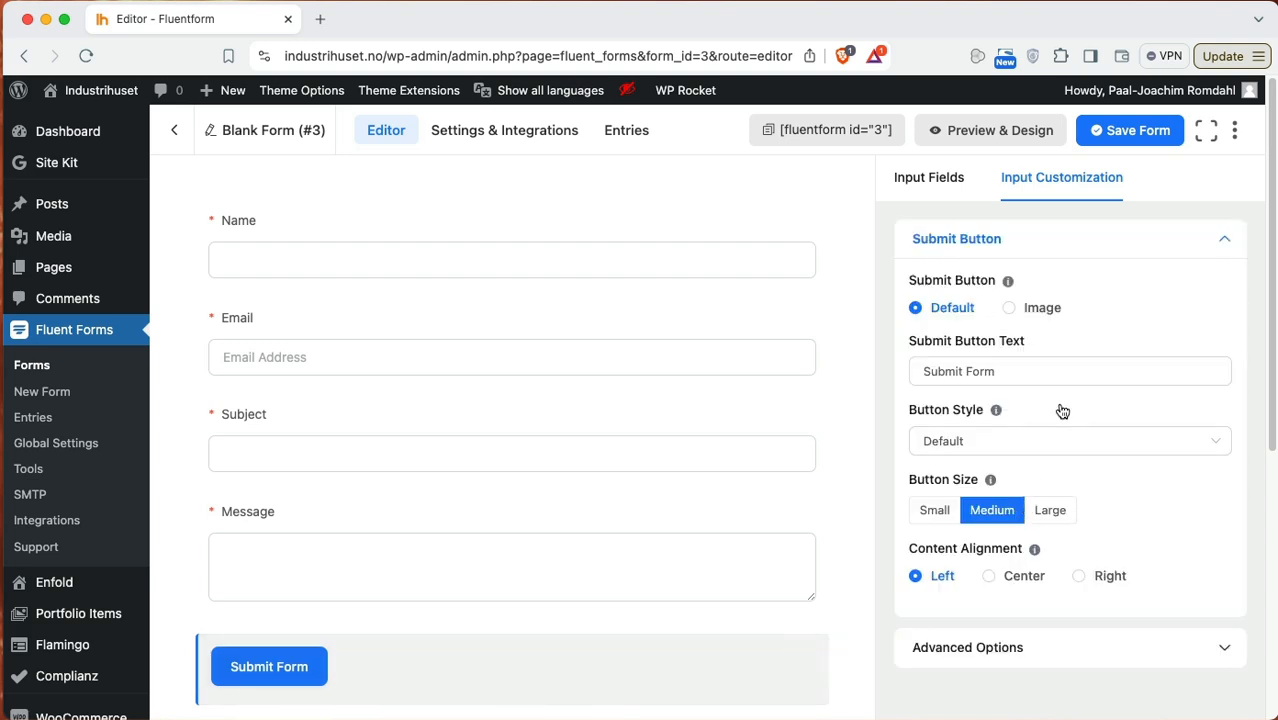
left_click(1070, 371)
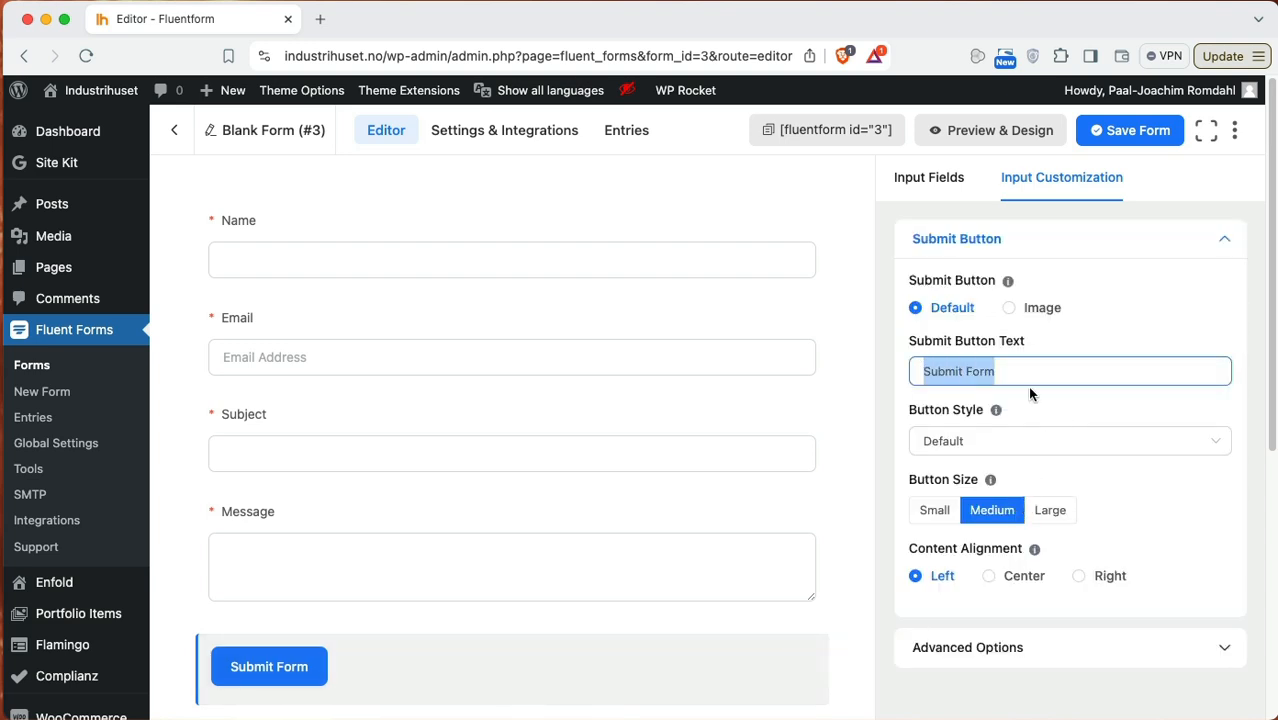
left_click(1069, 441)
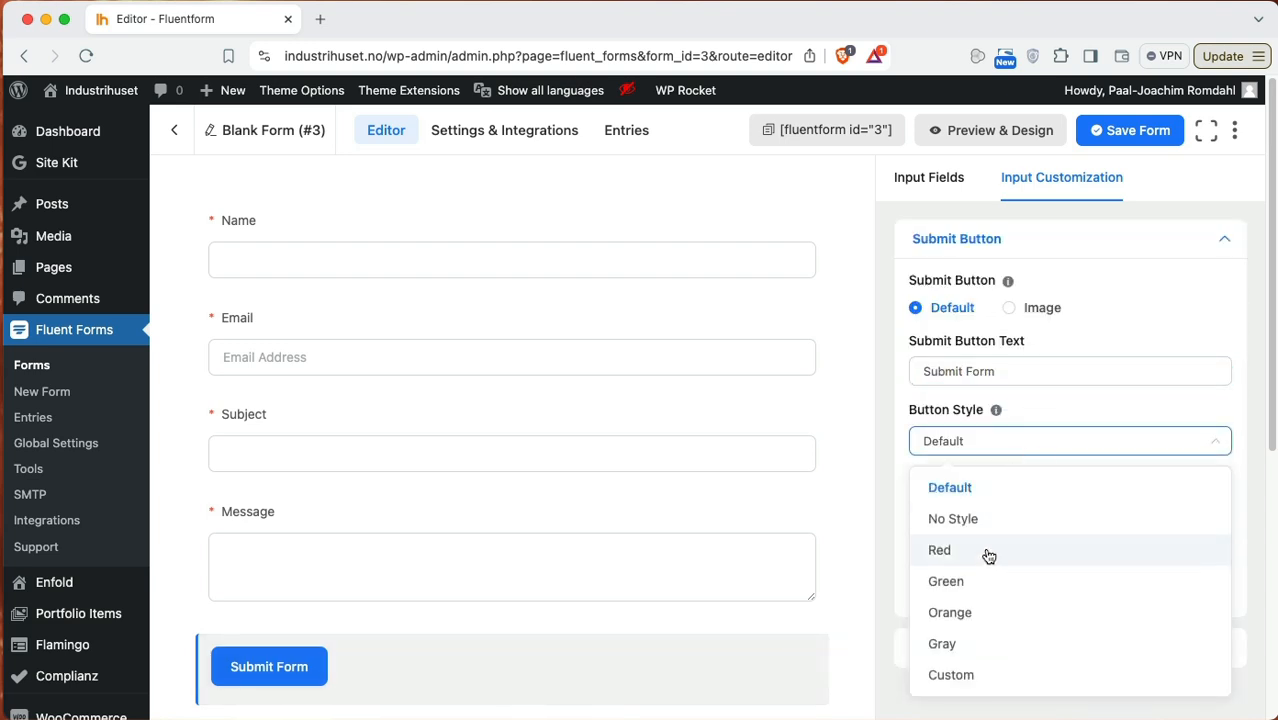
left_click(945, 581)
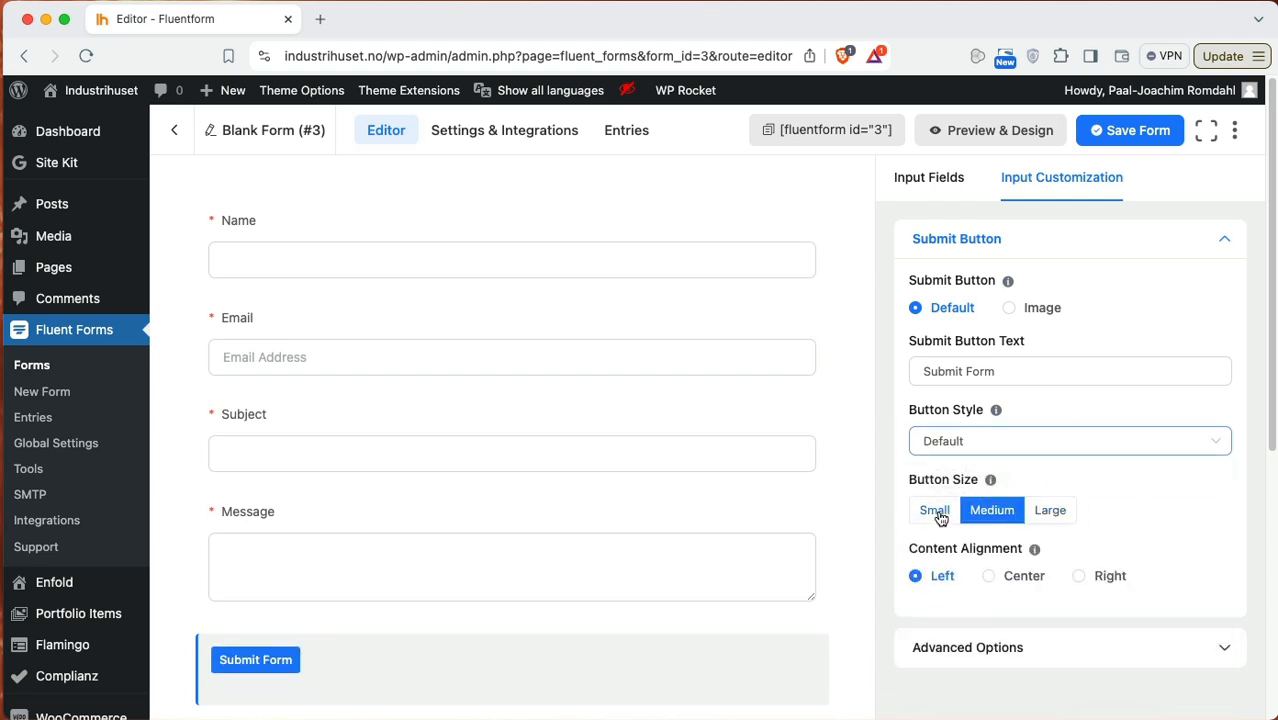
left_click(1050, 510)
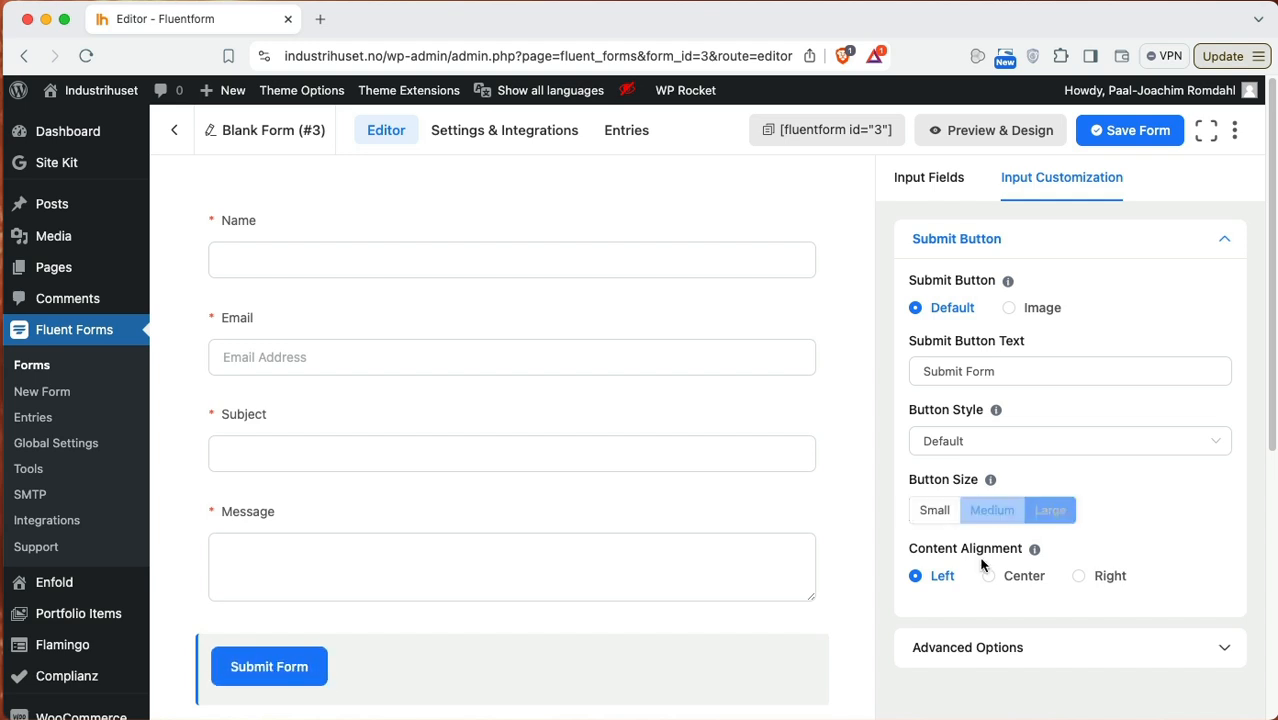
left_click(1079, 575)
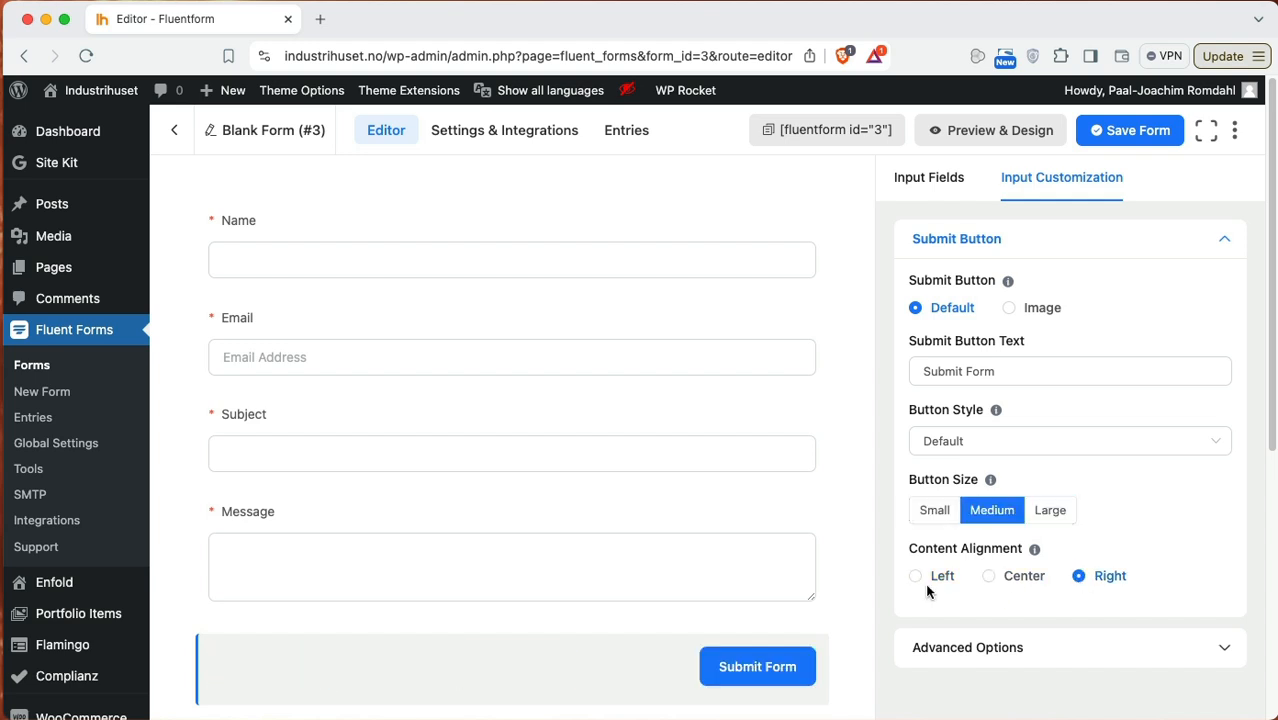
Step: Save the contact form
scroll("down", 3)
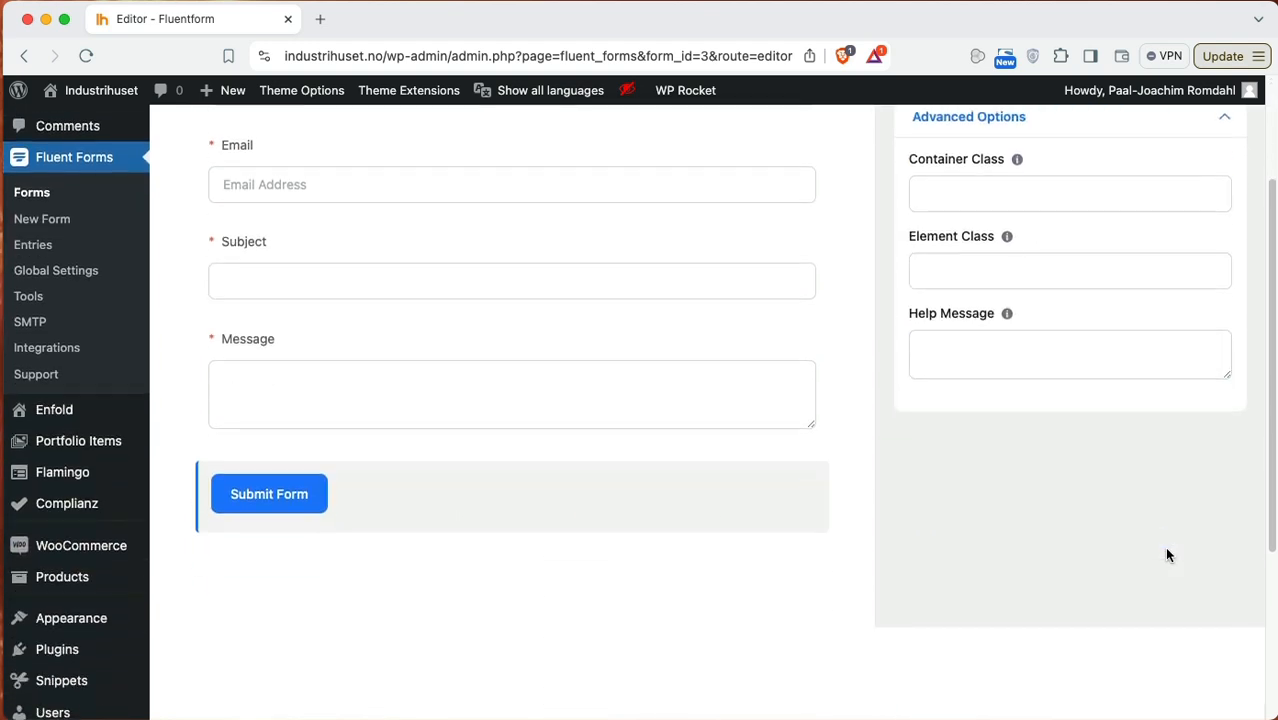
scroll("up", 3)
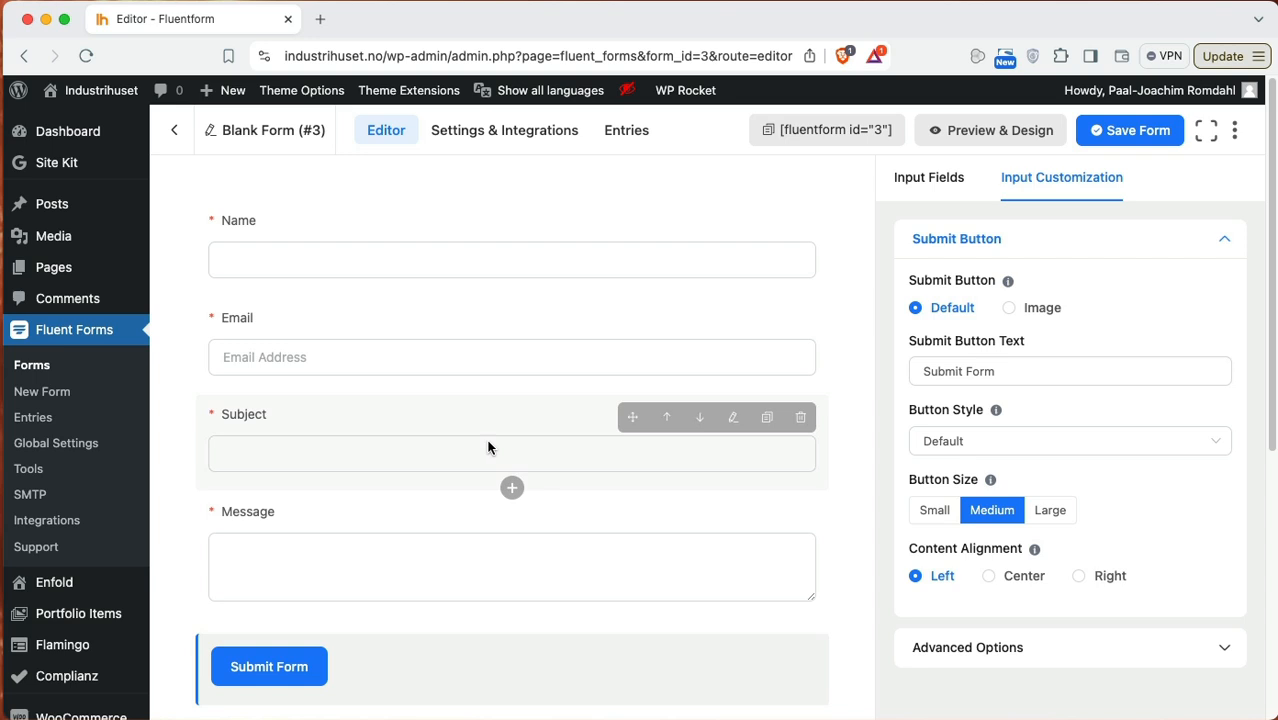
mouse_move(565, 614)
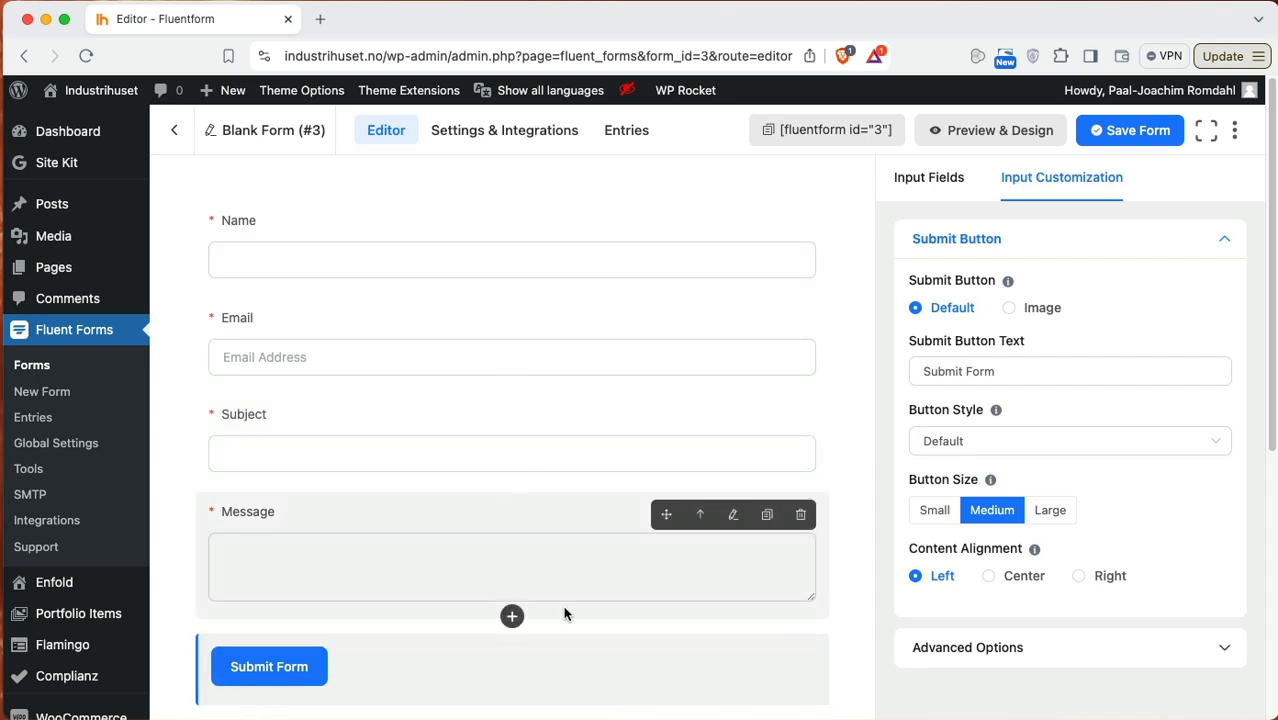
left_click(928, 177)
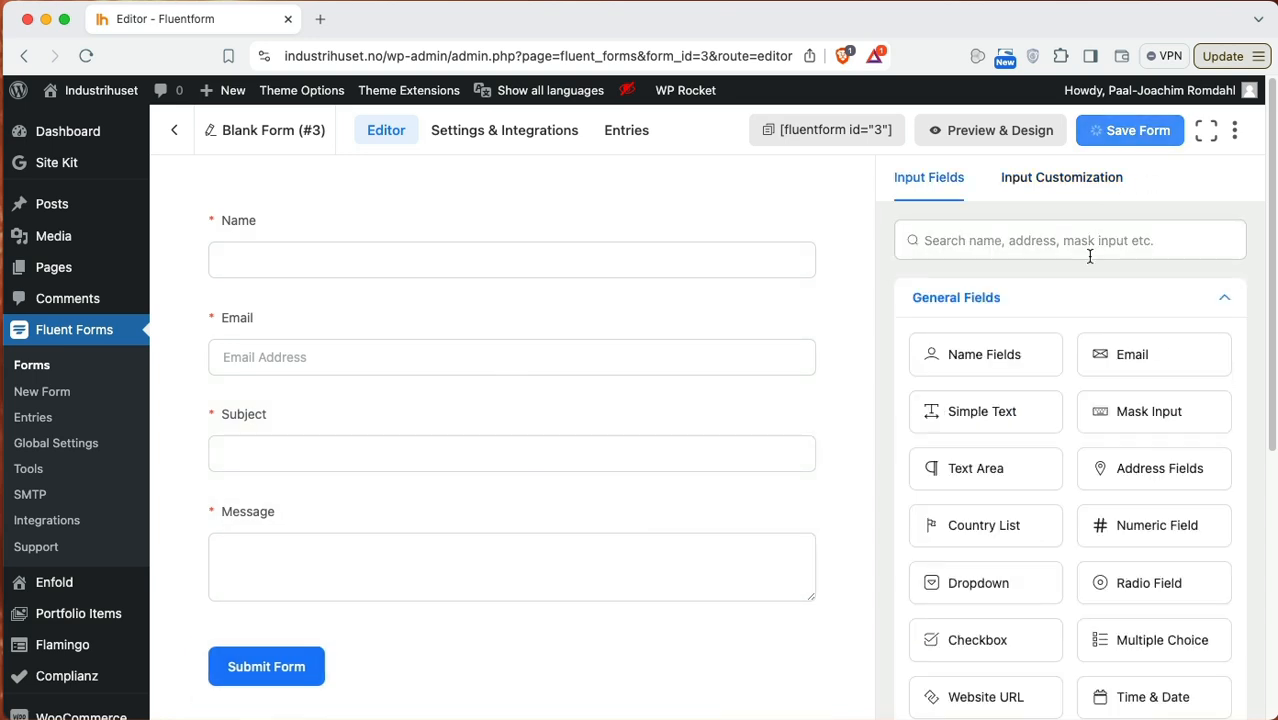
left_click(1130, 130)
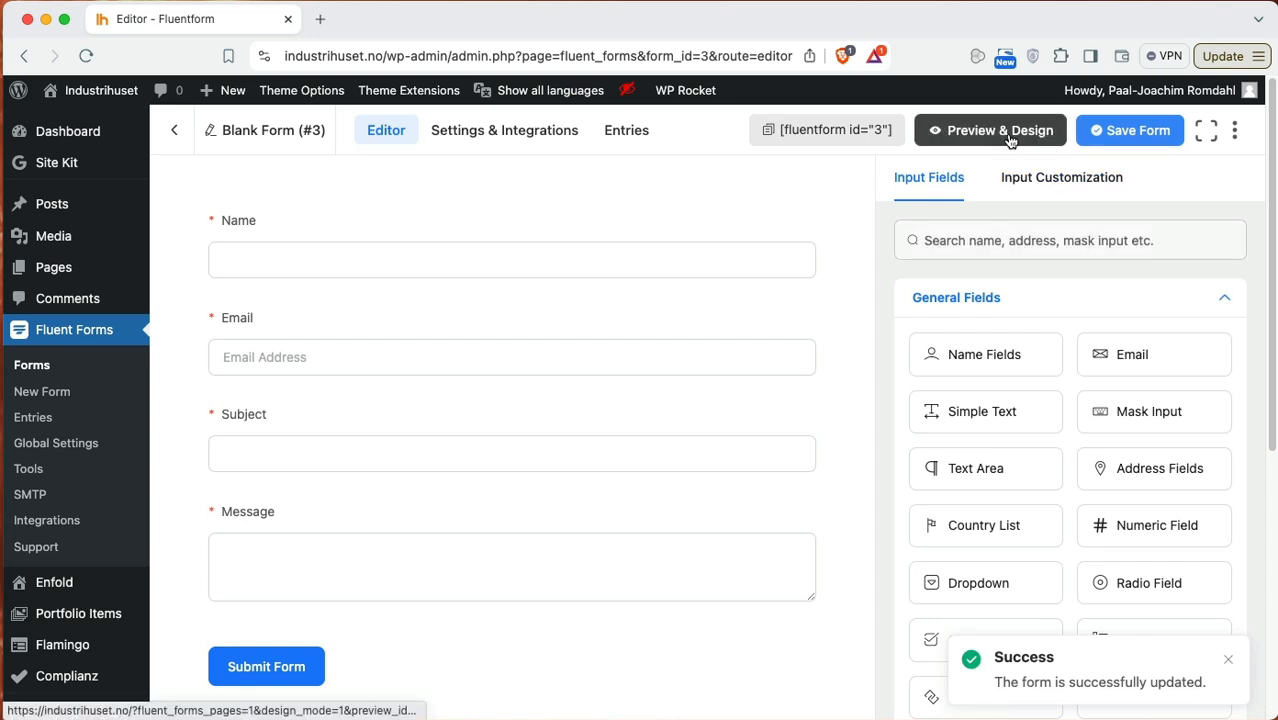
Step: Preview the contact form at tablet width, then at mobile width
left_click(990, 130)
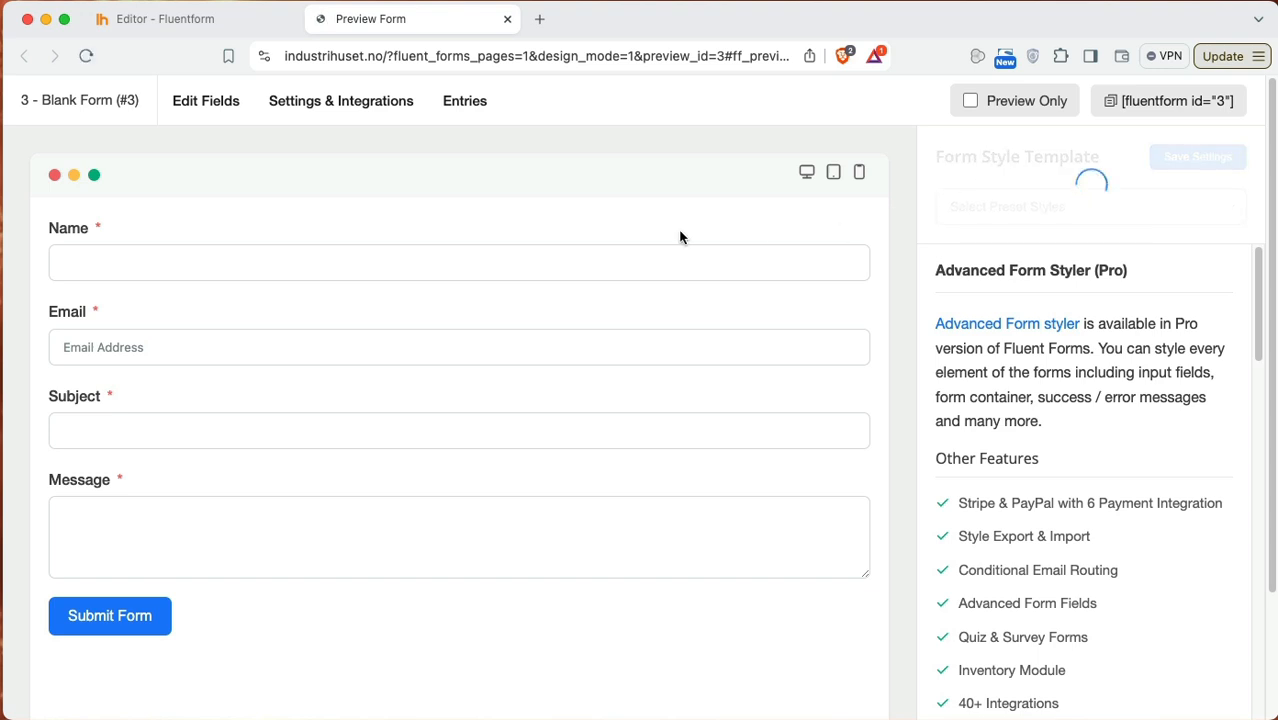
mouse_move(305, 306)
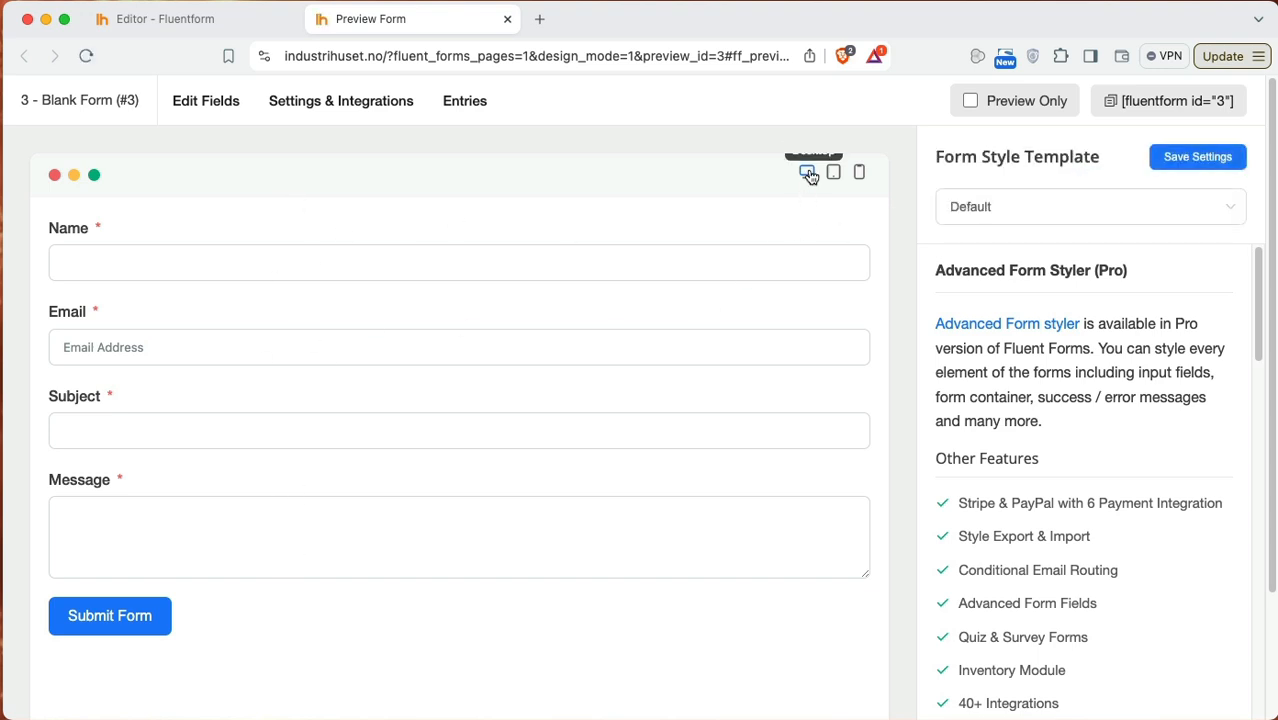
left_click(783, 172)
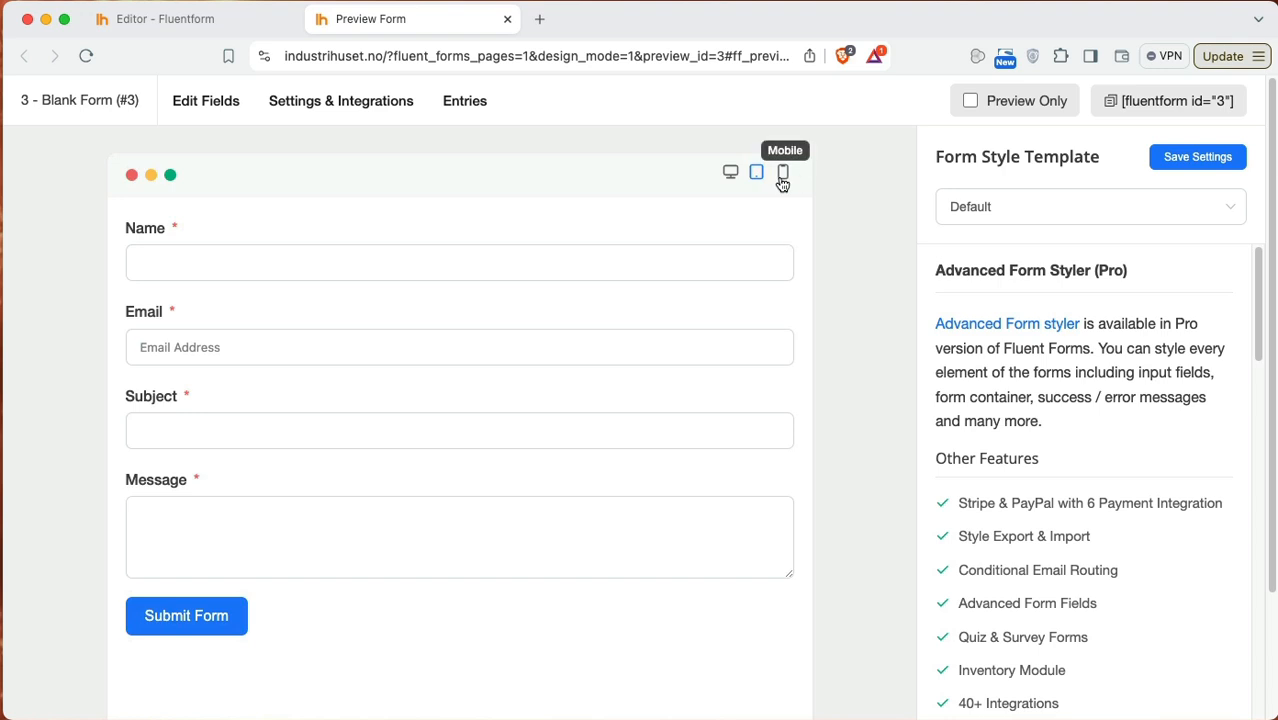
left_click(783, 171)
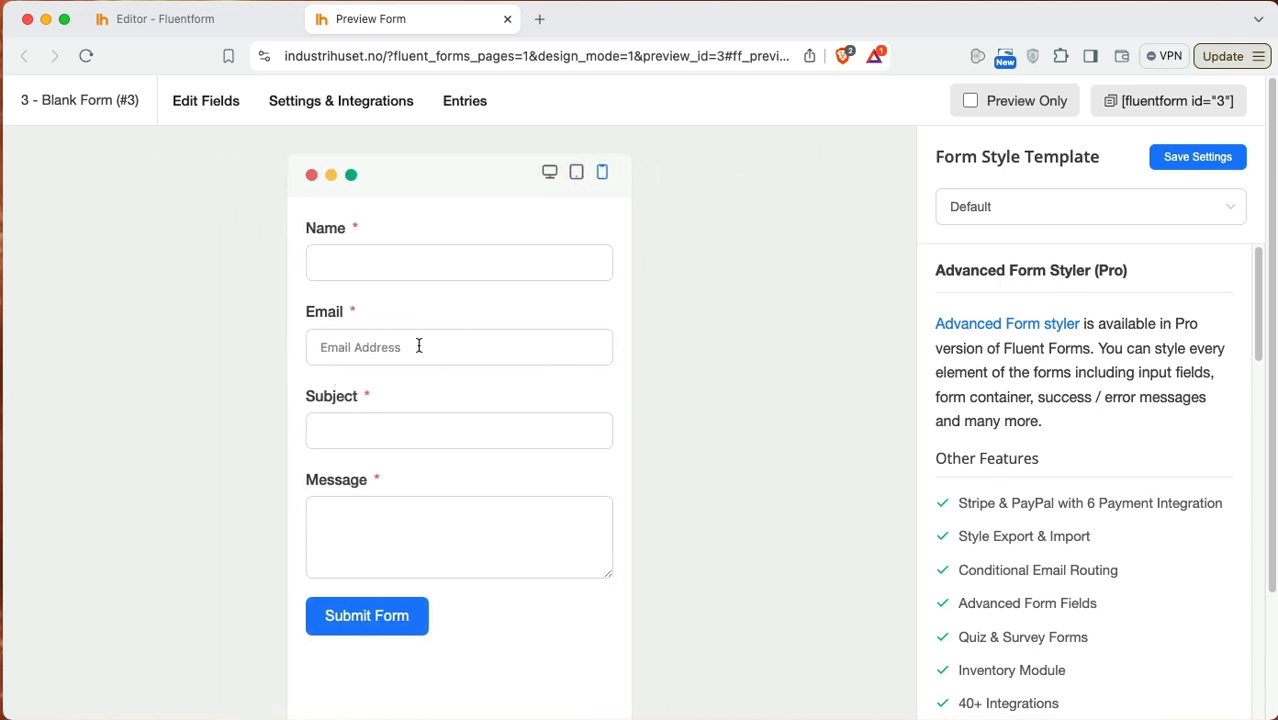
mouse_move(235, 194)
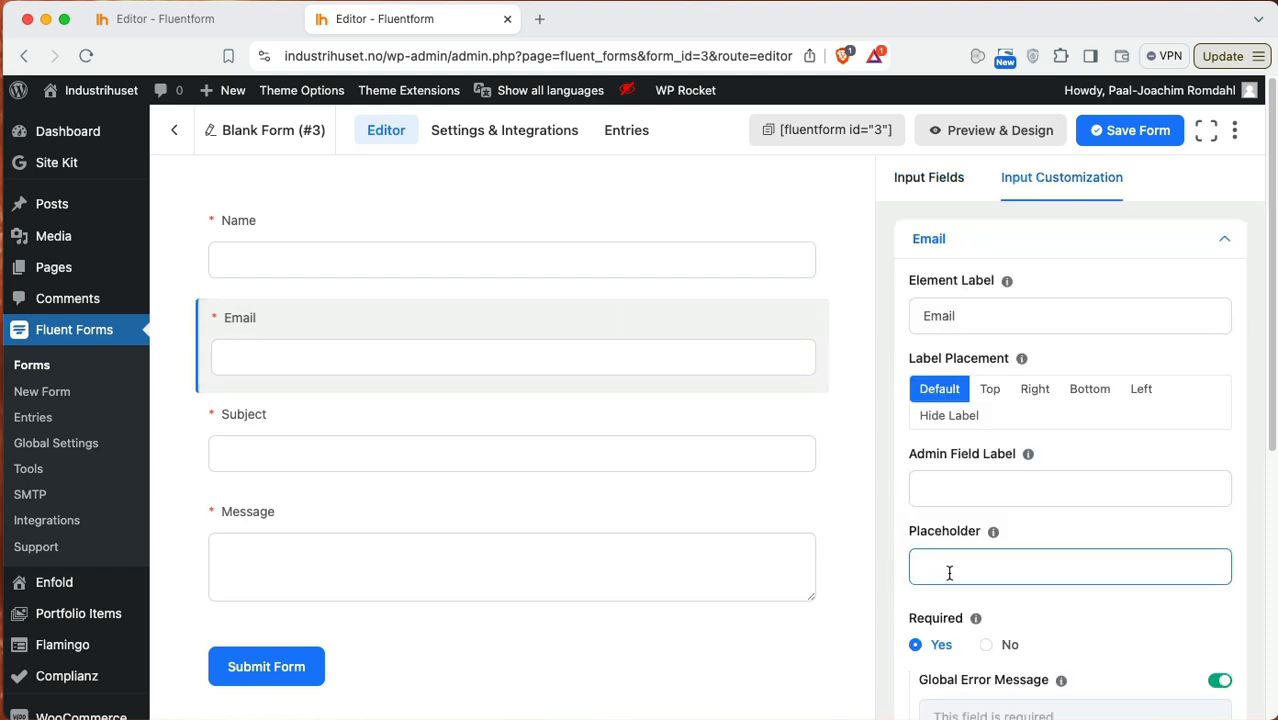
Step: Reselect the Email field, now with its placeholder cleared, and save the form
left_click(928, 177)
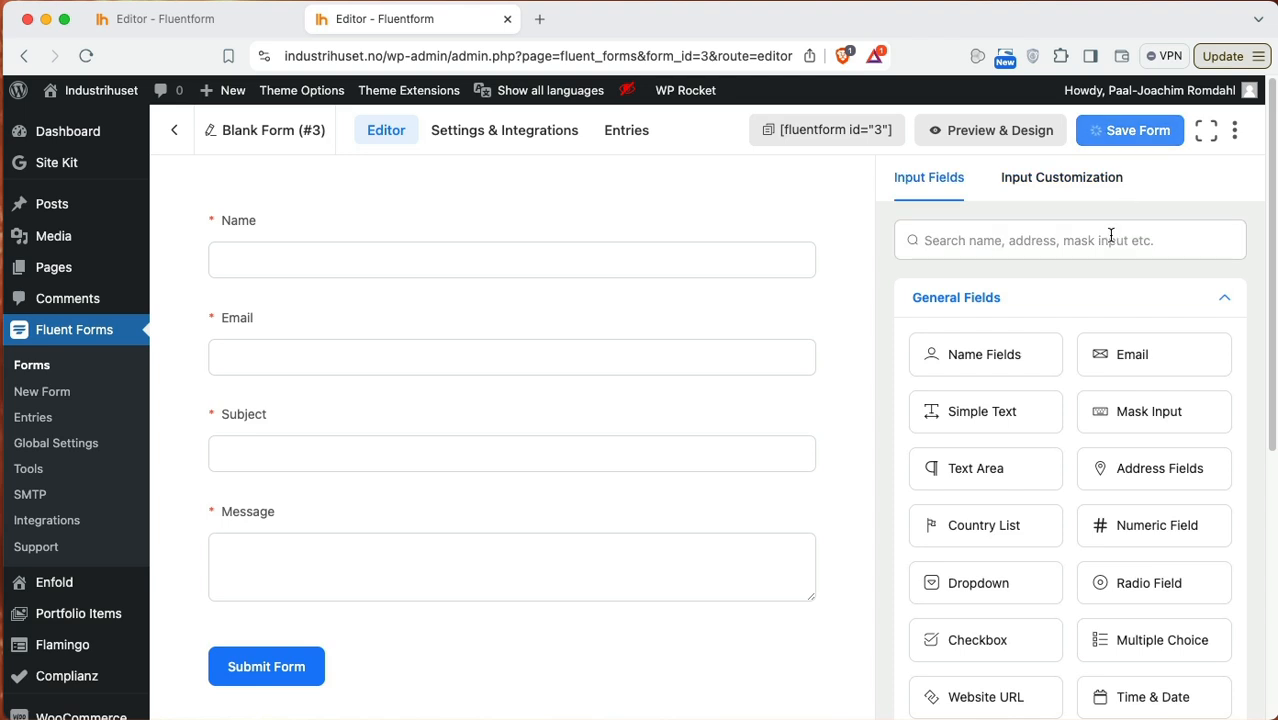
left_click(1129, 130)
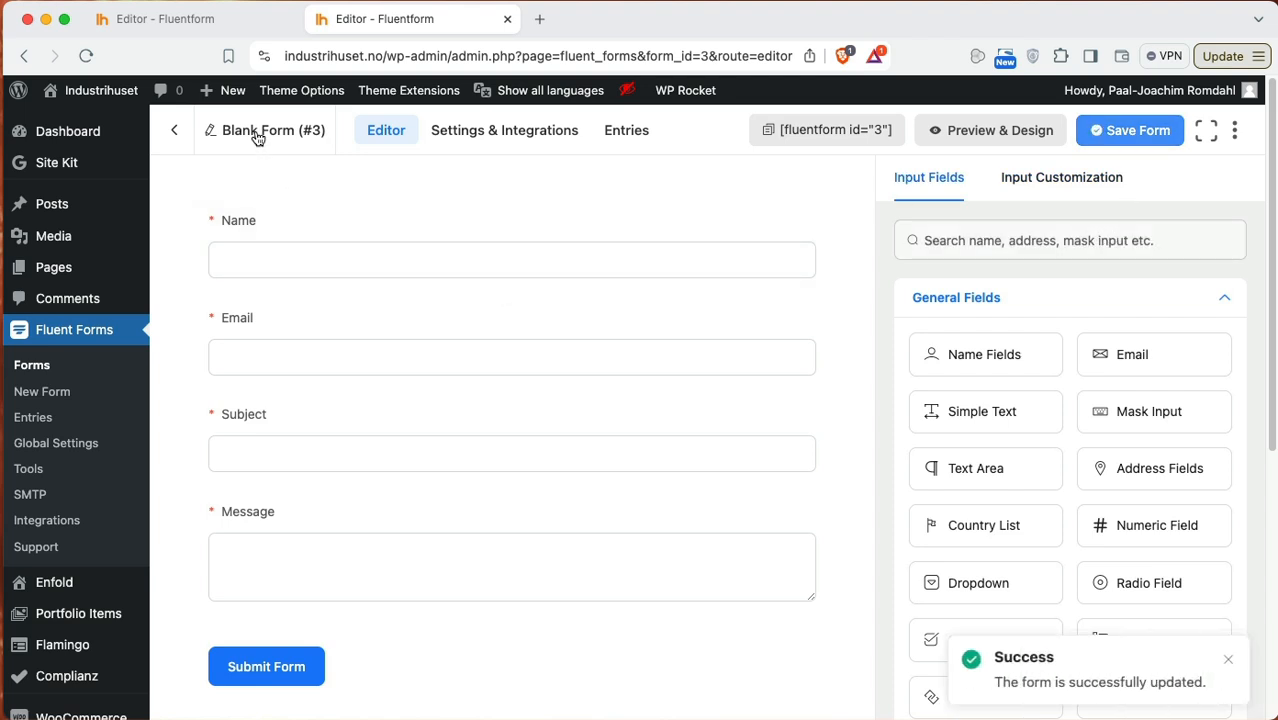
mouse_move(255, 135)
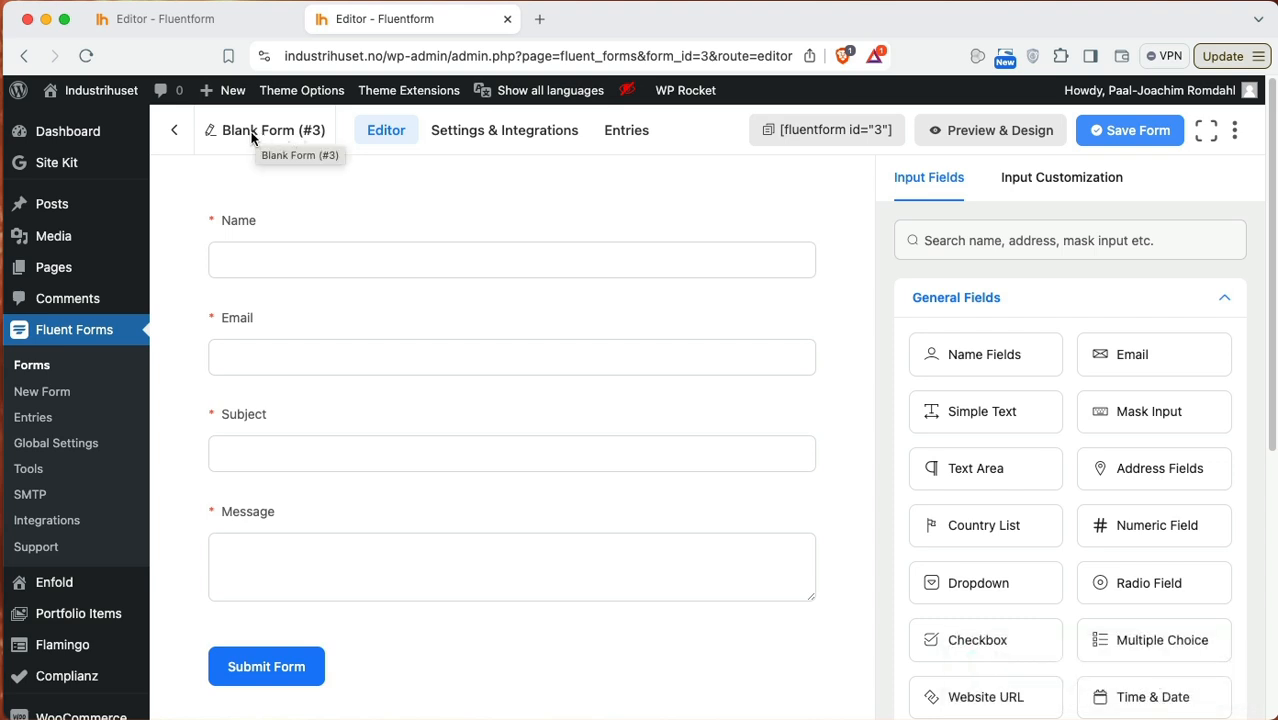
Step: Retitle 'Blank Form (#3)' as 'Contact form' and confirm the rename
left_click(272, 130)
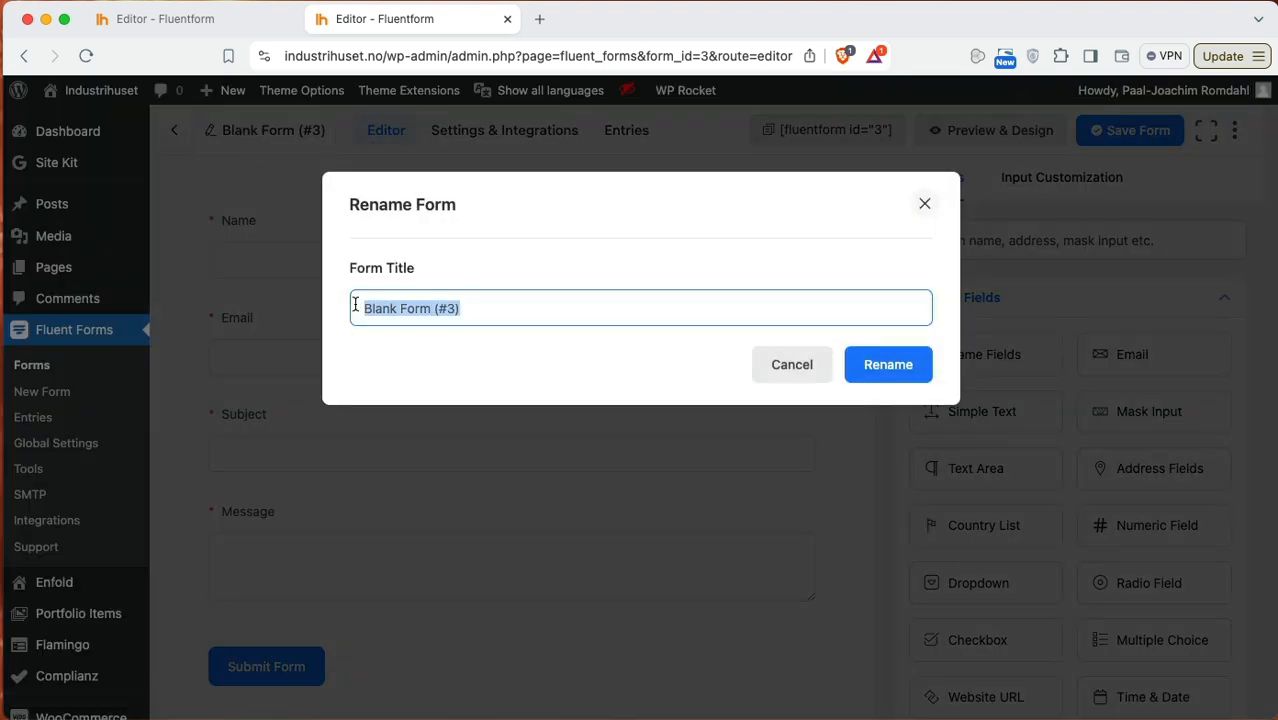
type("CONTA")
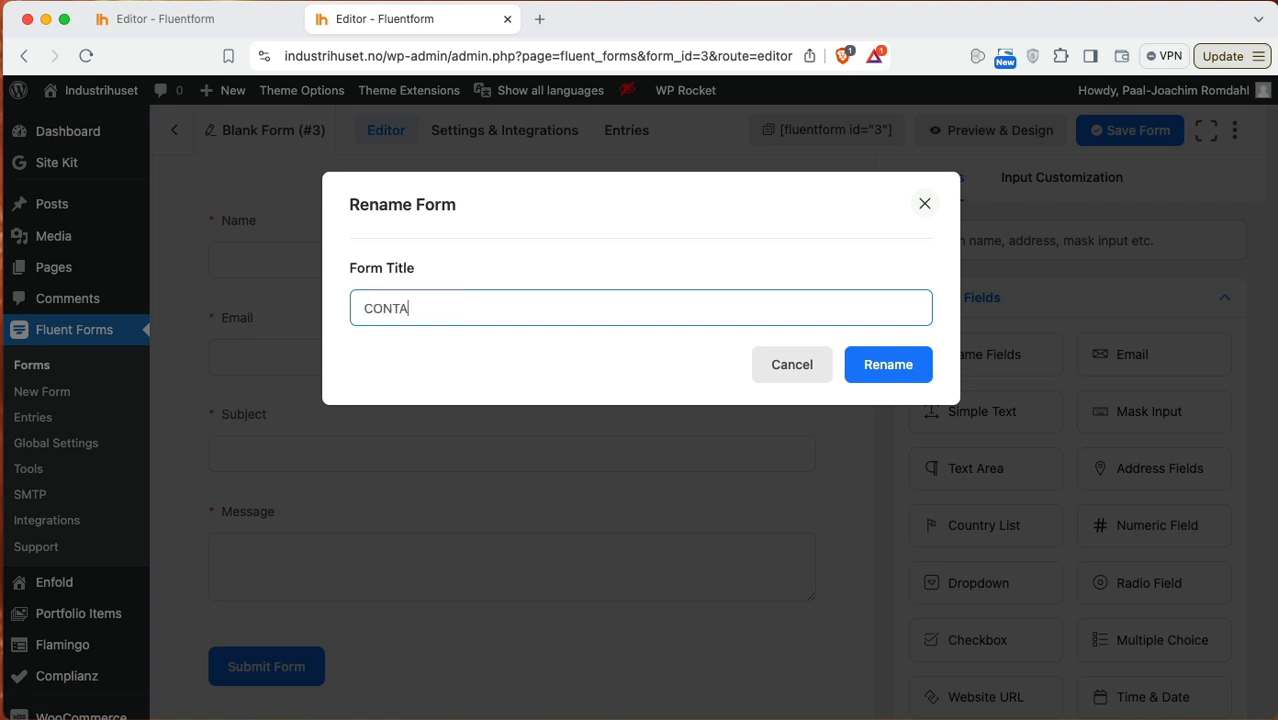
type("Conc")
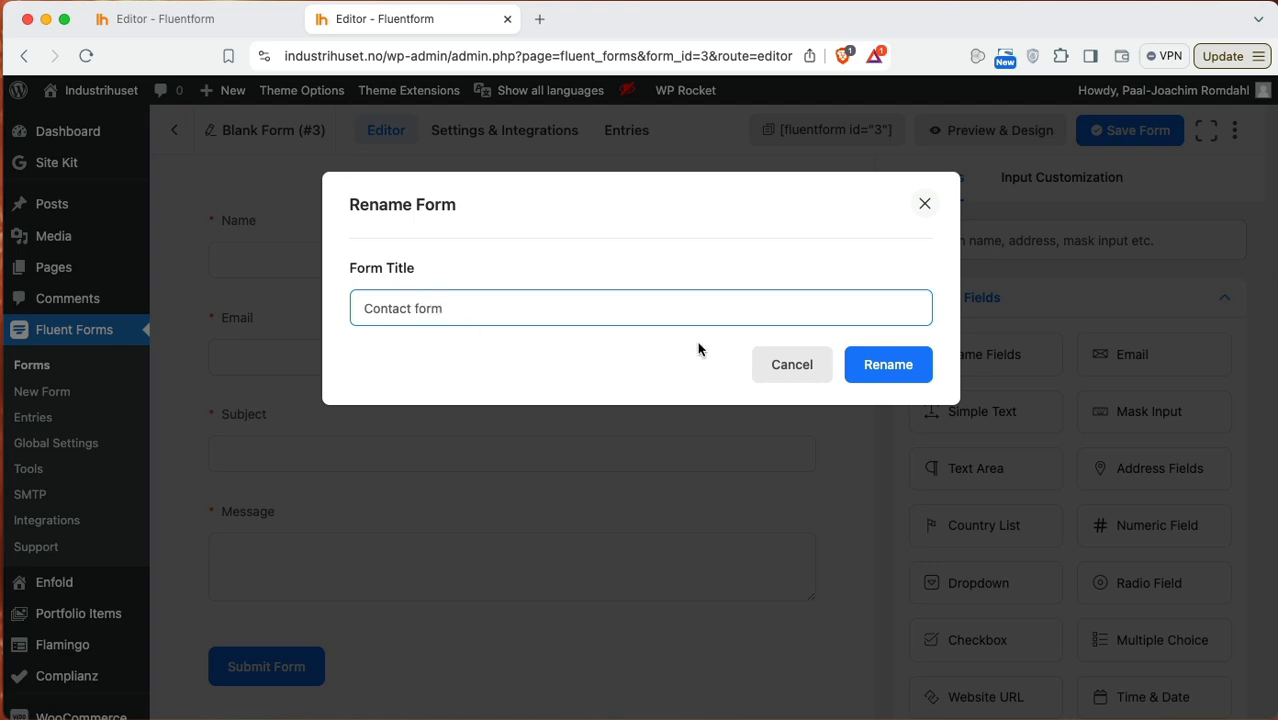
left_click(887, 364)
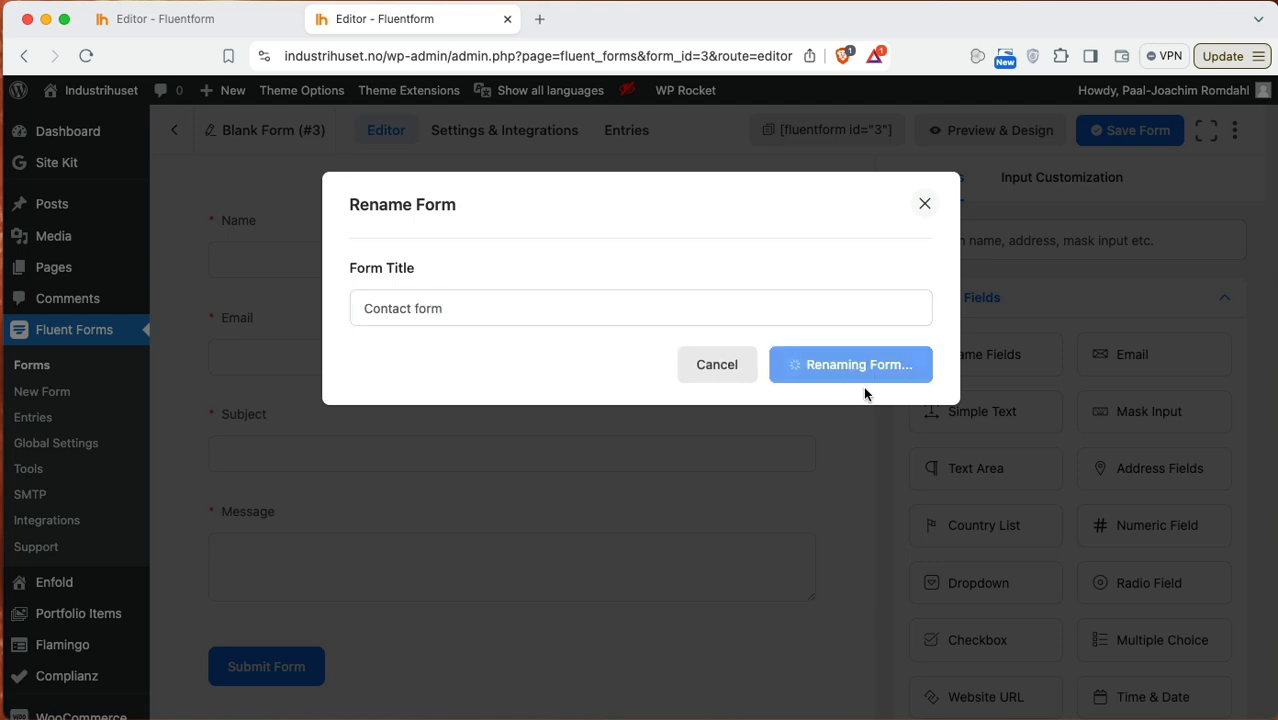
left_click(849, 364)
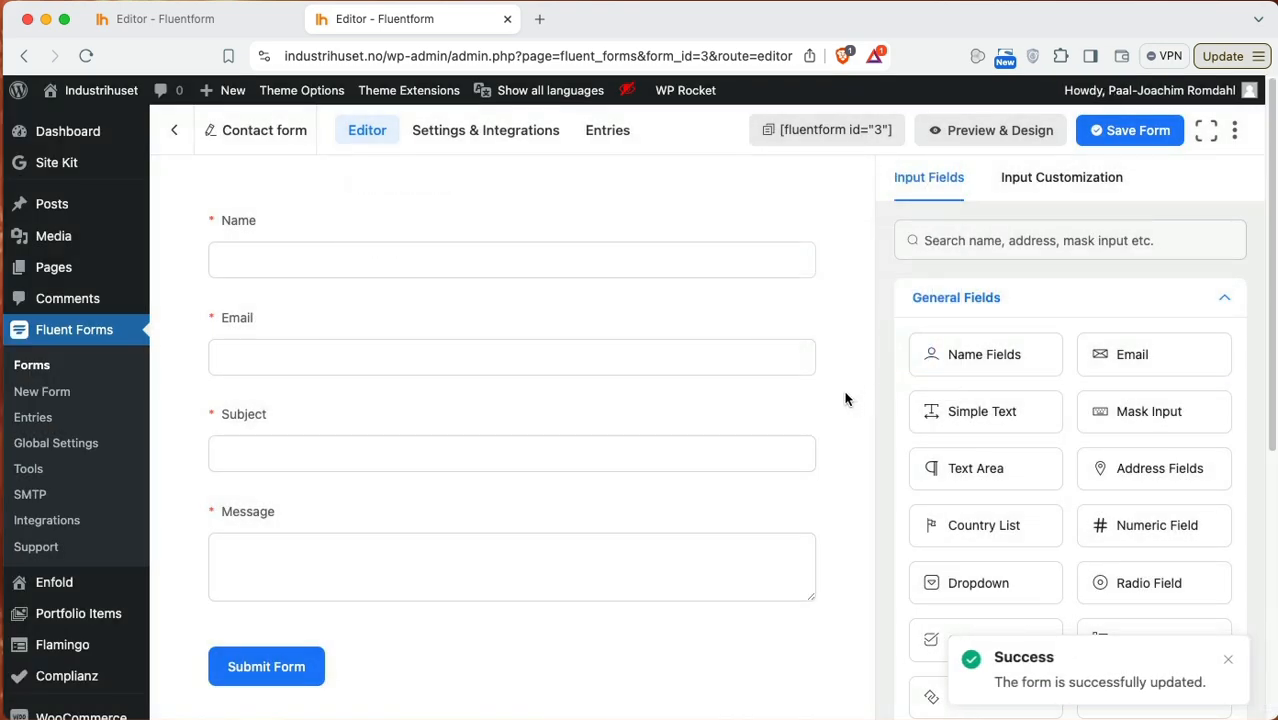
mouse_move(1153, 186)
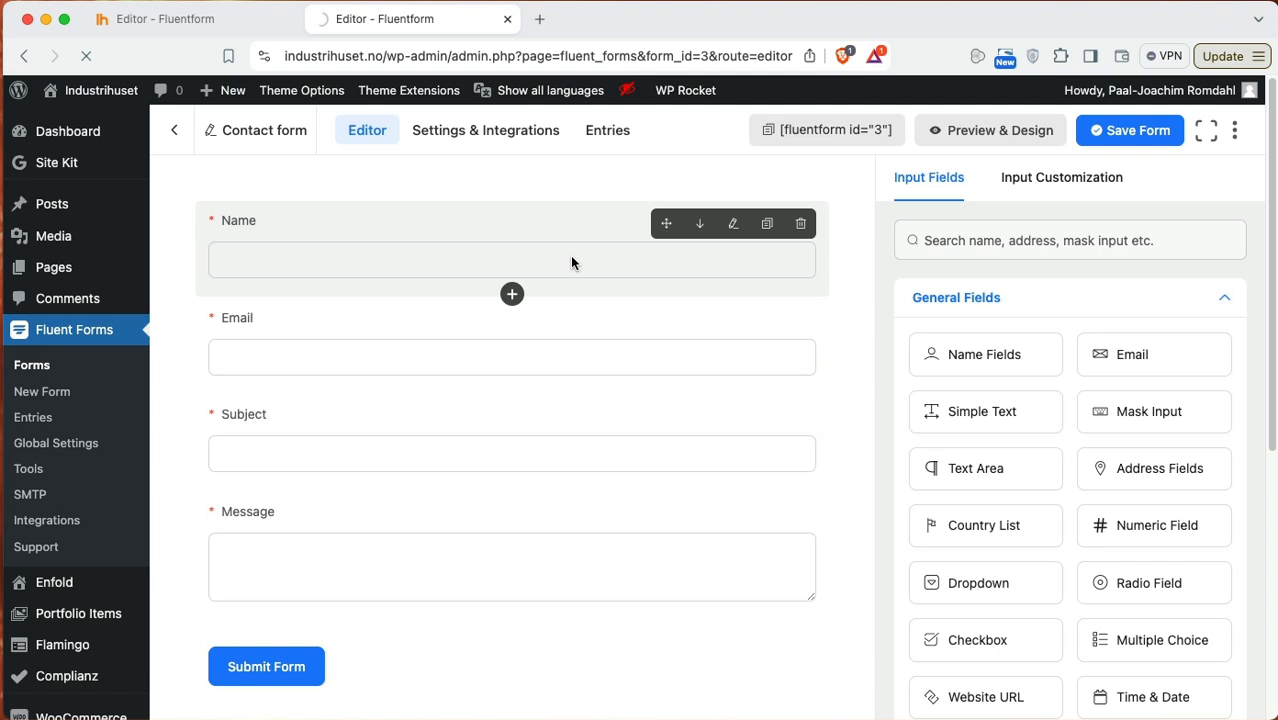
left_click(999, 130)
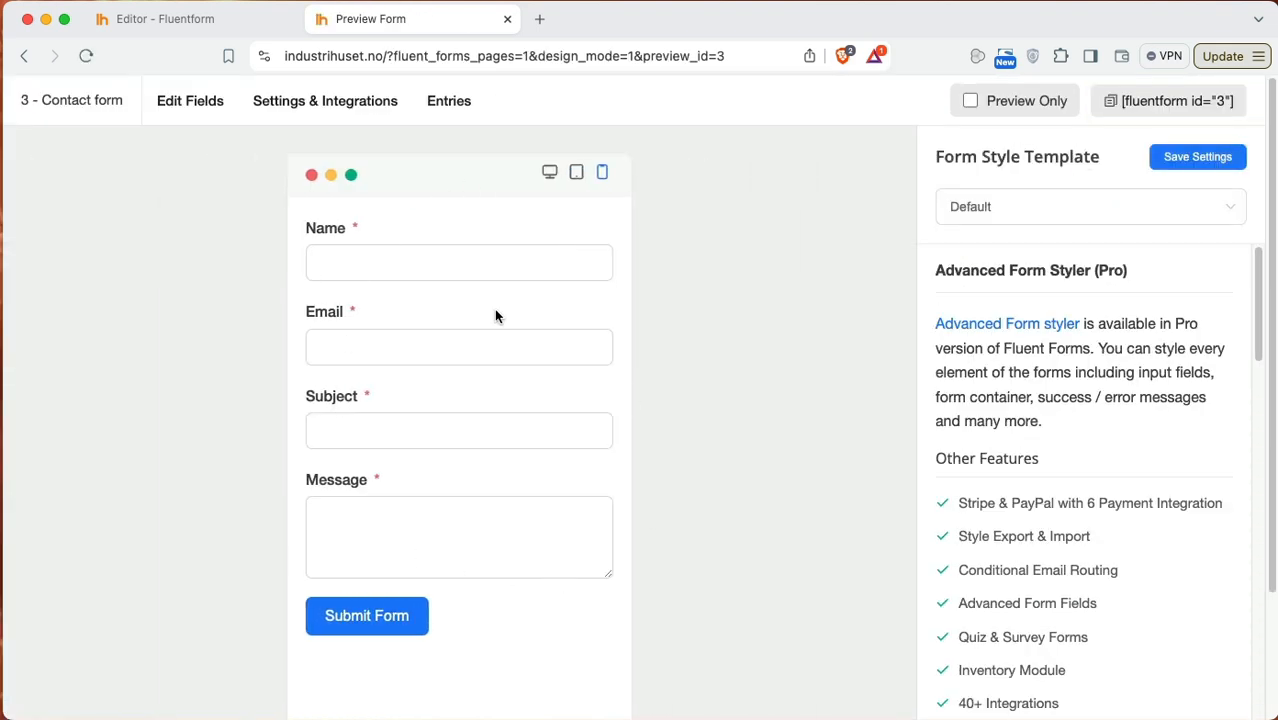
mouse_move(165, 133)
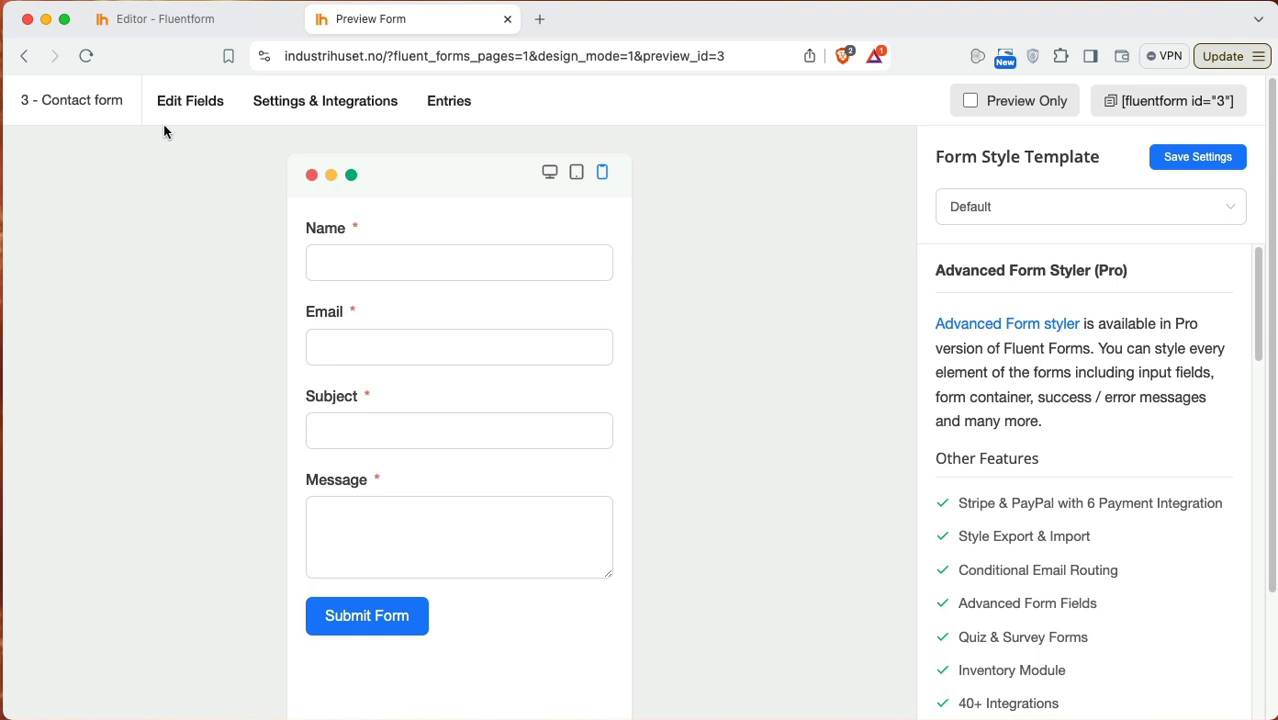
mouse_move(157, 108)
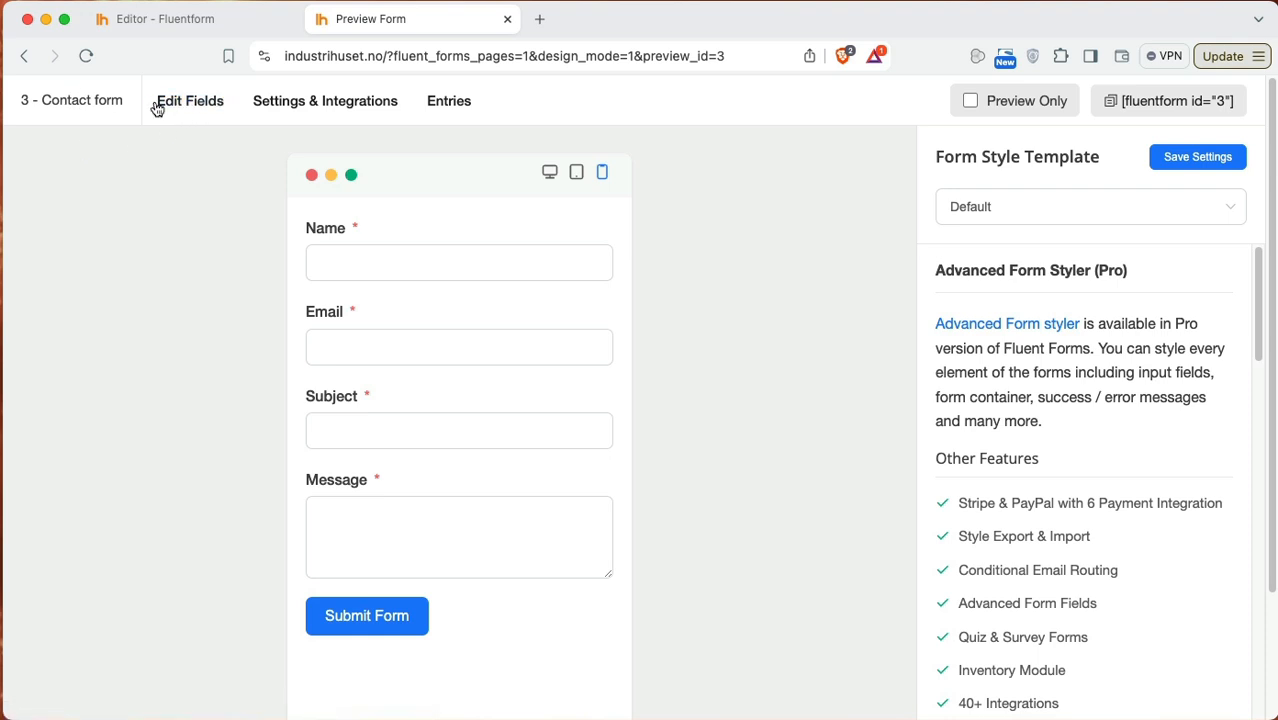
left_click(189, 100)
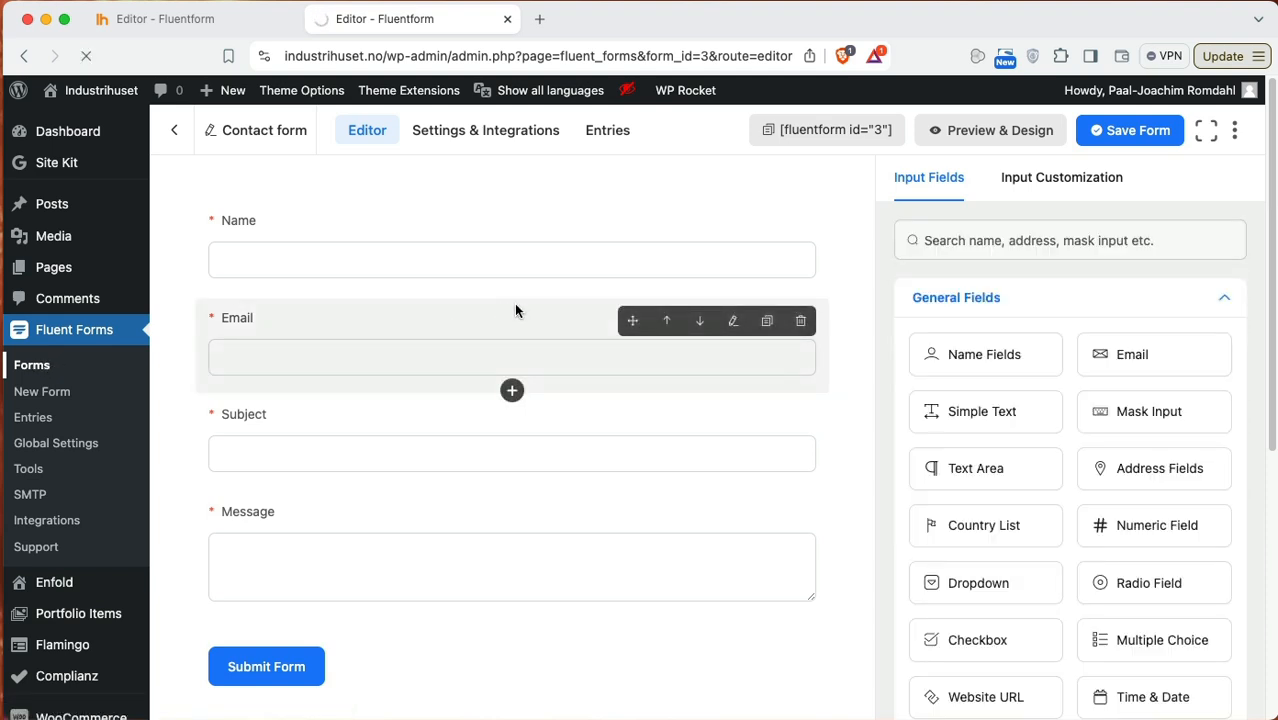
Step: Use the editor's back arrow to reach the Forms list, now showing Contact form
left_click(31, 364)
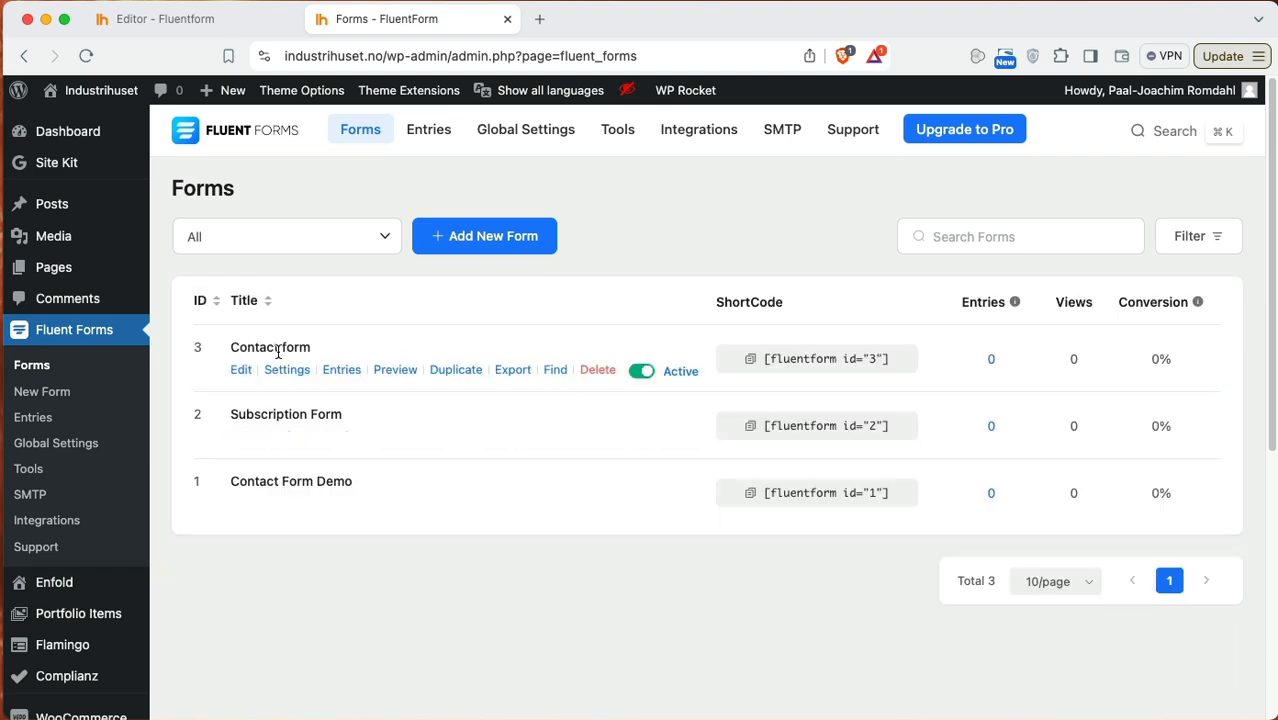
mouse_move(301, 504)
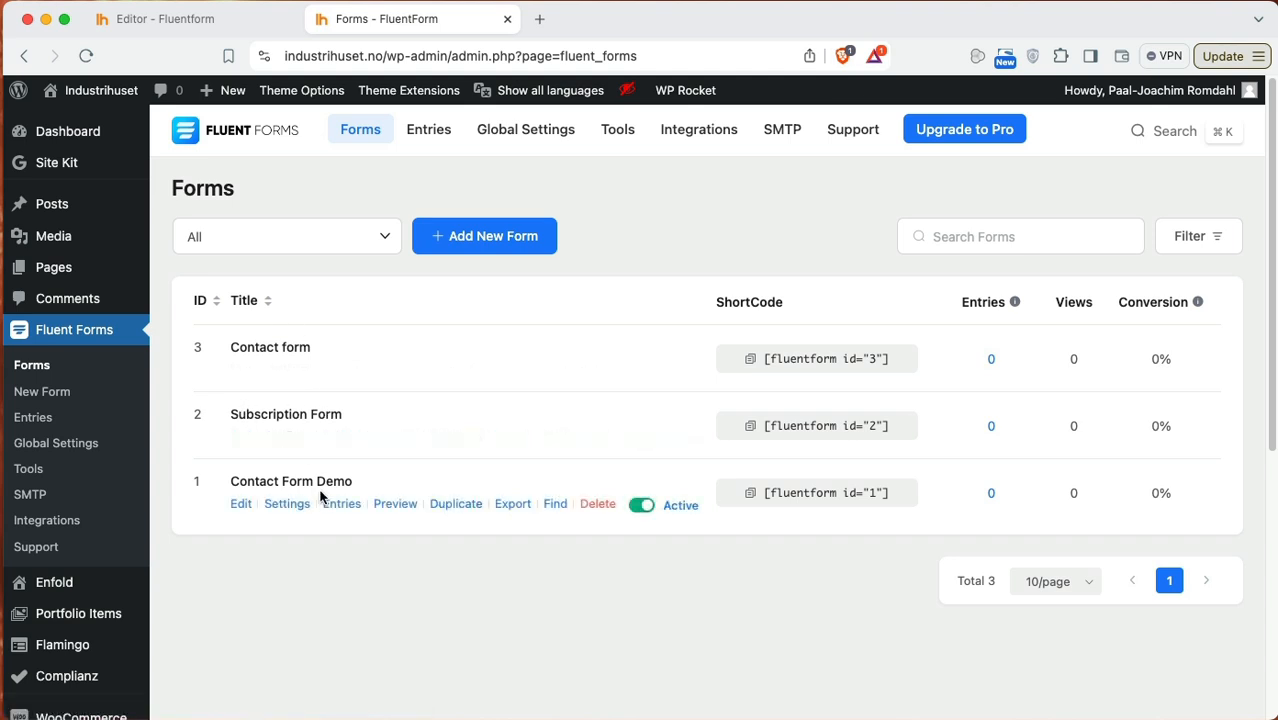
mouse_move(334, 390)
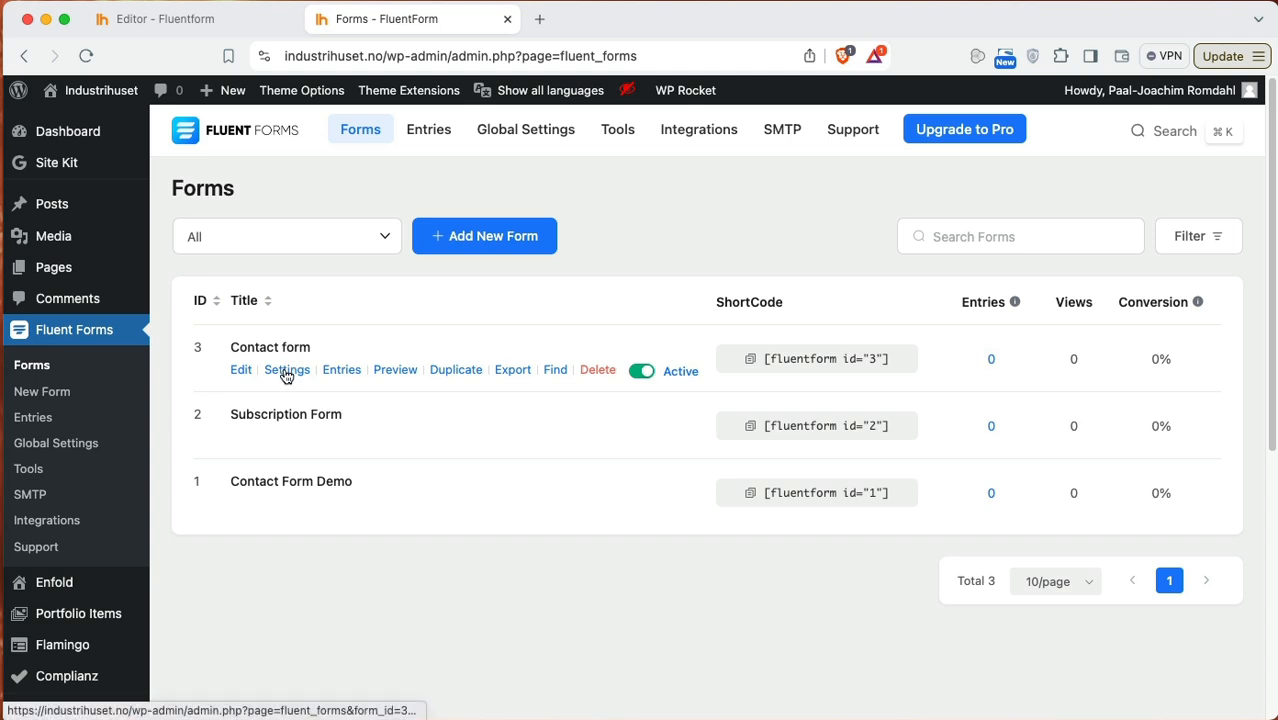
mouse_move(267, 347)
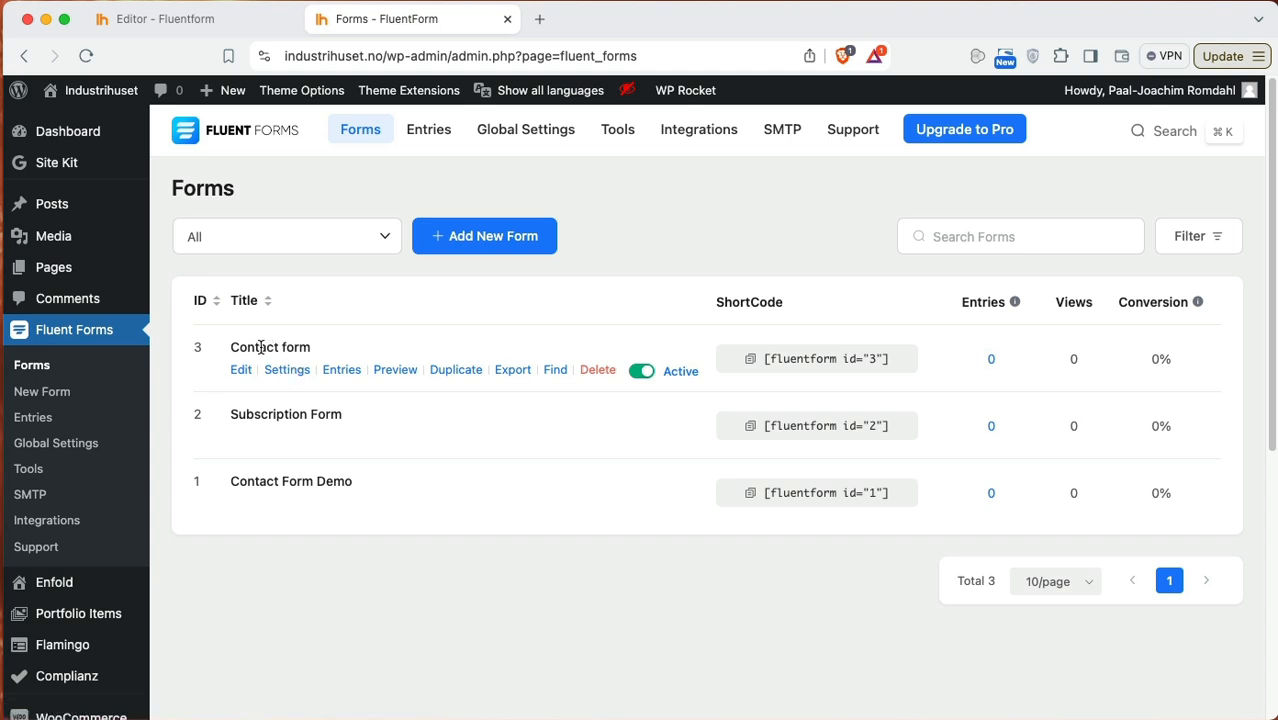
mouse_move(505, 287)
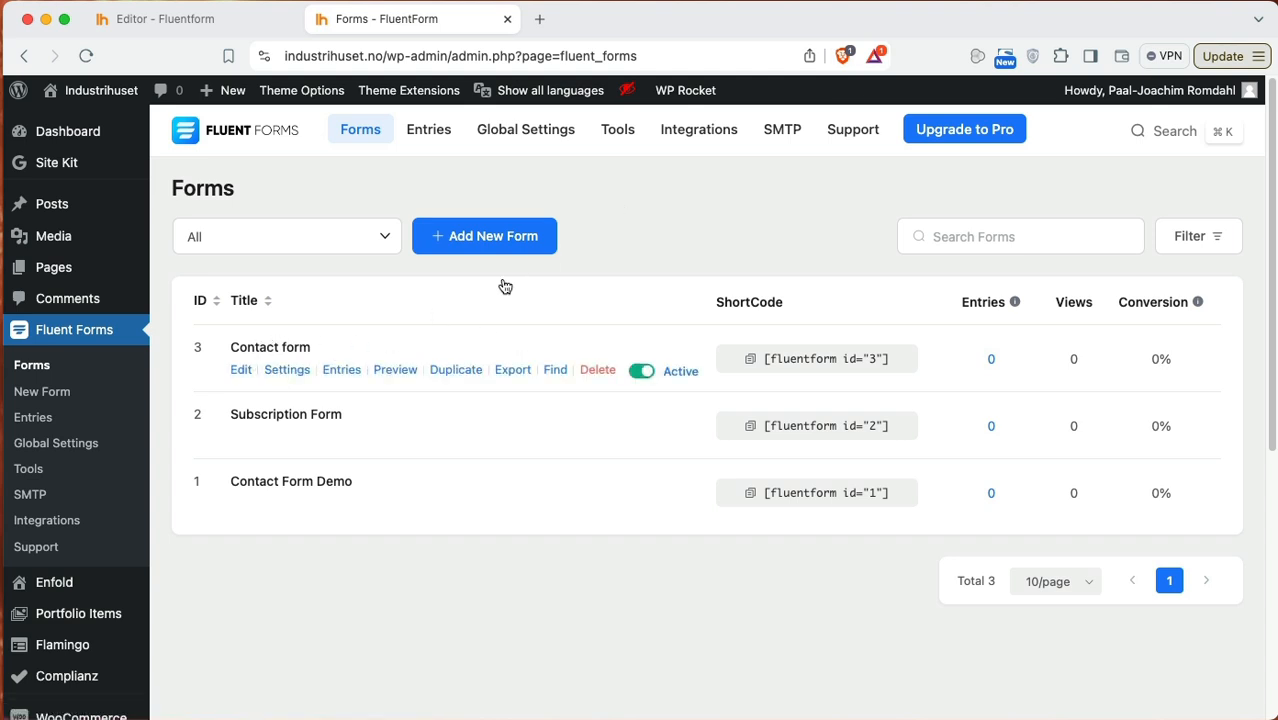
mouse_move(457, 148)
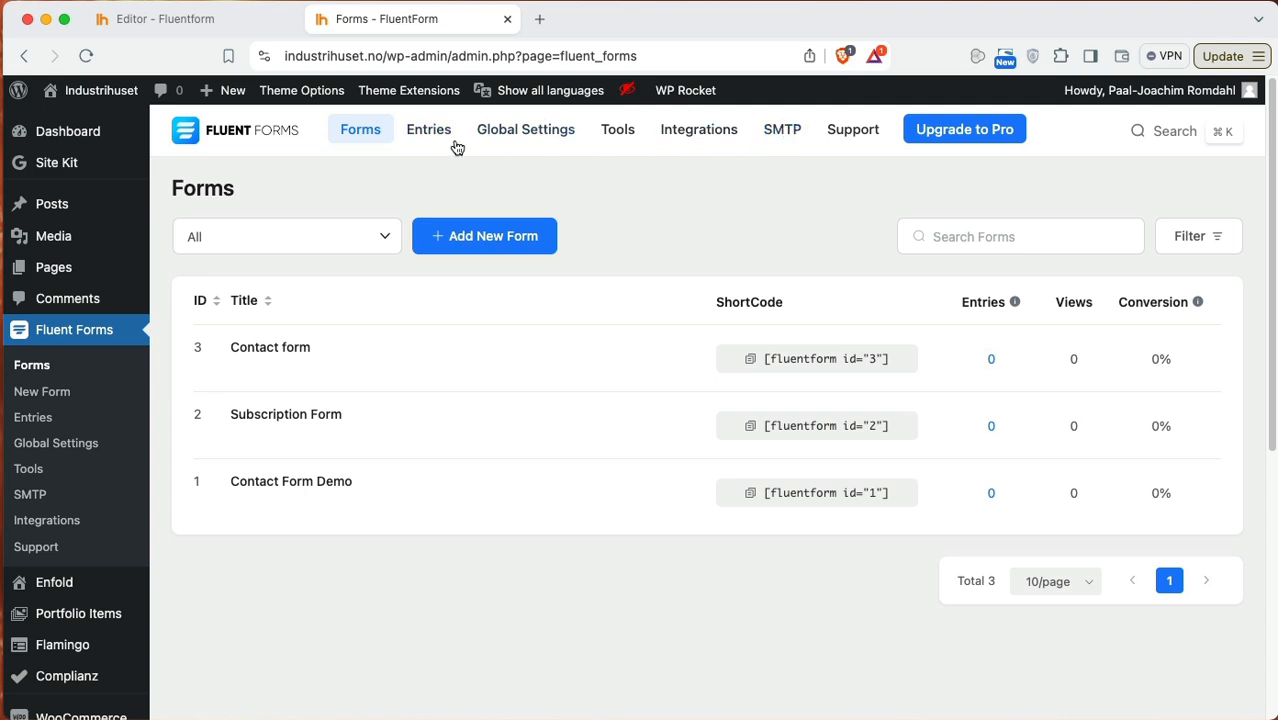
mouse_move(525, 129)
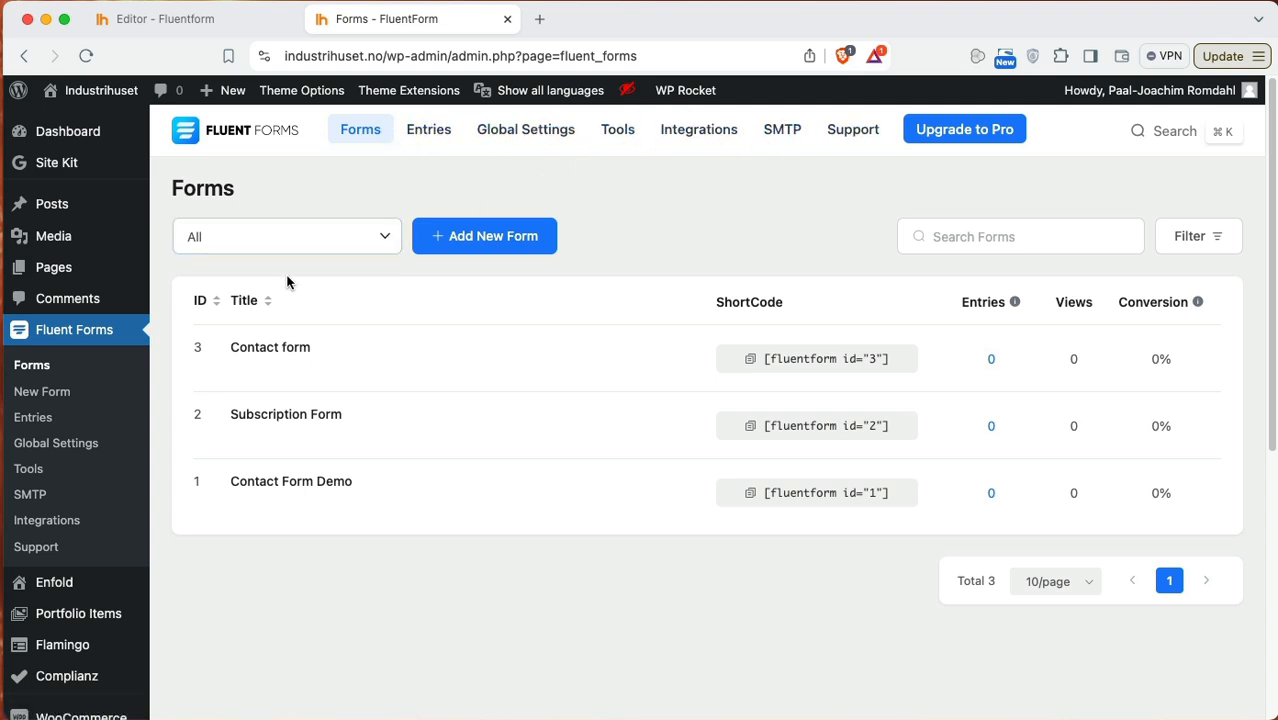
mouse_move(270, 347)
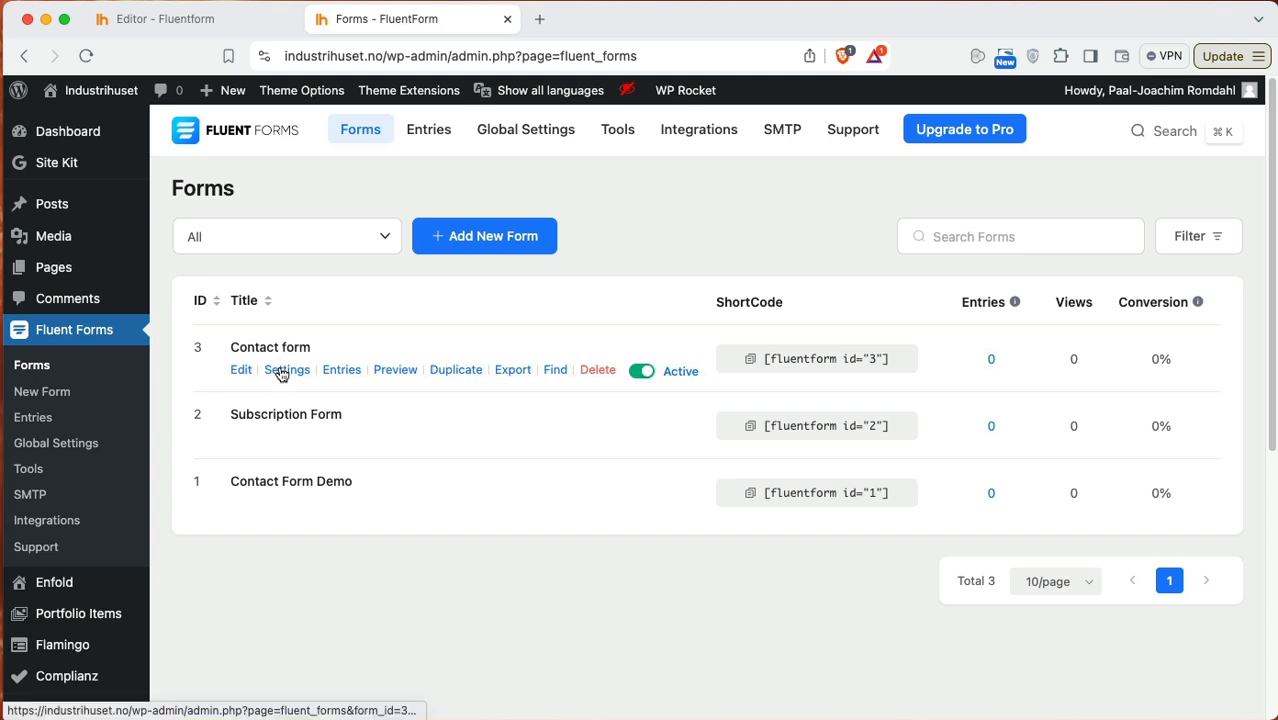
Step: Open Contact form's Settings and scroll through Confirmation, Form Layout and Scheduling & Restrictions
left_click(287, 369)
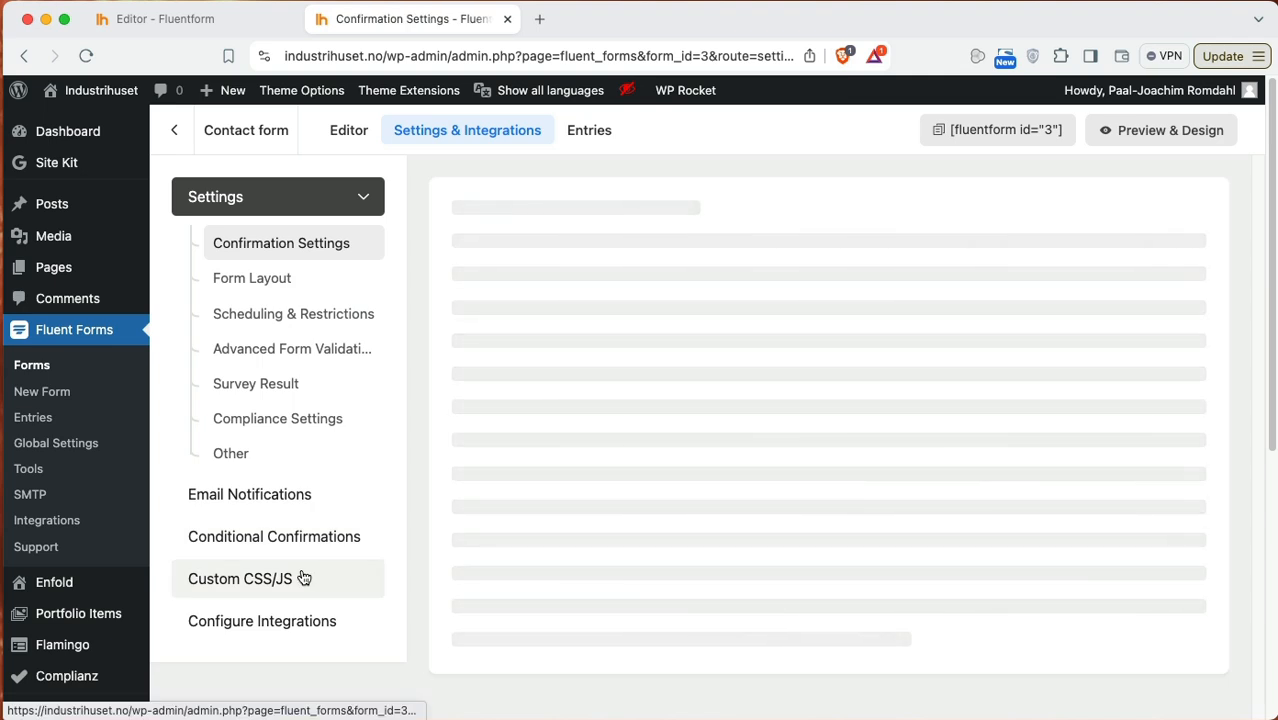
left_click(281, 242)
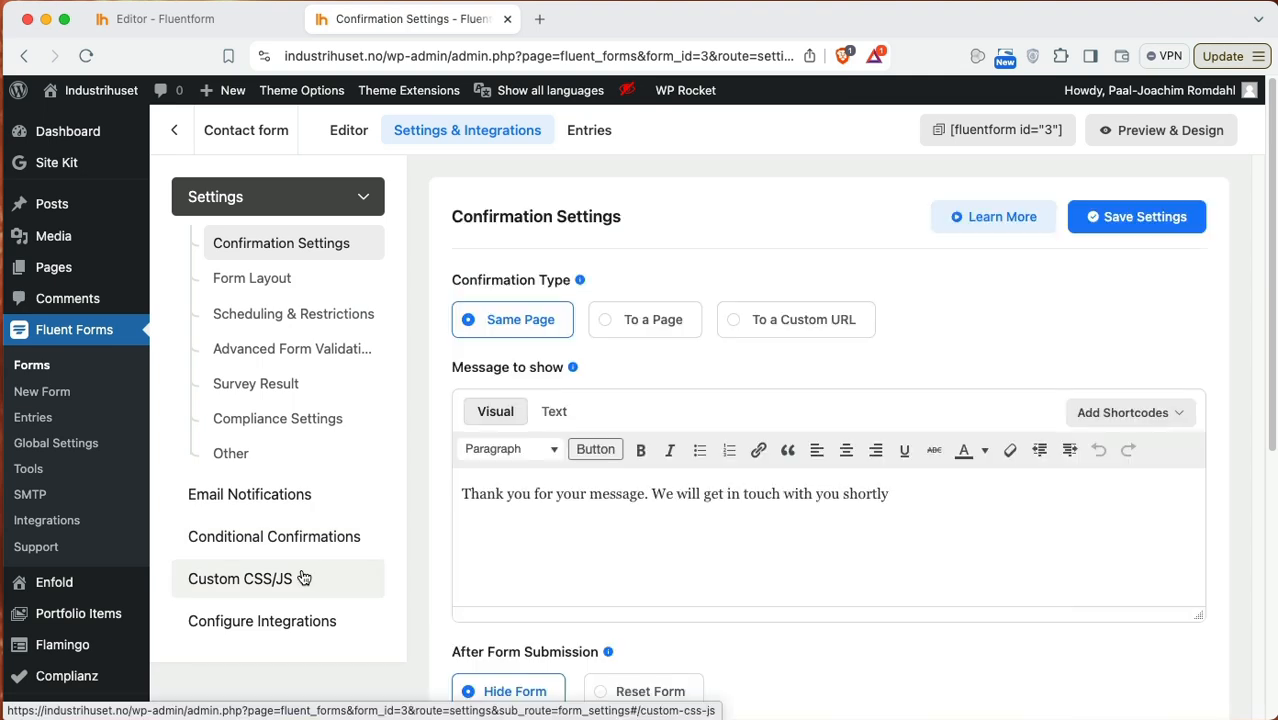
mouse_move(907, 497)
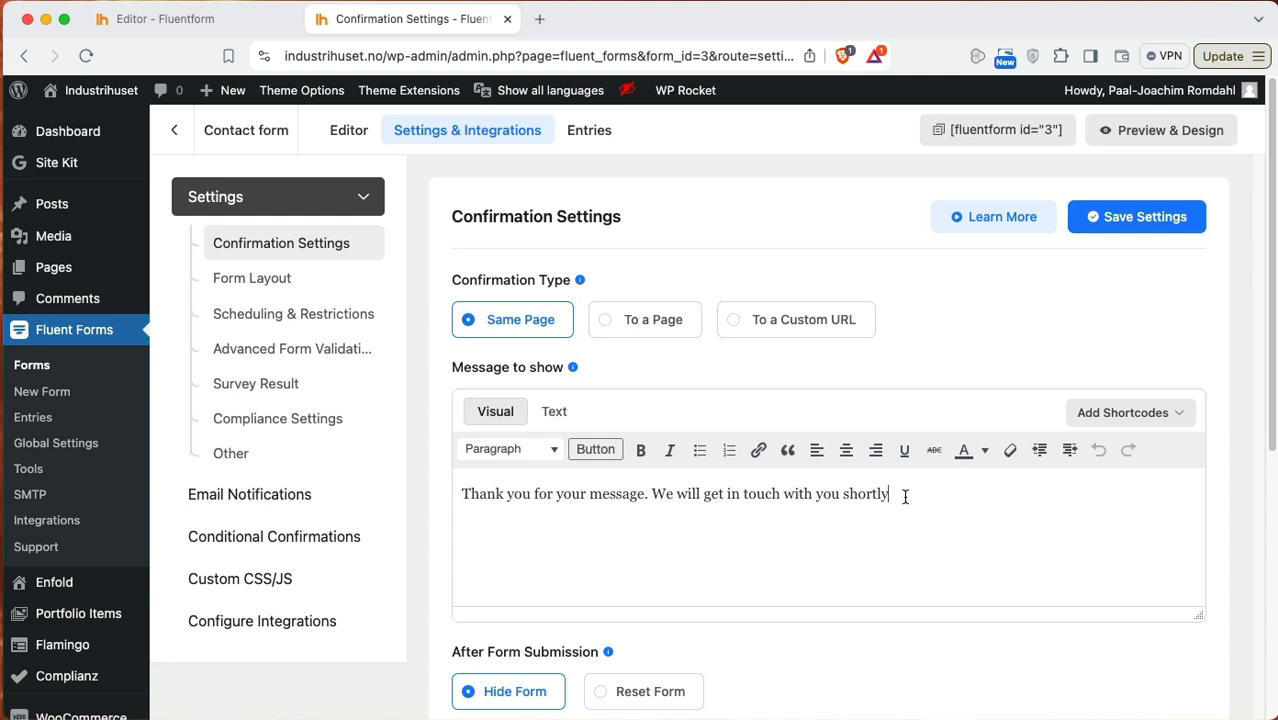
mouse_move(519, 331)
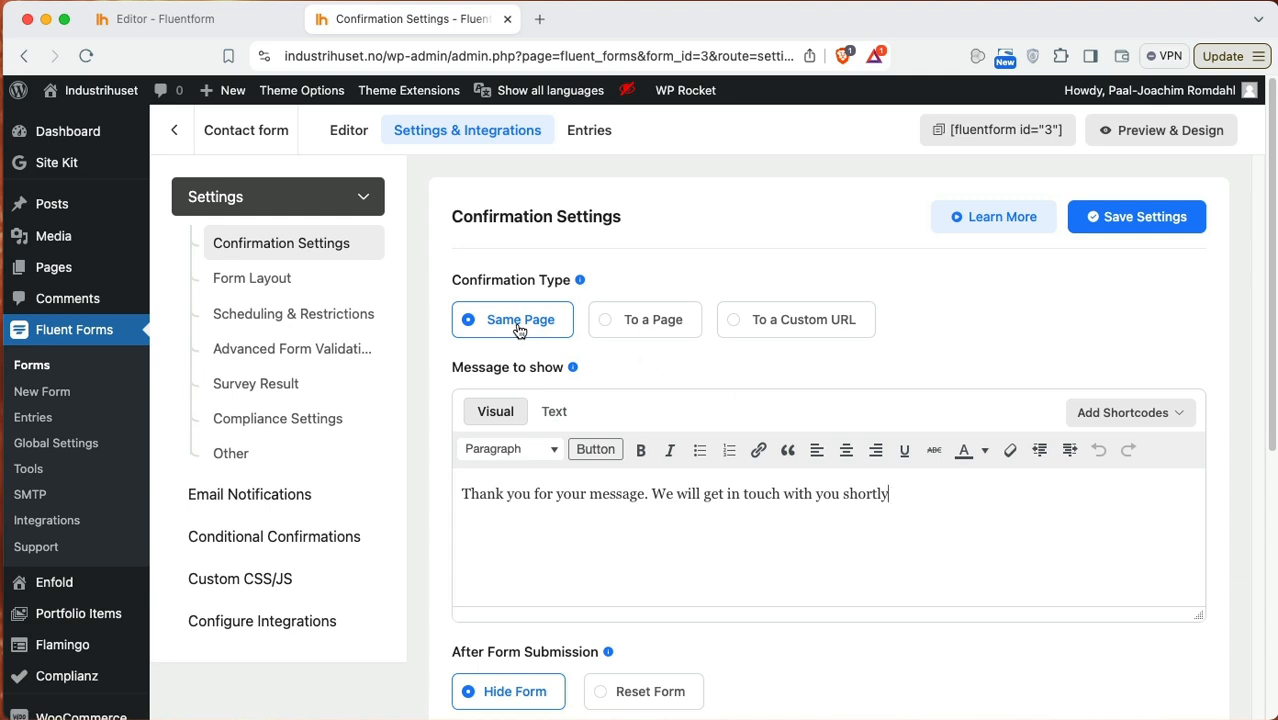
mouse_move(649, 327)
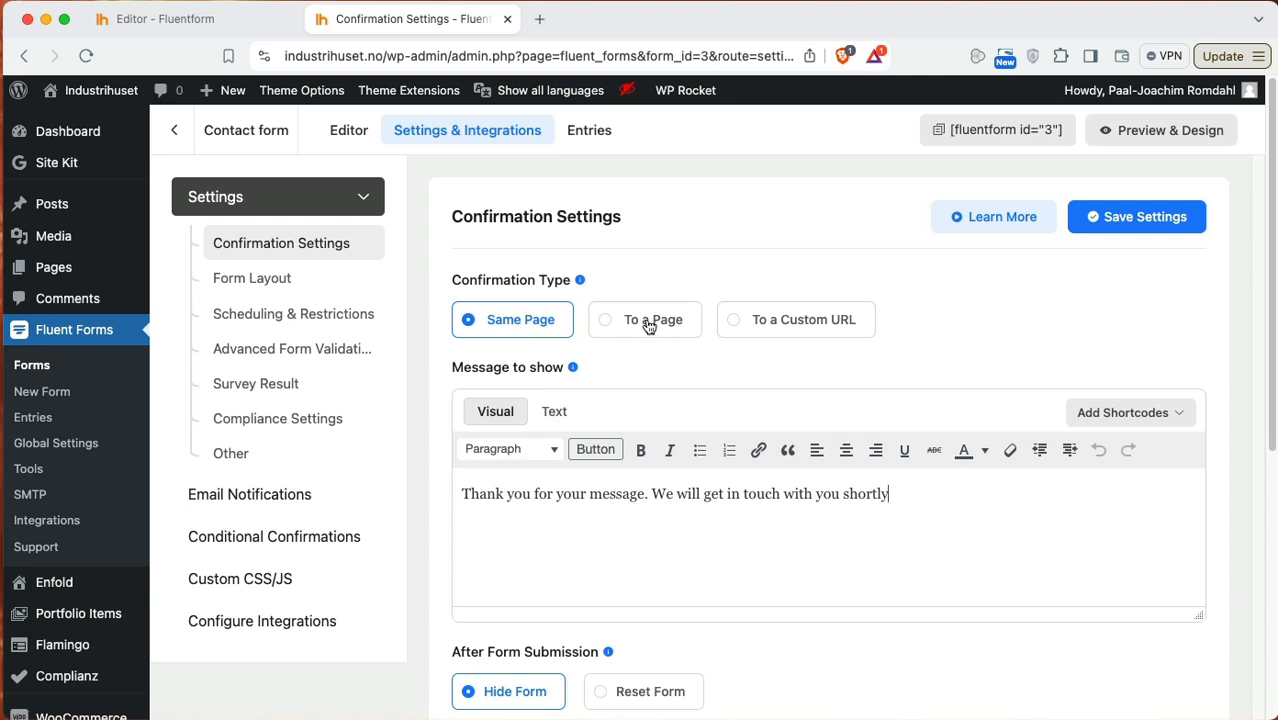
mouse_move(797, 324)
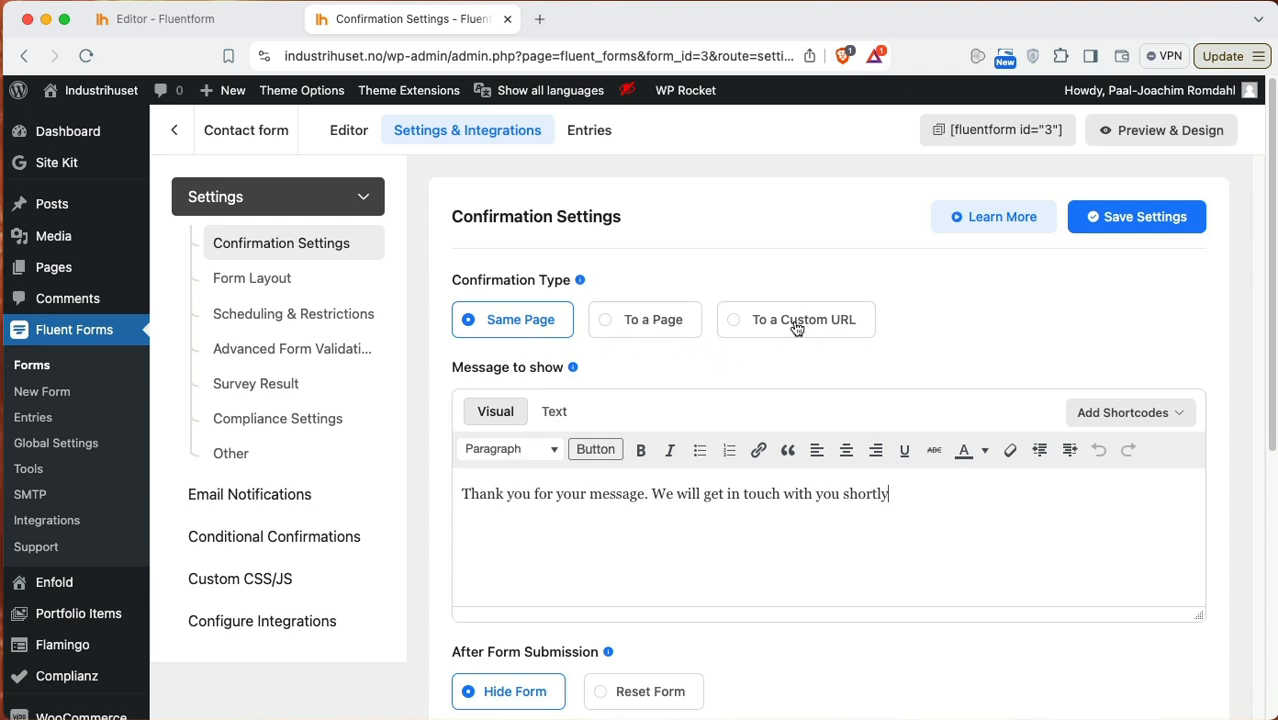
scroll("down", 3)
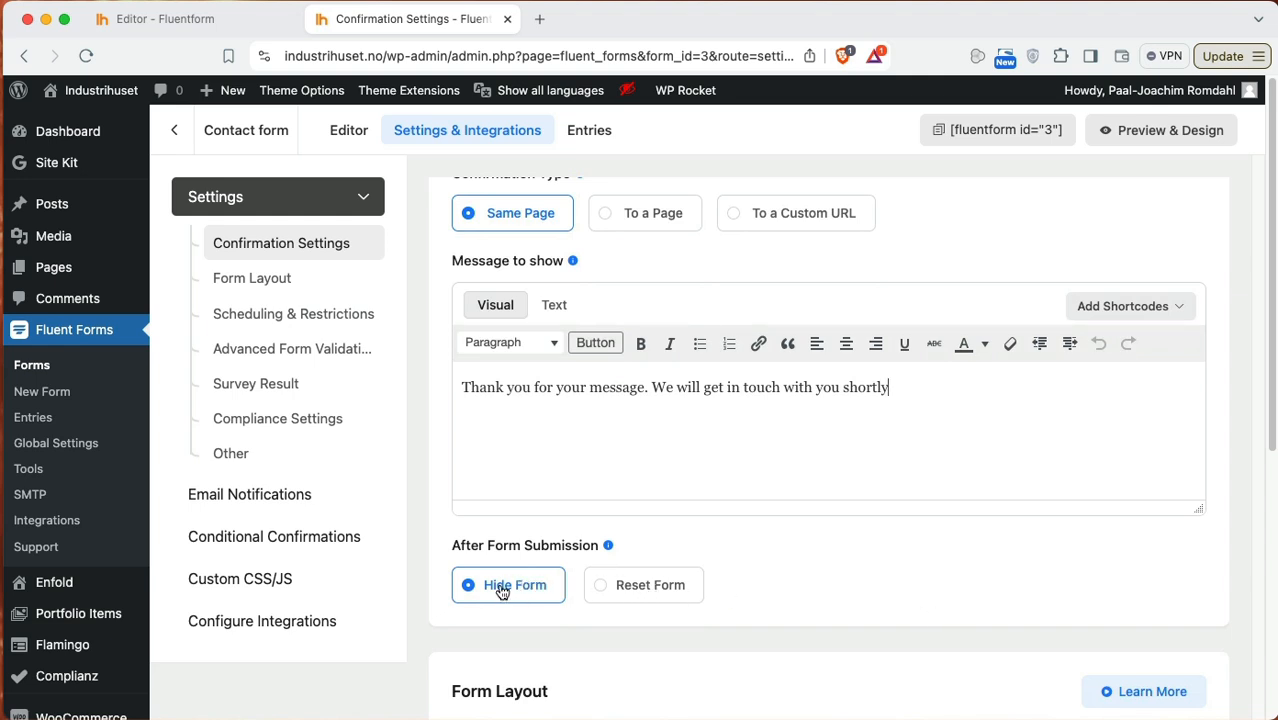
mouse_move(784, 593)
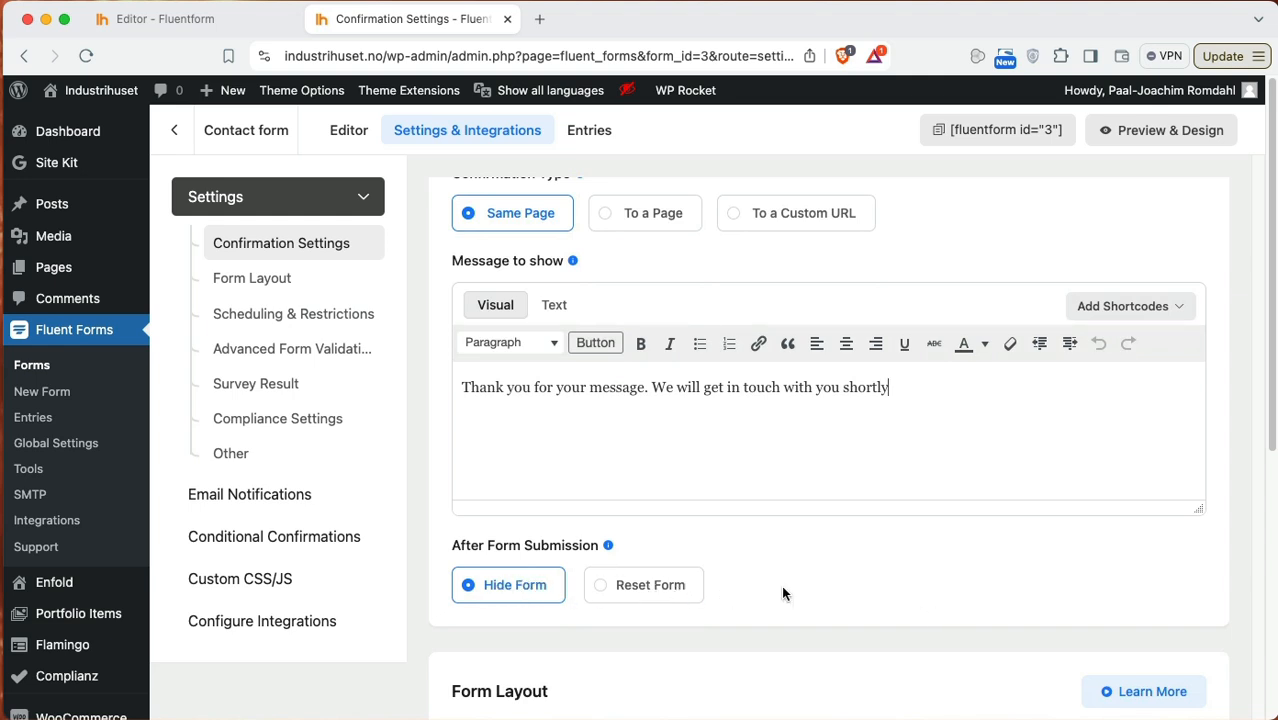
scroll("down", 3)
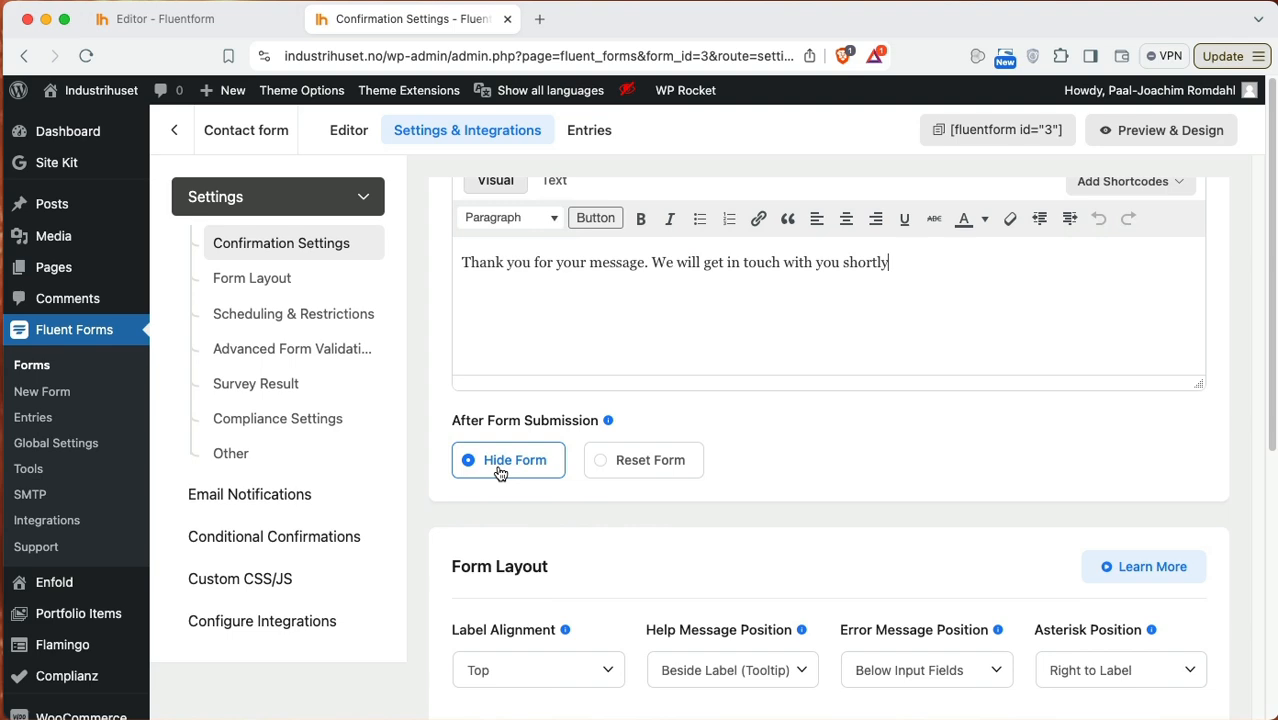
scroll("down", 3)
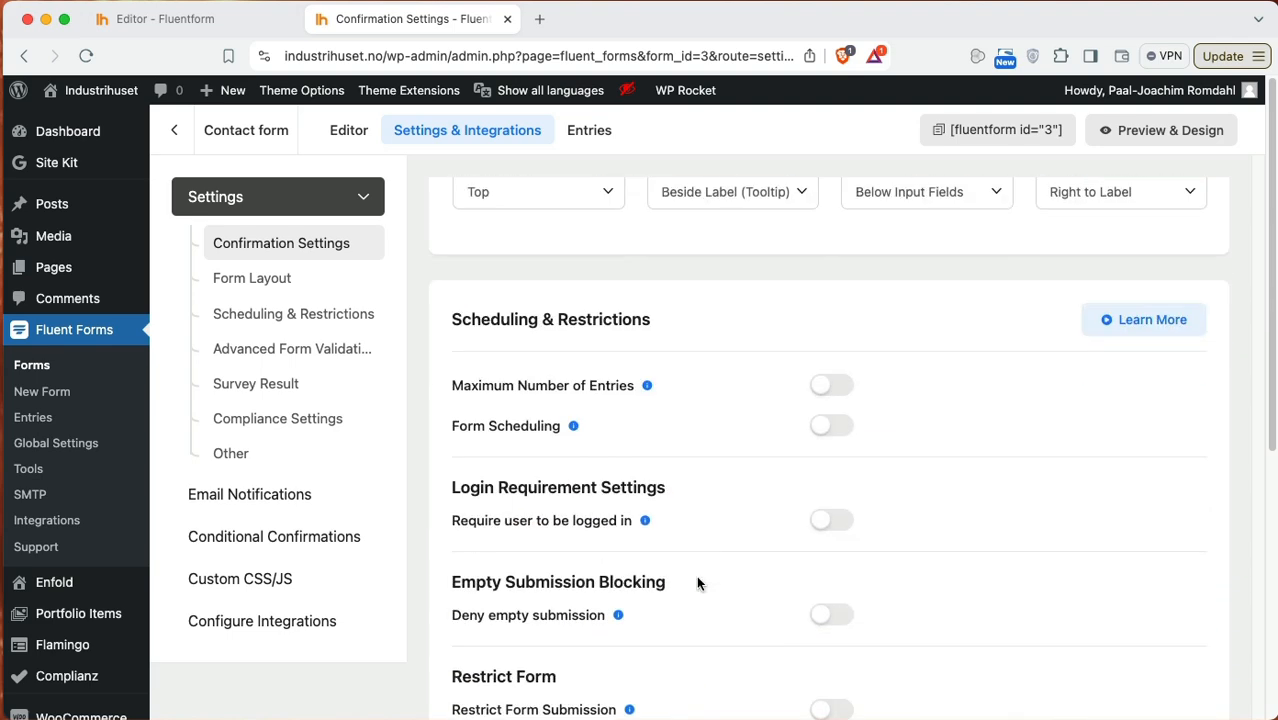
mouse_move(743, 618)
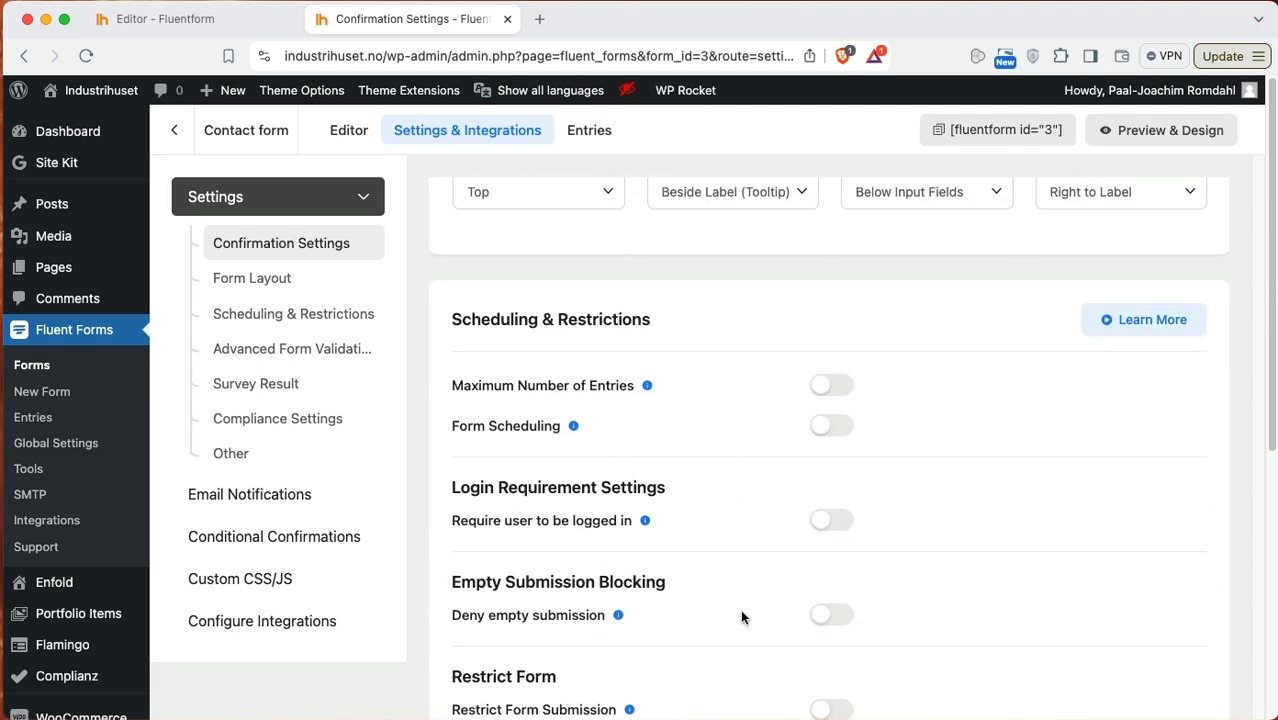
scroll("up", 3)
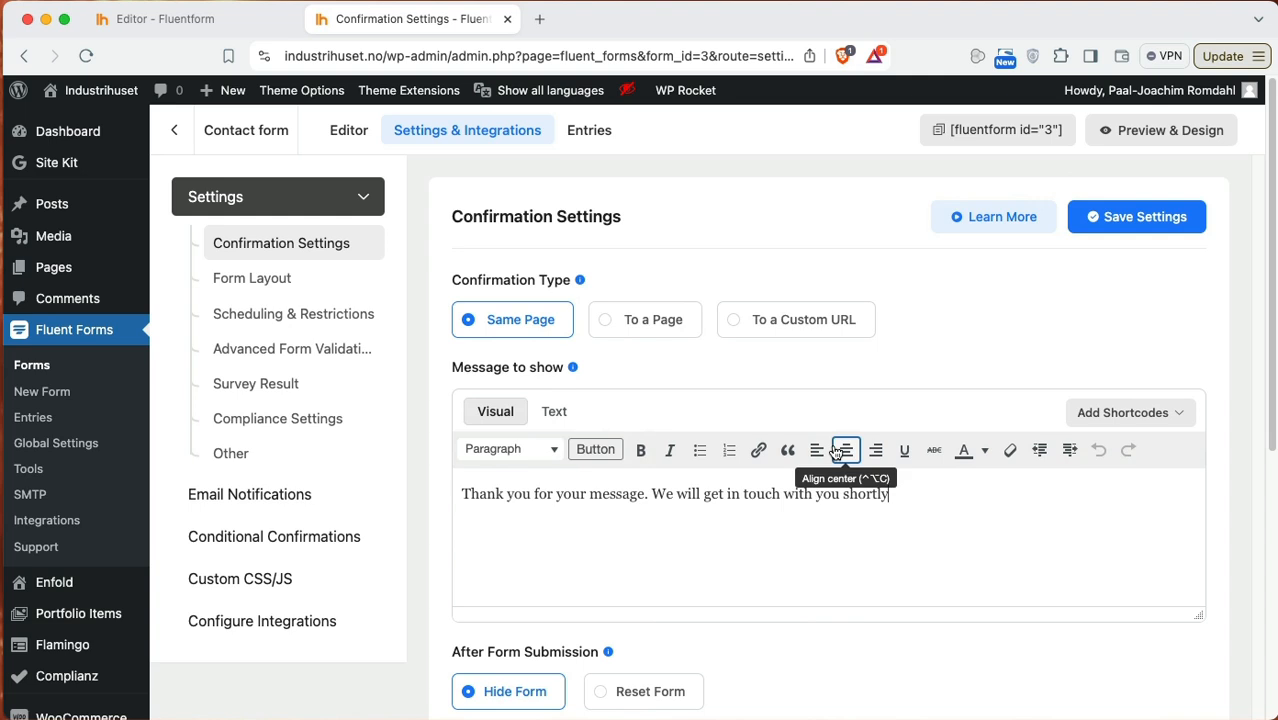
mouse_move(831, 401)
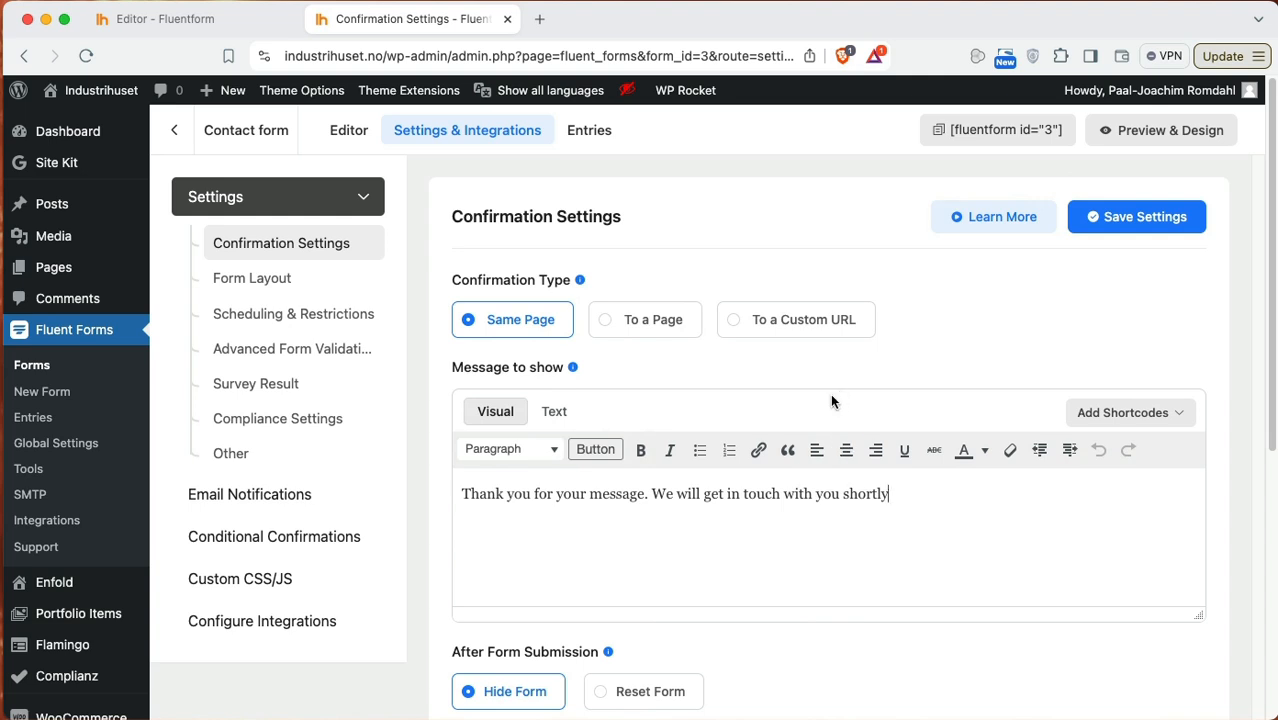
left_click(249, 494)
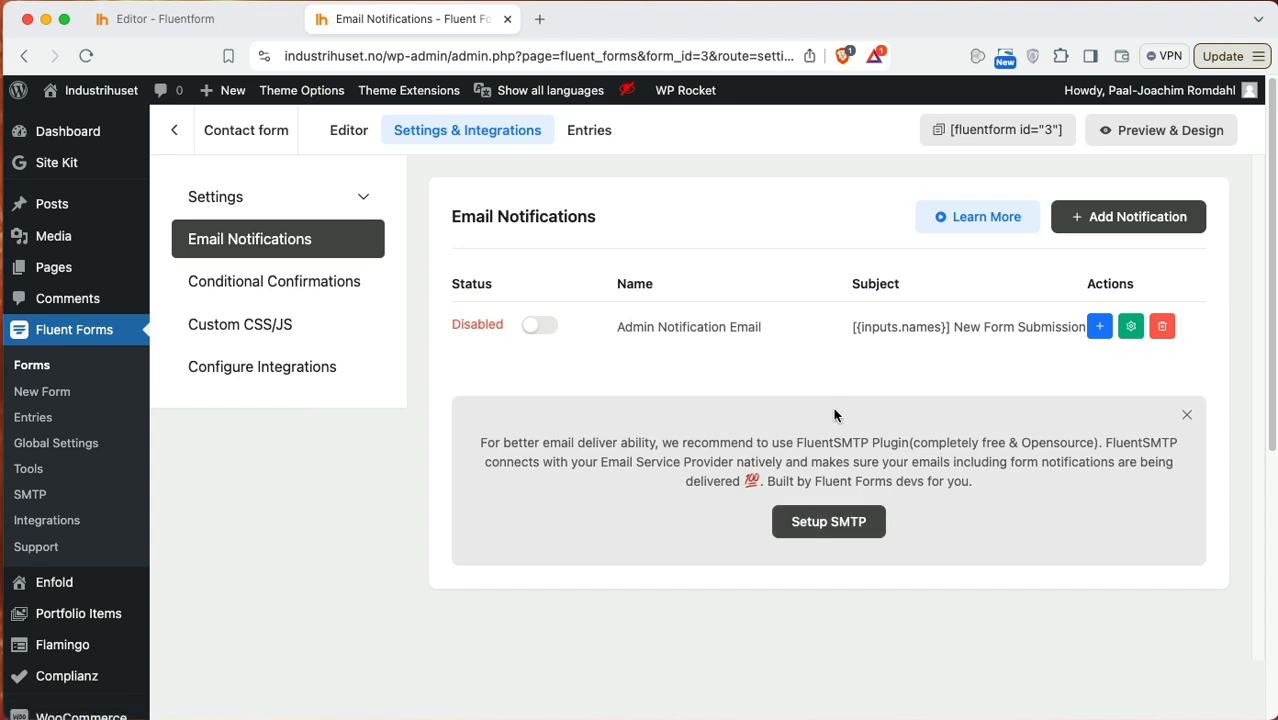
mouse_move(750, 385)
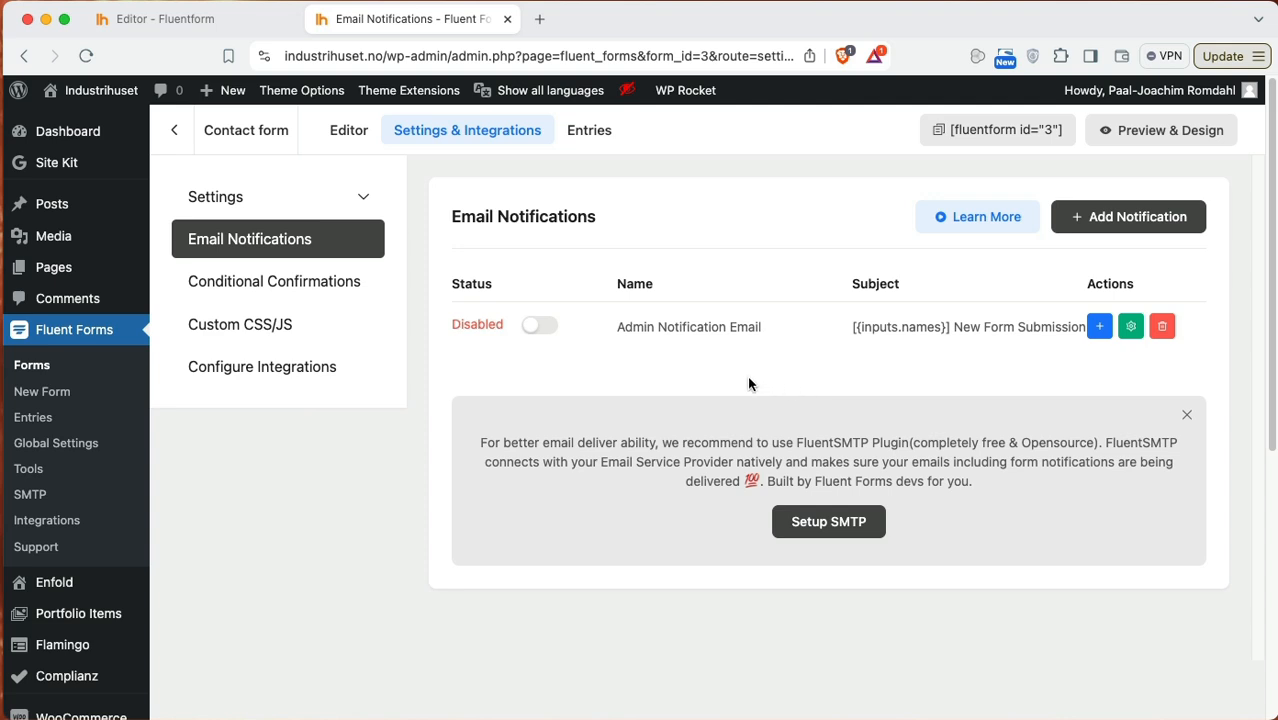
mouse_move(760, 388)
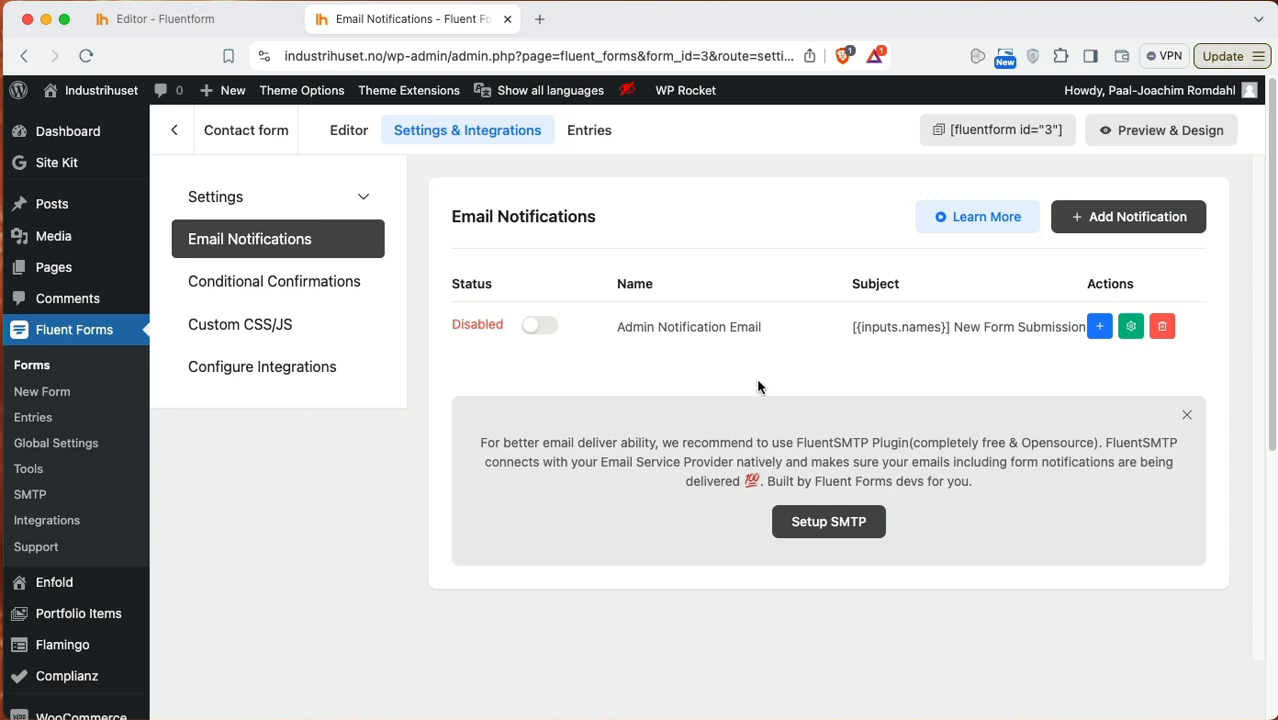
mouse_move(33, 417)
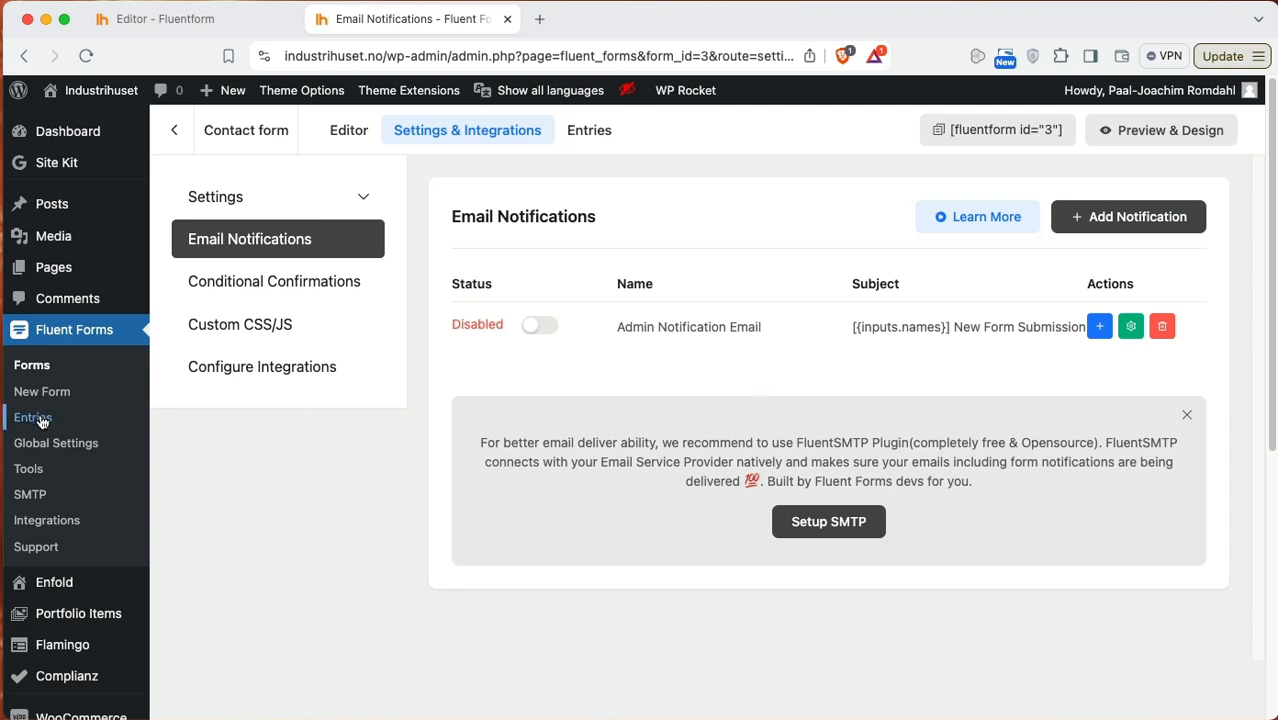
mouse_move(808, 400)
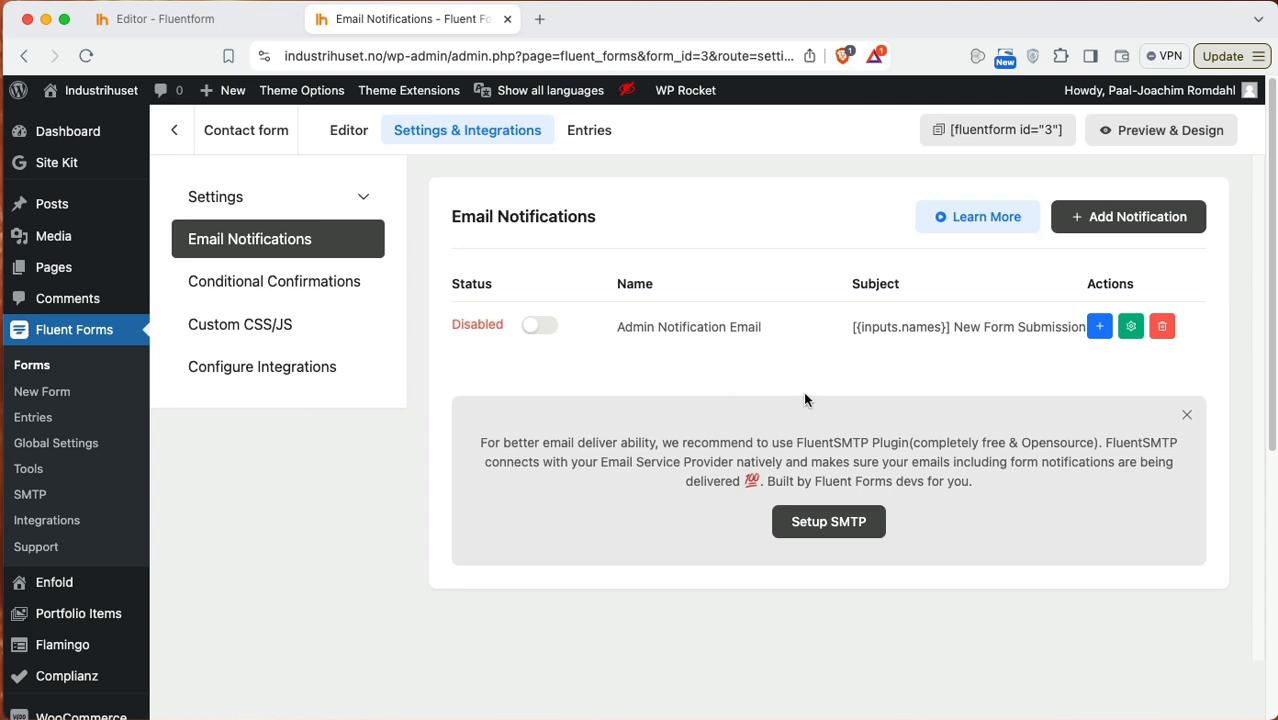
mouse_move(604, 382)
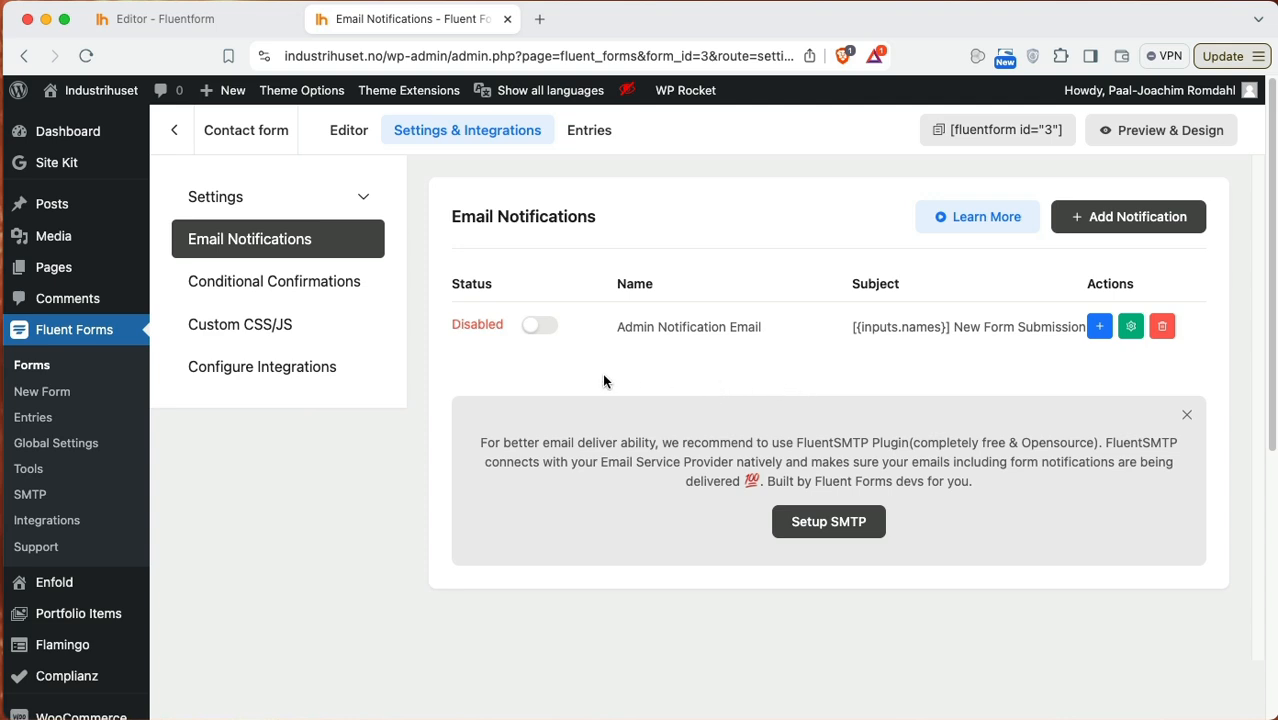
mouse_move(800, 340)
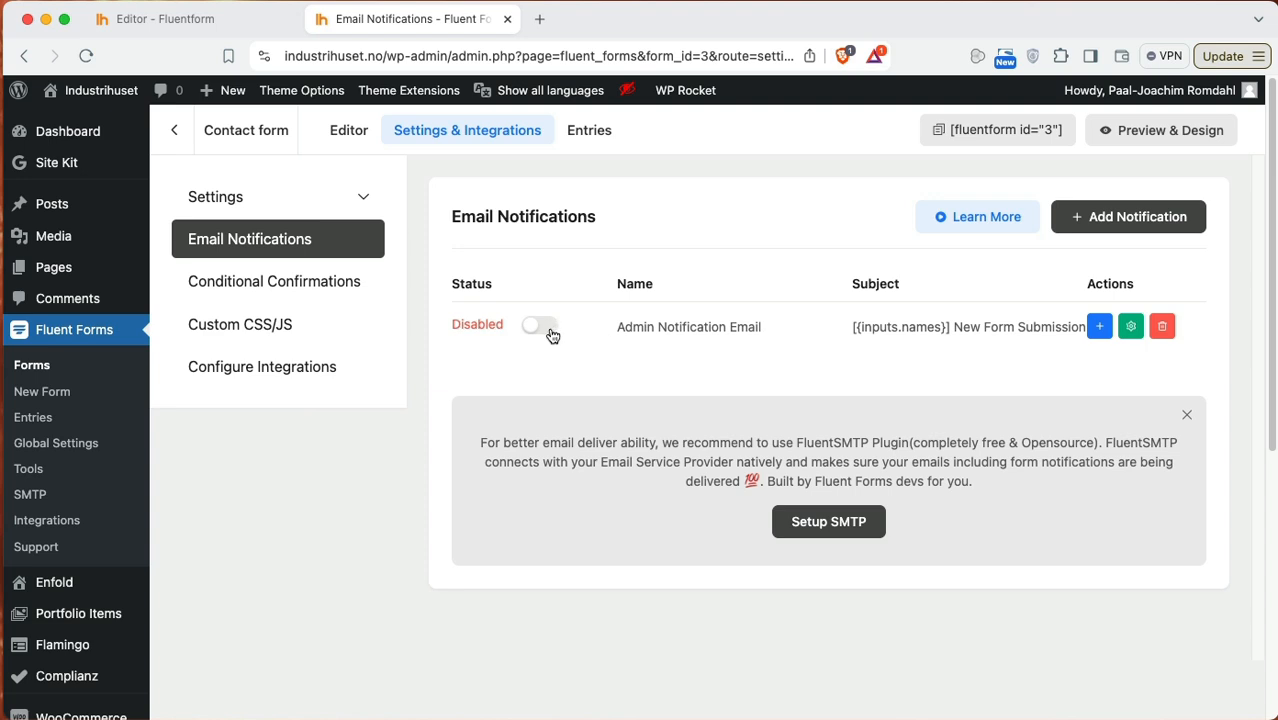
mouse_move(1106, 257)
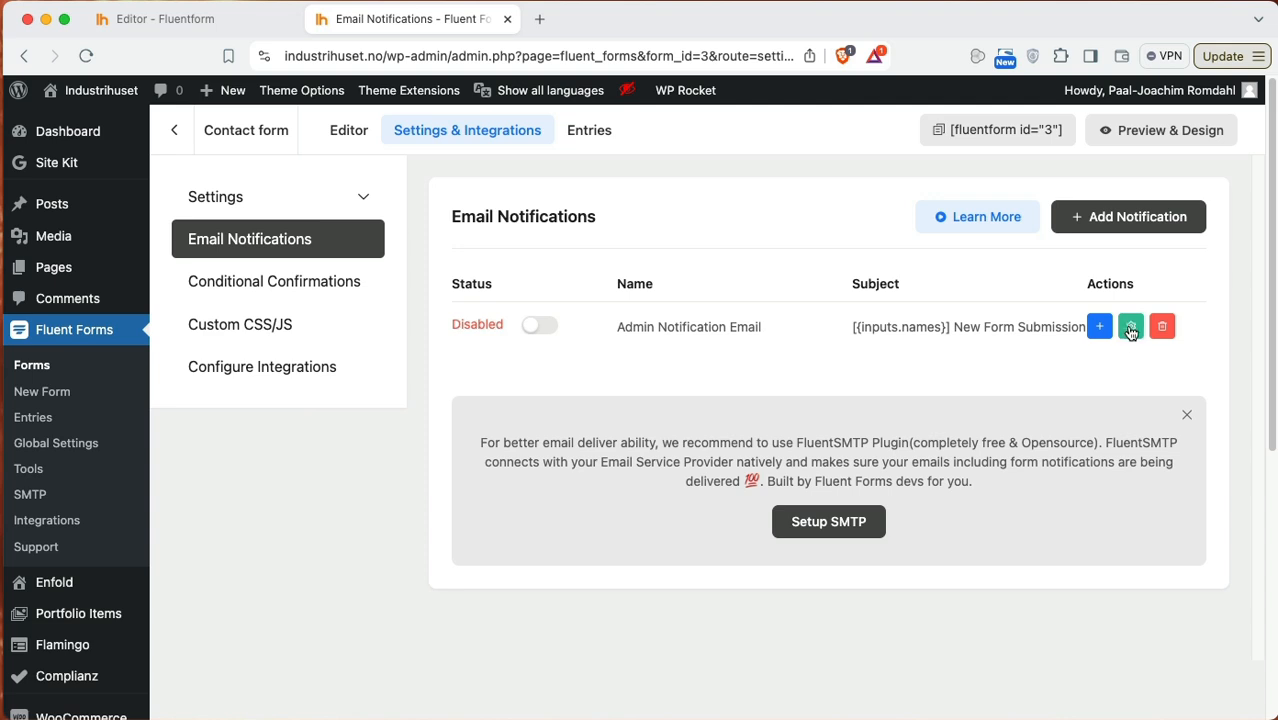
Step: Open Admin Notification Email and check its Send To address and subject smartcodes
left_click(1130, 326)
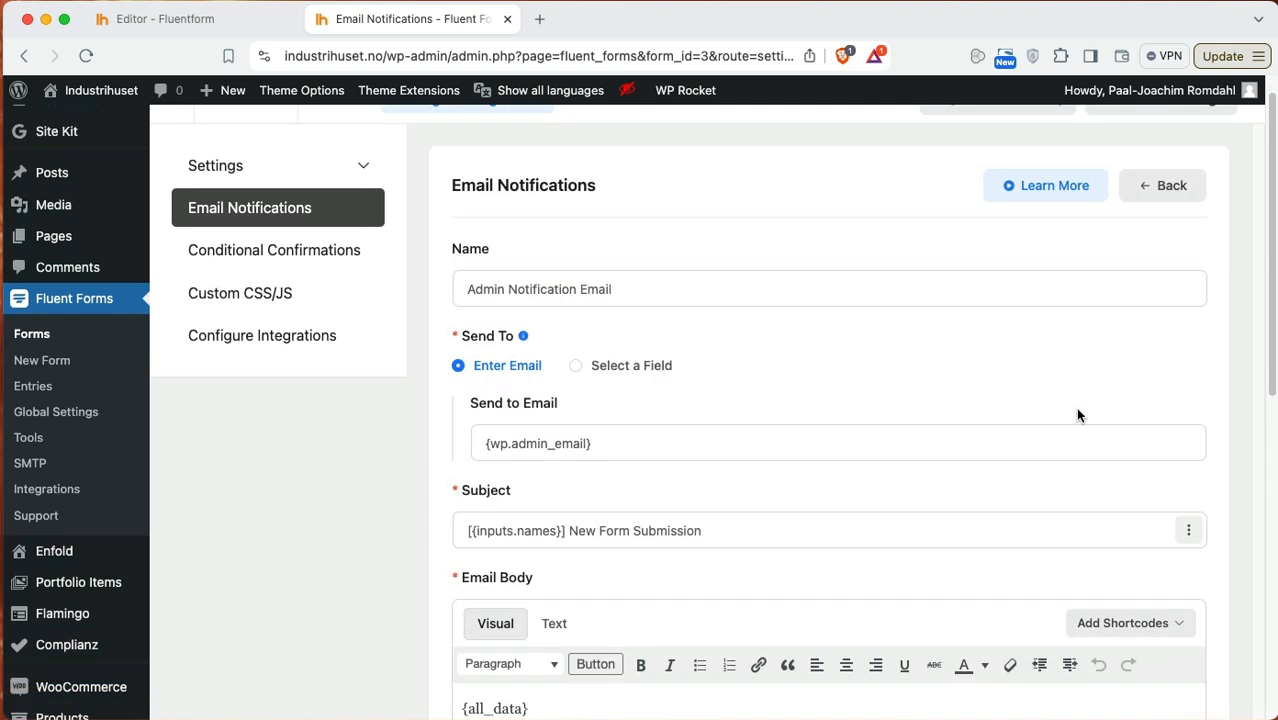
left_click(652, 443)
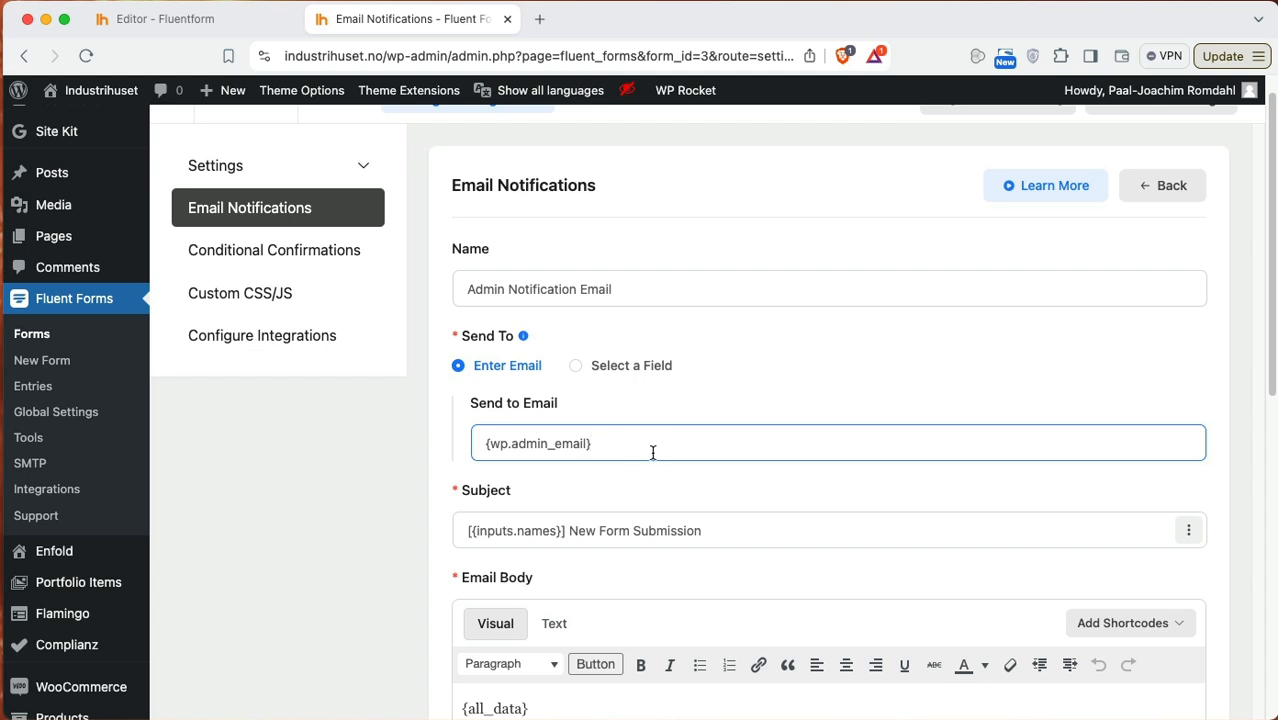
scroll("down", 3)
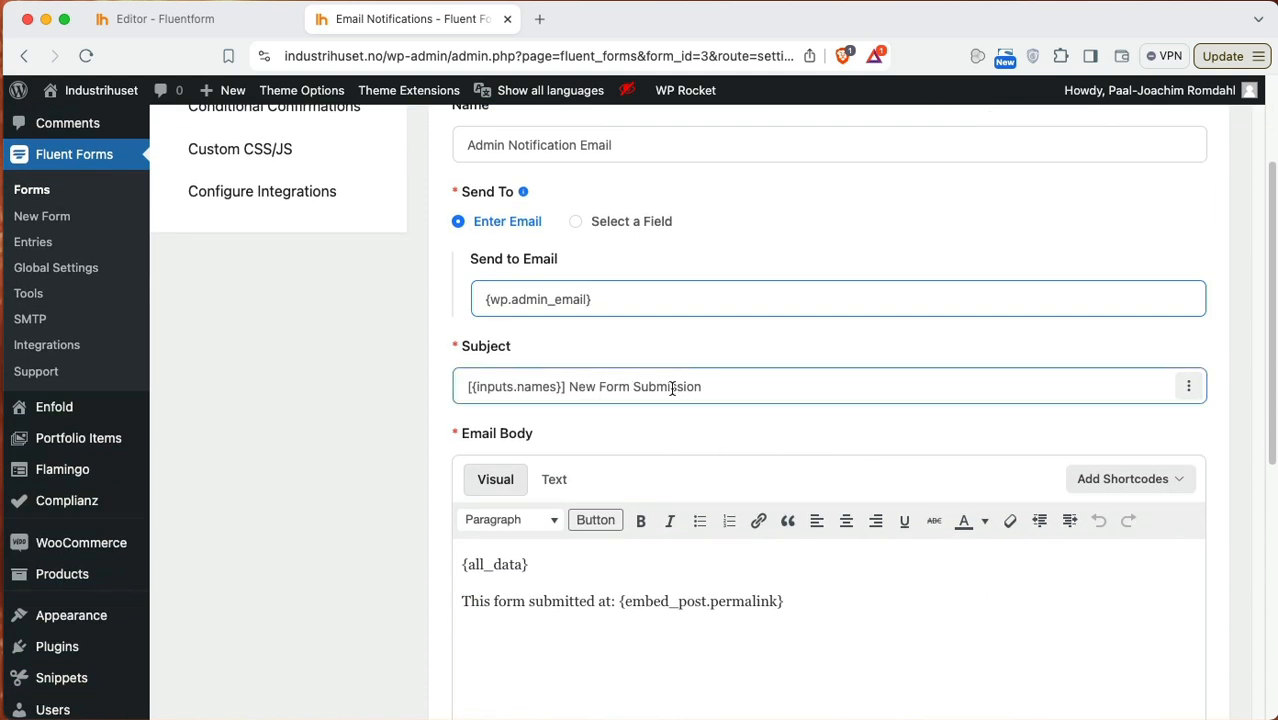
scroll("down", 3)
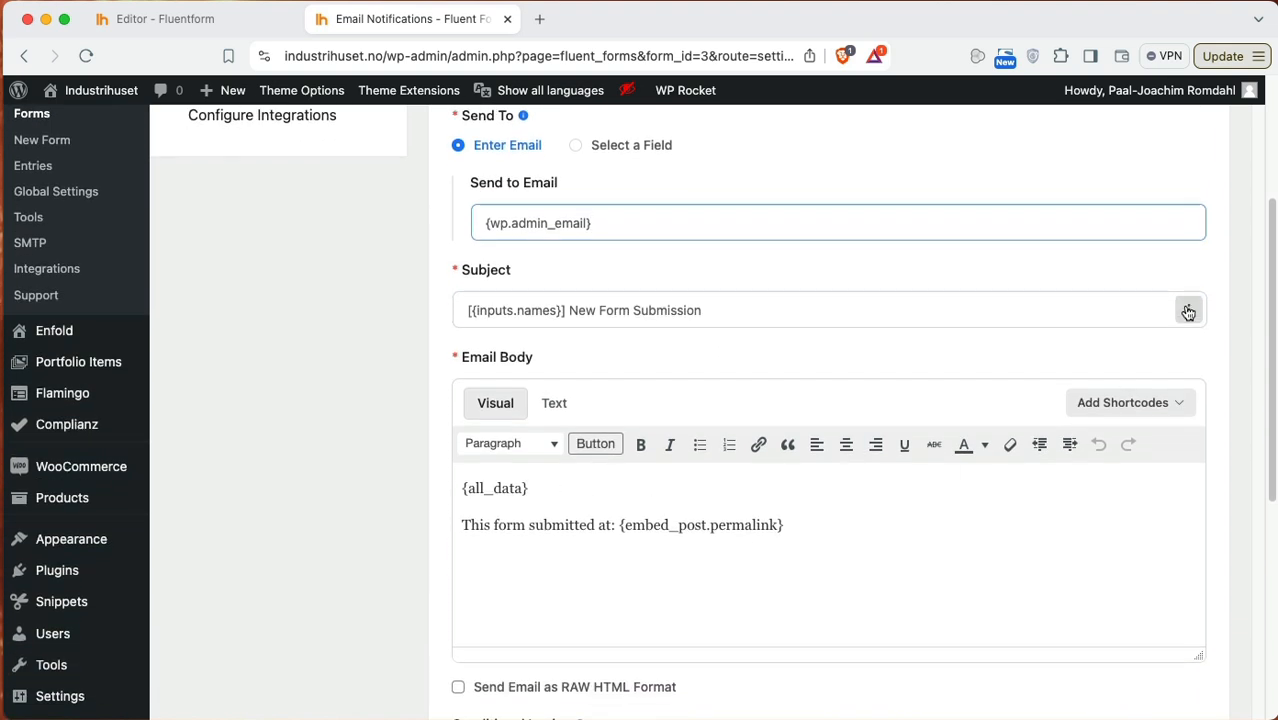
left_click(1189, 310)
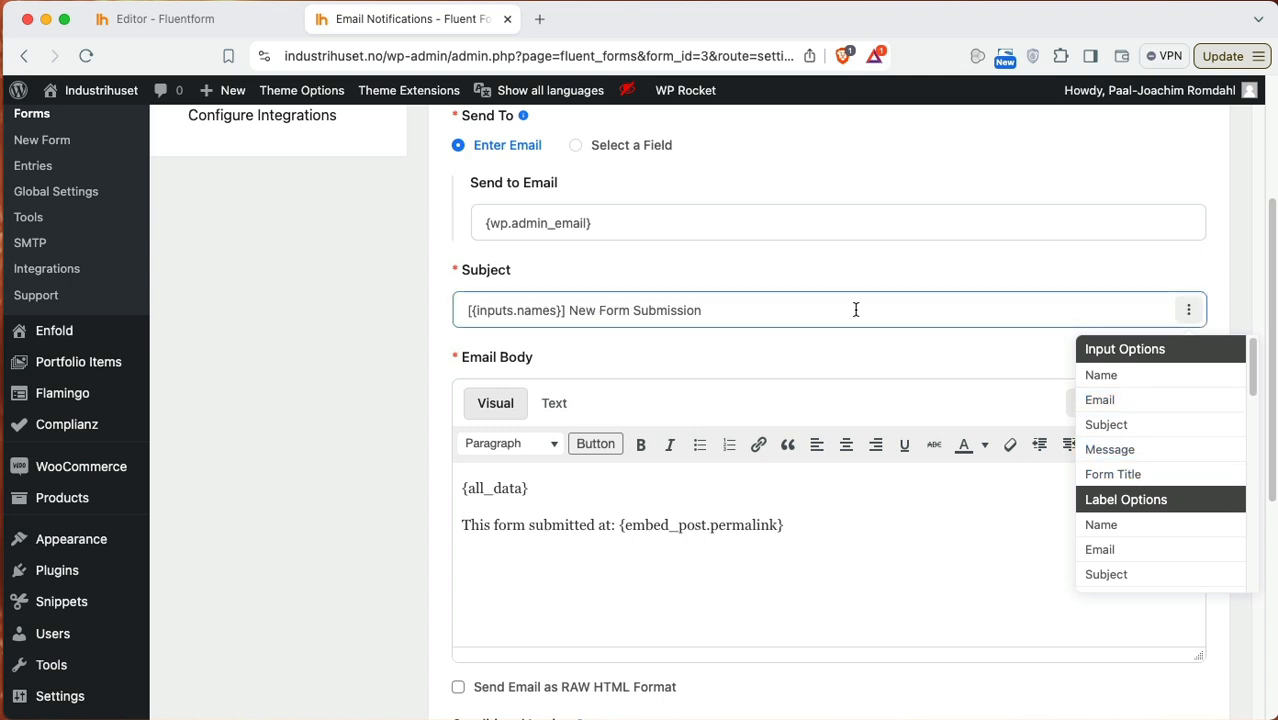
left_click(546, 503)
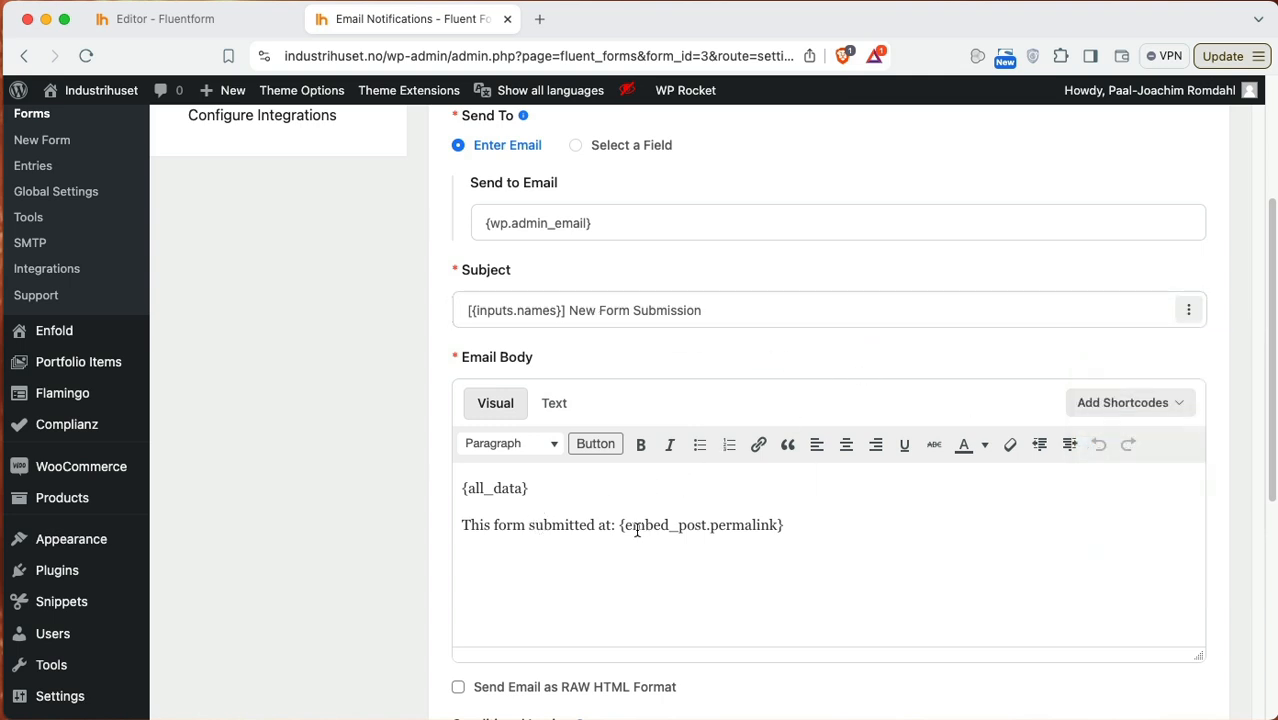
Step: Browse the email body smartcodes, including entry attributes, and review body and subject
double_click(705, 524)
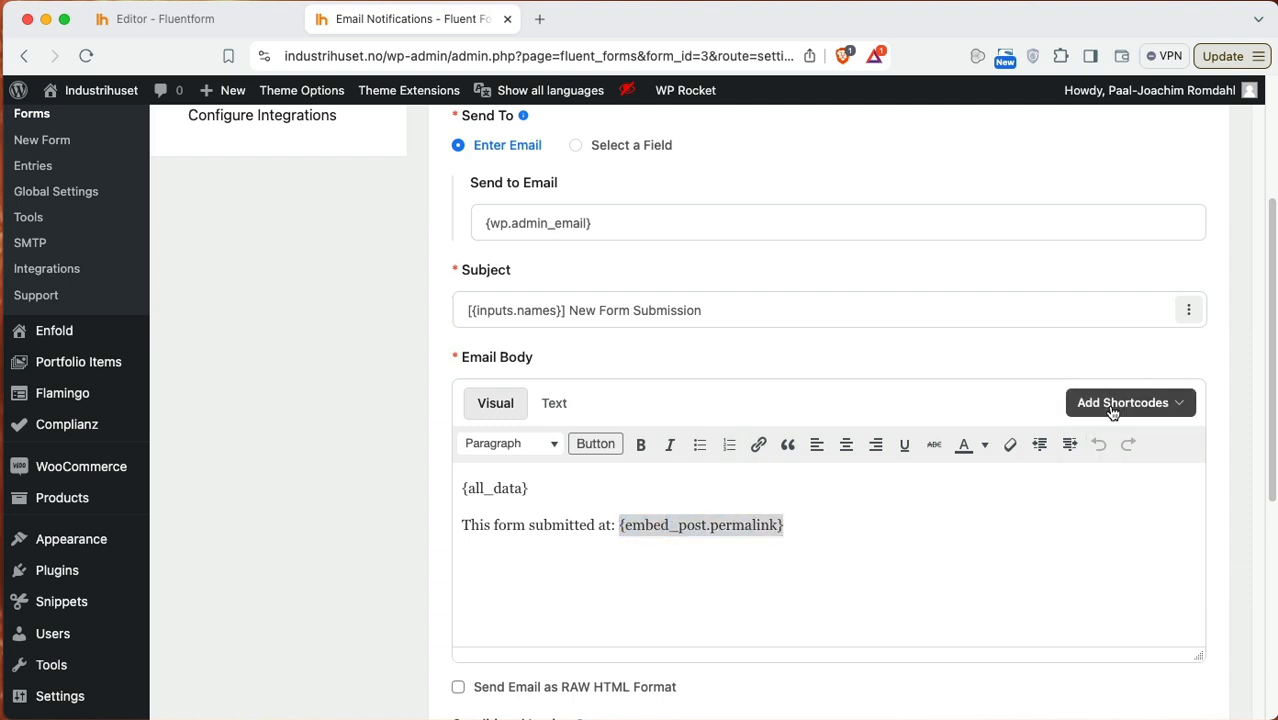
left_click(1122, 402)
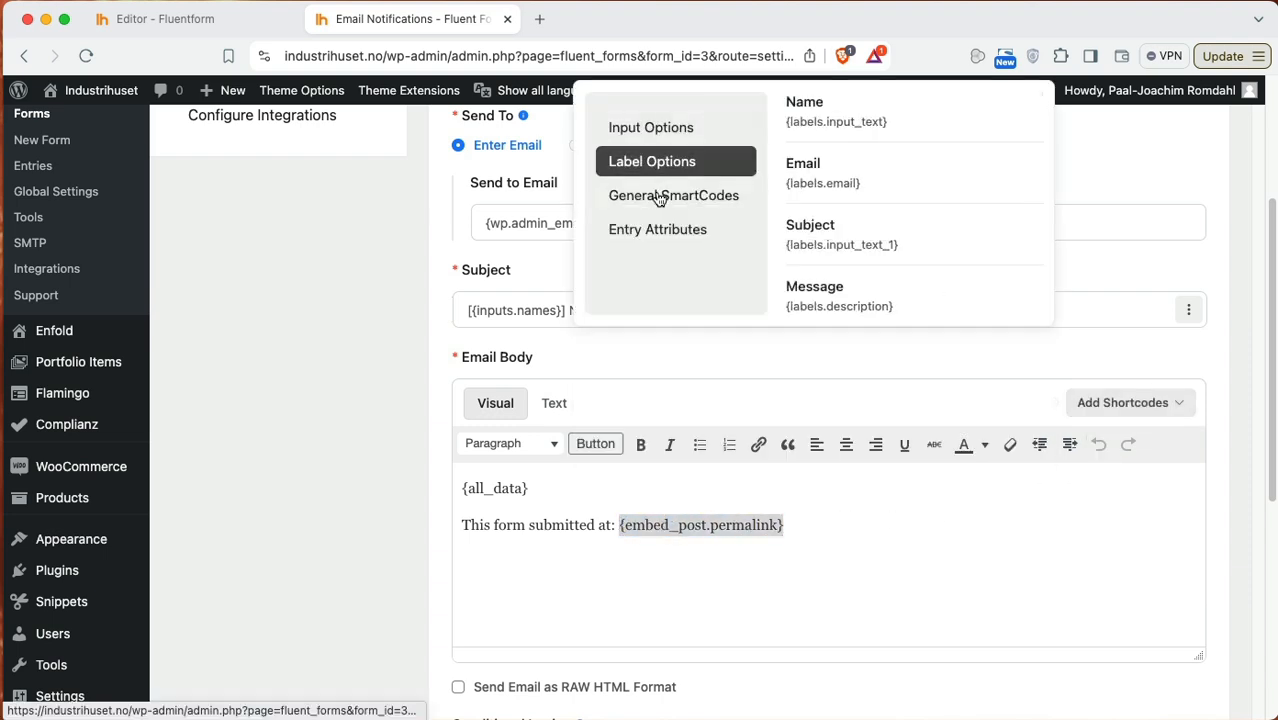
left_click(658, 229)
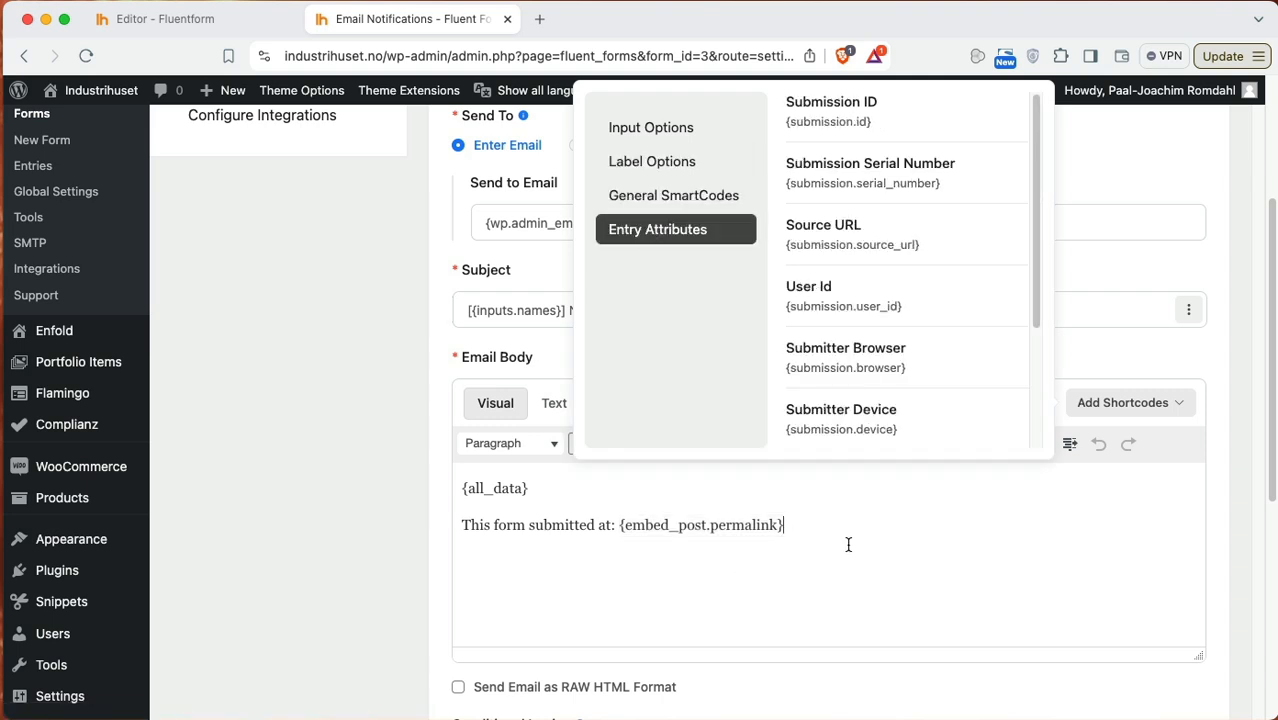
mouse_move(1120, 452)
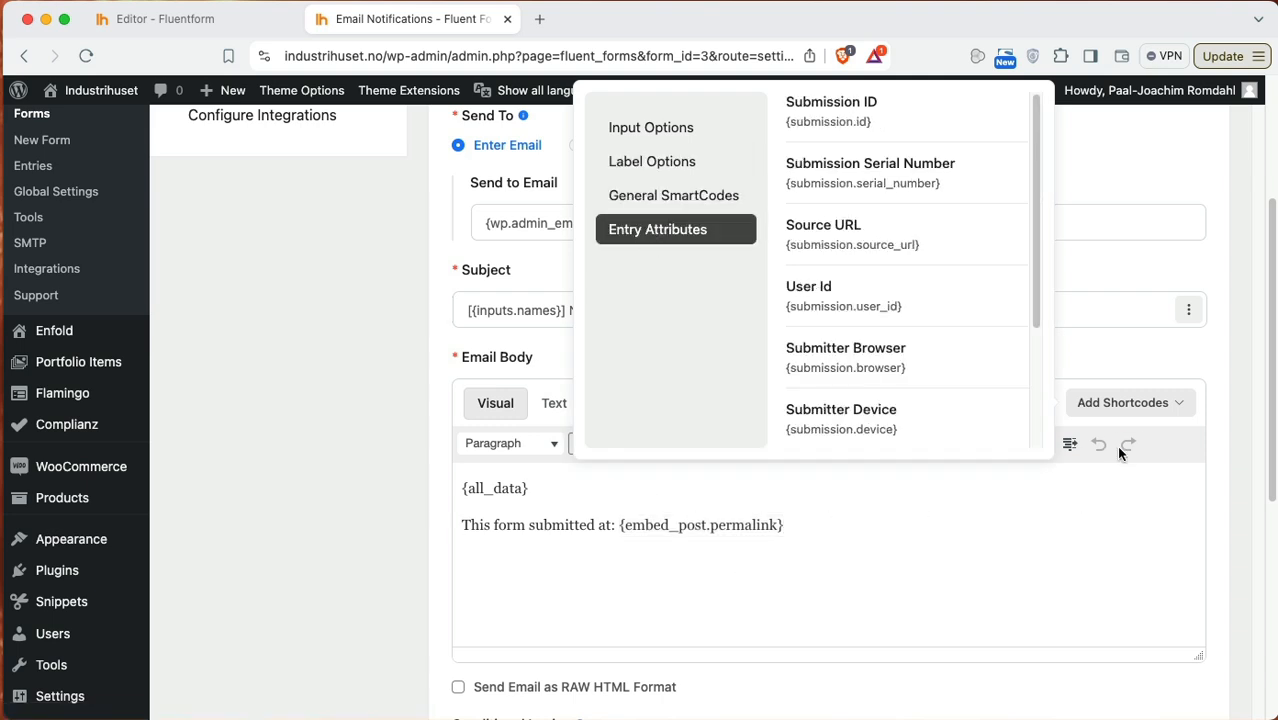
left_click(780, 524)
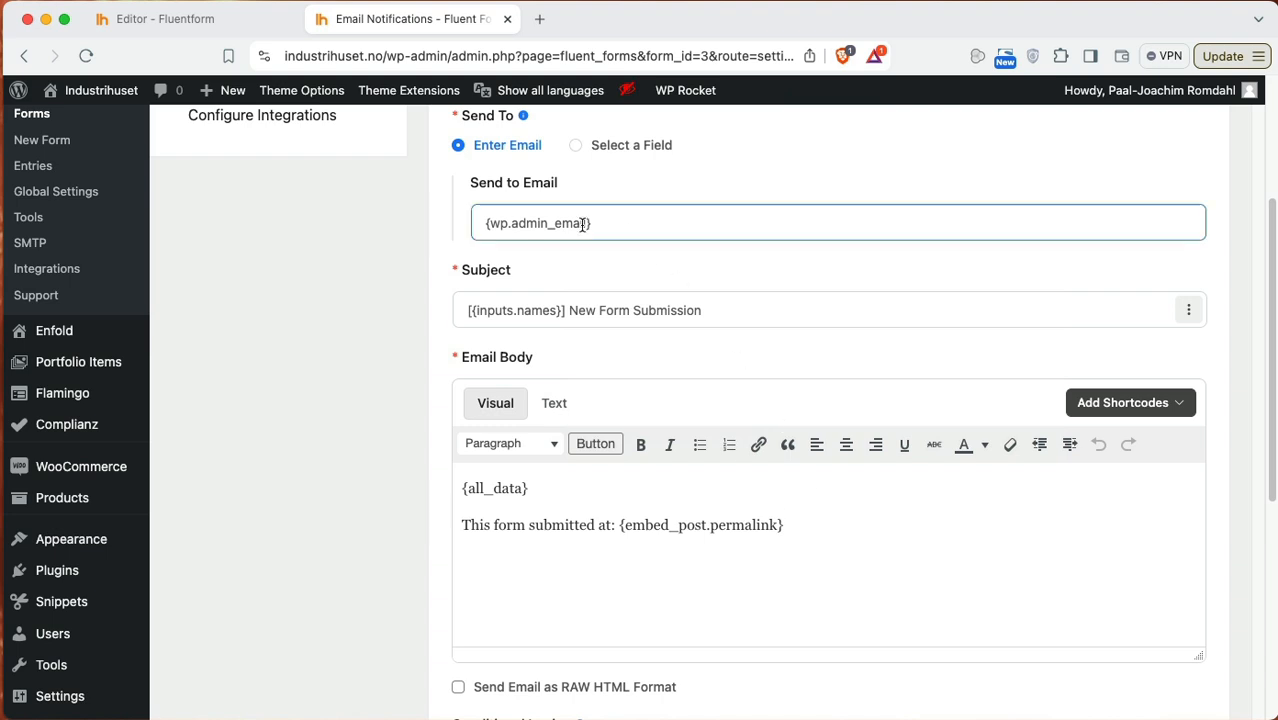
scroll("down", 3)
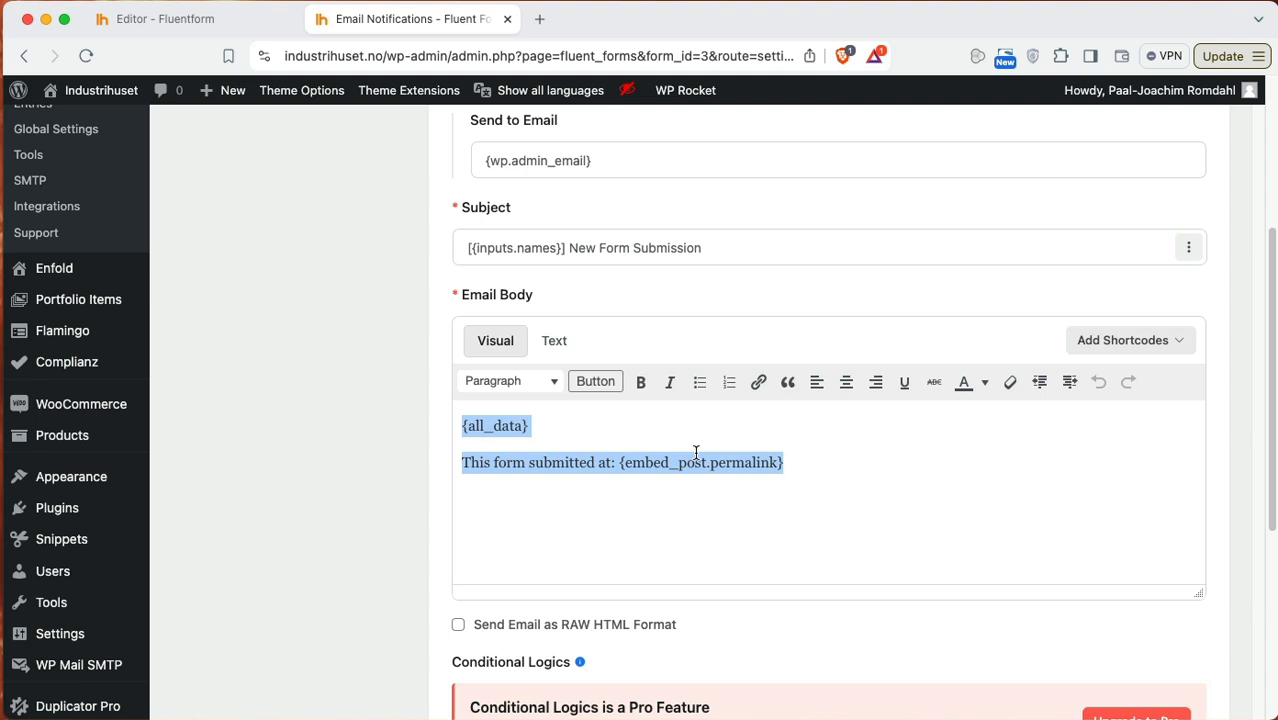
left_click(725, 248)
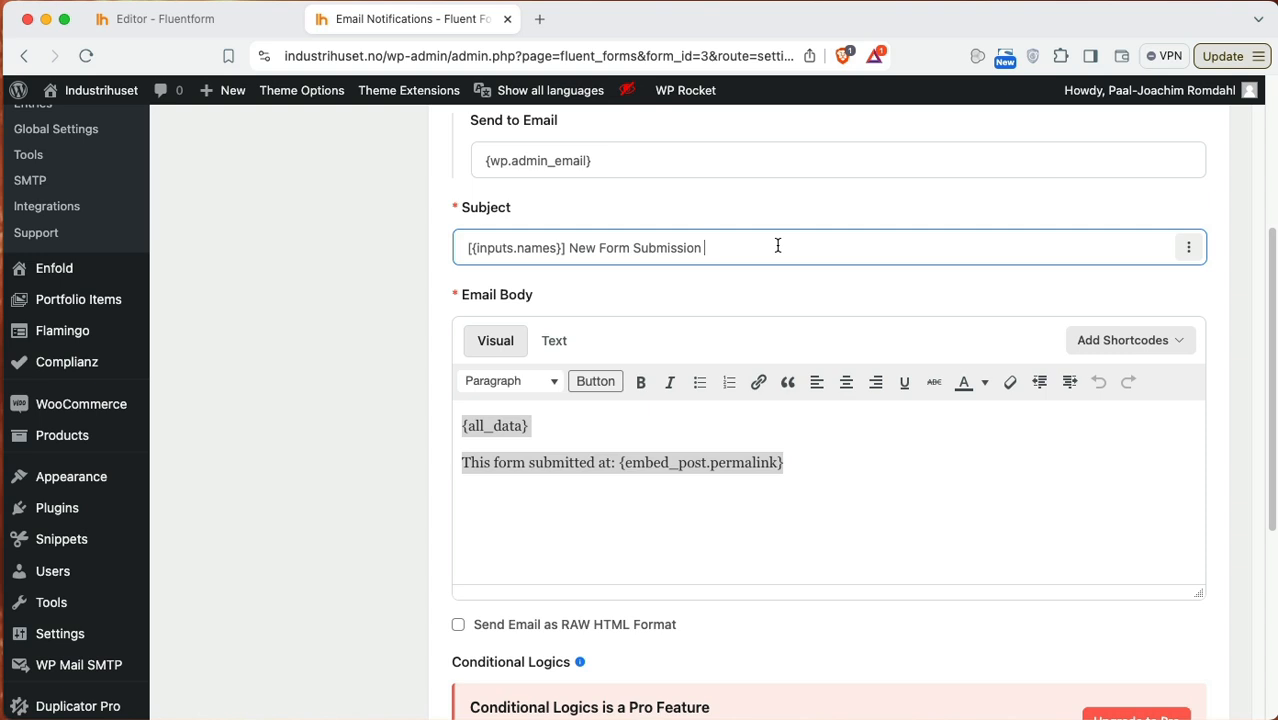
left_click(786, 462)
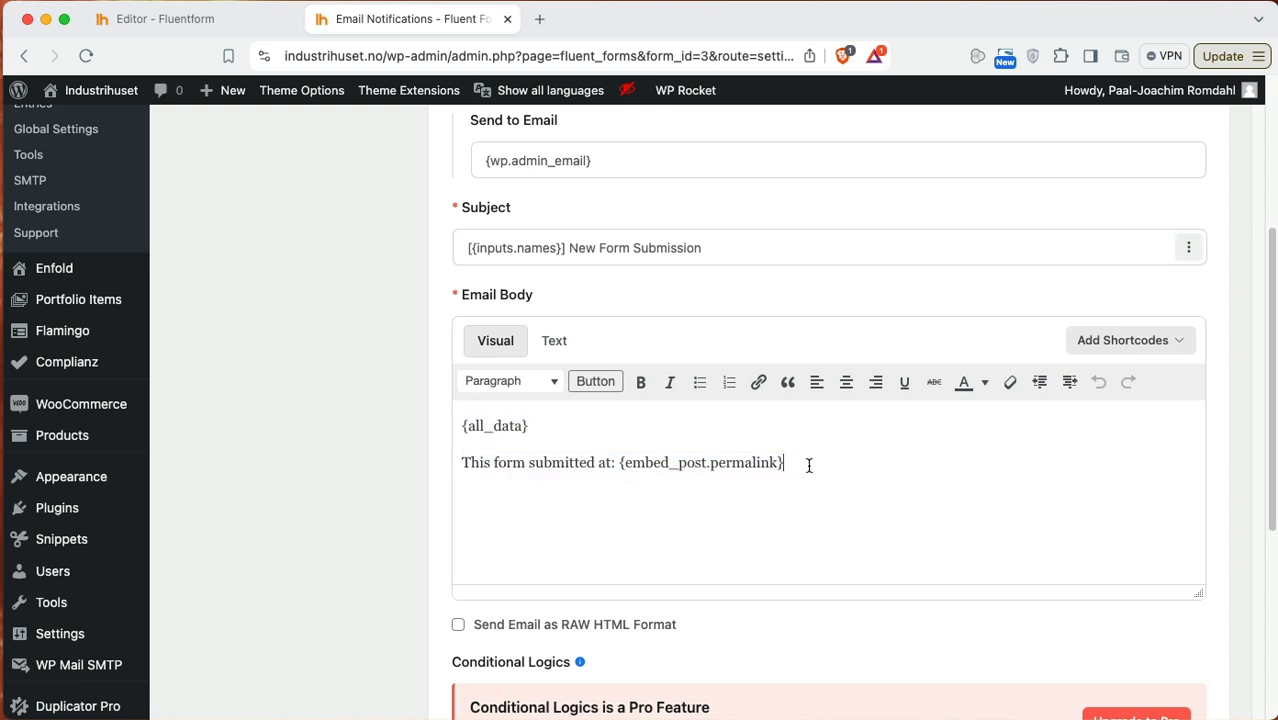
scroll("down", 3)
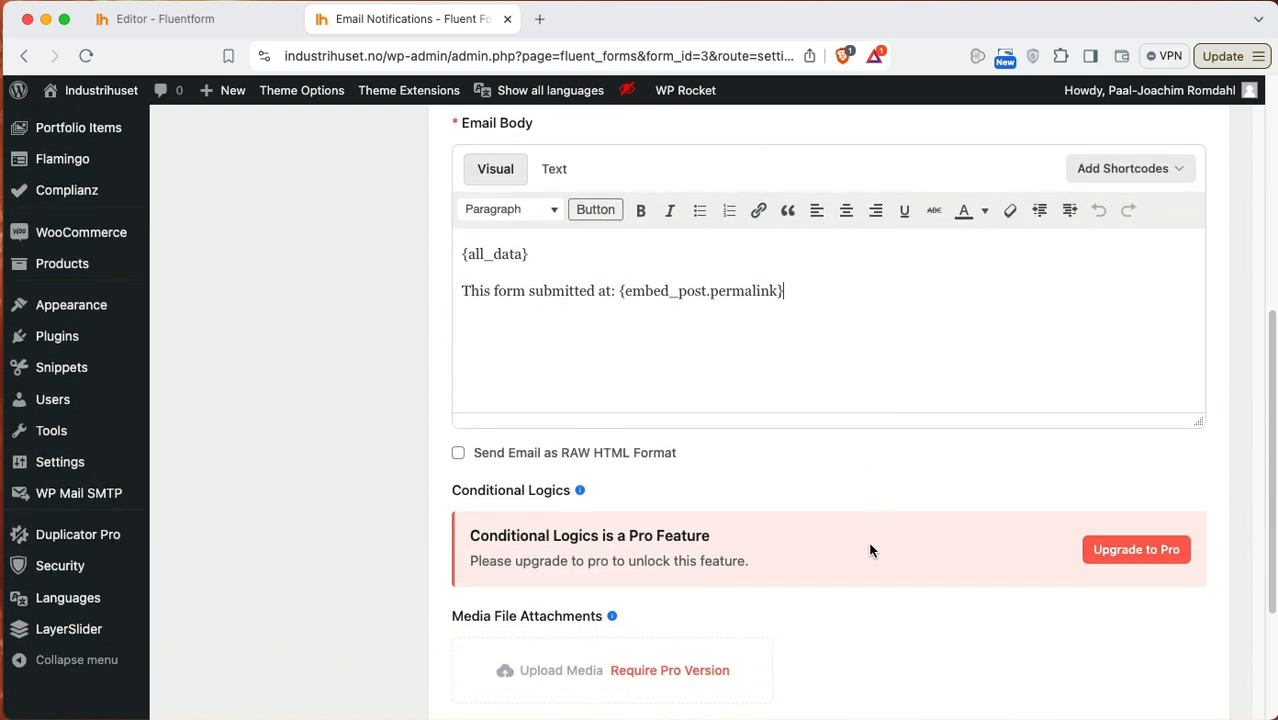
Step: Review the notification's sender name and blind copy address fields
scroll("down", 3)
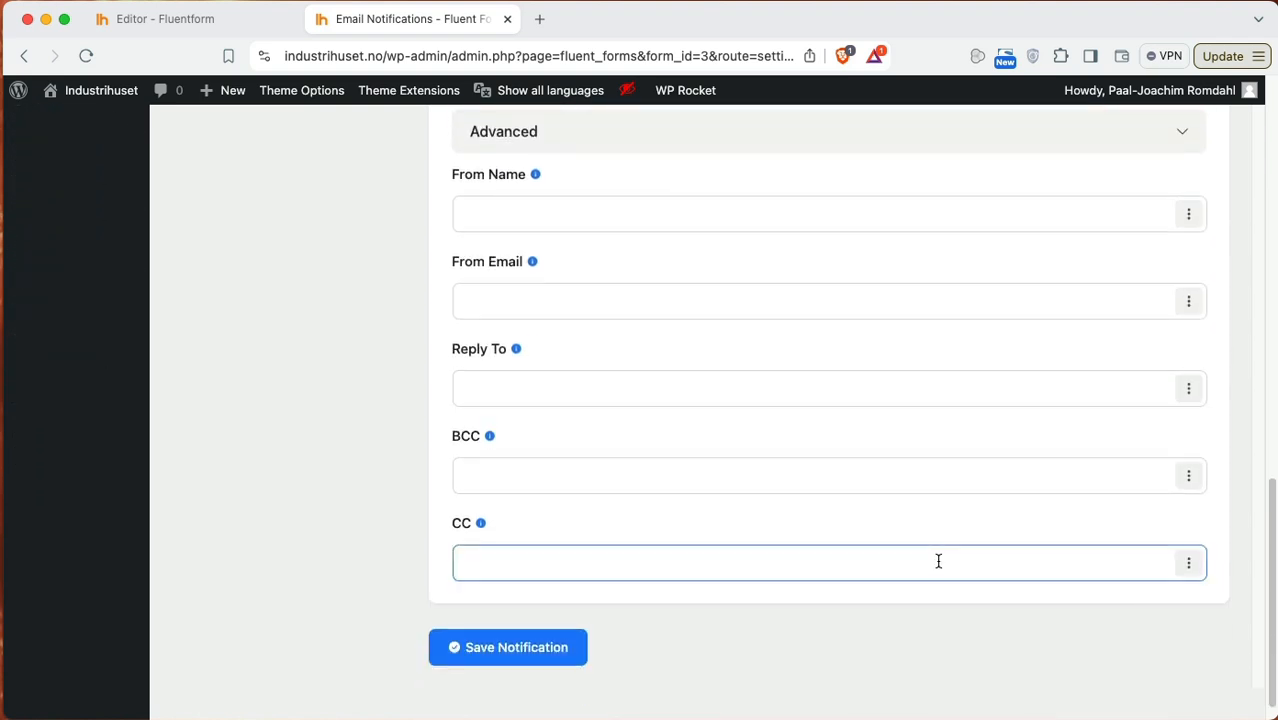
left_click(828, 213)
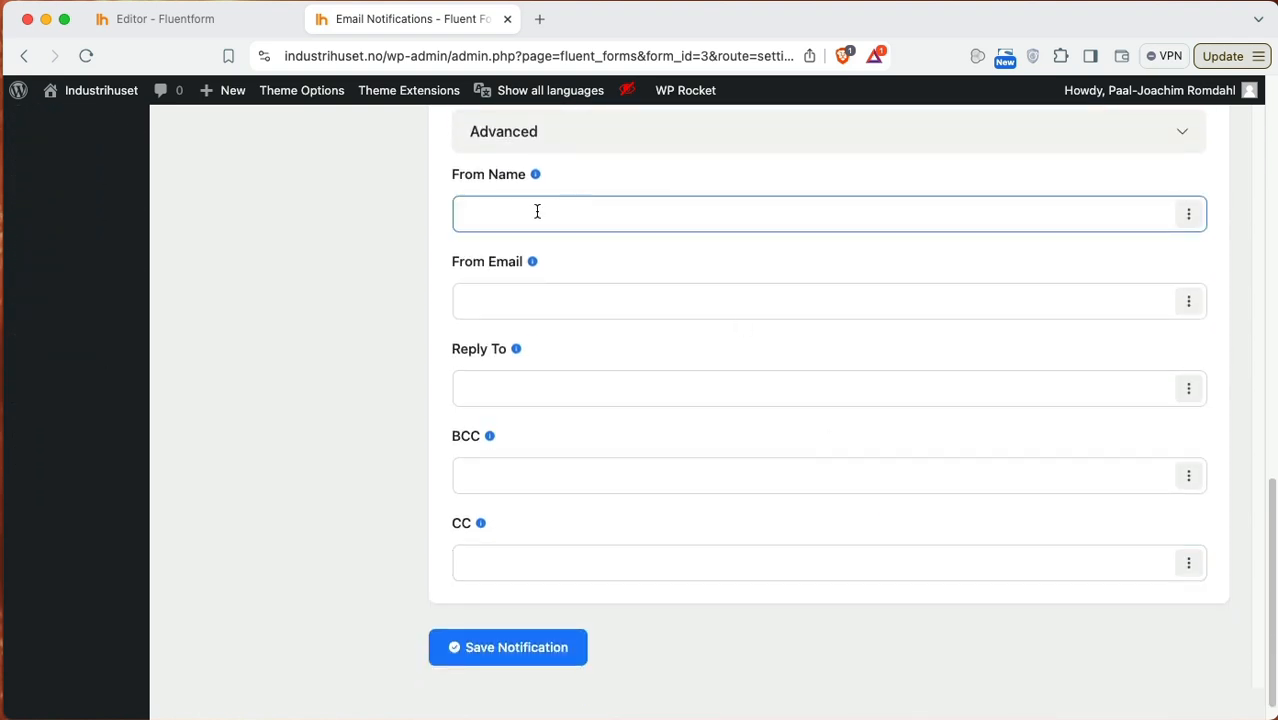
left_click(828, 475)
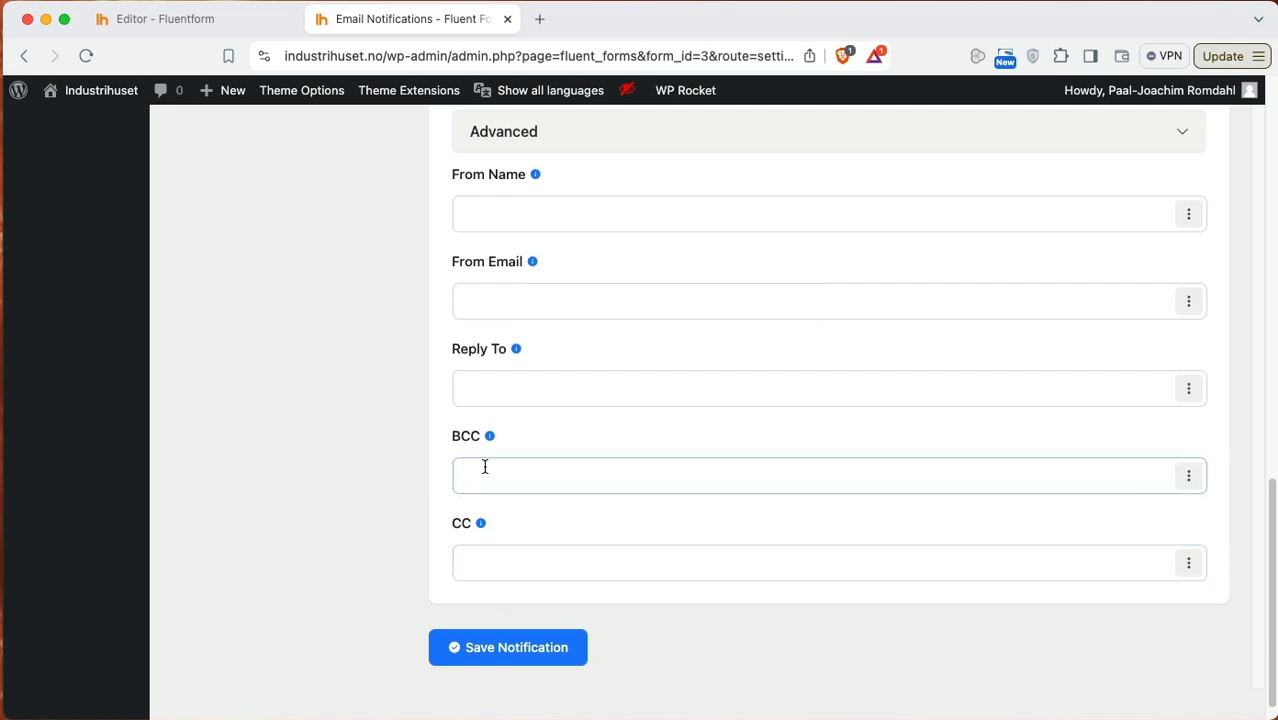
scroll("up", 3)
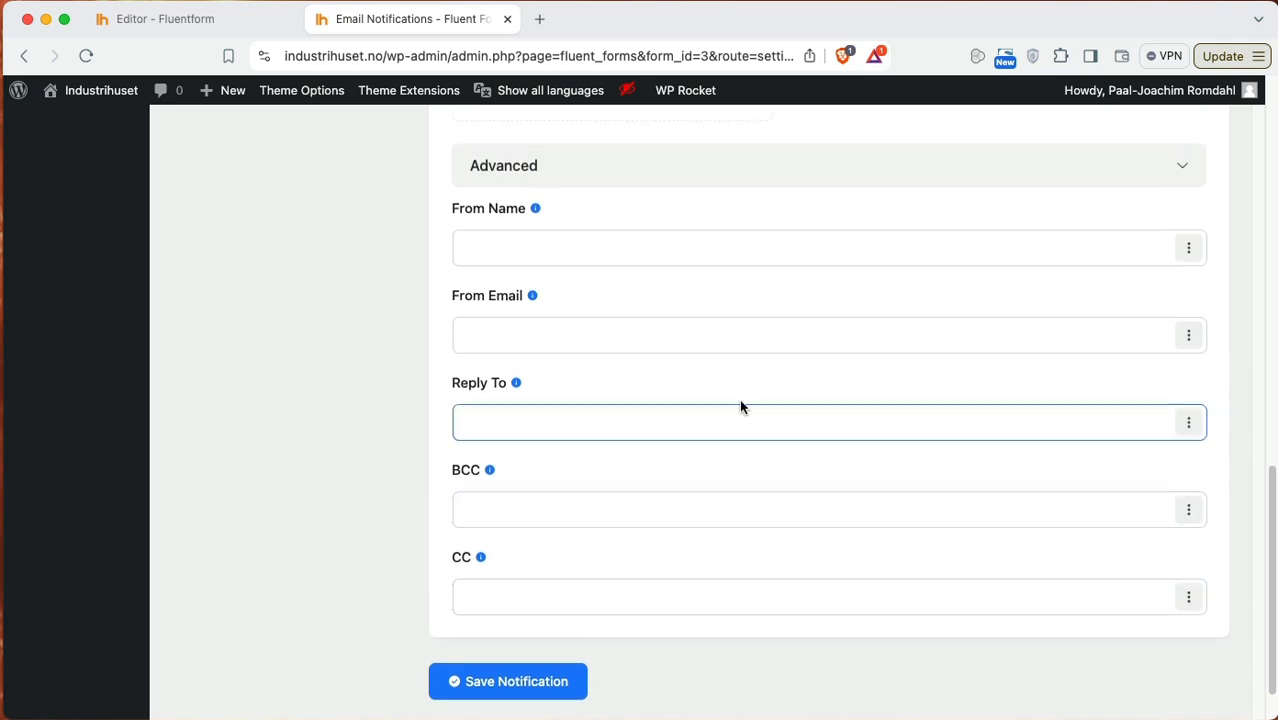
scroll("up", 3)
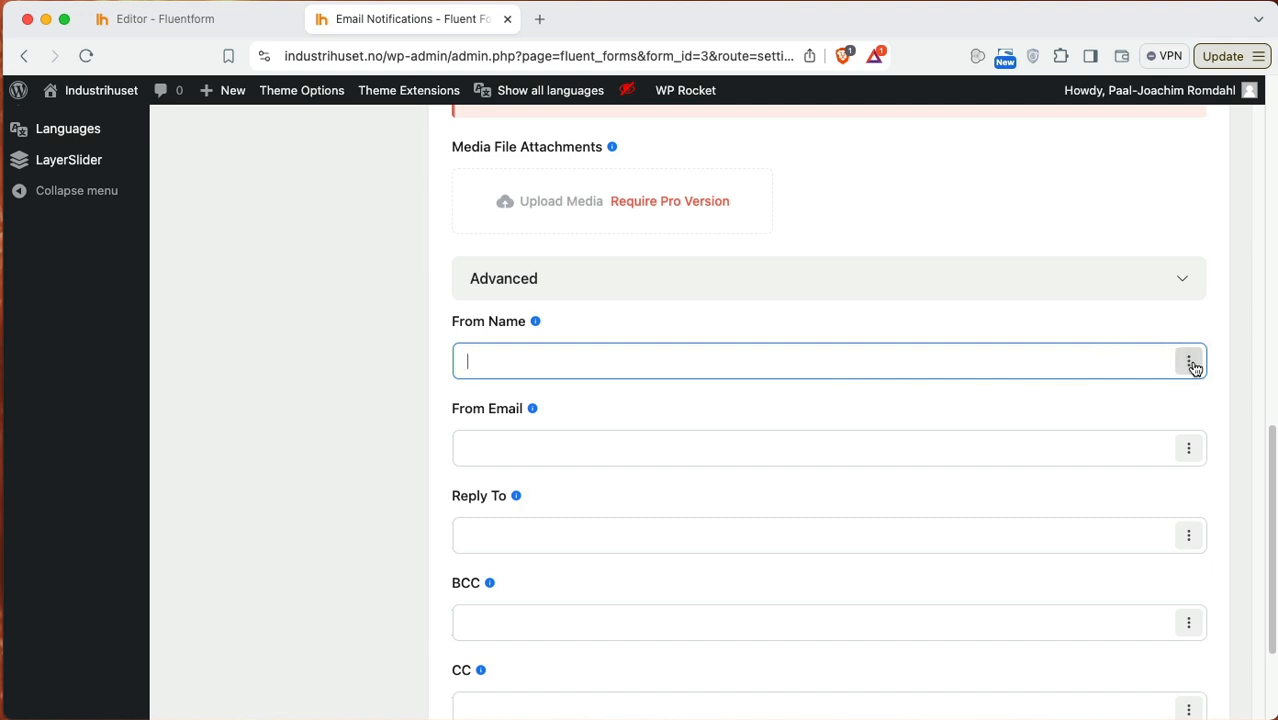
Step: Set sender name to the Name input, From Email and Reply To to {inputs.email}, and save
left_click(1189, 361)
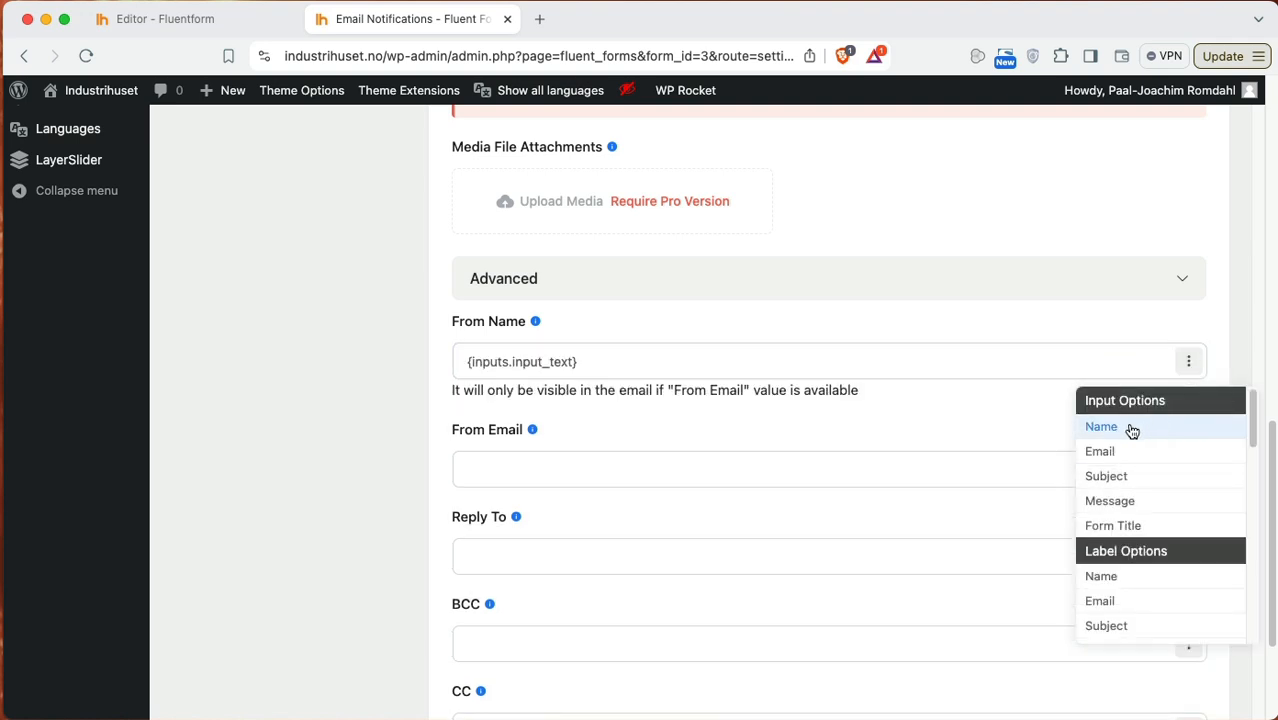
left_click(1189, 470)
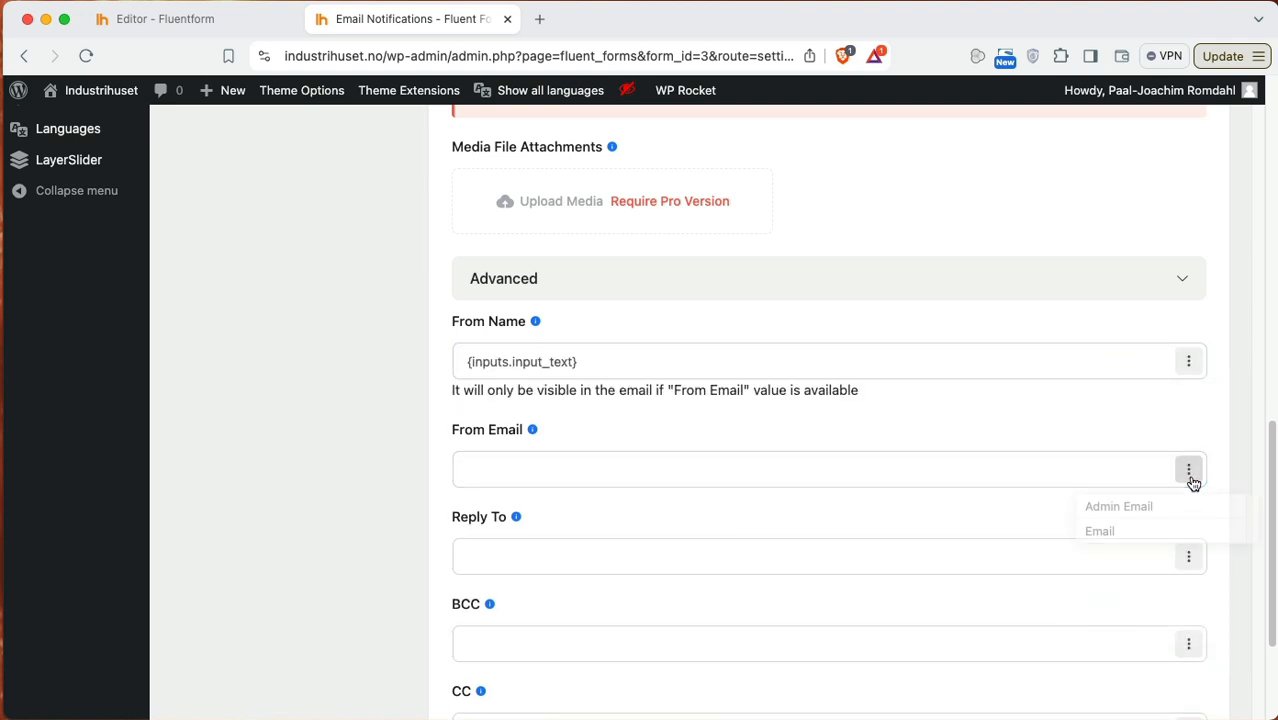
left_click(1099, 531)
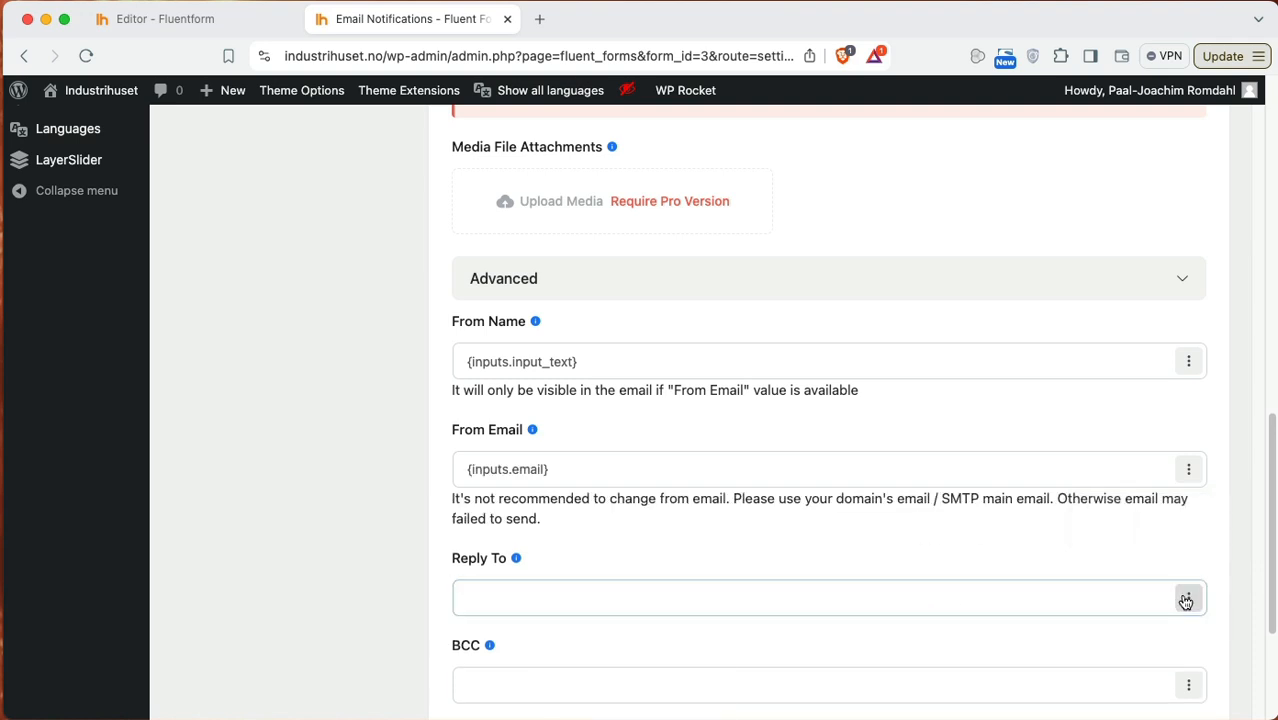
left_click(1188, 598)
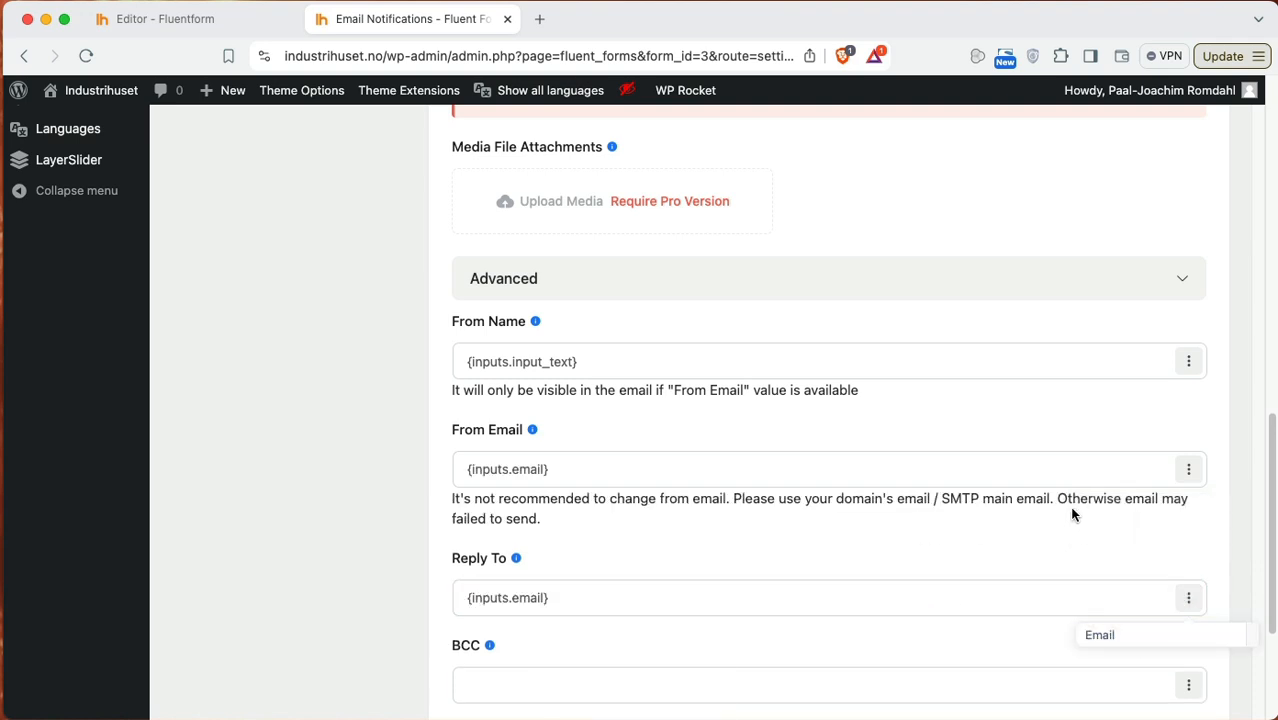
scroll("down", 3)
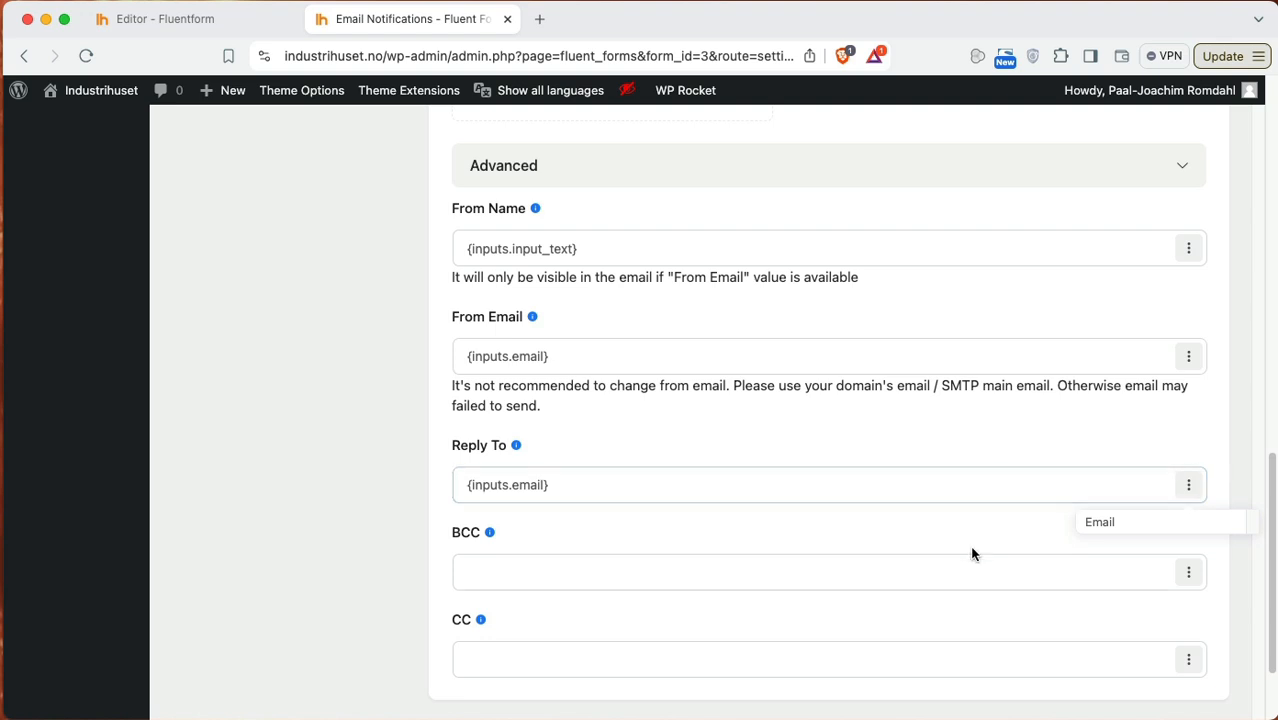
left_click(829, 572)
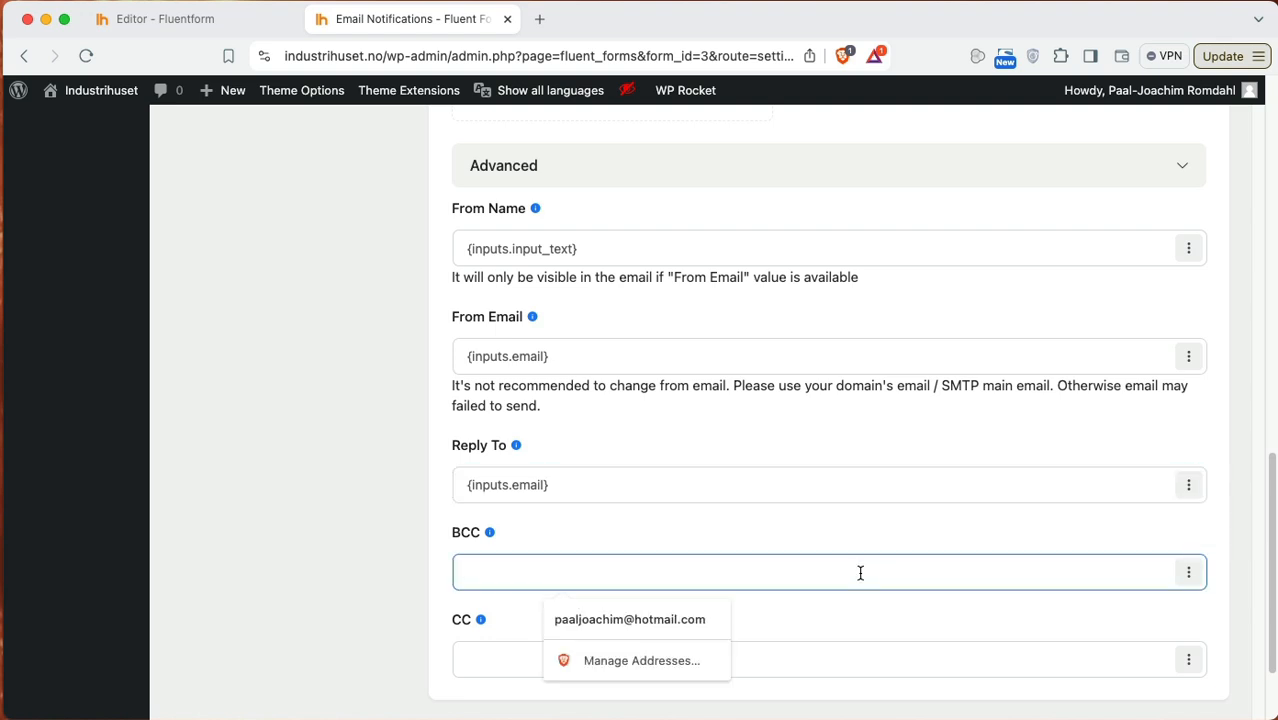
scroll("down", 3)
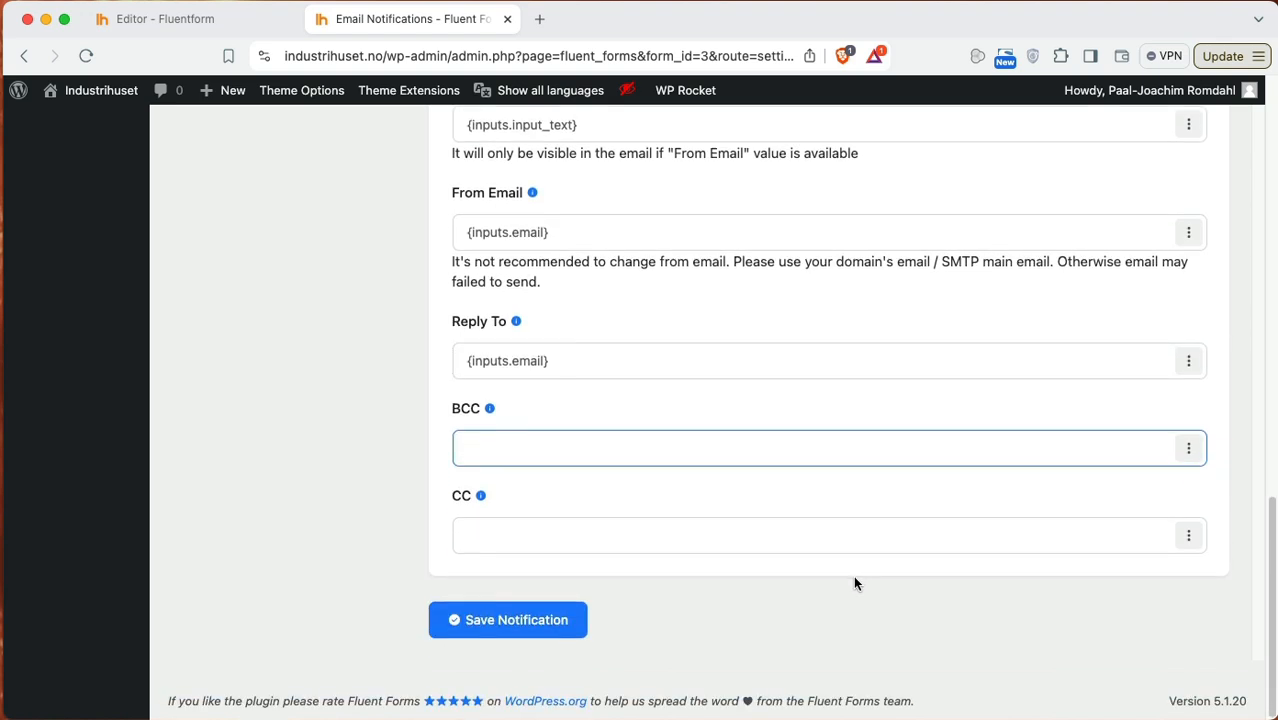
left_click(508, 619)
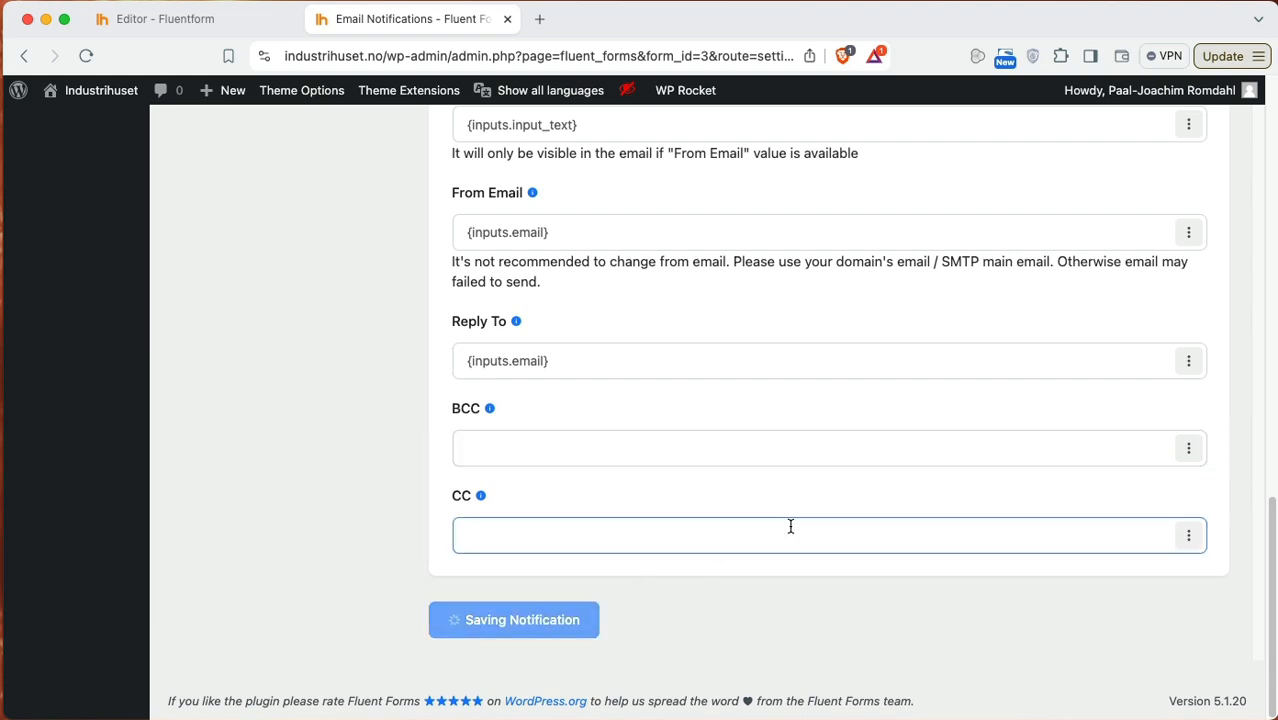
Step: Return to Email Notifications and switch Admin Notification Email's status to Enabled
left_click(513, 619)
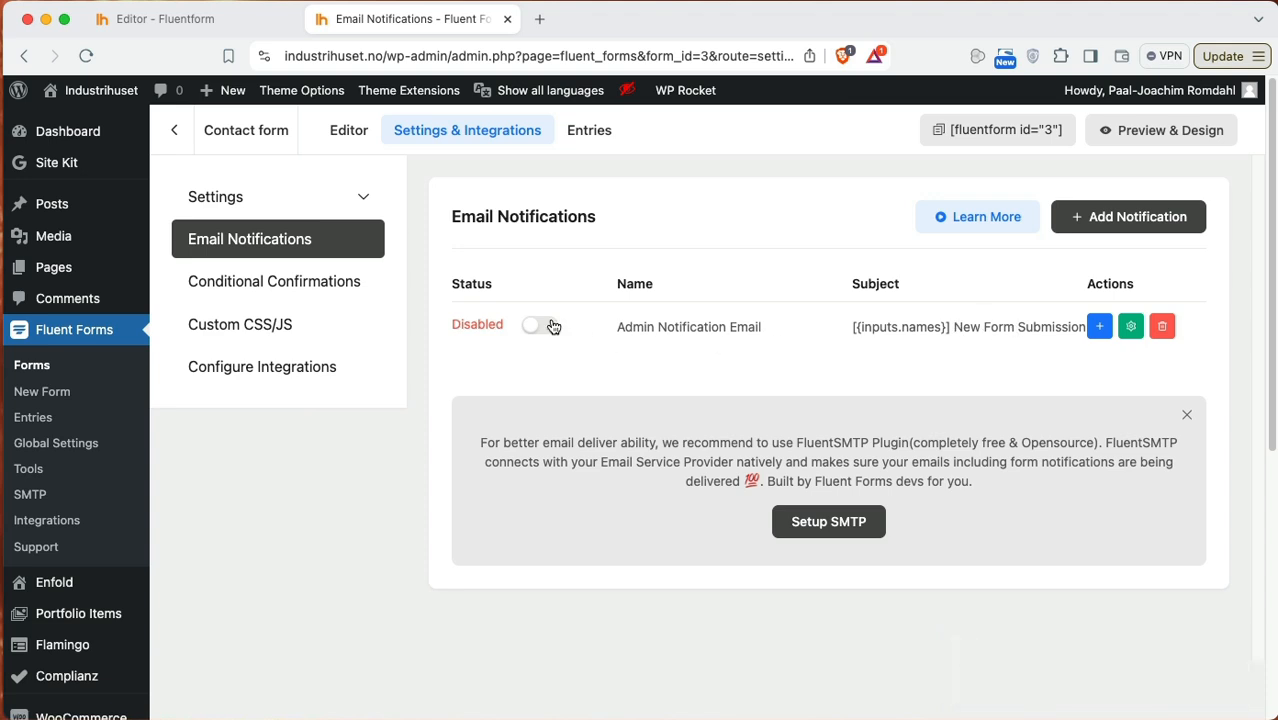
left_click(536, 325)
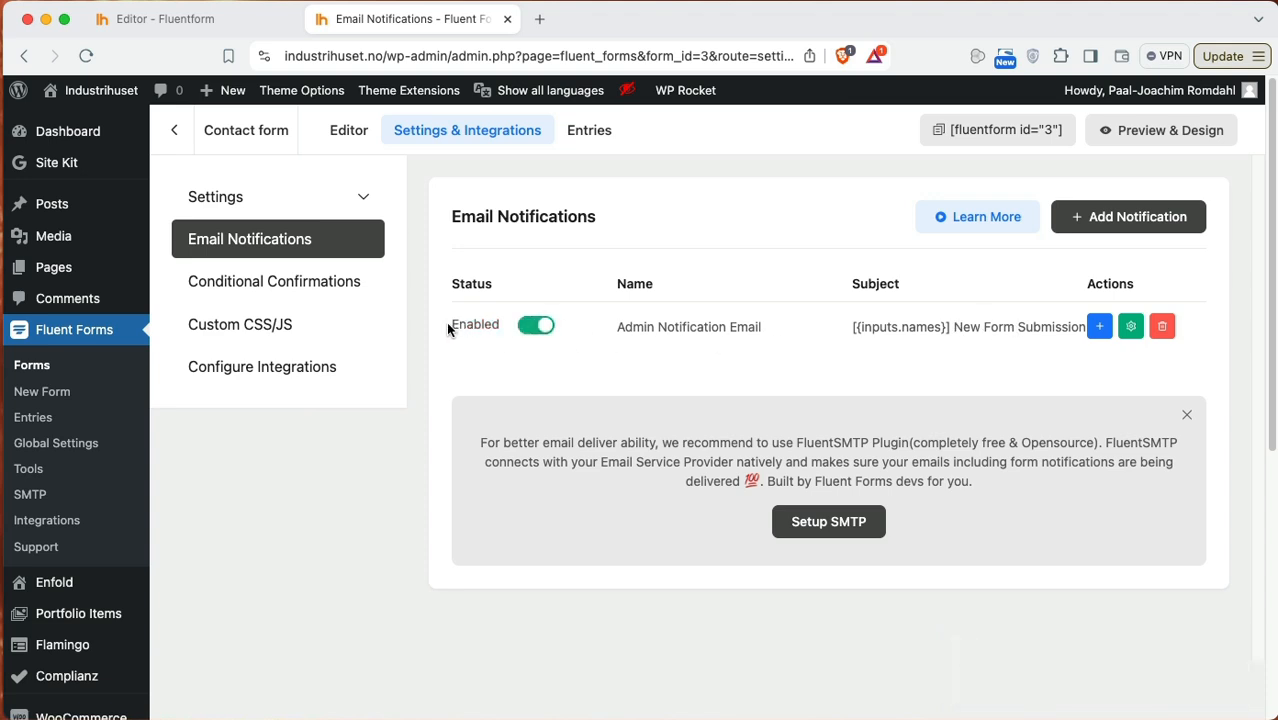
left_click(536, 325)
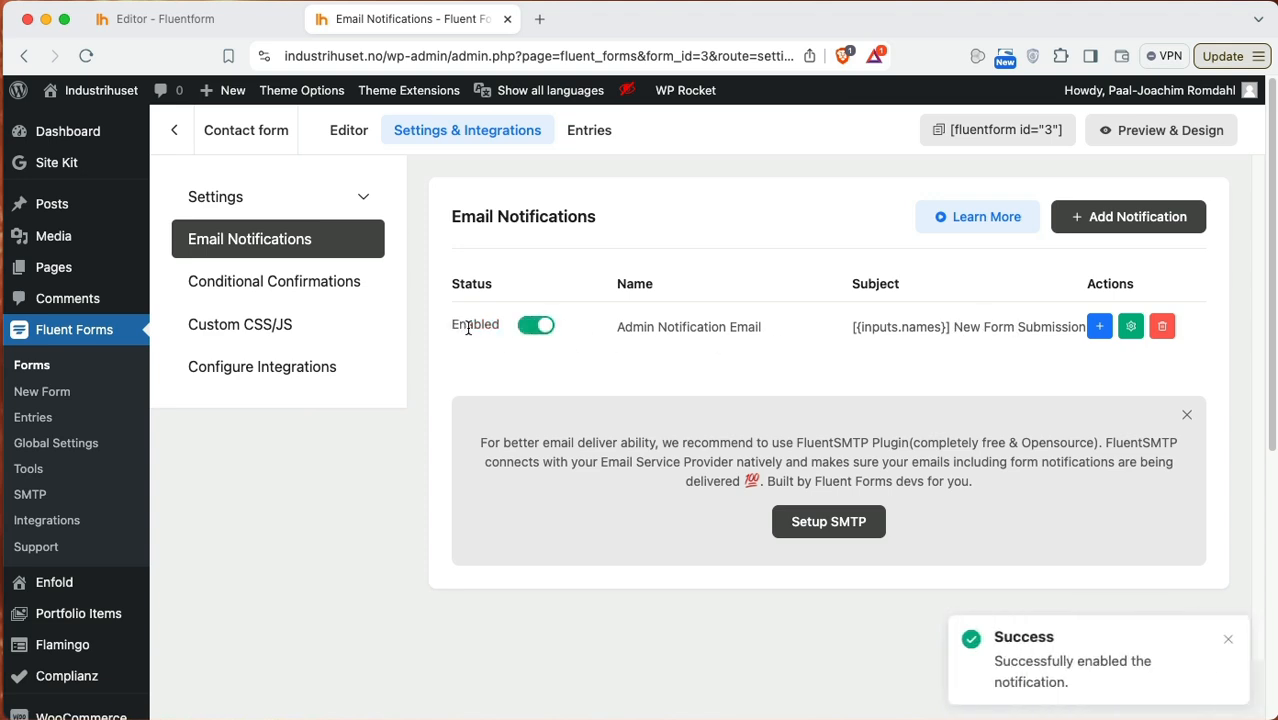
scroll("down", 3)
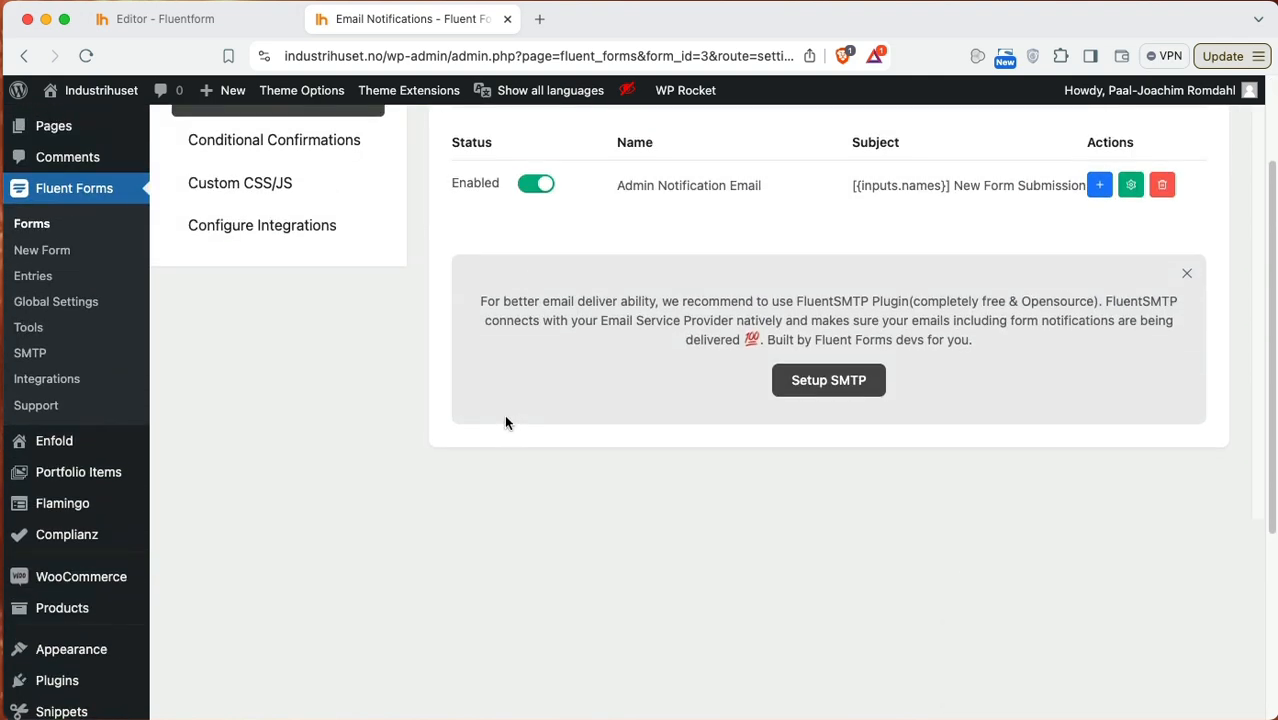
scroll("up", 3)
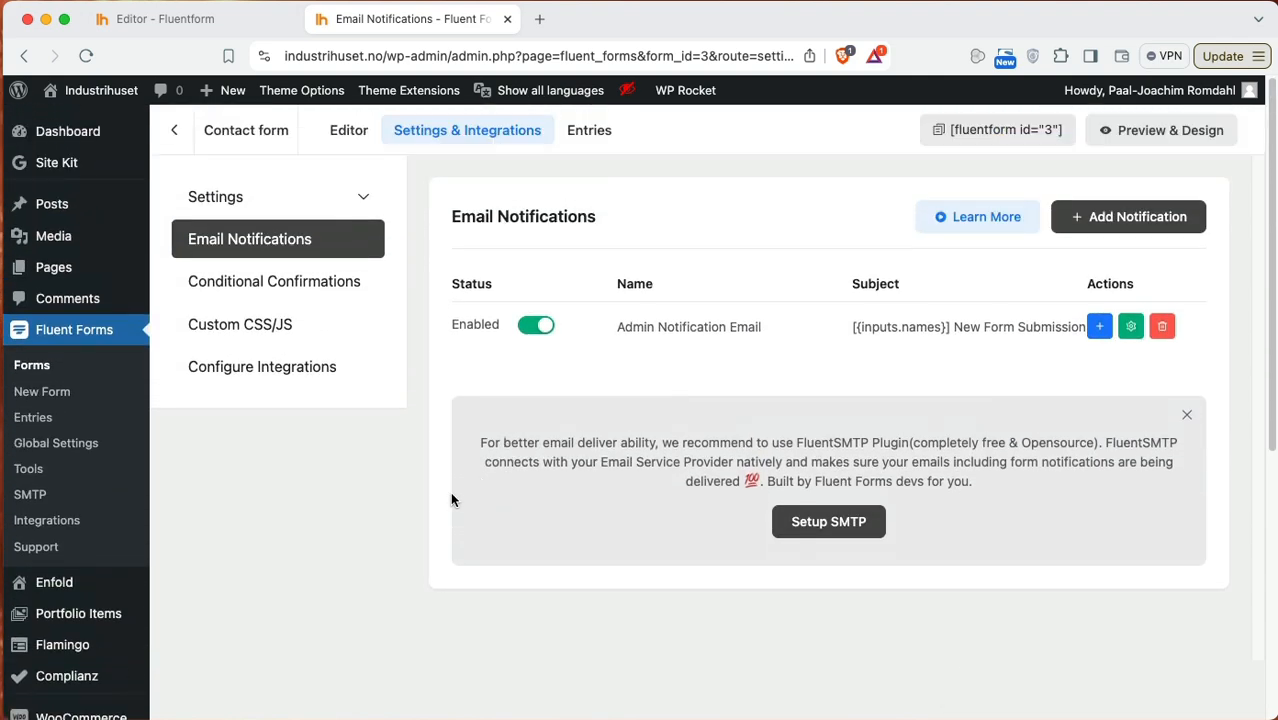
mouse_move(33, 417)
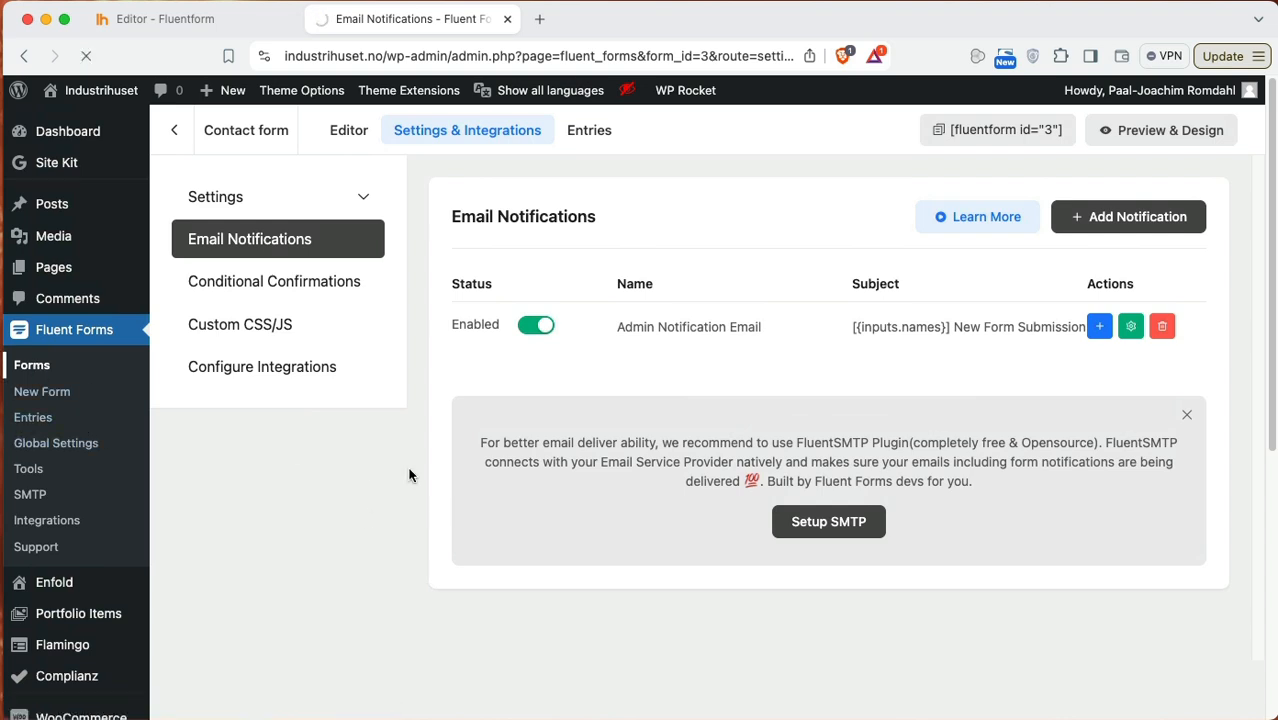
left_click(31, 364)
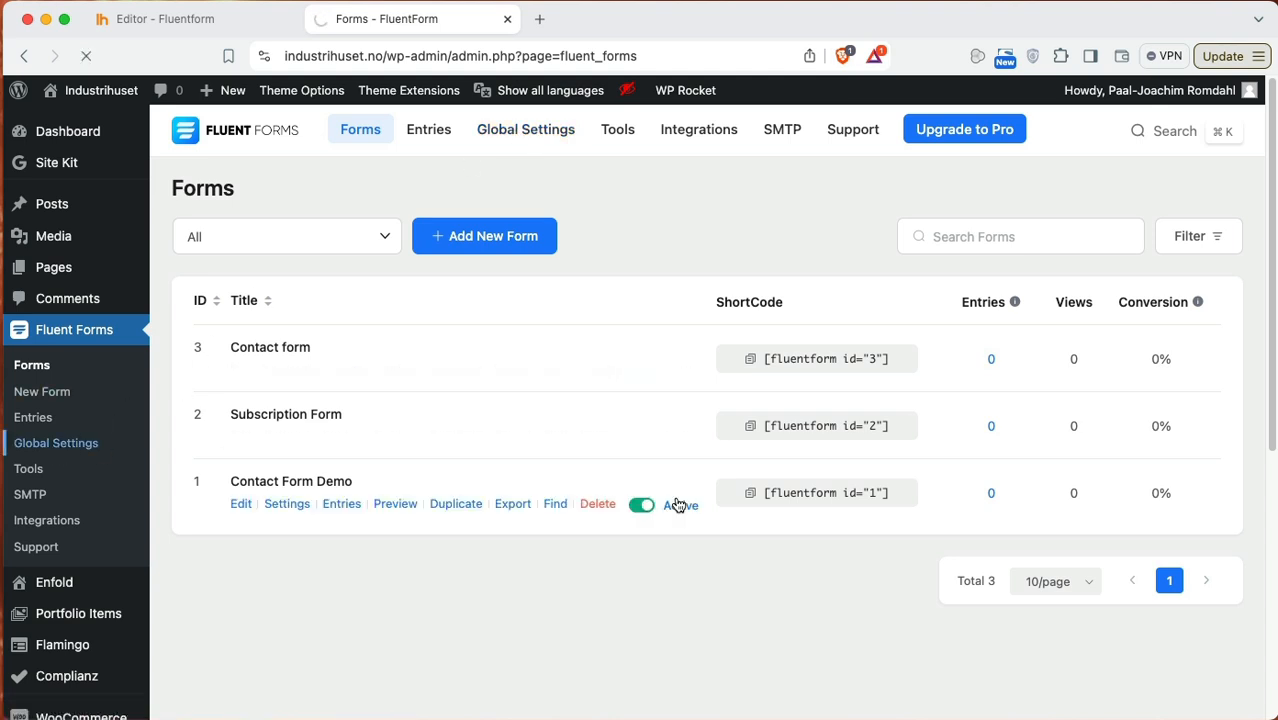
Step: Enable Honeypot Security and Akismet Integration in Miscellaneous global settings and save
left_click(525, 129)
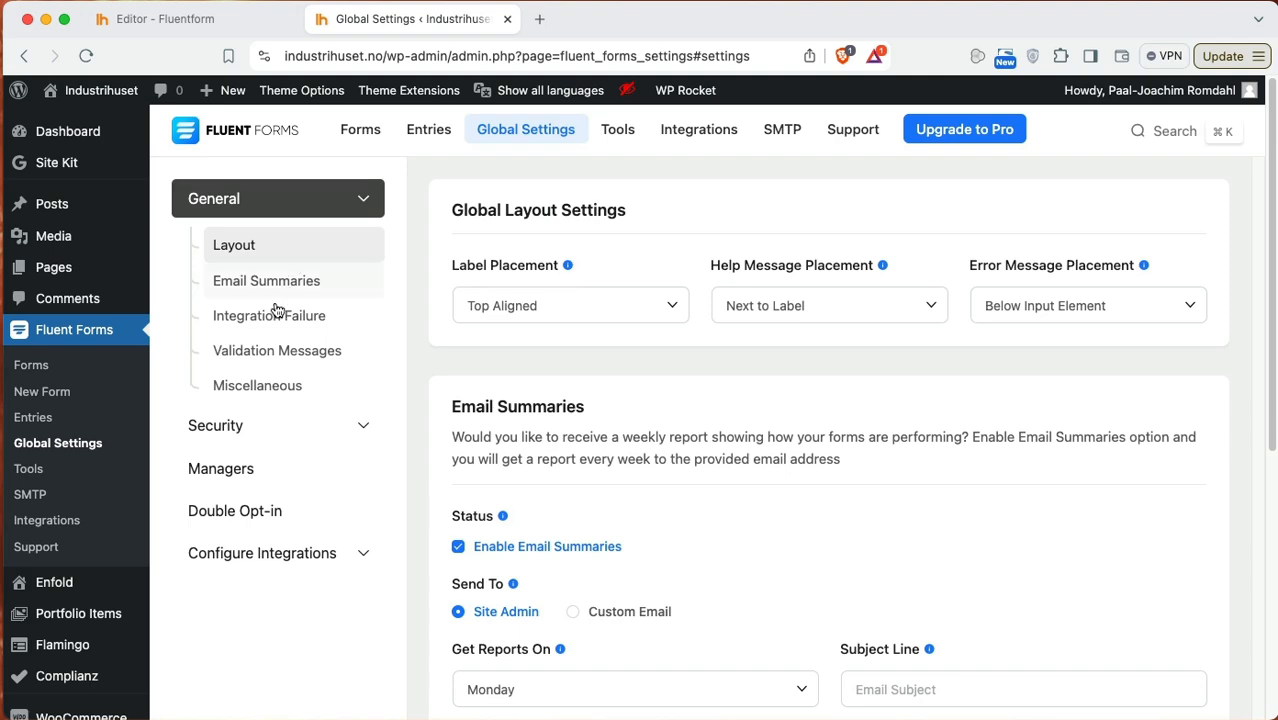
left_click(257, 385)
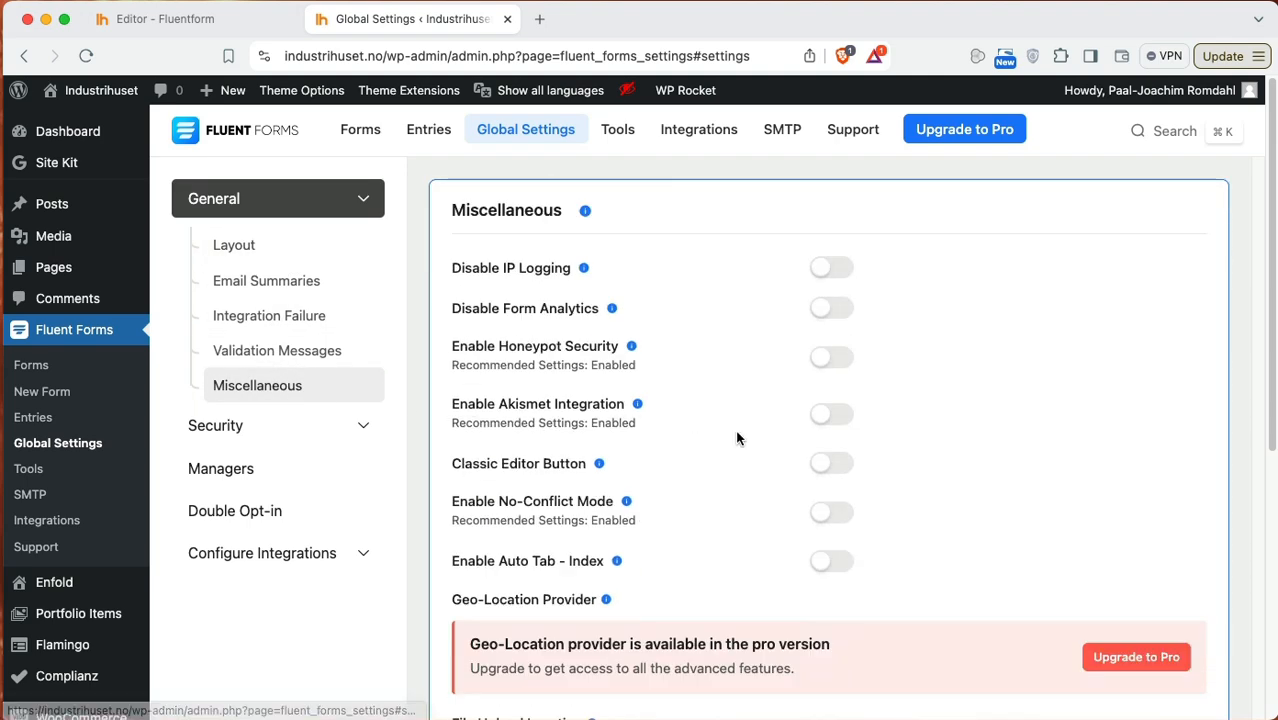
mouse_move(845, 384)
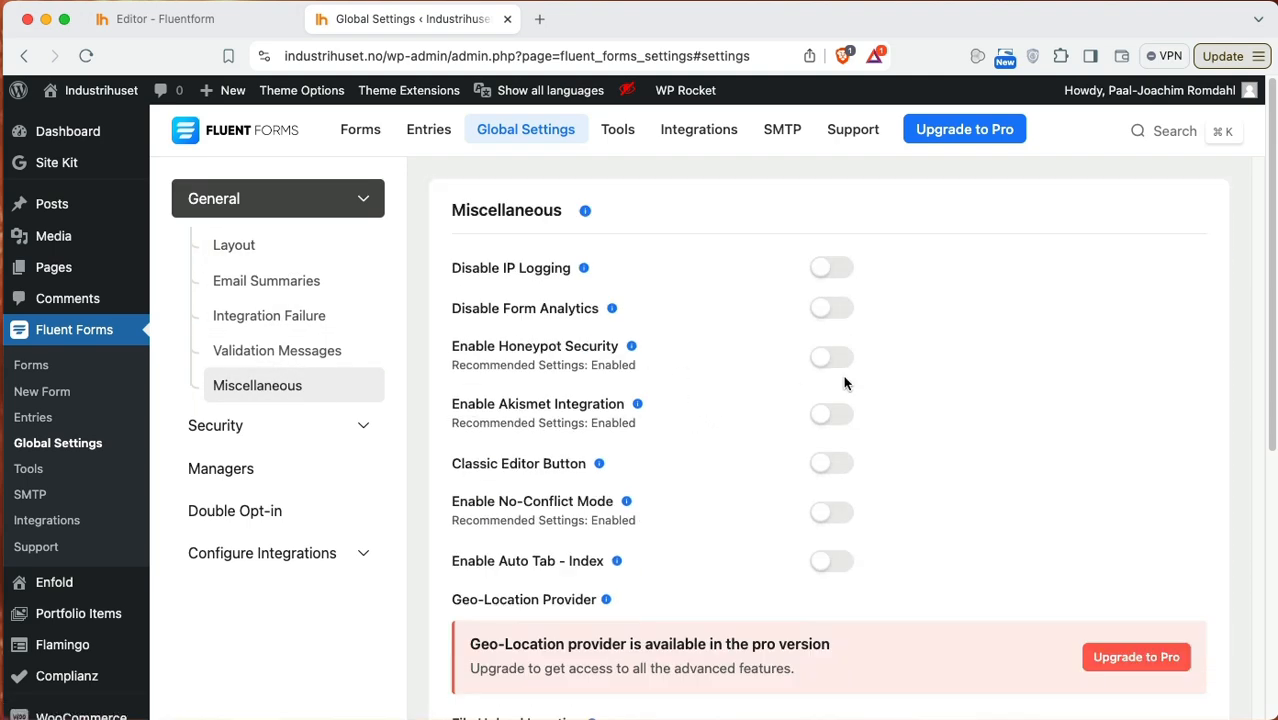
left_click(831, 357)
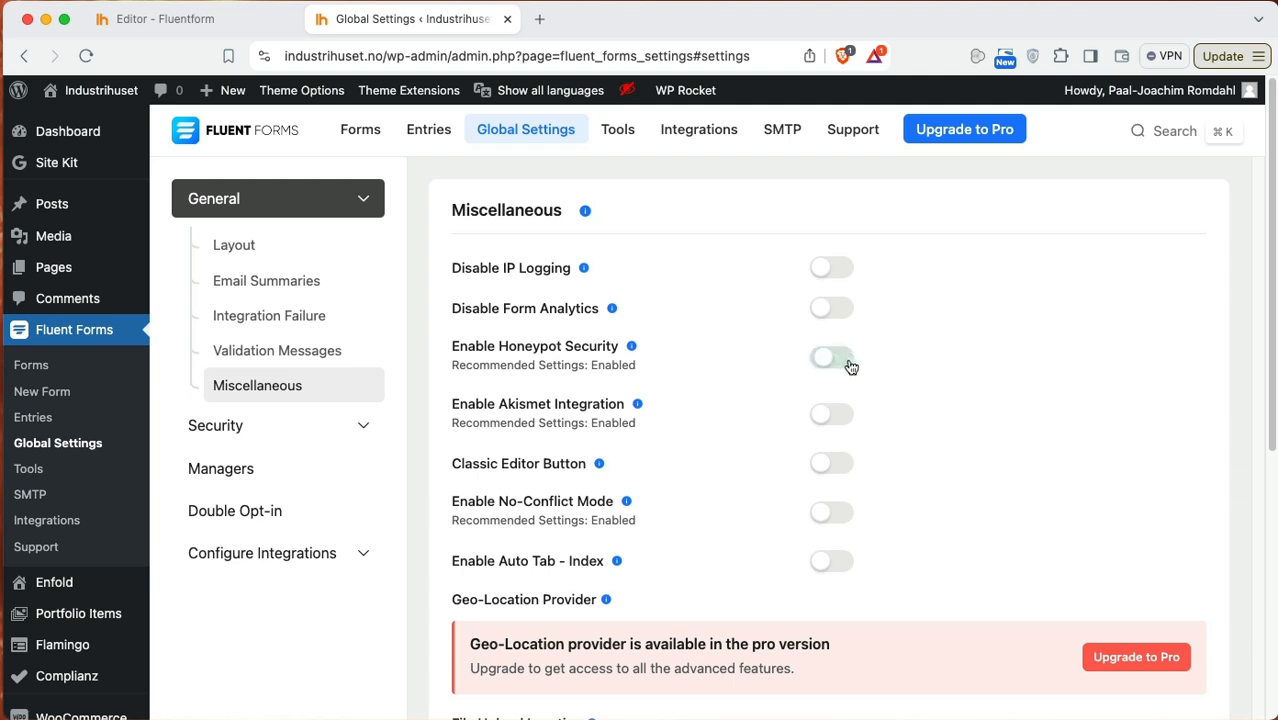
left_click(831, 357)
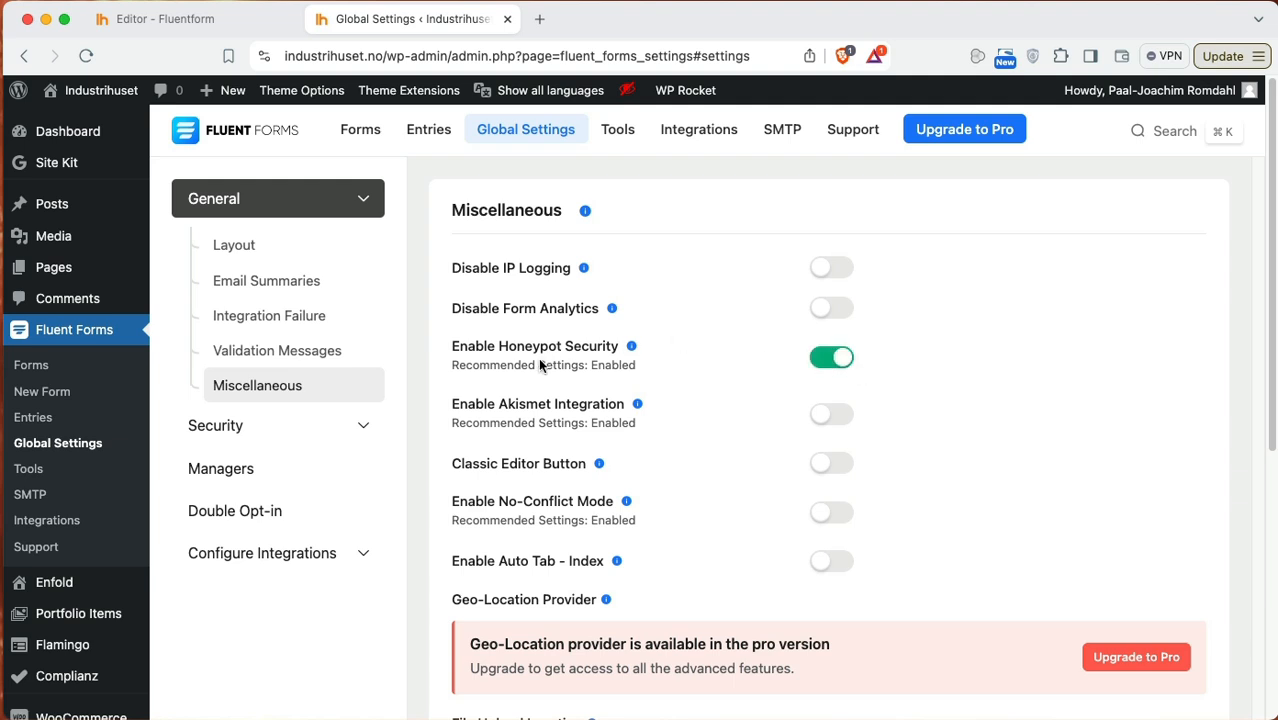
mouse_move(705, 375)
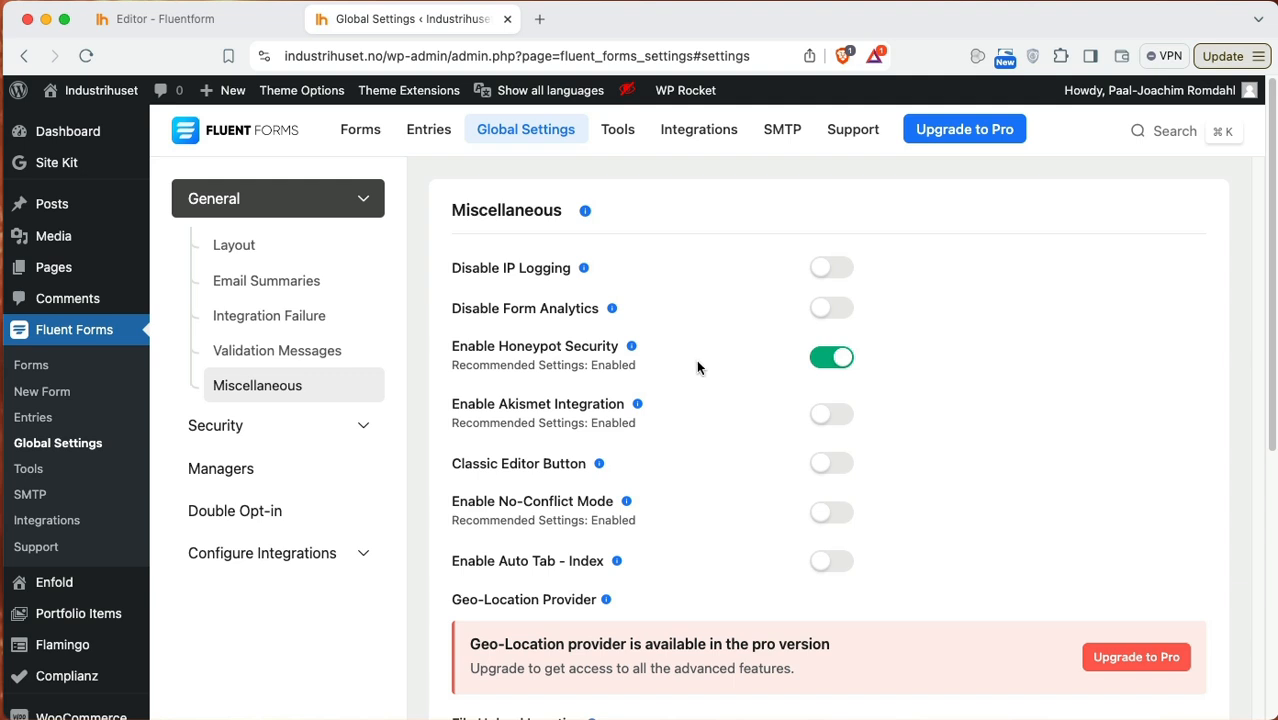
mouse_move(590, 350)
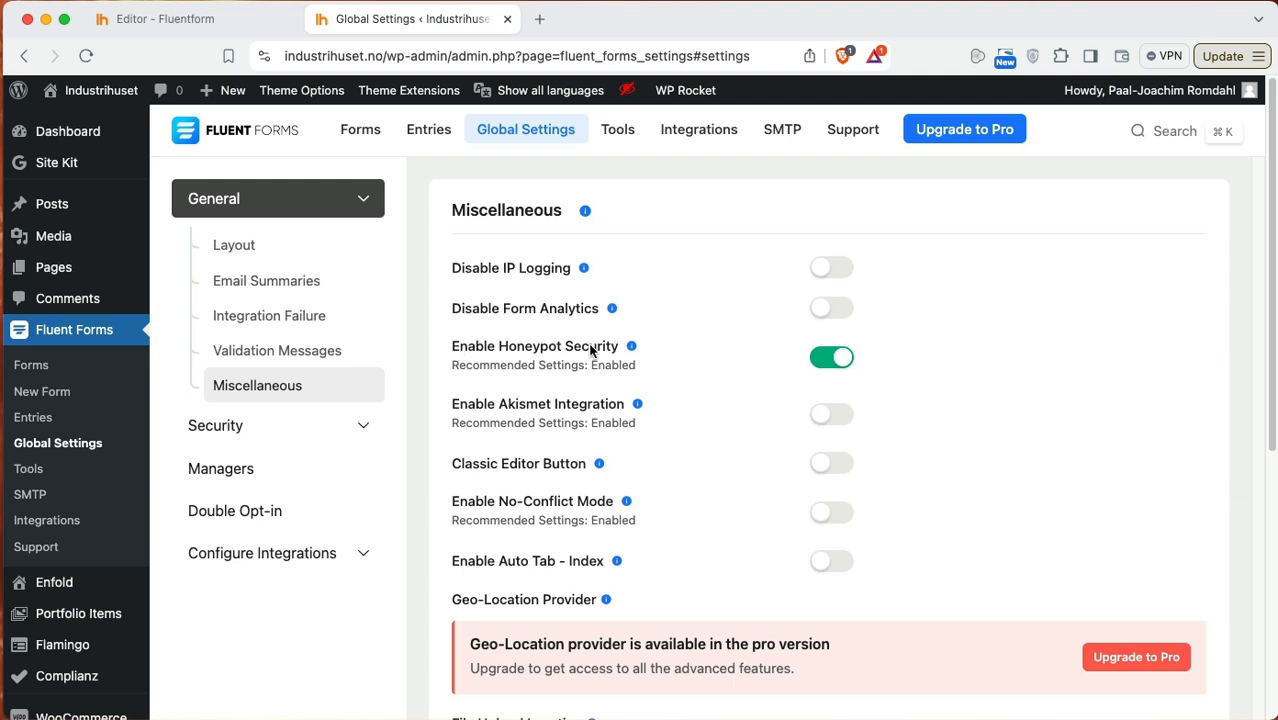
mouse_move(637, 403)
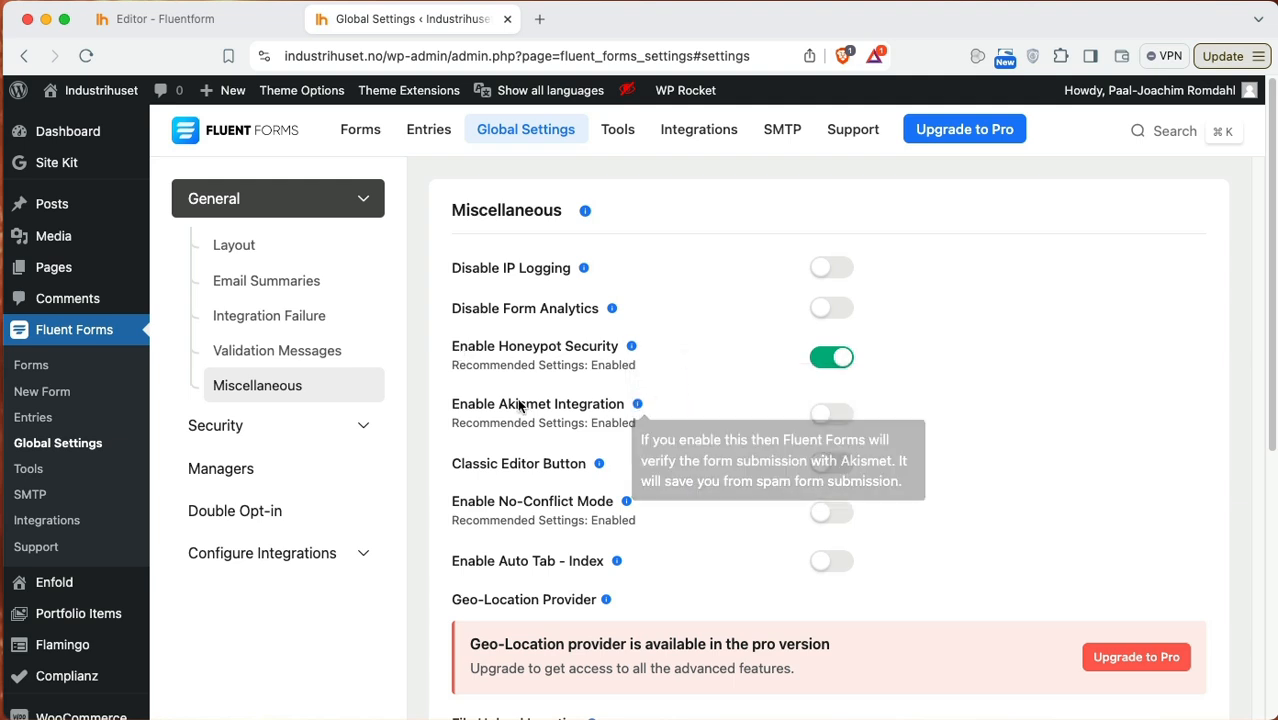
mouse_move(628, 422)
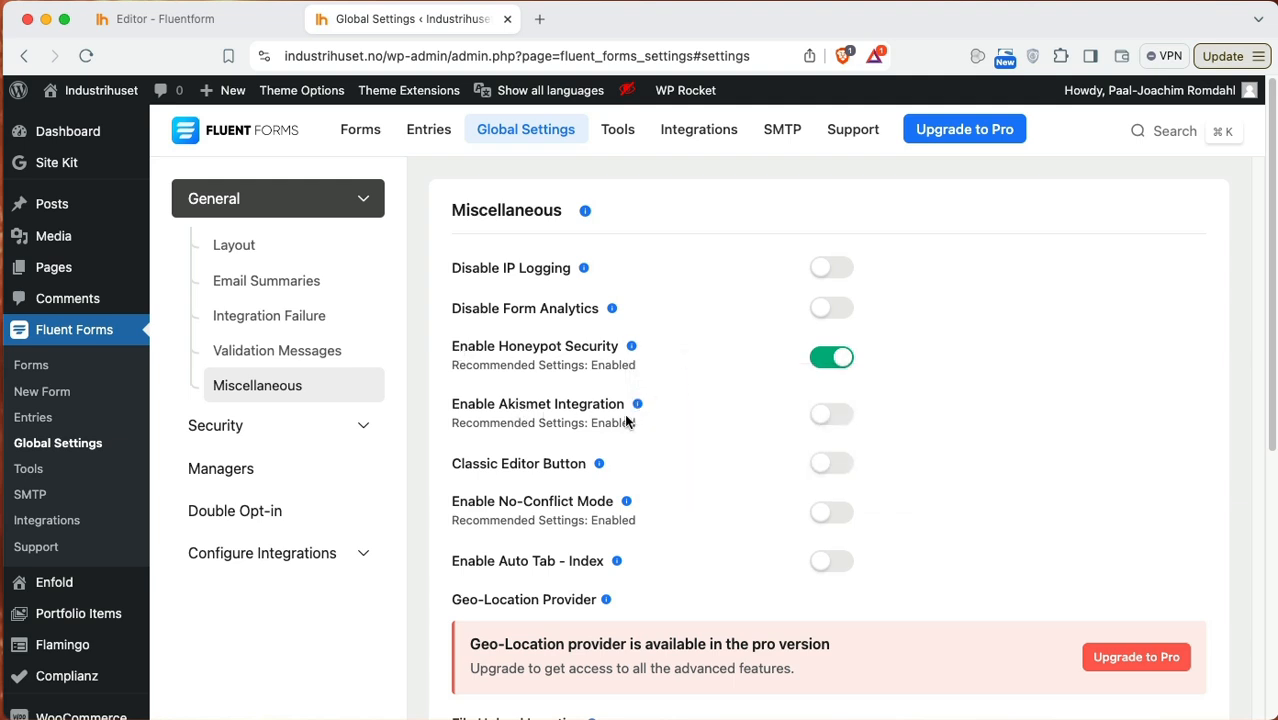
mouse_move(655, 417)
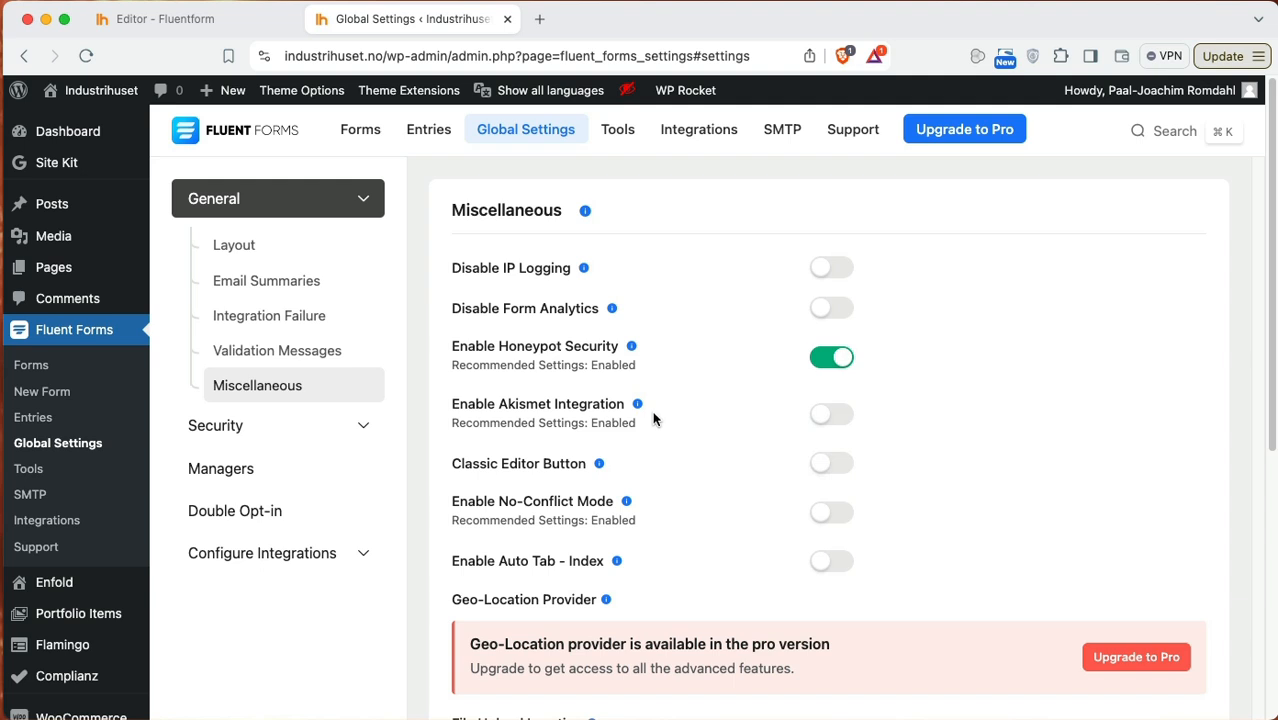
mouse_move(640, 415)
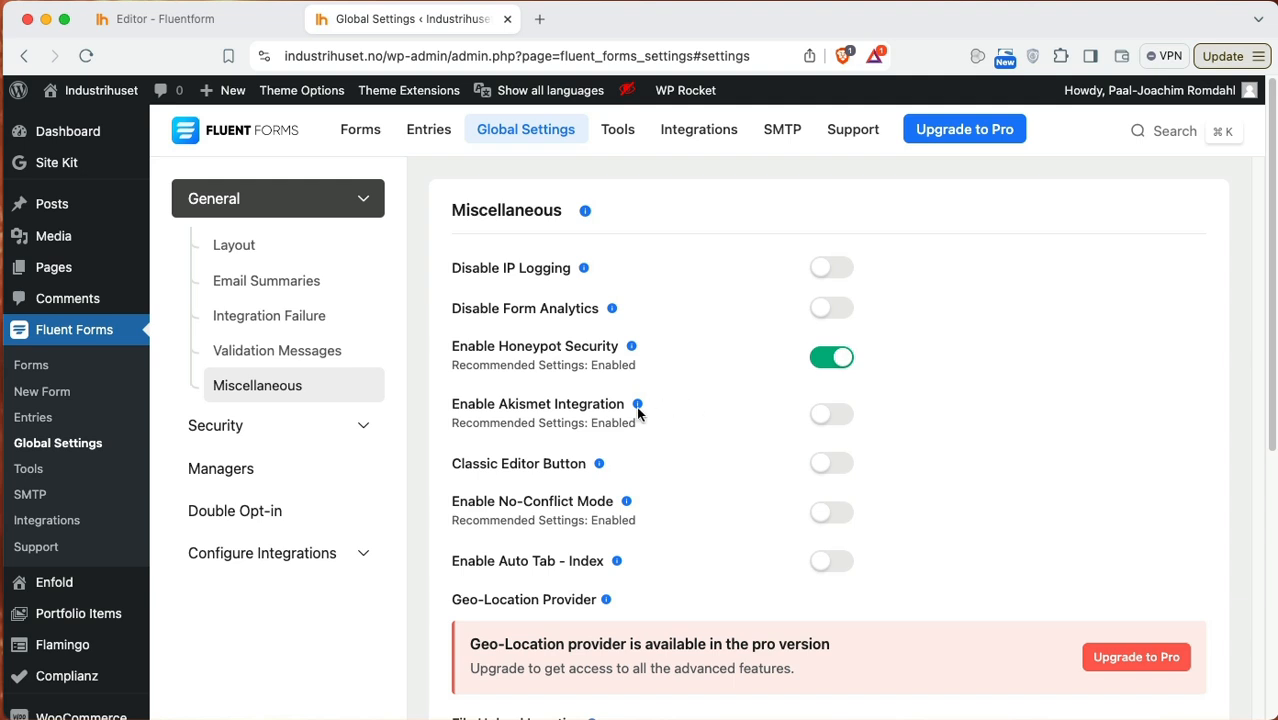
mouse_move(676, 422)
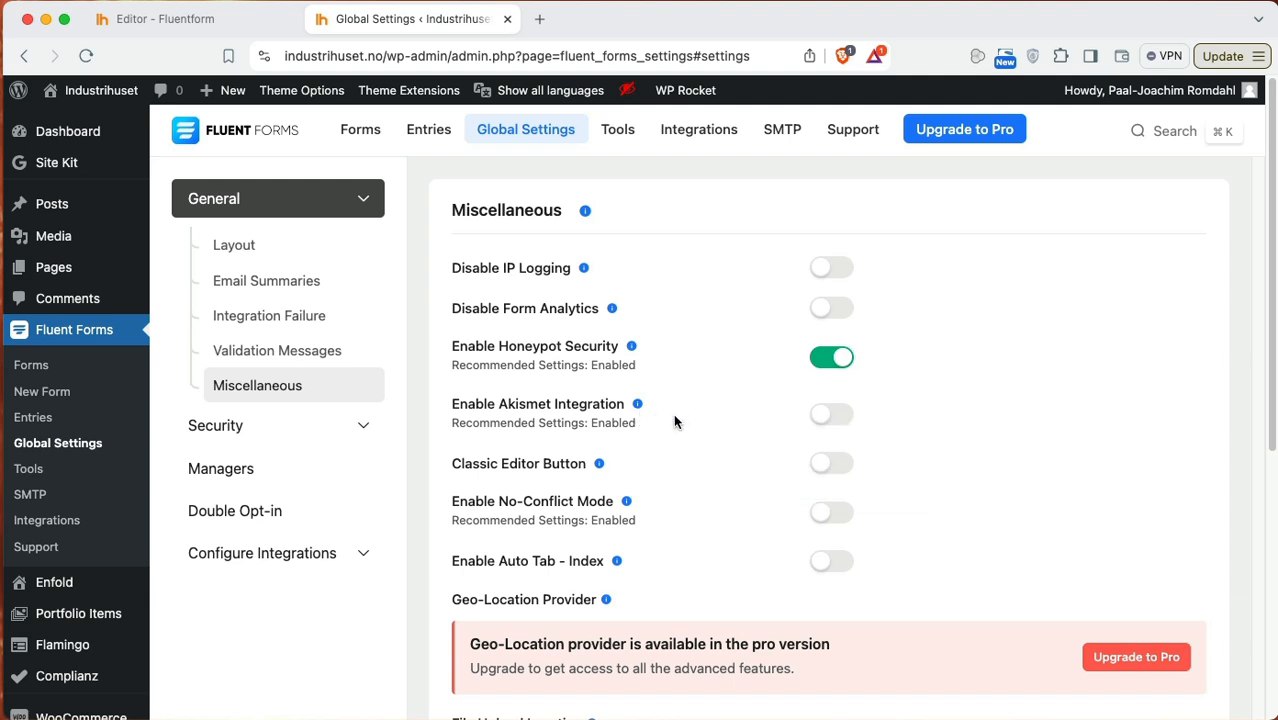
mouse_move(833, 415)
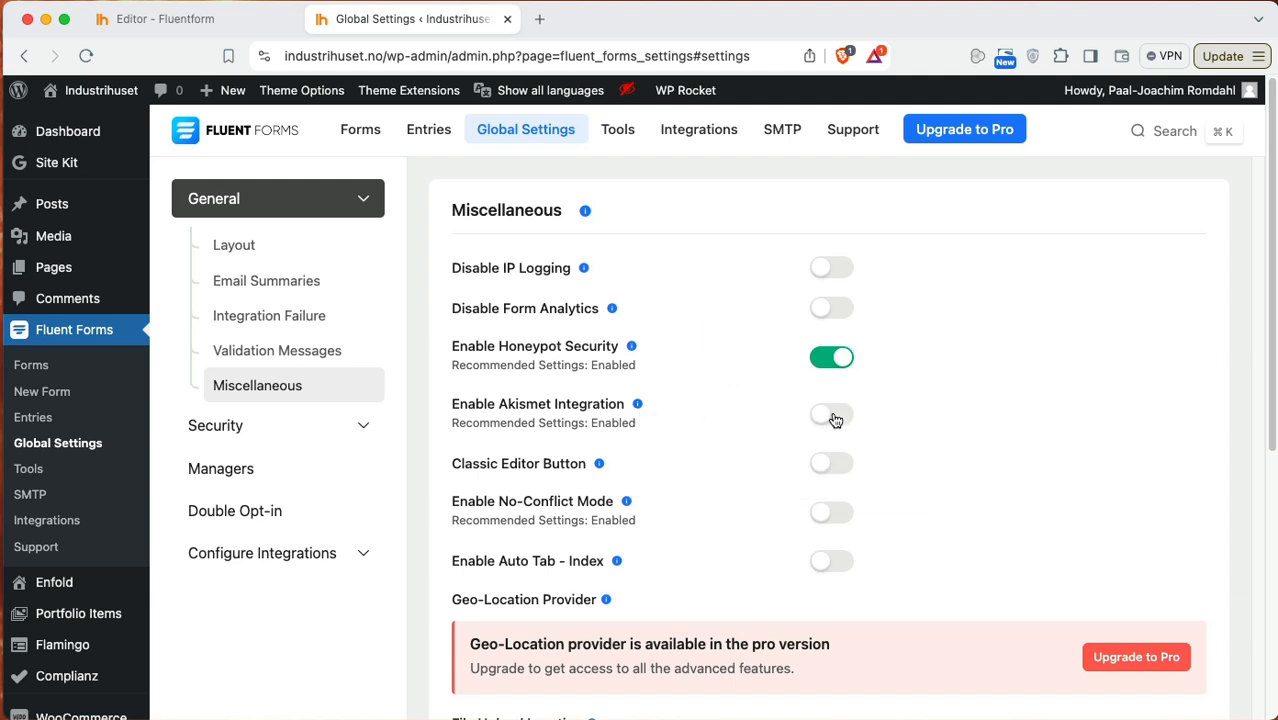
left_click(831, 414)
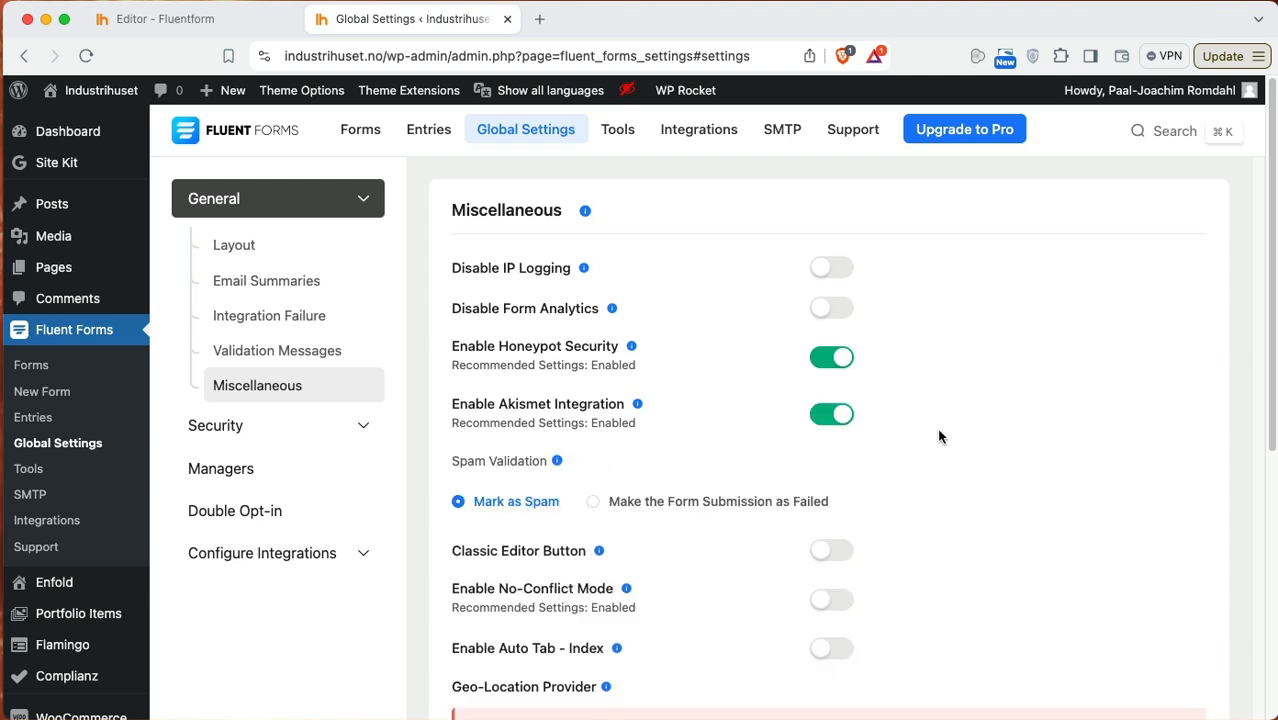
mouse_move(562, 352)
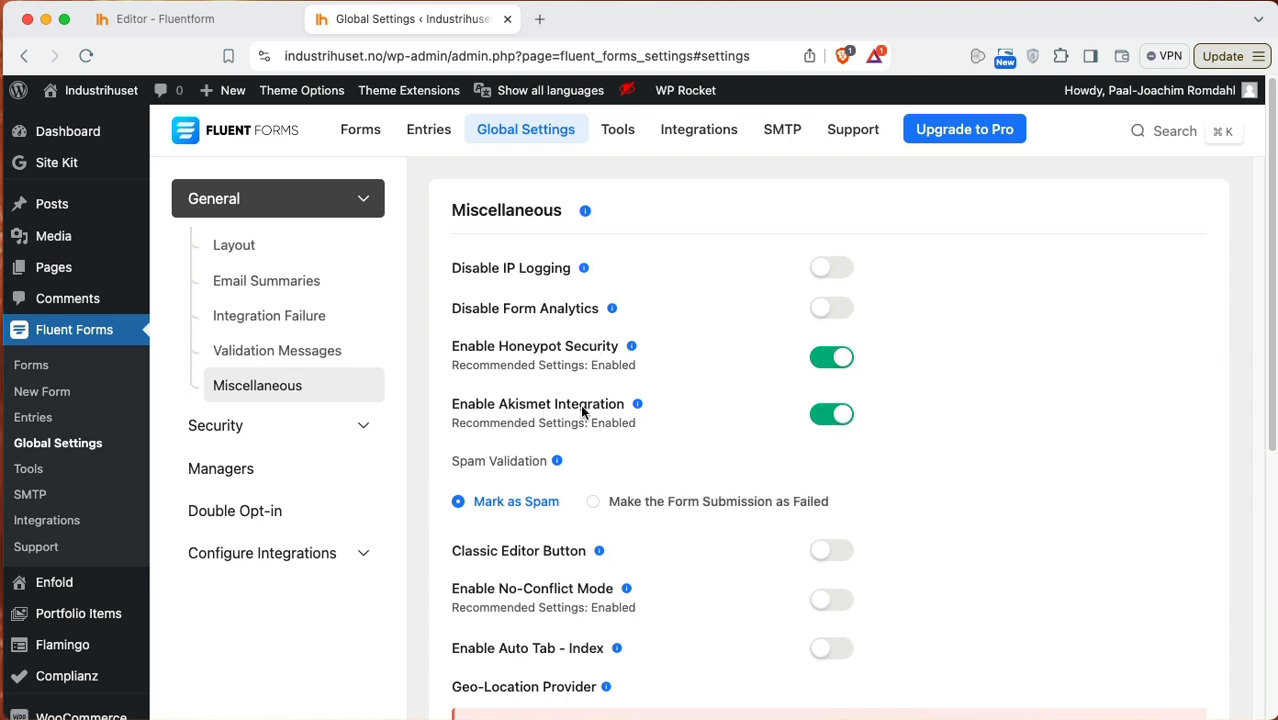
mouse_move(805, 371)
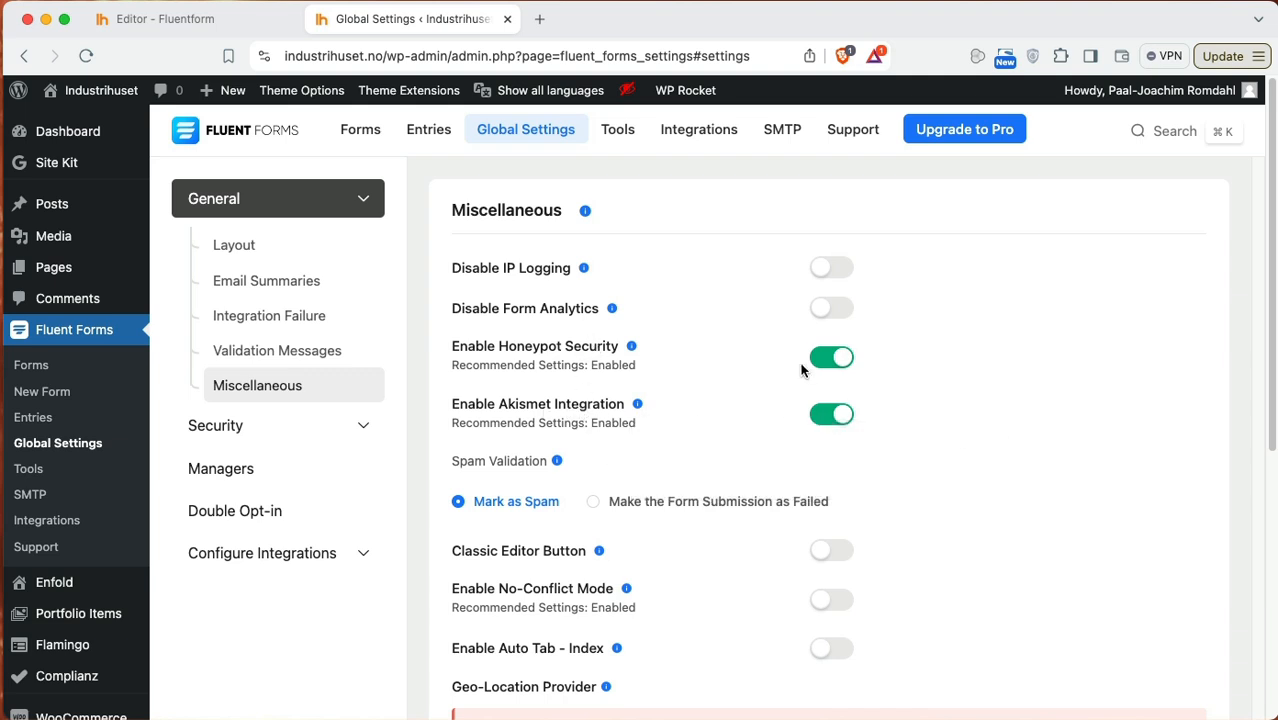
mouse_move(940, 491)
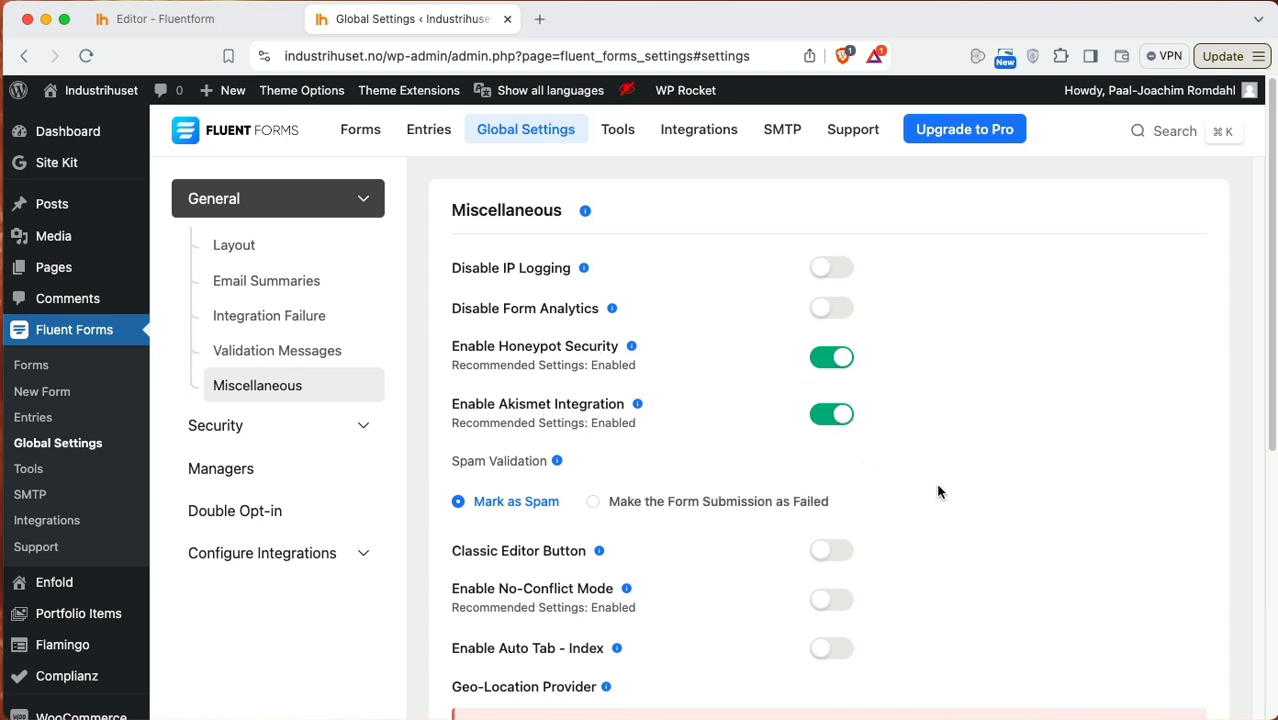
scroll("down", 3)
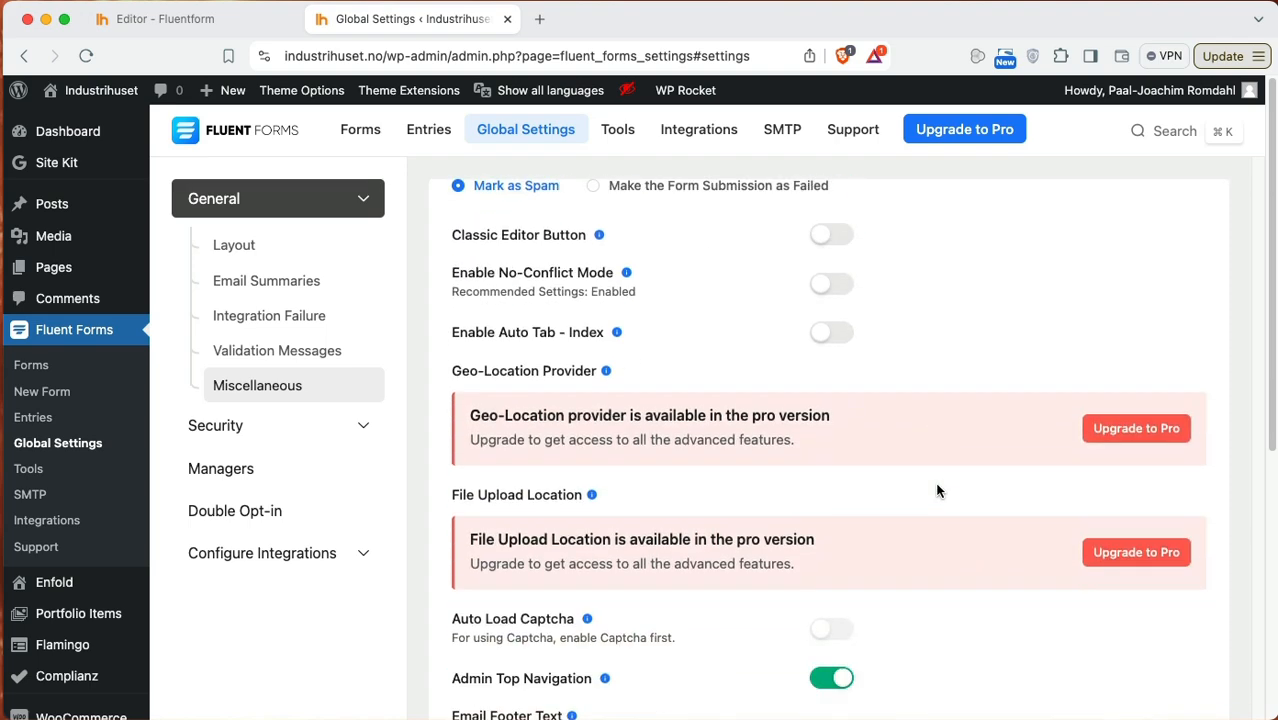
scroll("down", 3)
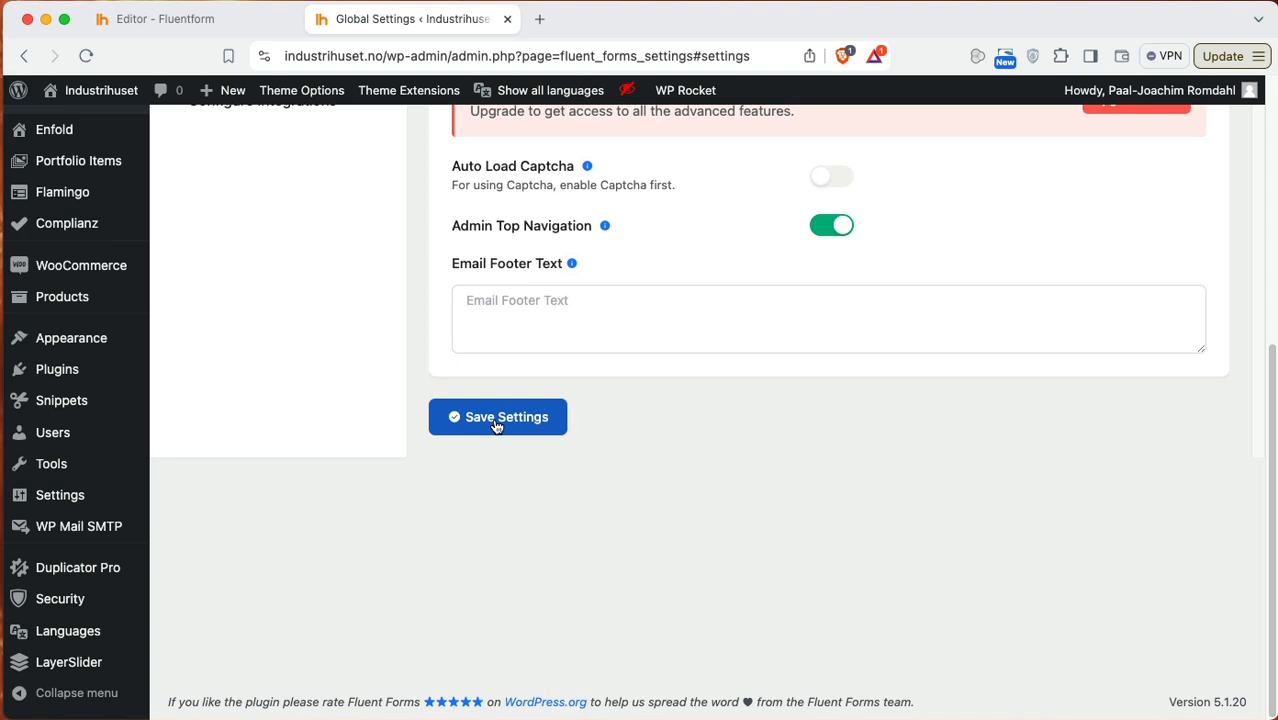
left_click(497, 417)
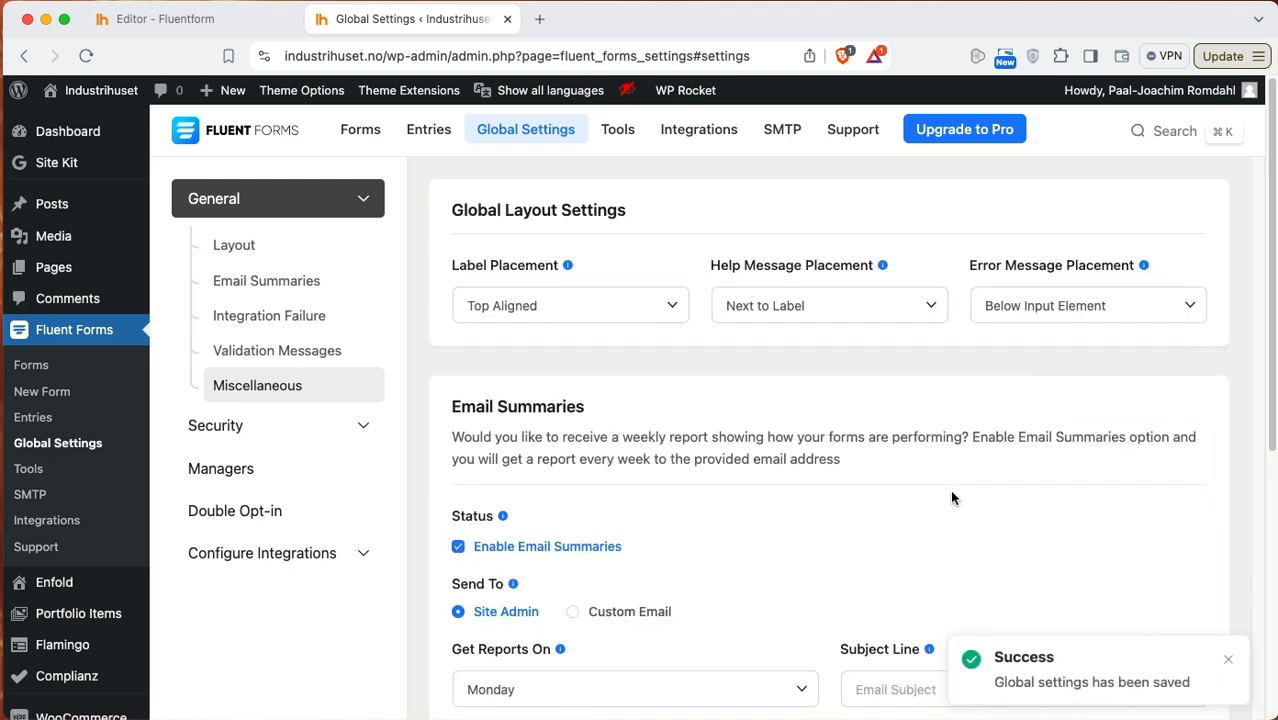
mouse_move(810, 374)
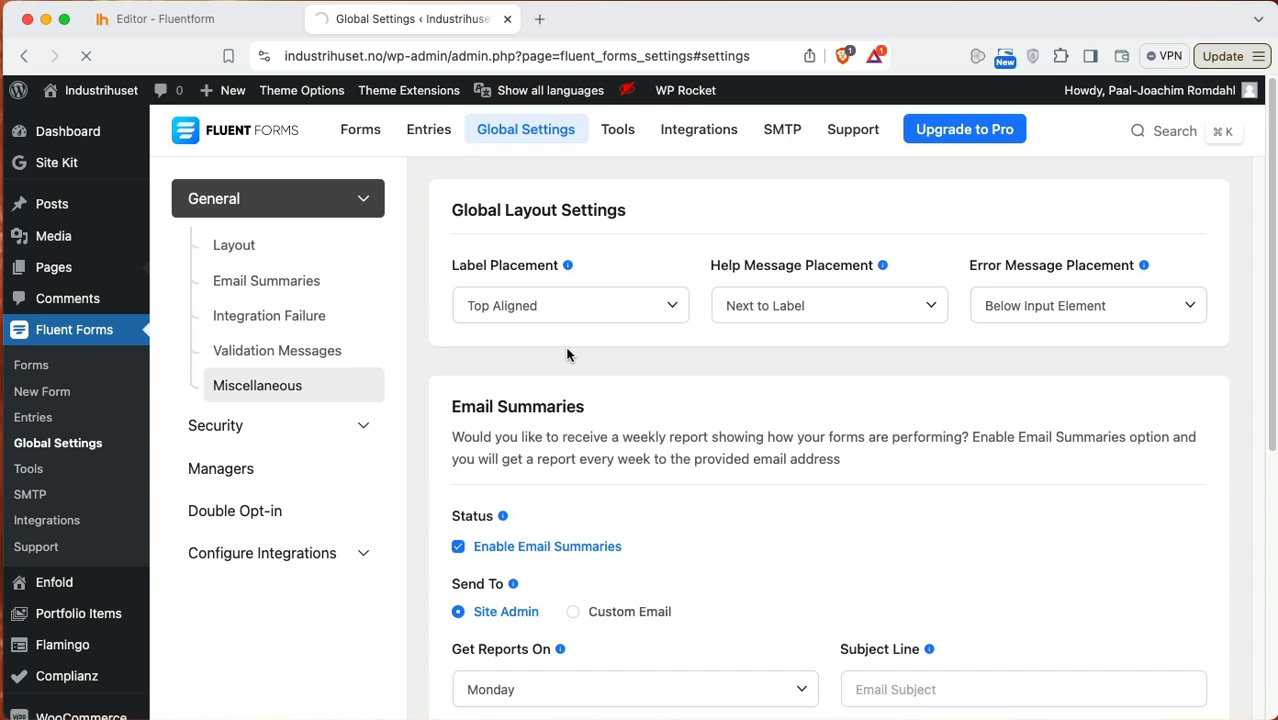
mouse_move(628, 415)
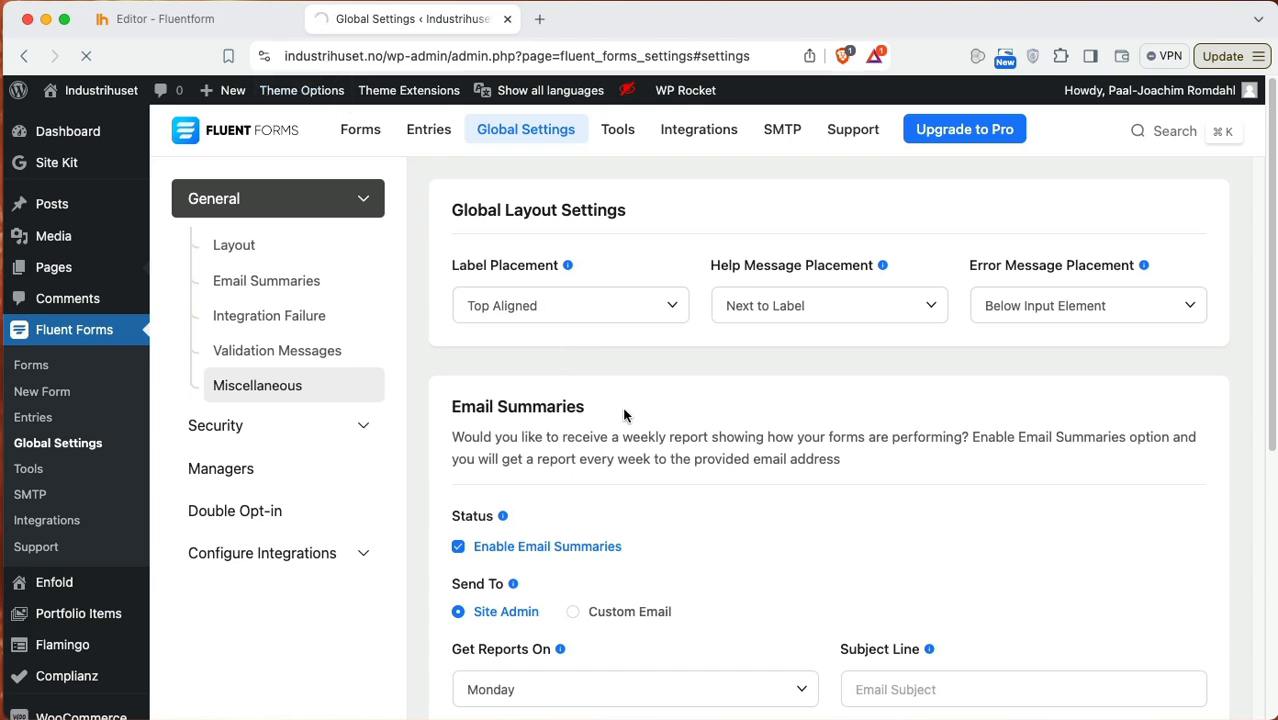
Step: Open the Contact page from Pages in the Avia Layout Builder
left_click(53, 267)
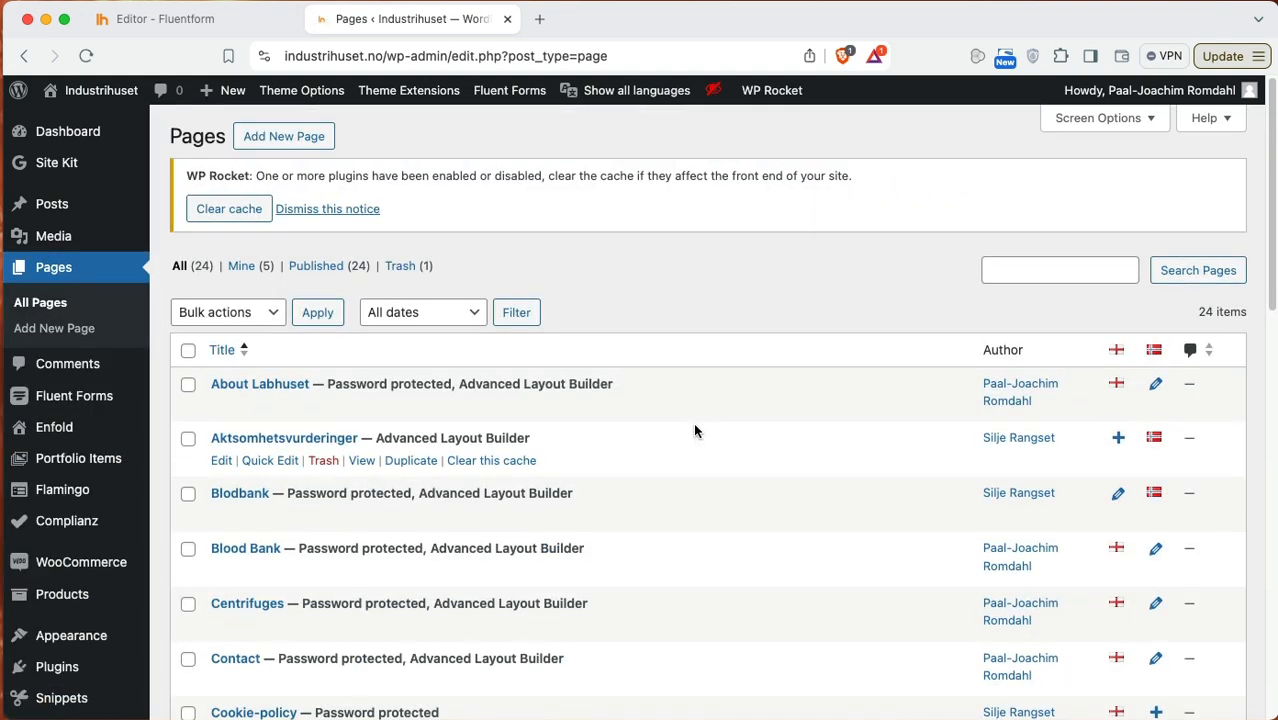
scroll("down", 3)
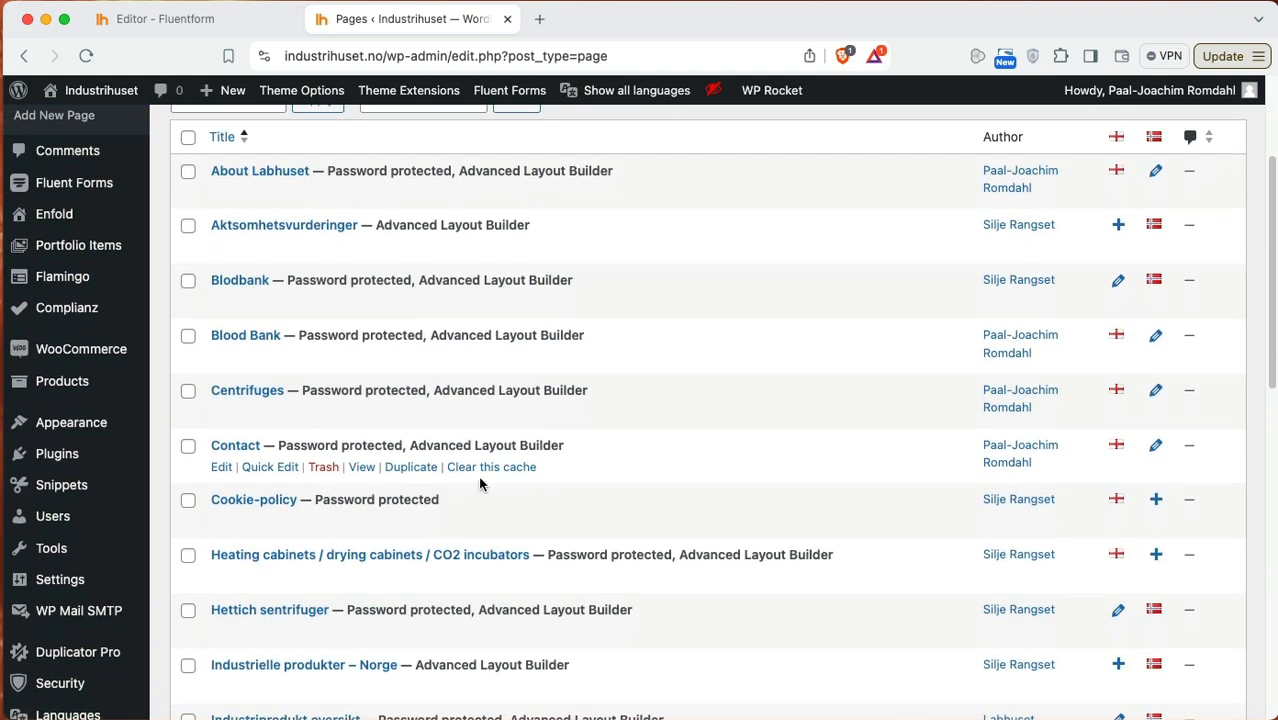
left_click(235, 445)
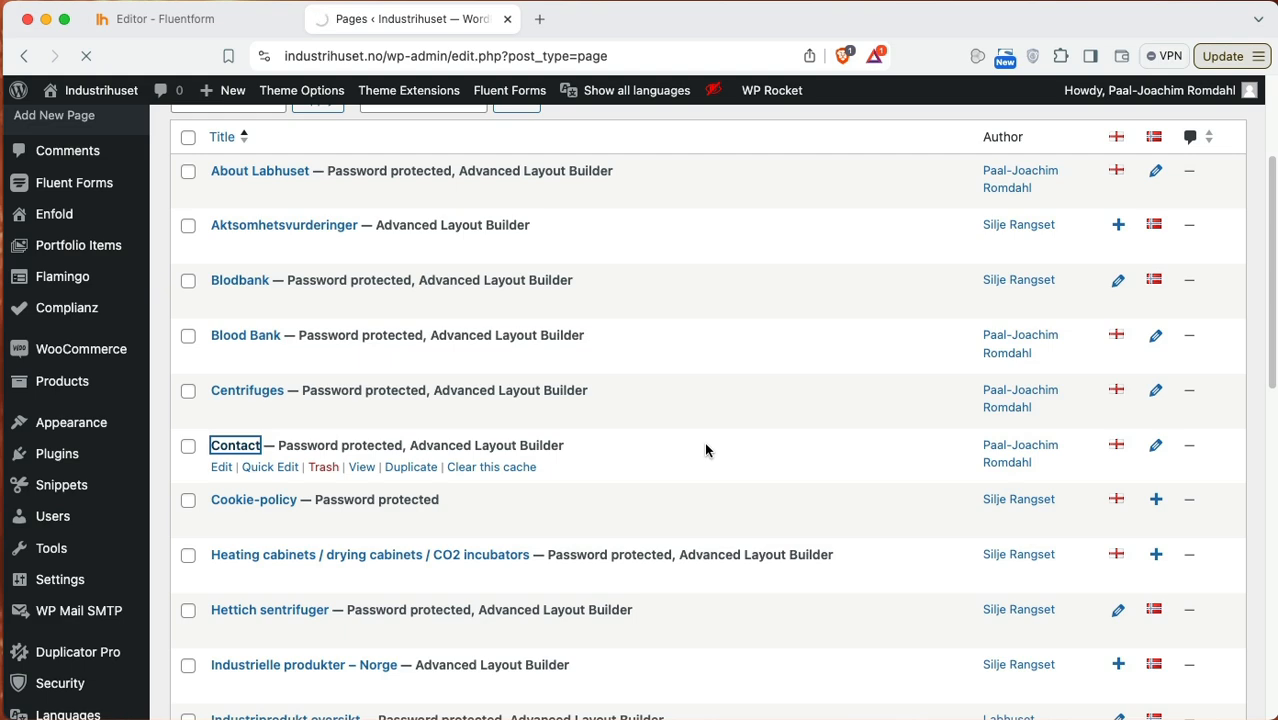
left_click(235, 445)
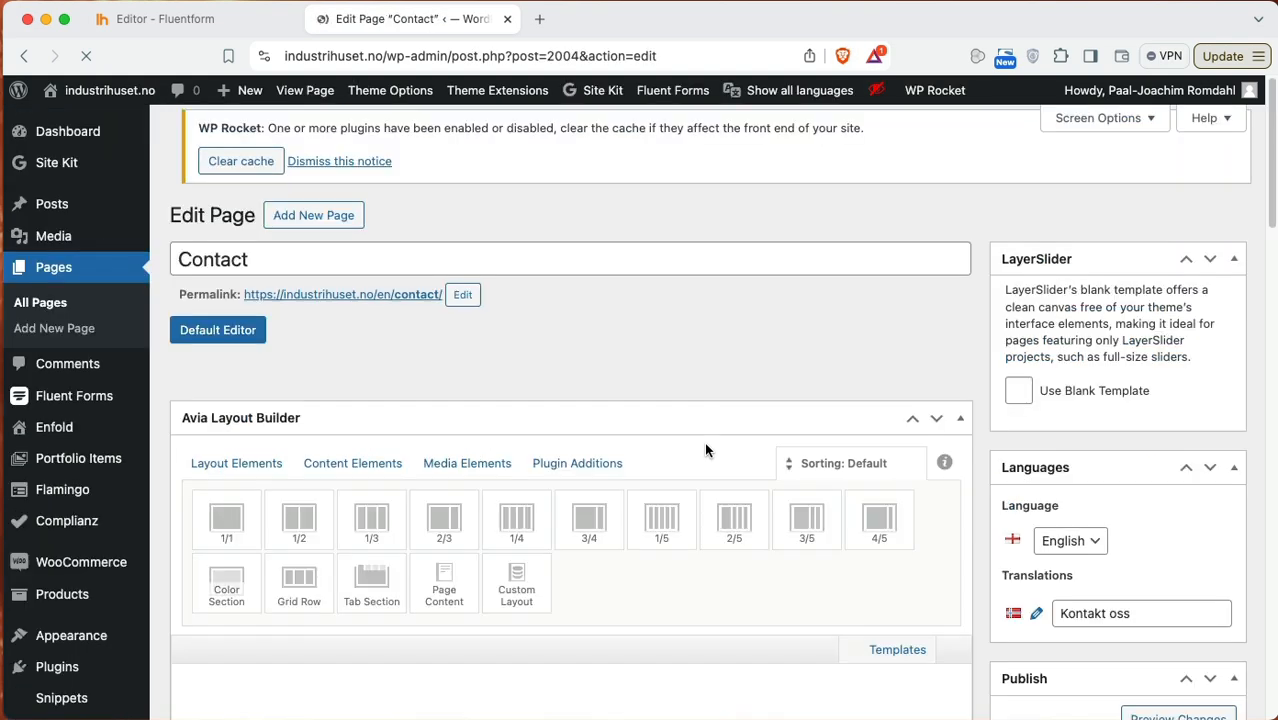
Step: Inspect the Code Block's contact-form-7 shortcode and close it unchanged
scroll("down", 3)
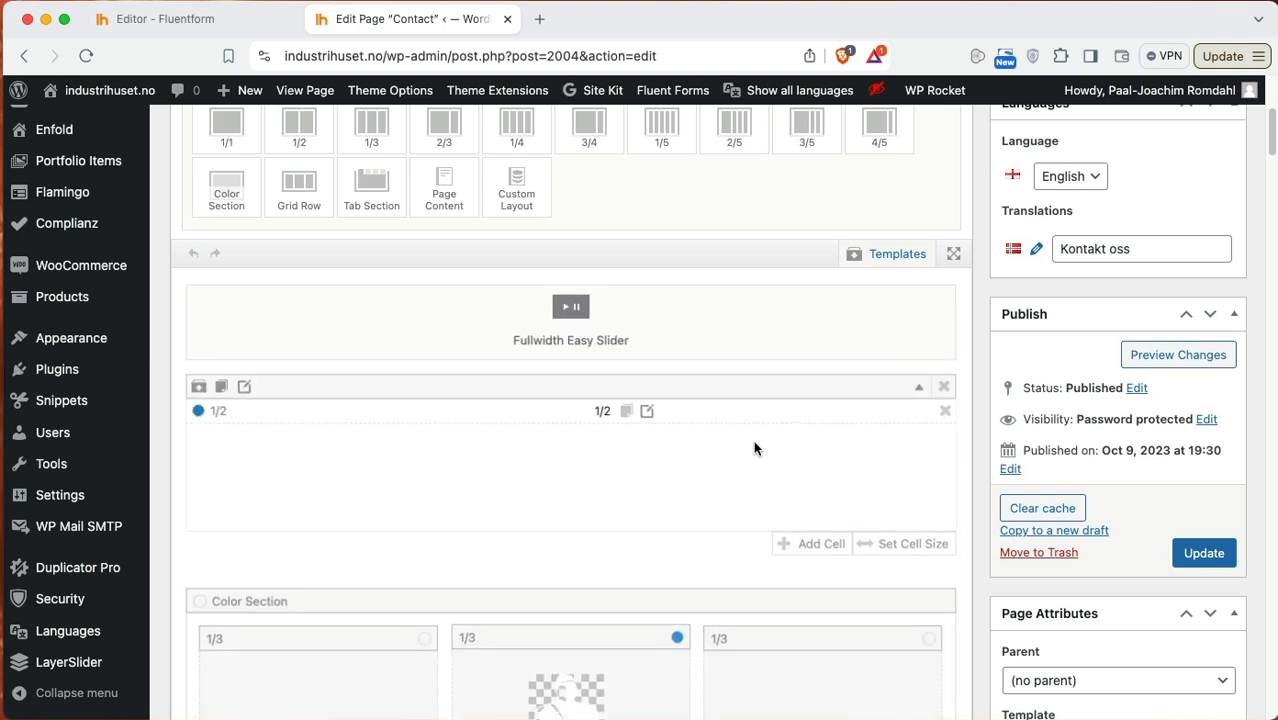
scroll("down", 3)
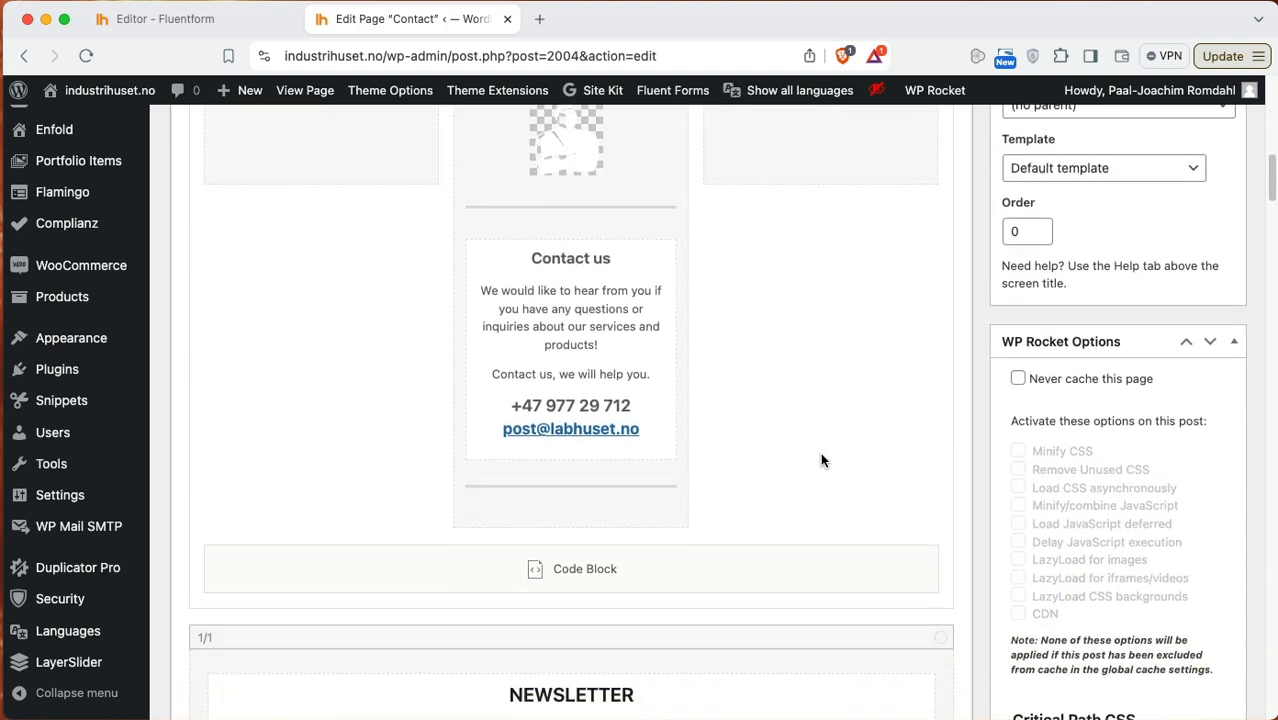
scroll("down", 3)
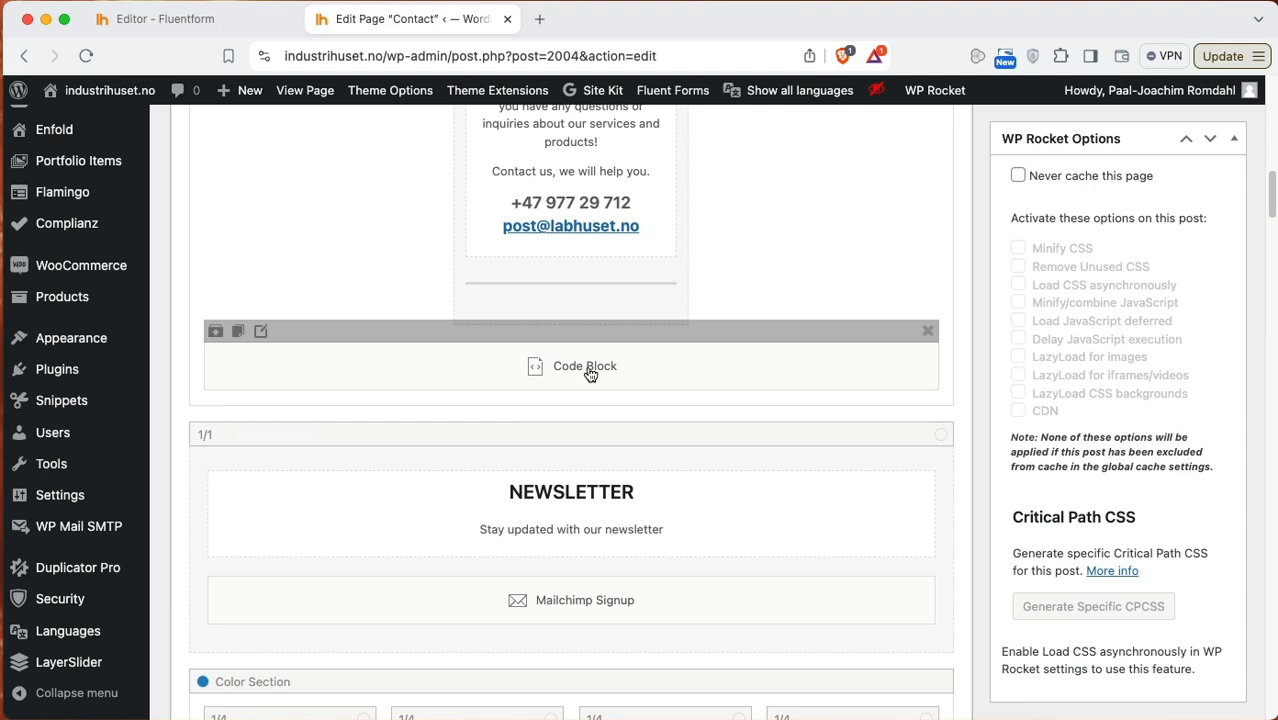
left_click(584, 365)
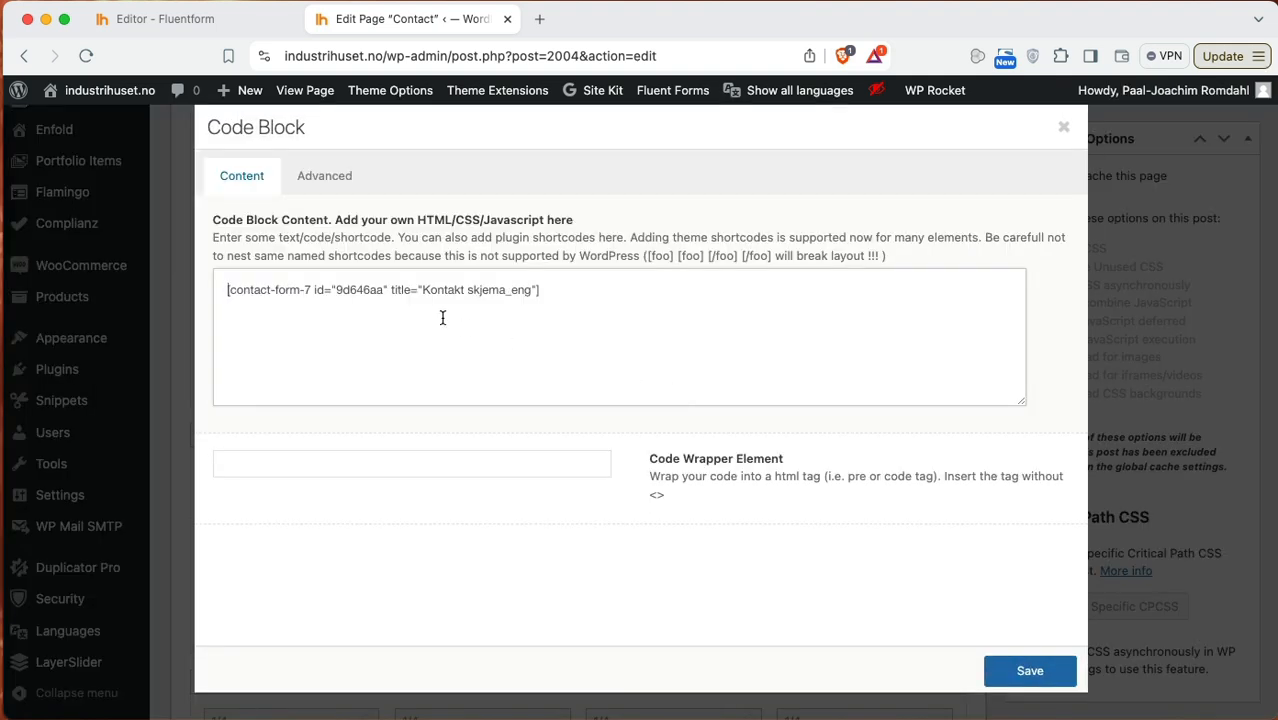
left_click(1029, 670)
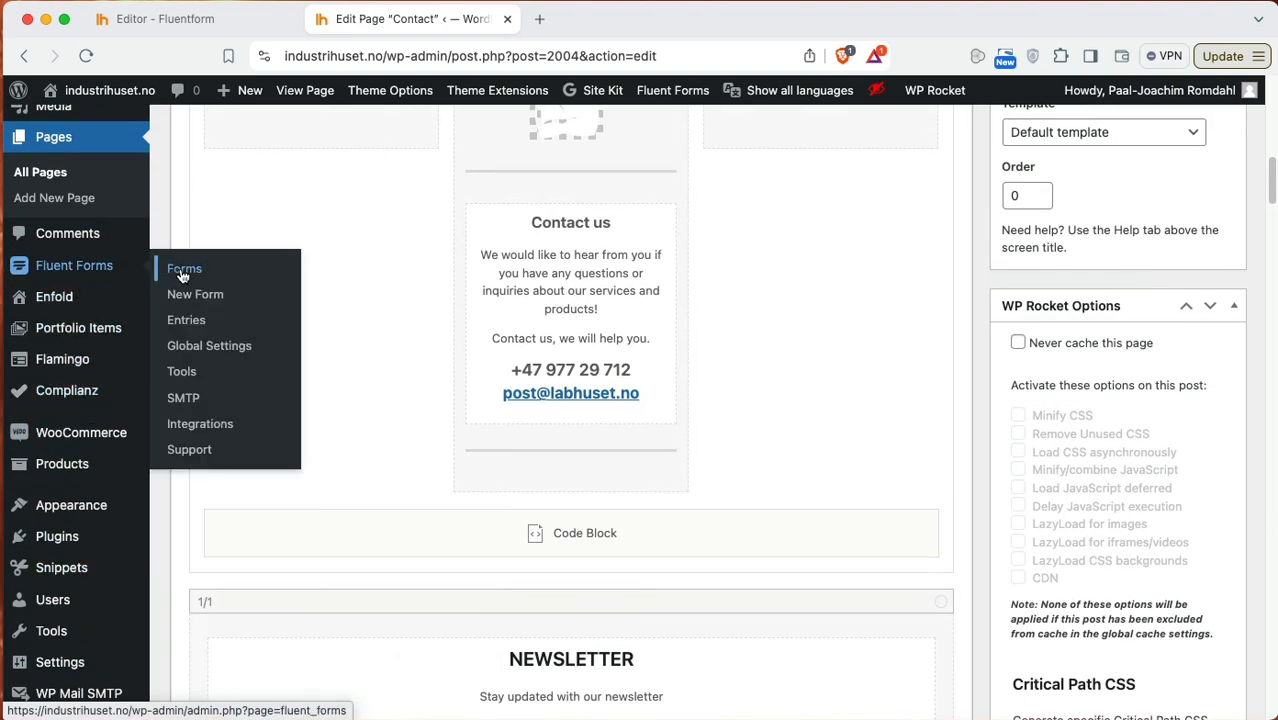
Step: Open Fluent Forms > Forms in a new browser tab and switch to it
right_click(184, 268)
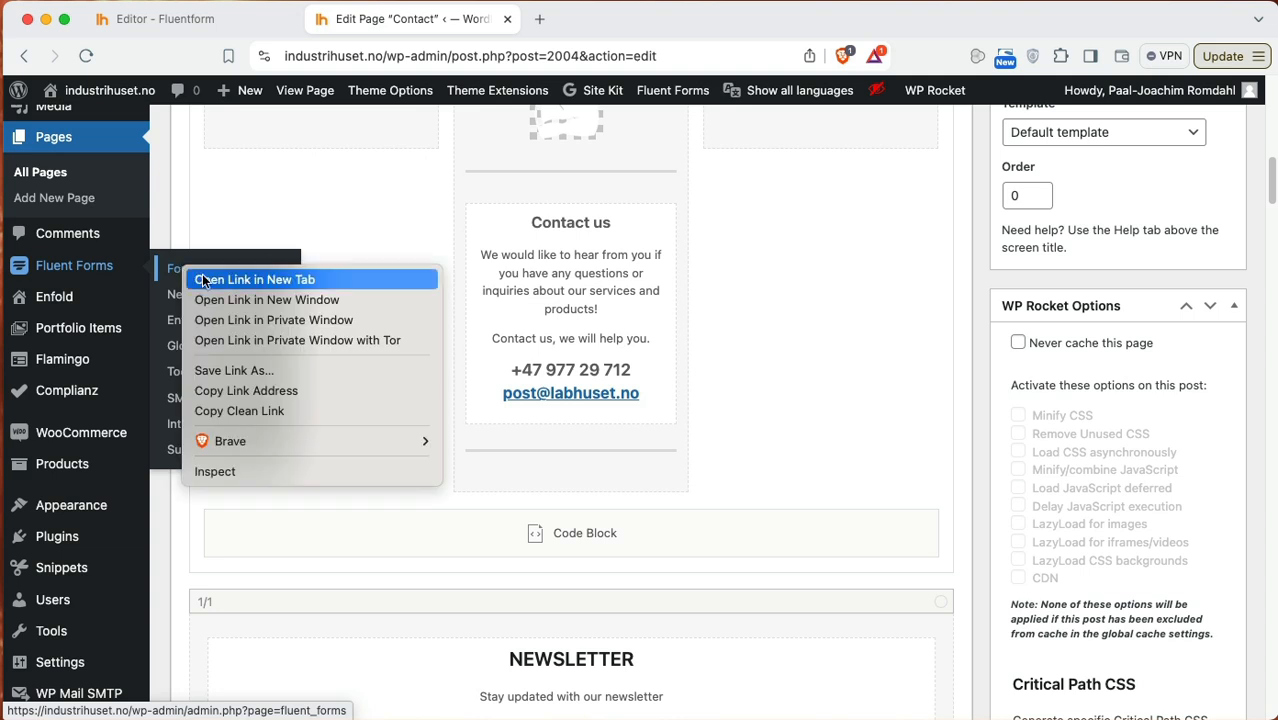
left_click(254, 279)
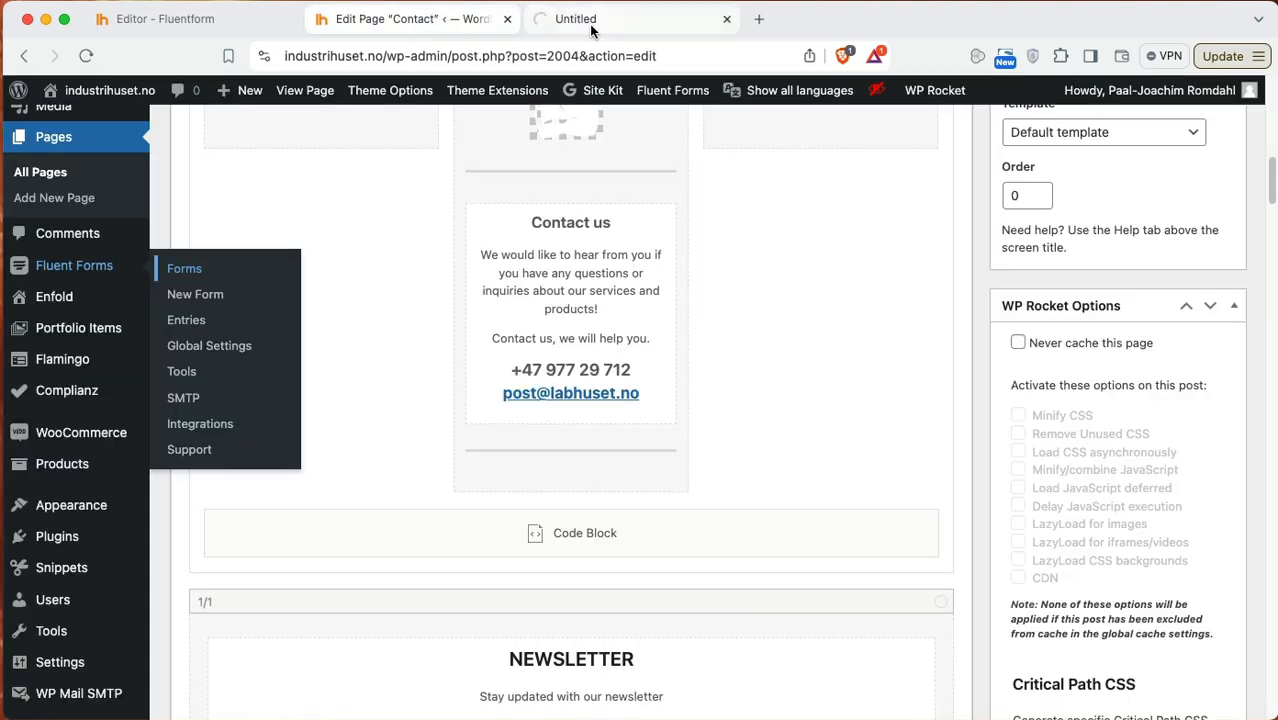
left_click(184, 268)
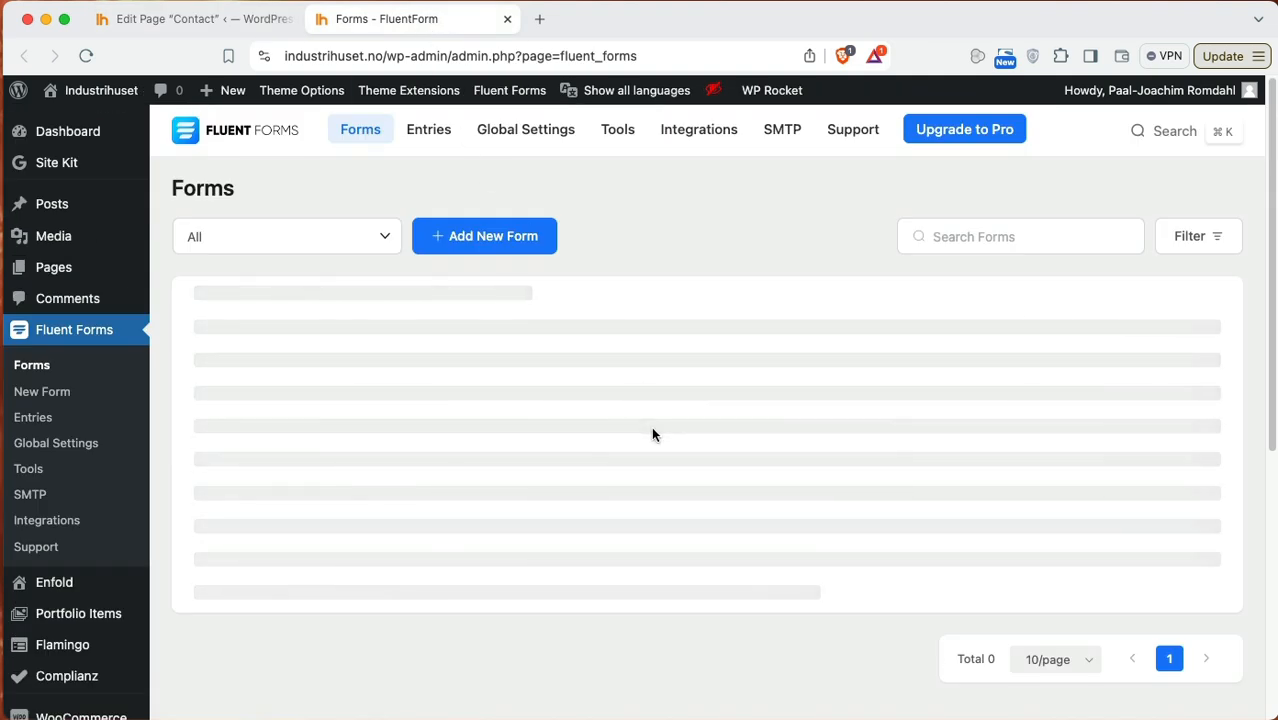
mouse_move(824, 575)
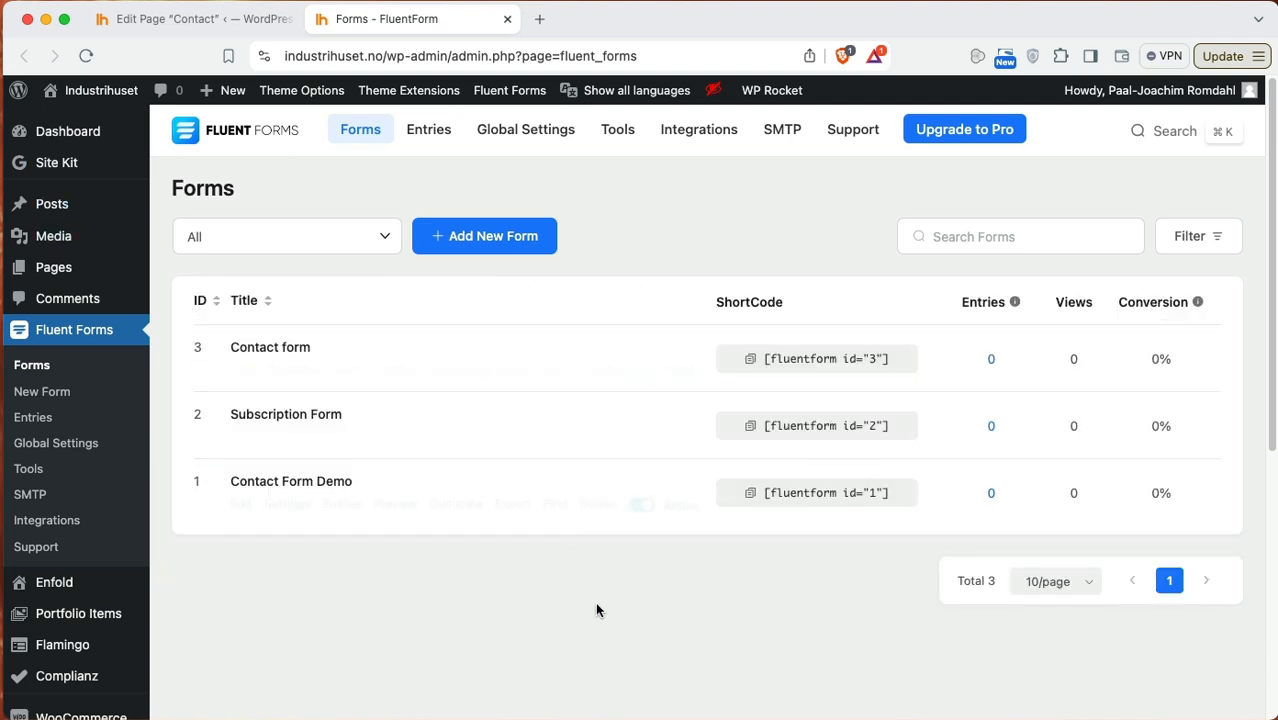
mouse_move(320, 495)
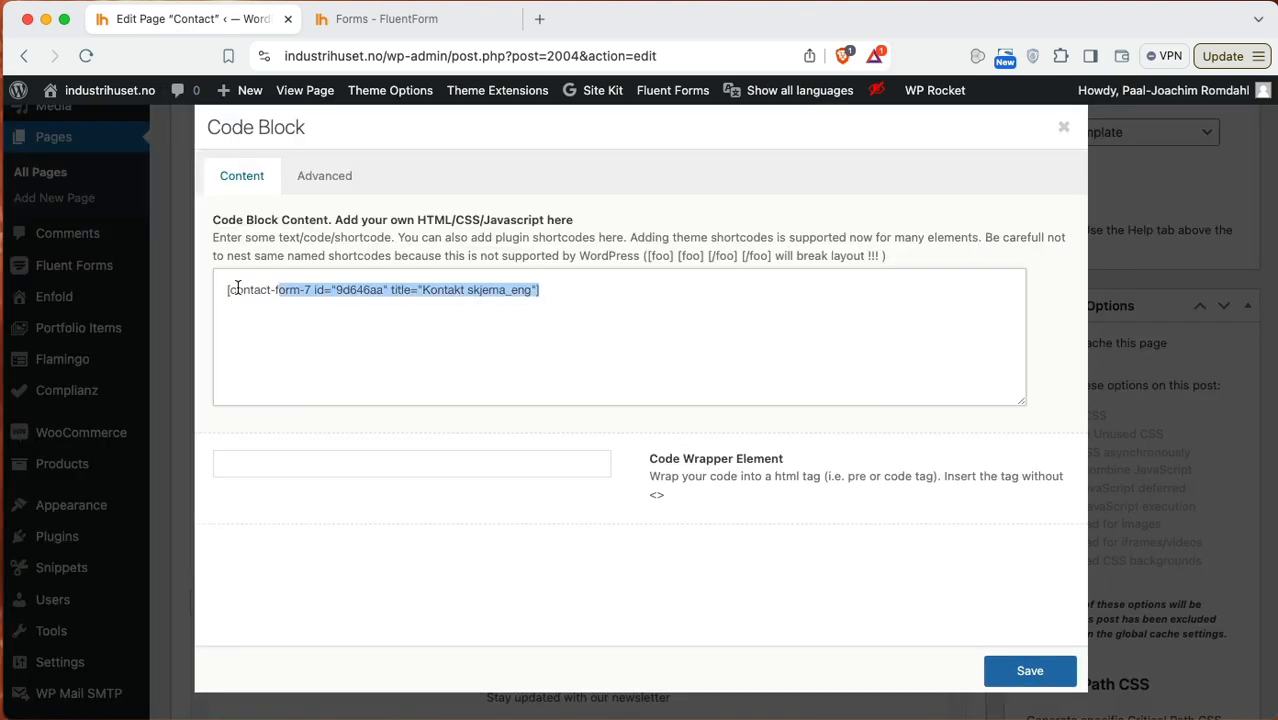
Step: Swap the code block shortcode for [fluentform id="3"] and update the Contact page
type("[fluentform id=\"3\"]")
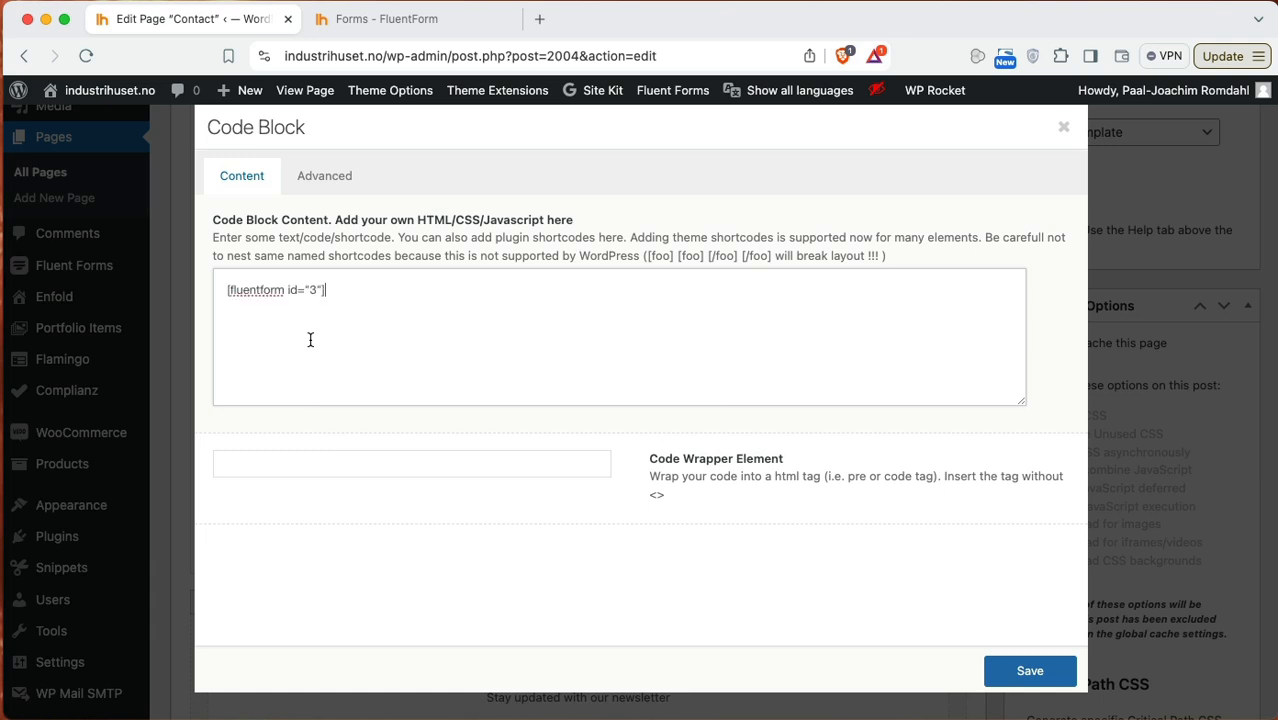
mouse_move(980, 638)
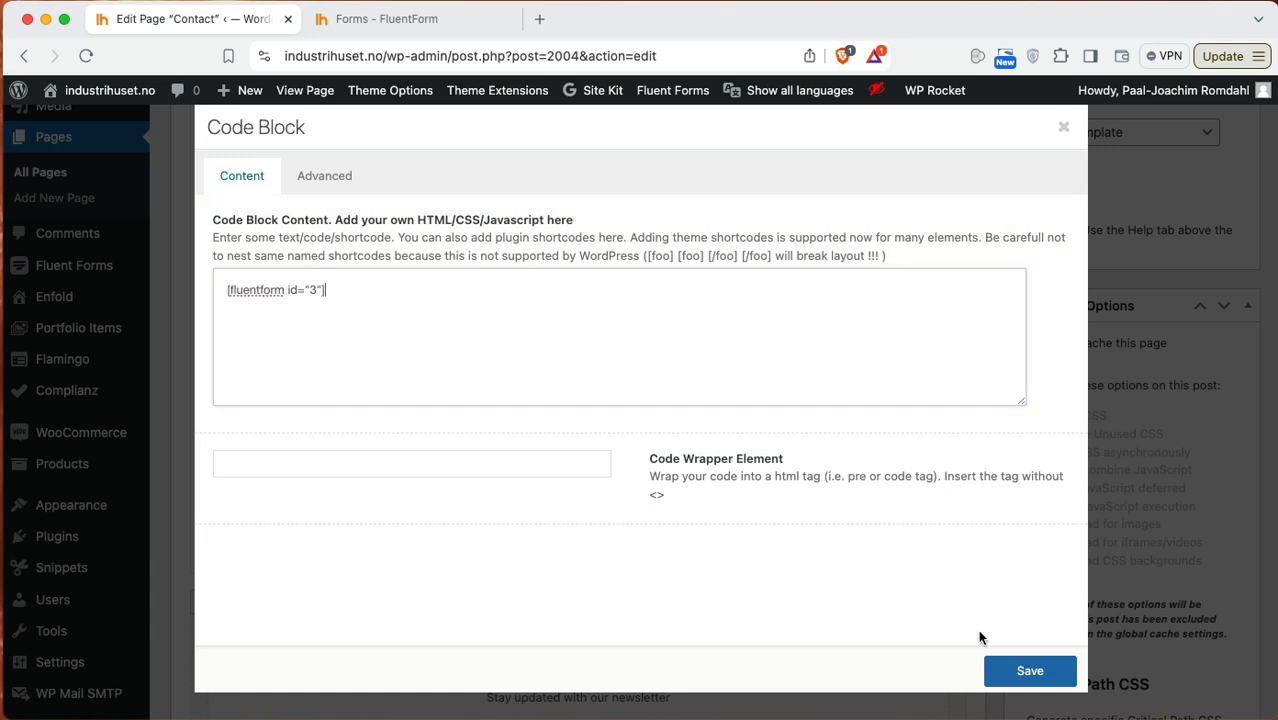
left_click(1029, 670)
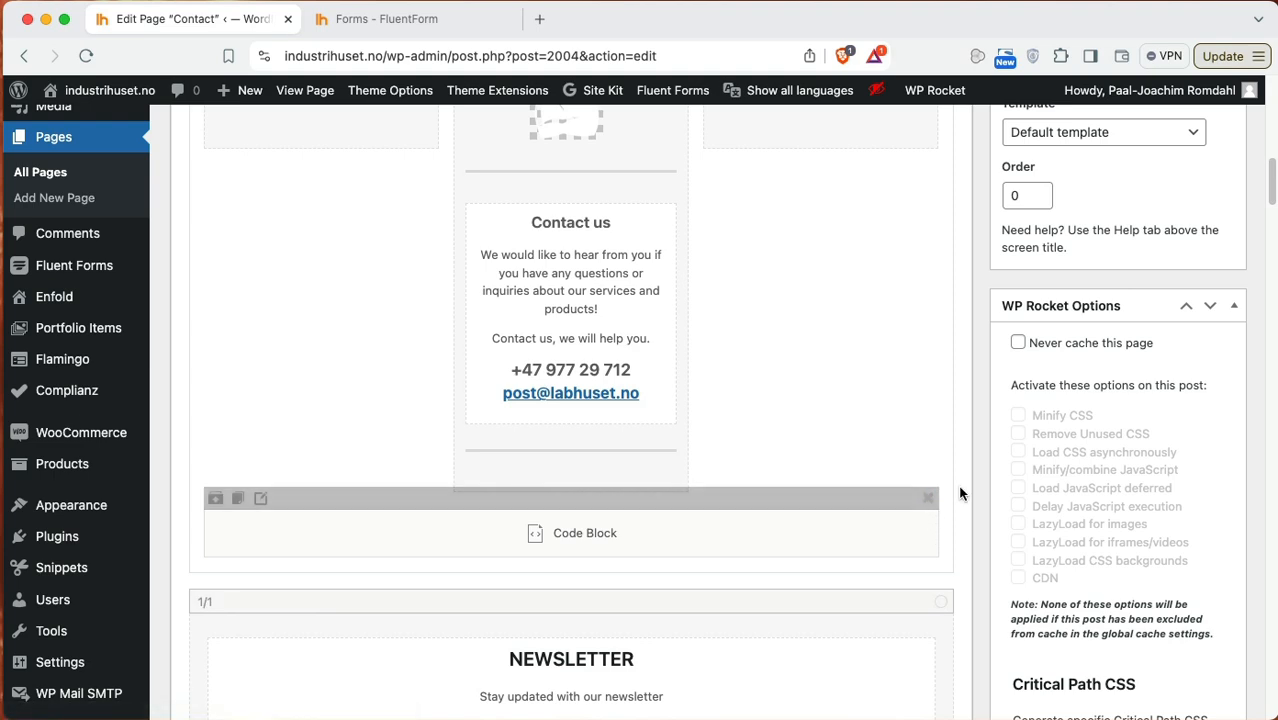
scroll("up", 3)
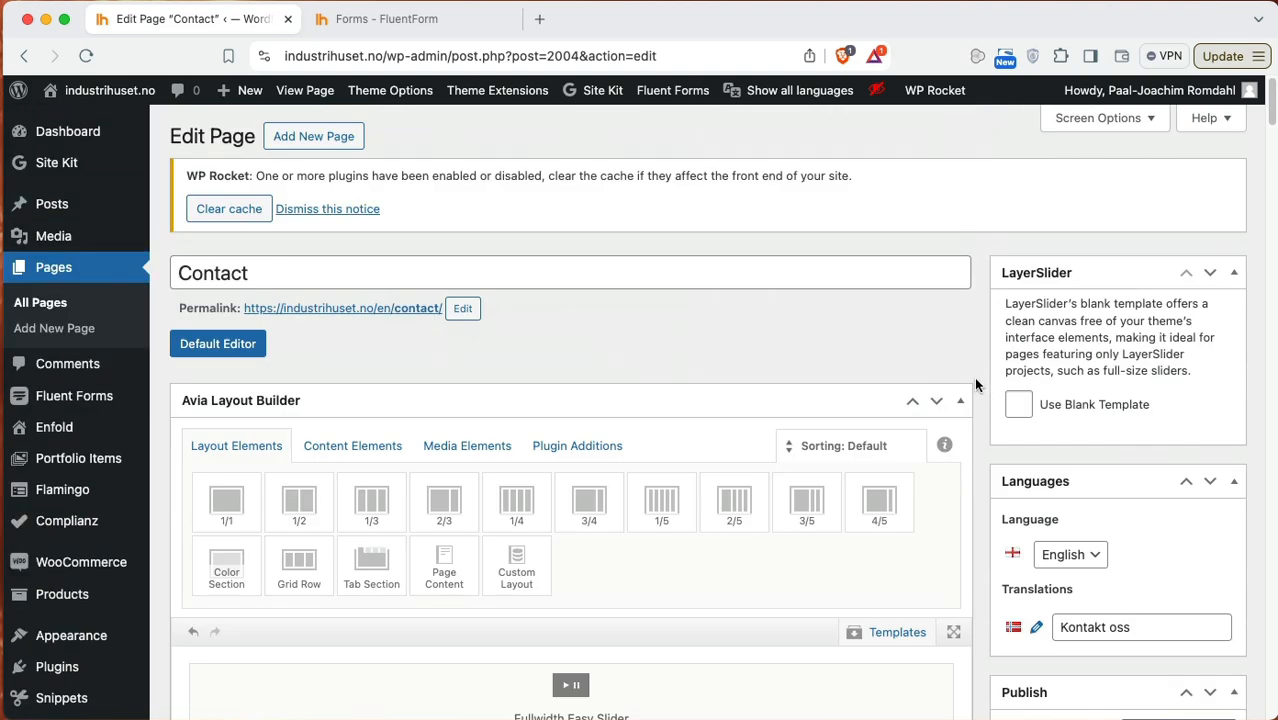
scroll("down", 3)
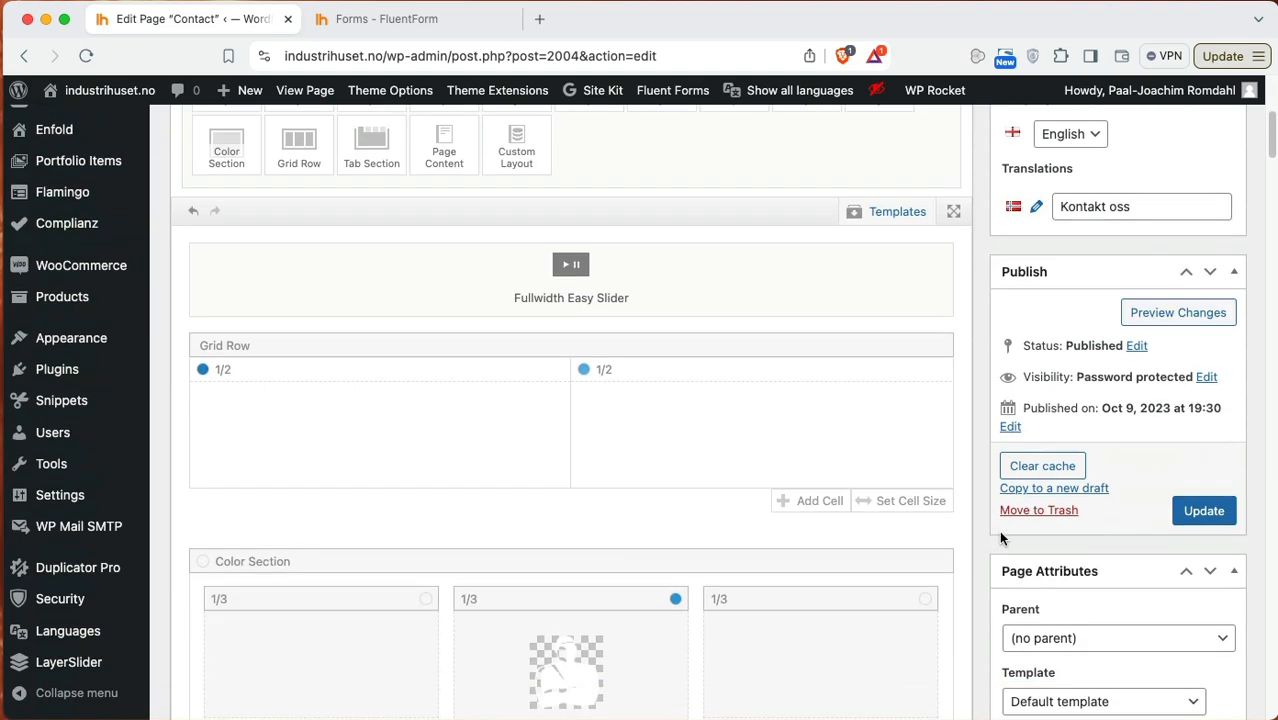
left_click(1204, 510)
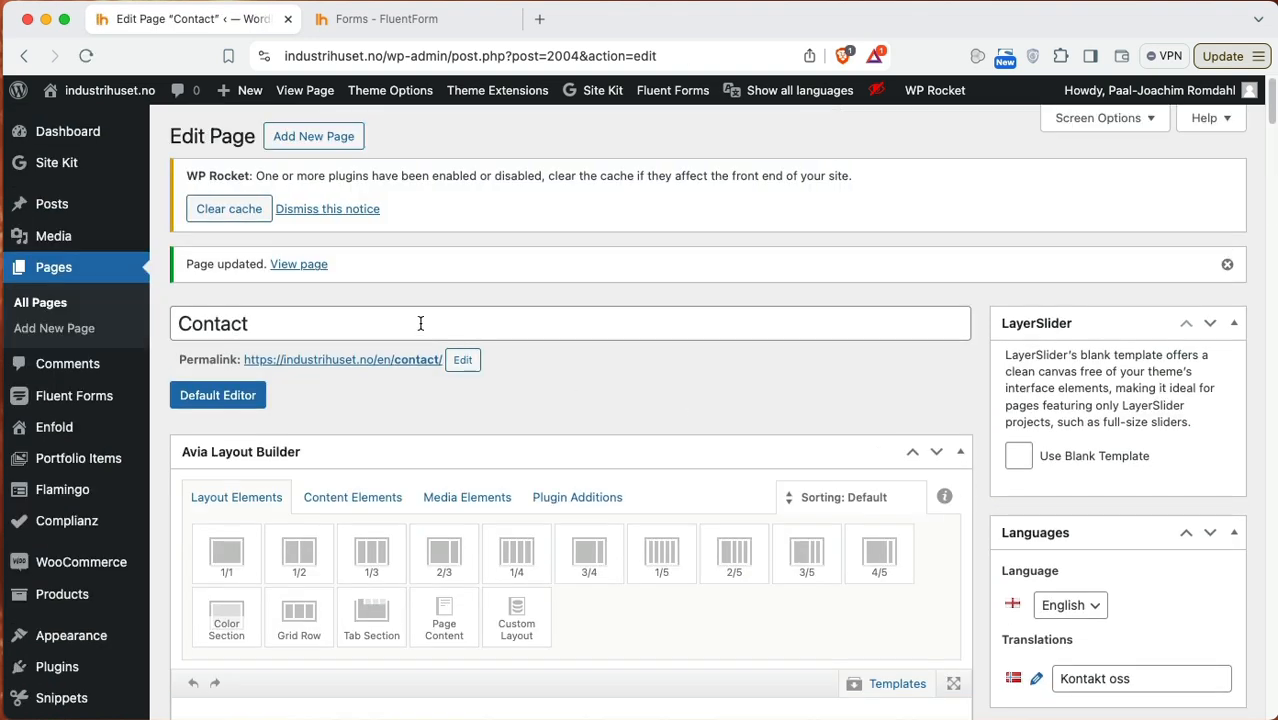
right_click(298, 263)
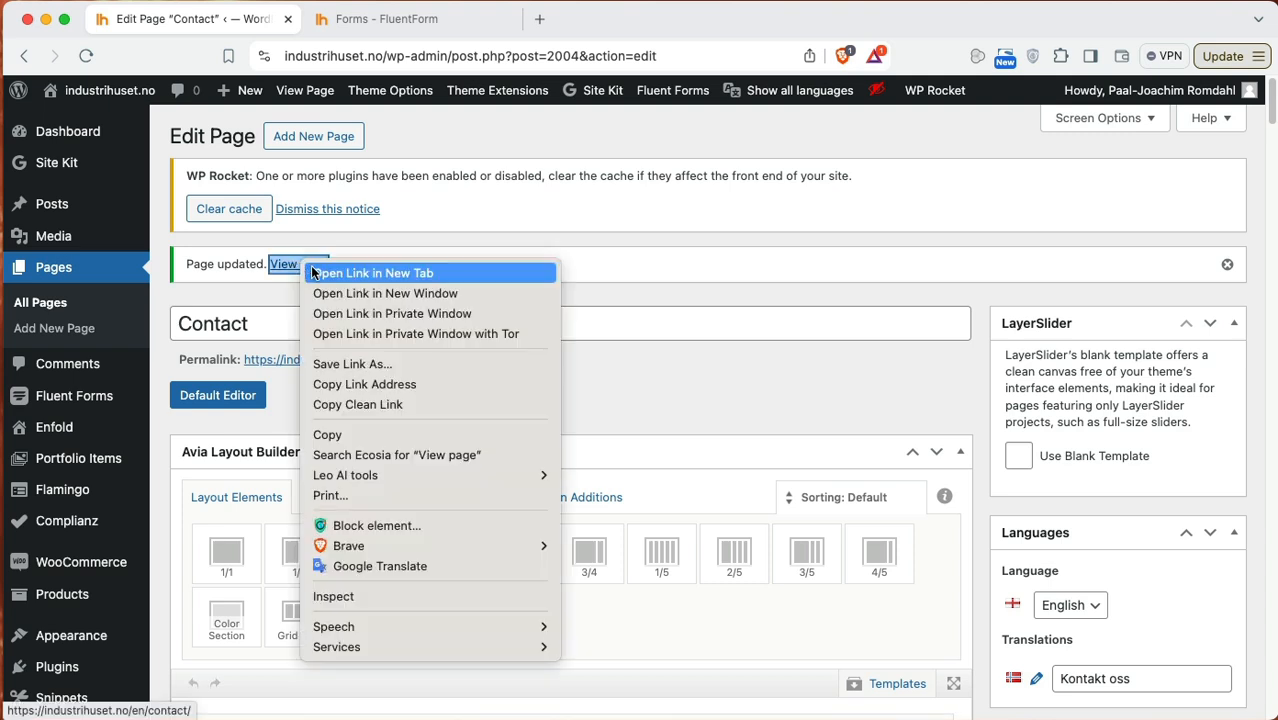
left_click(374, 272)
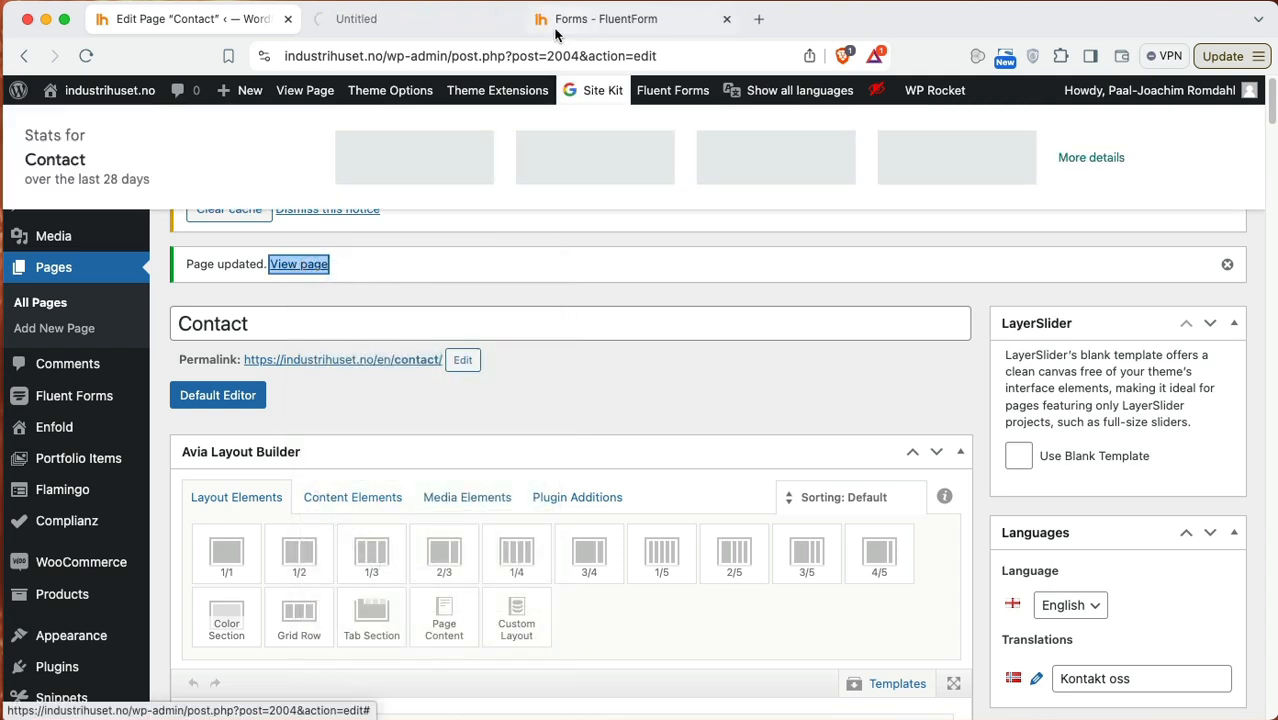
left_click(298, 264)
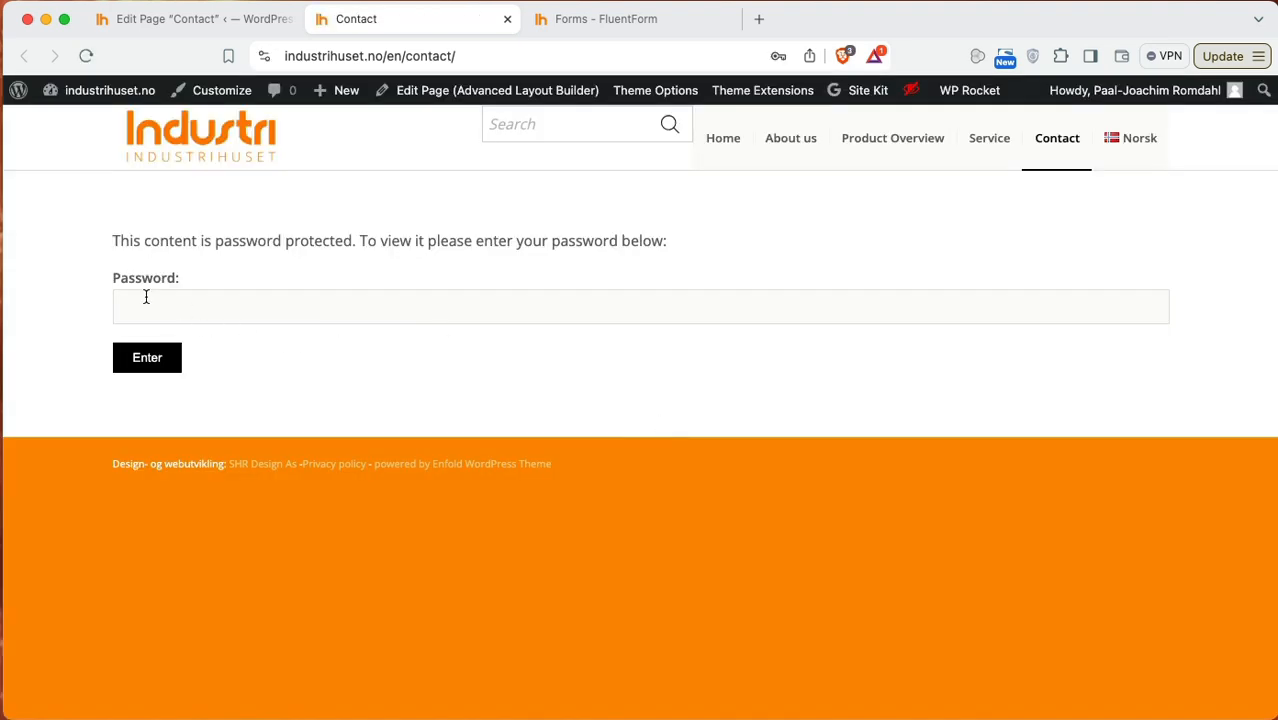
left_click(180, 18)
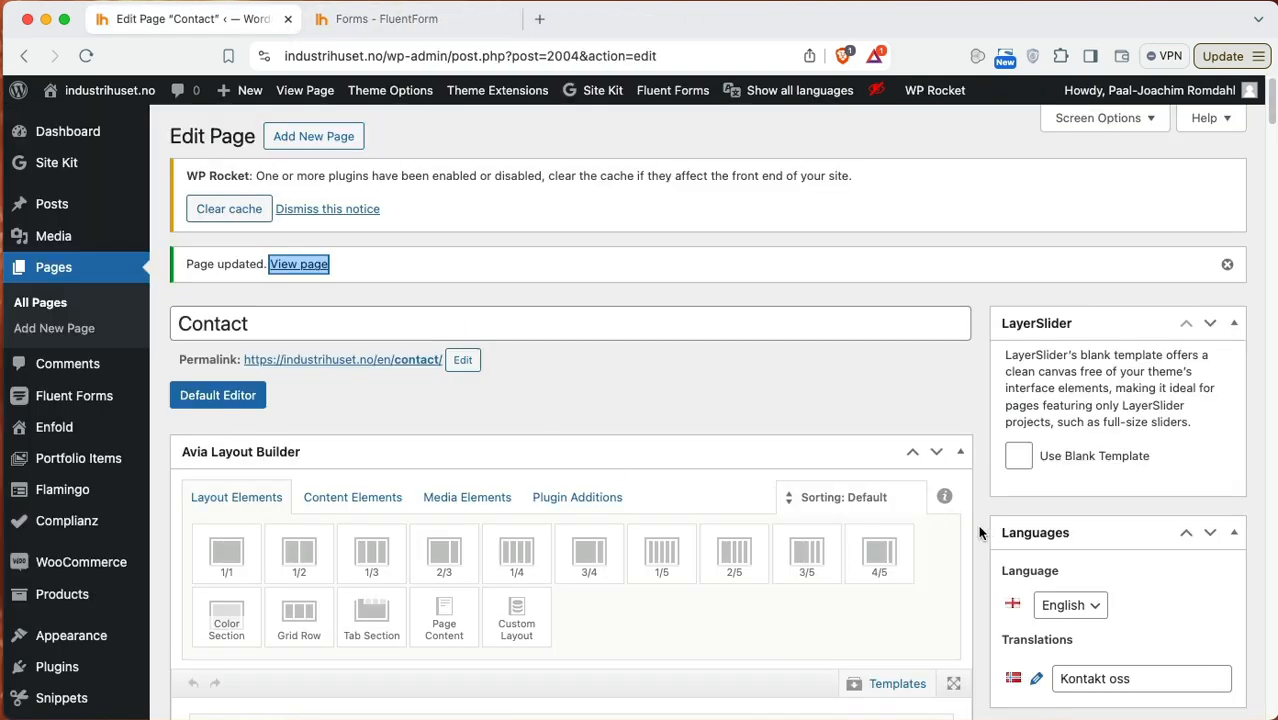
scroll("down", 3)
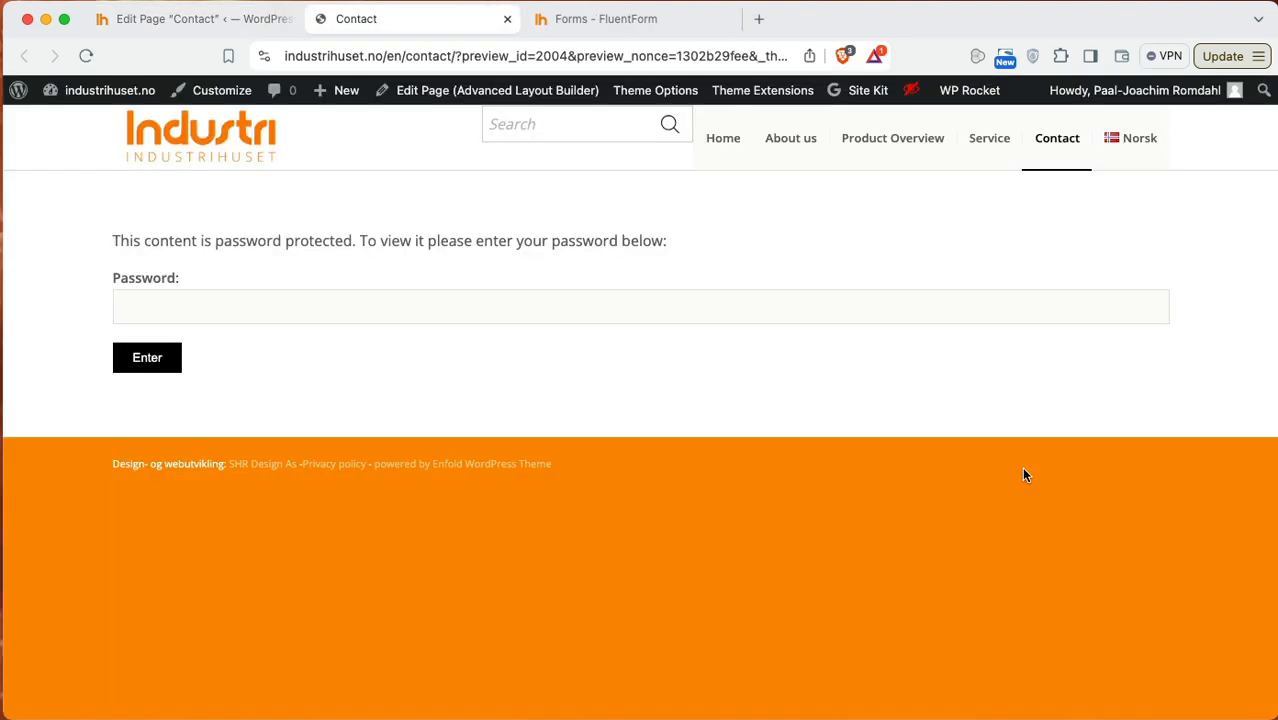
left_click(190, 18)
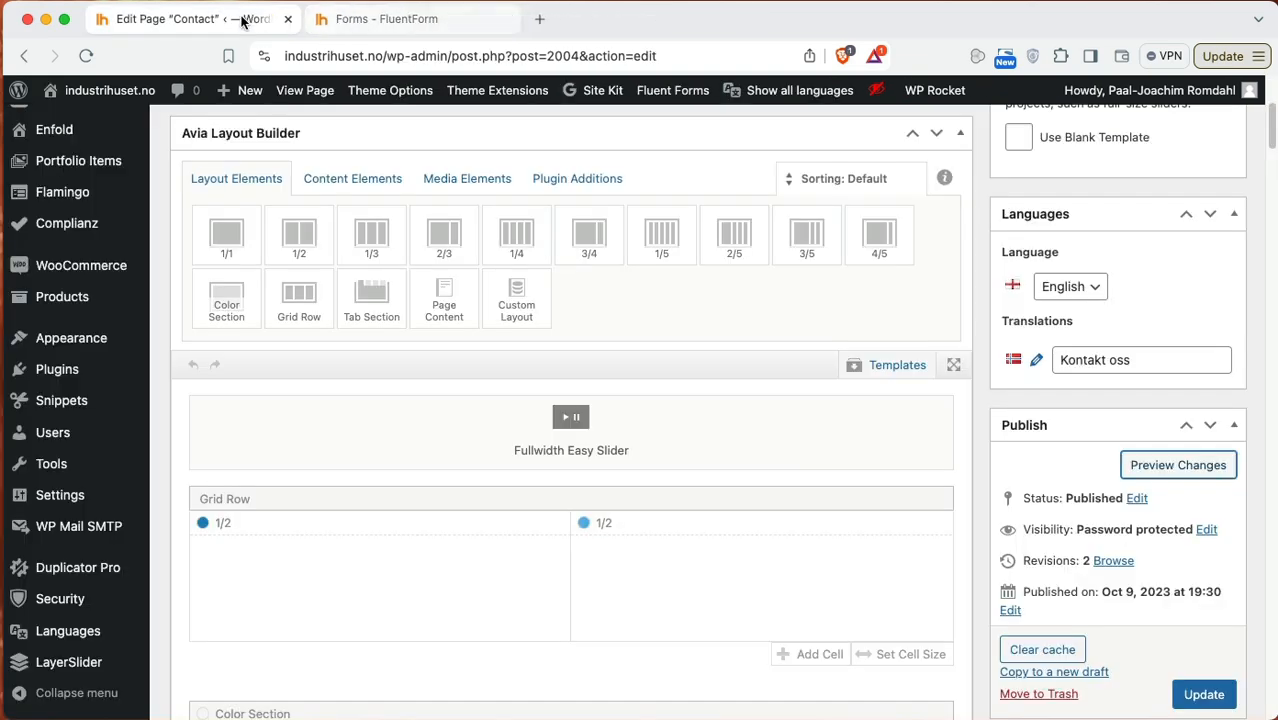
mouse_move(983, 497)
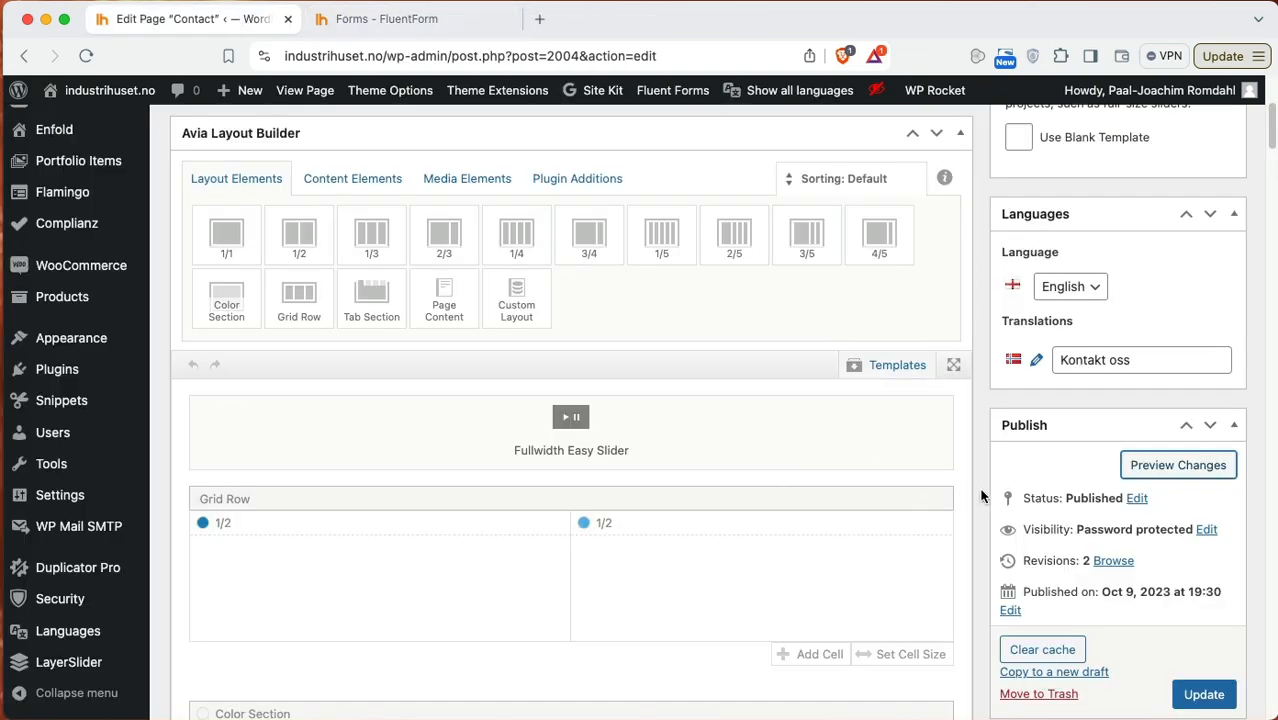
scroll("down", 3)
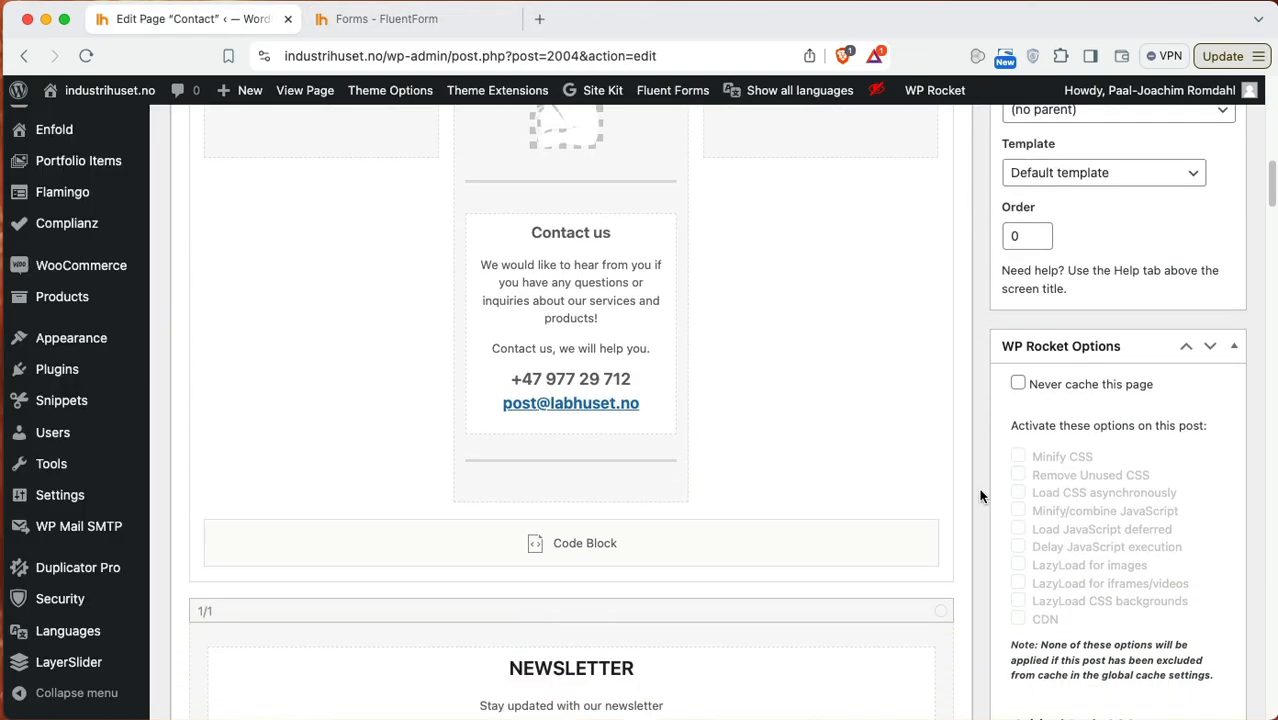
left_click(571, 543)
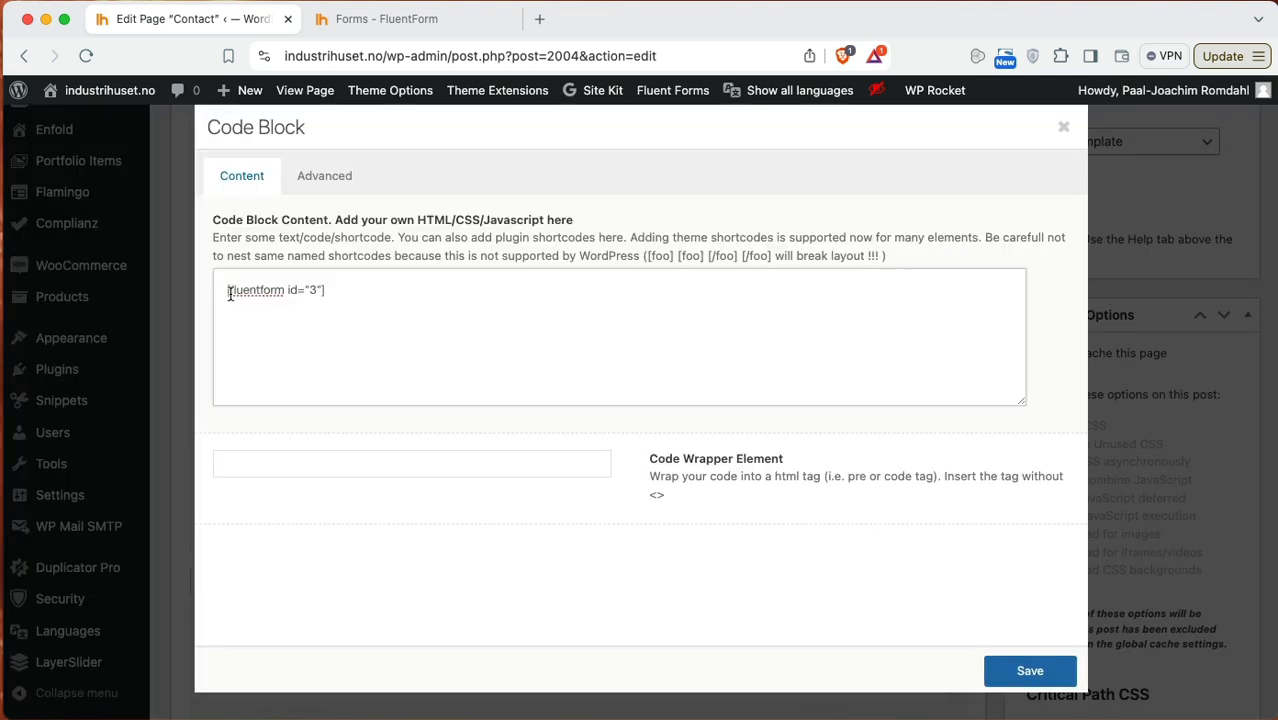
mouse_move(415, 283)
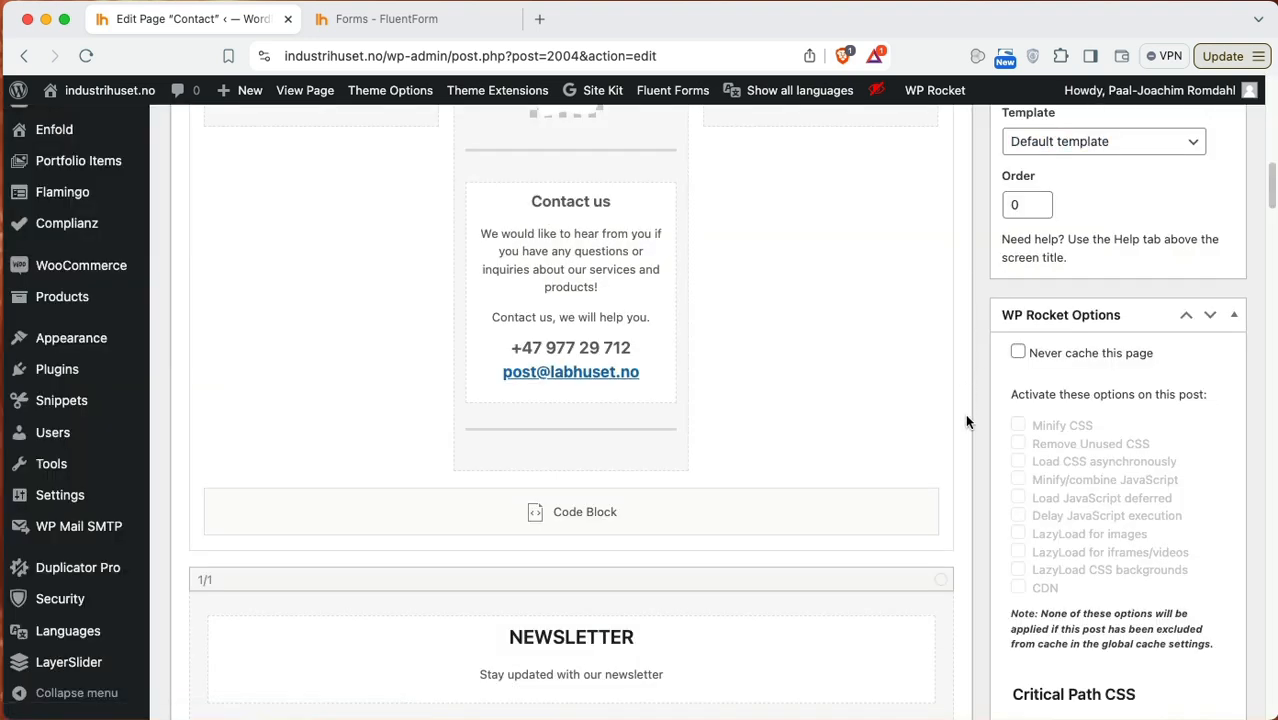
mouse_move(985, 445)
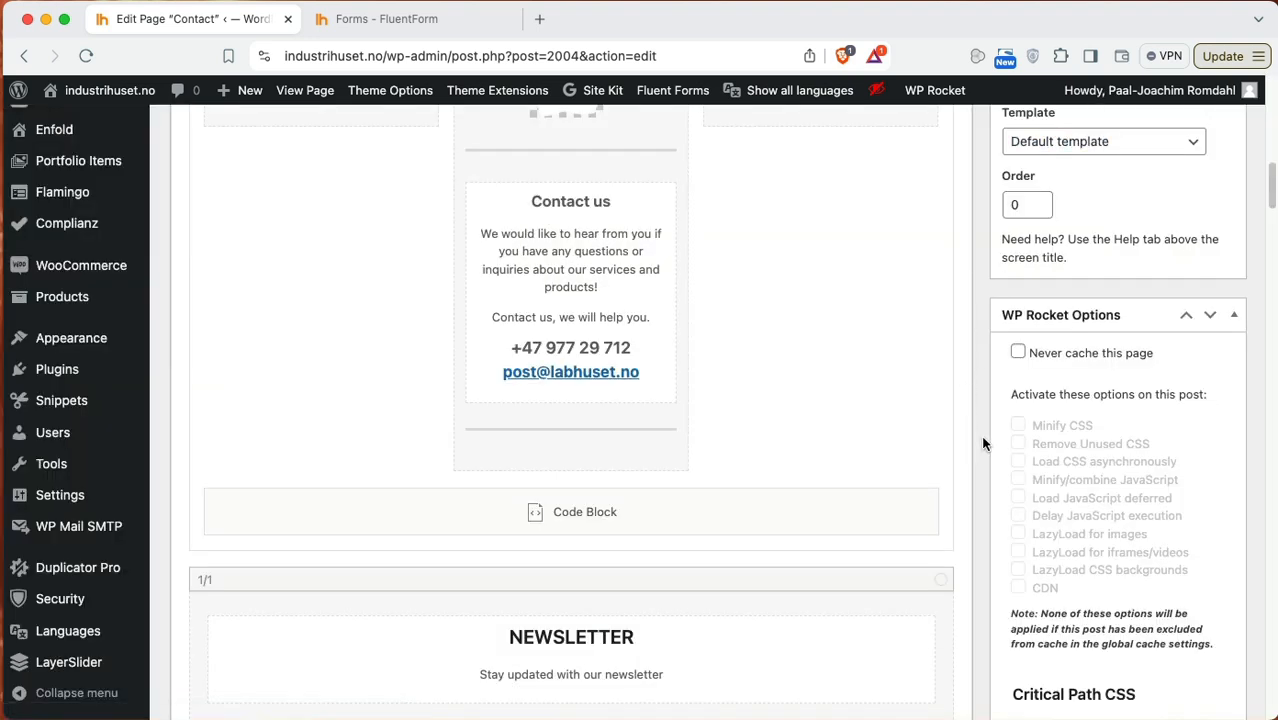